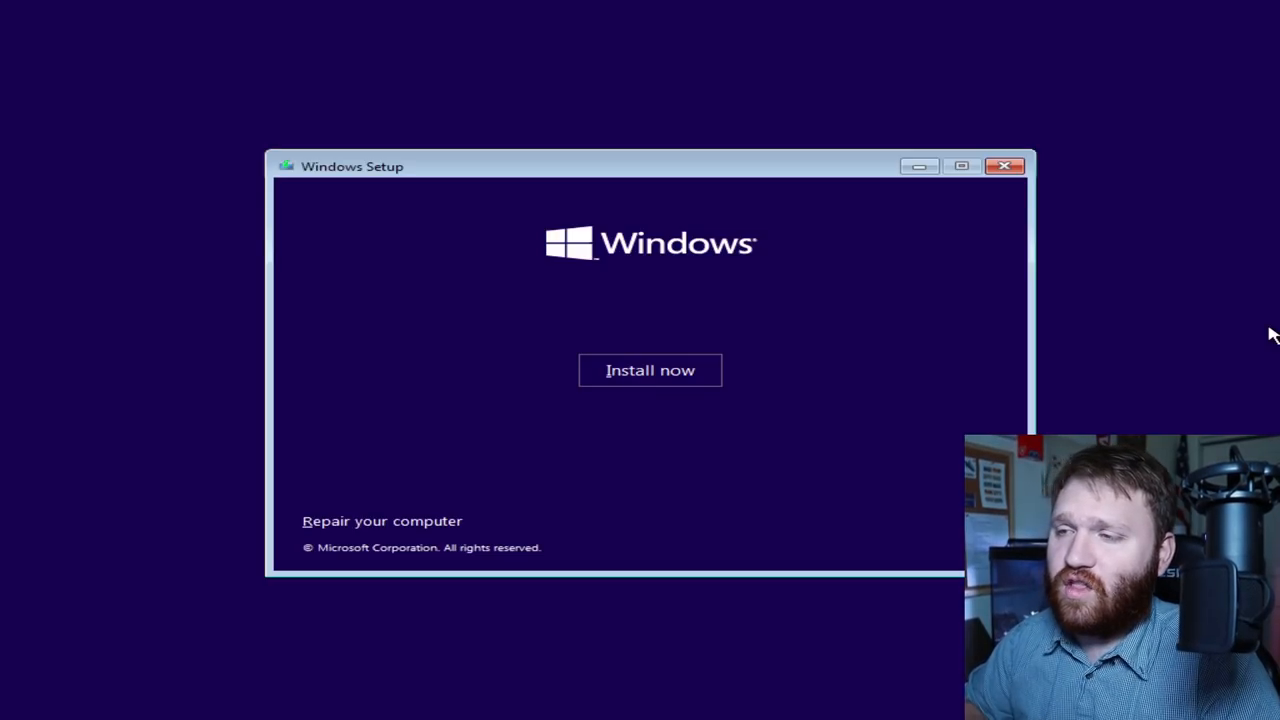
mouse_move(1200, 272)
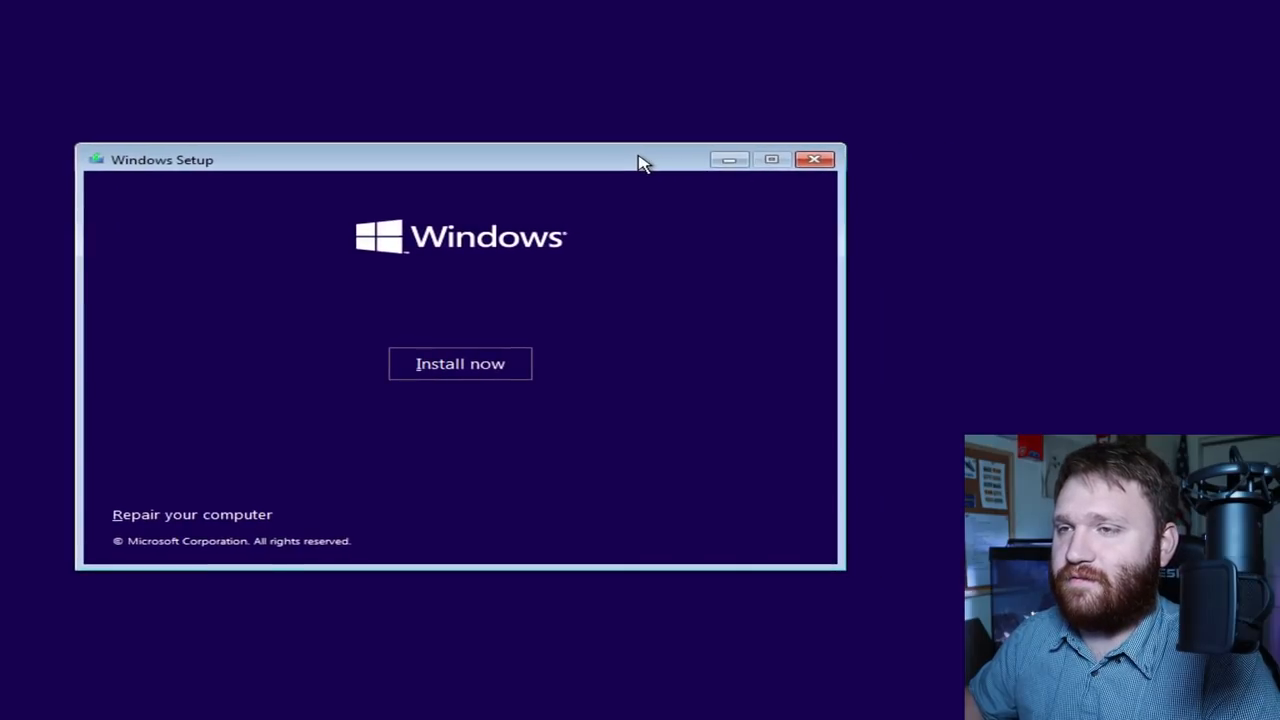
mouse_move(804, 118)
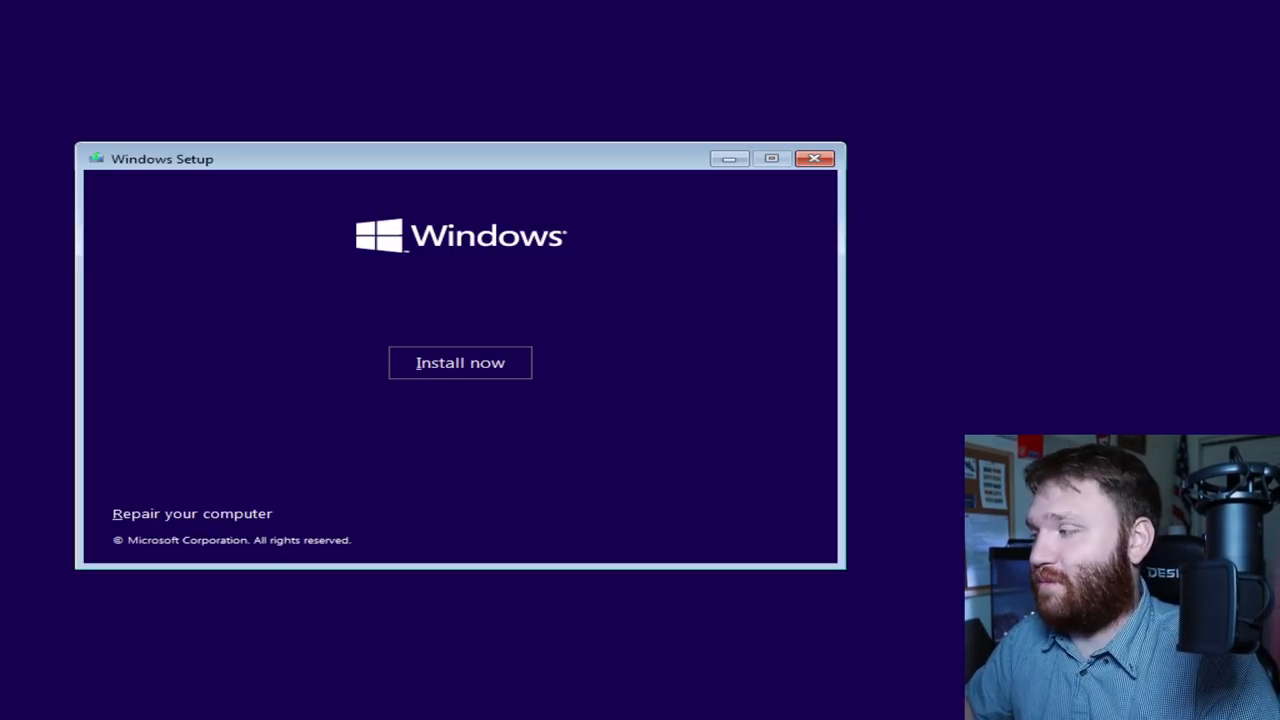
mouse_move(390, 390)
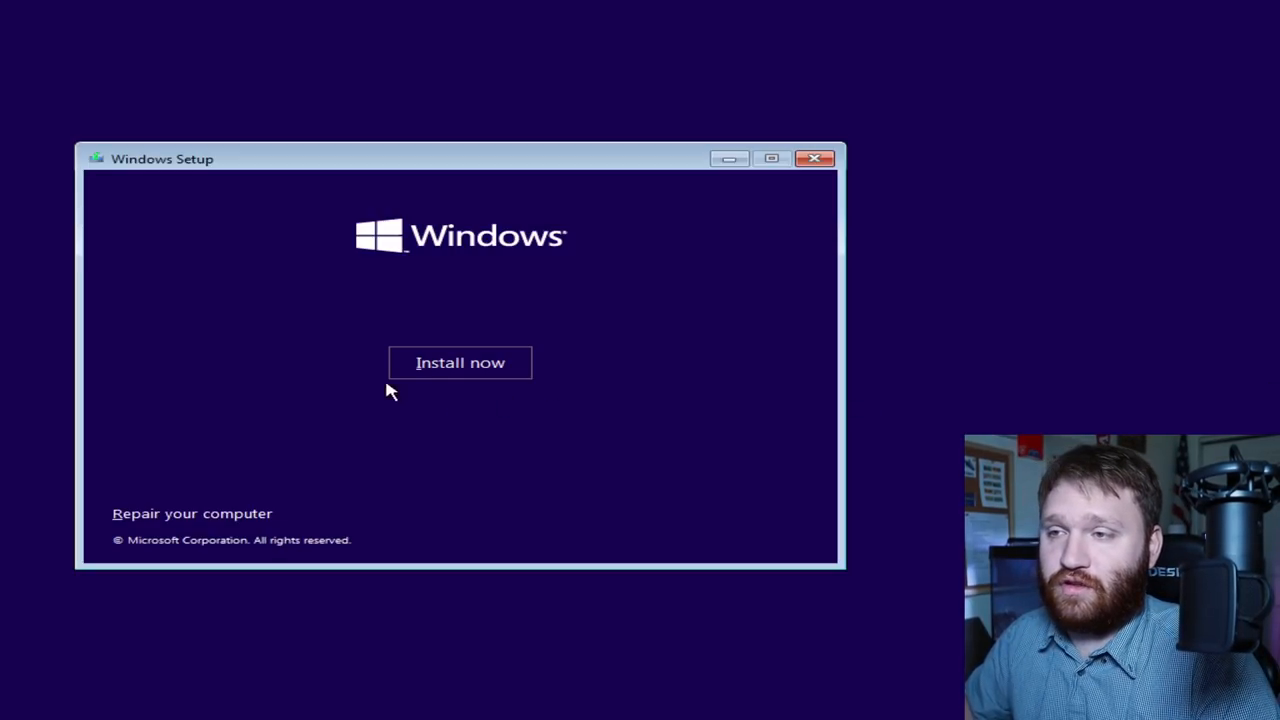
Begin installation without a product key and locate Windows 11 Pro in the edition list
left_click(460, 362)
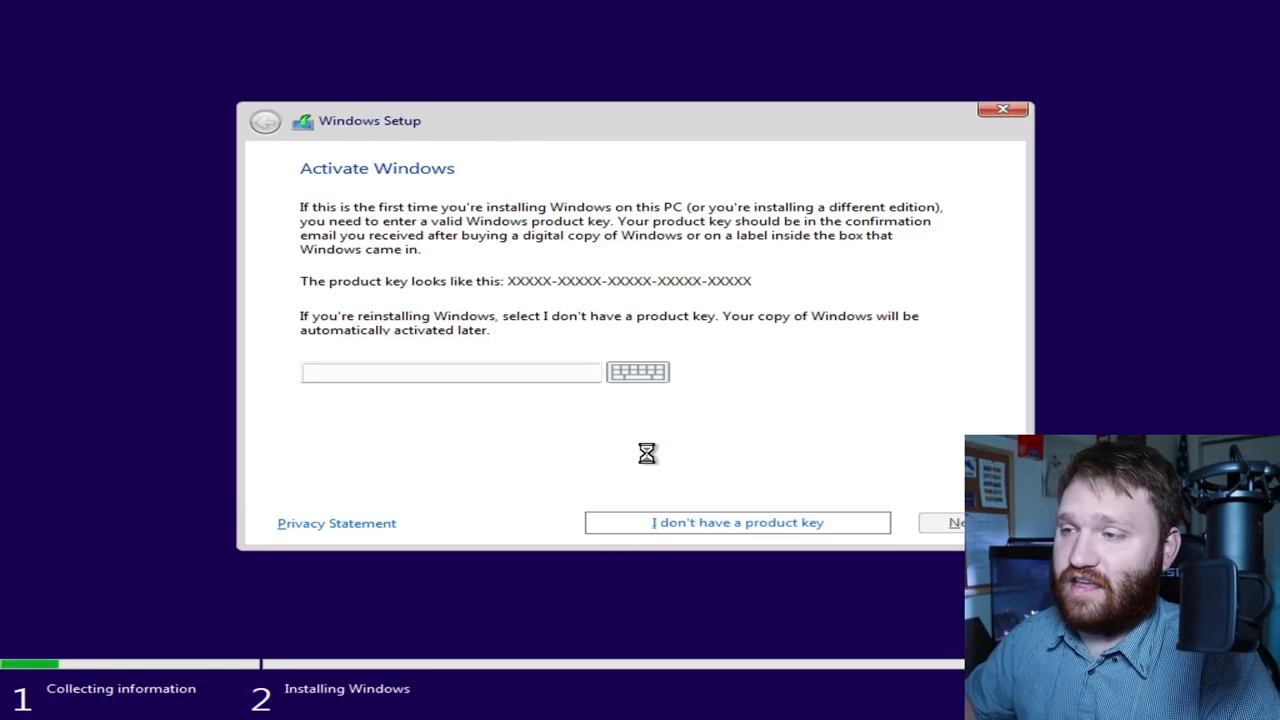
left_click(736, 522)
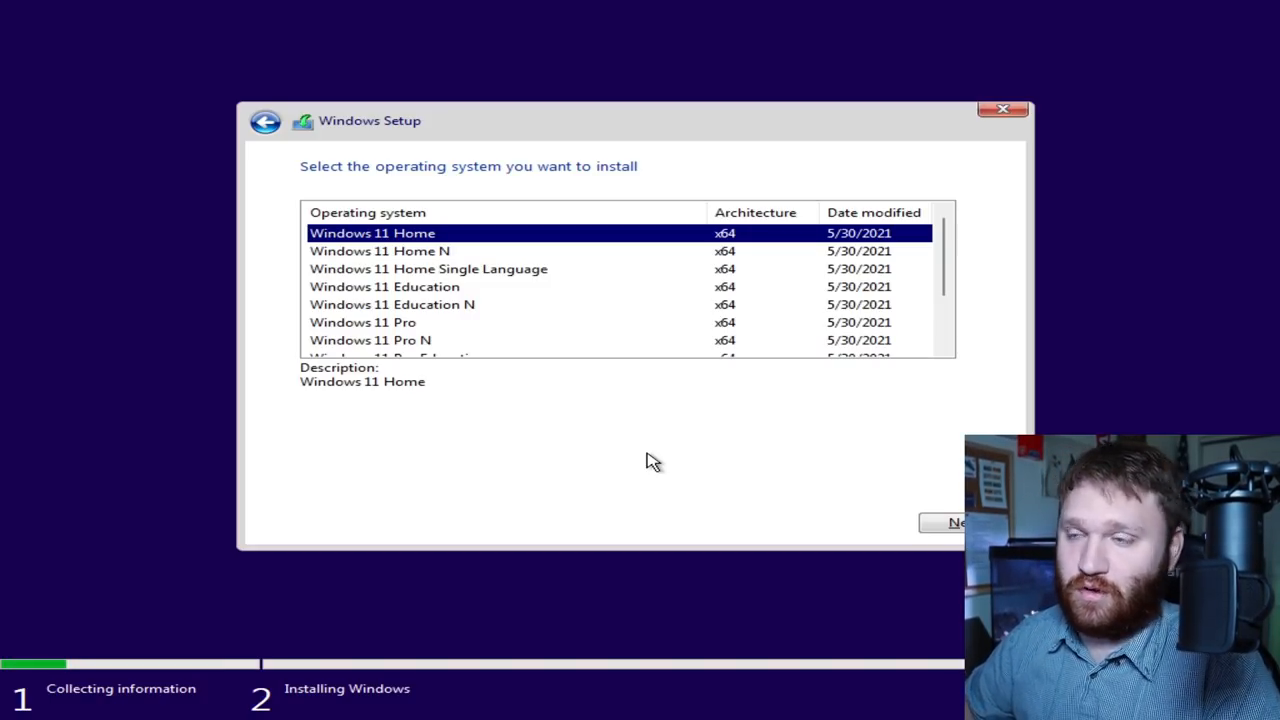
mouse_move(450, 196)
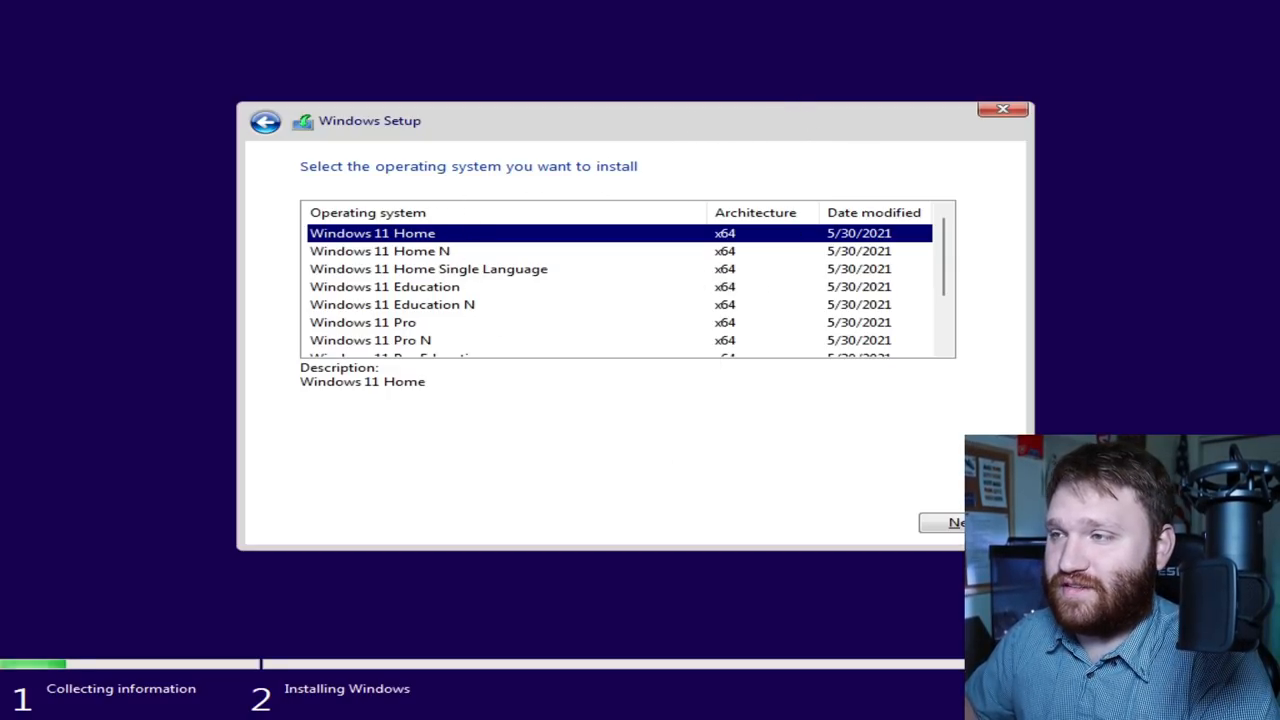
scroll("down", 3)
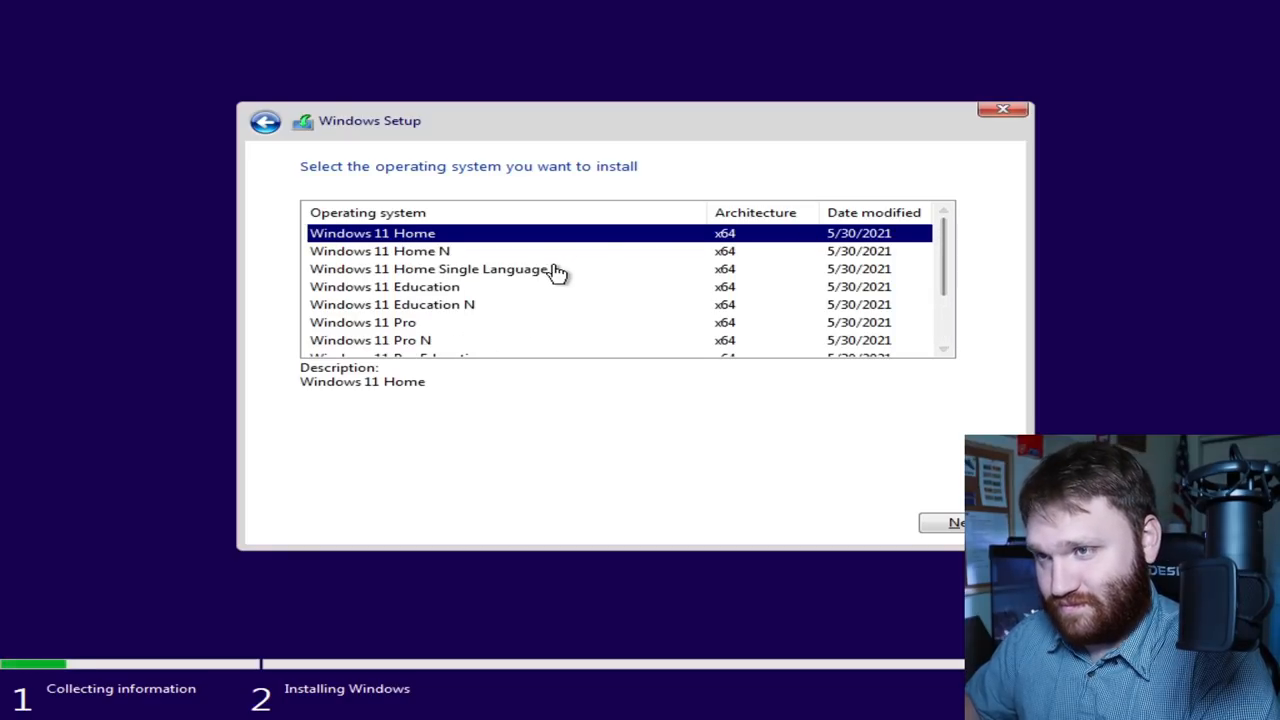
mouse_move(708, 282)
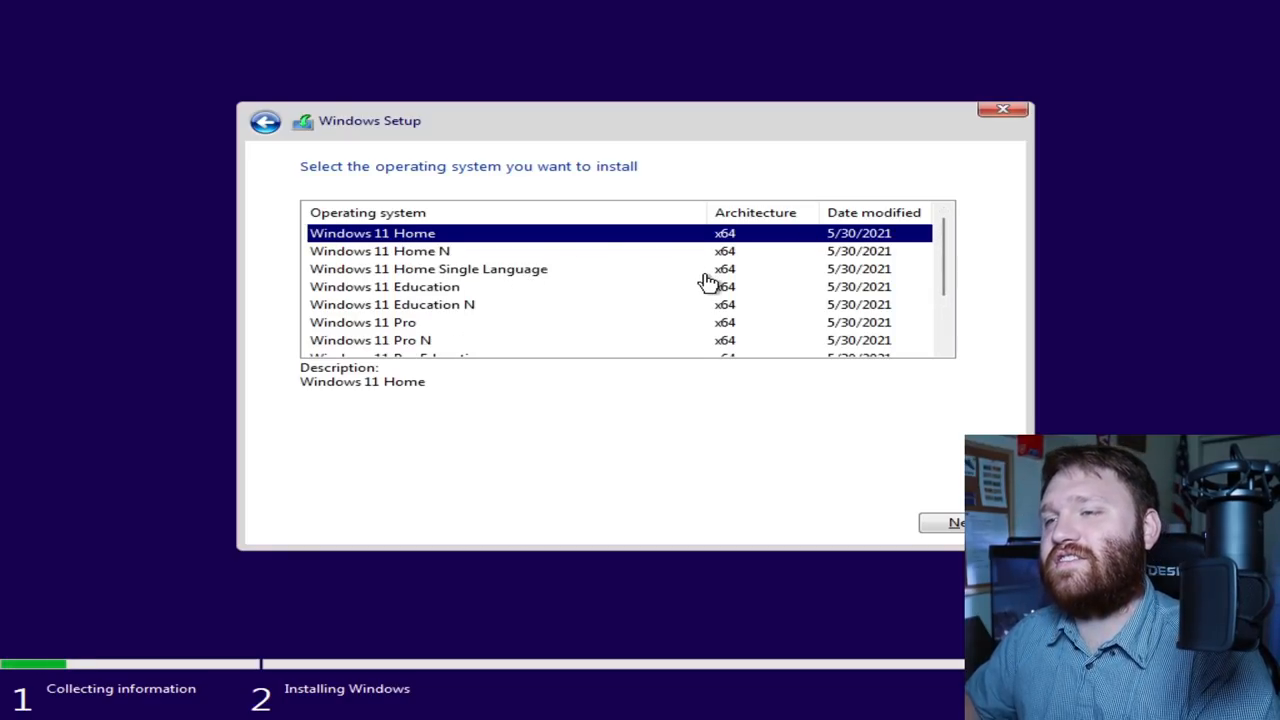
mouse_move(400, 236)
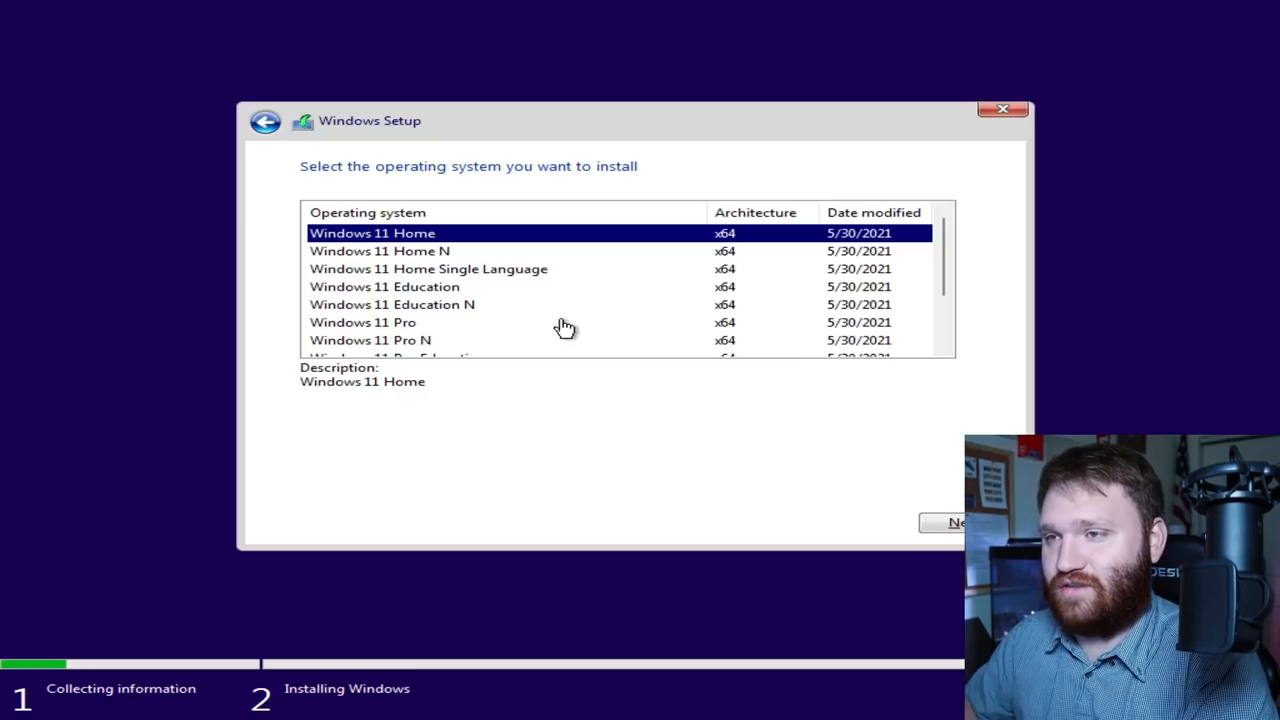
mouse_move(418, 290)
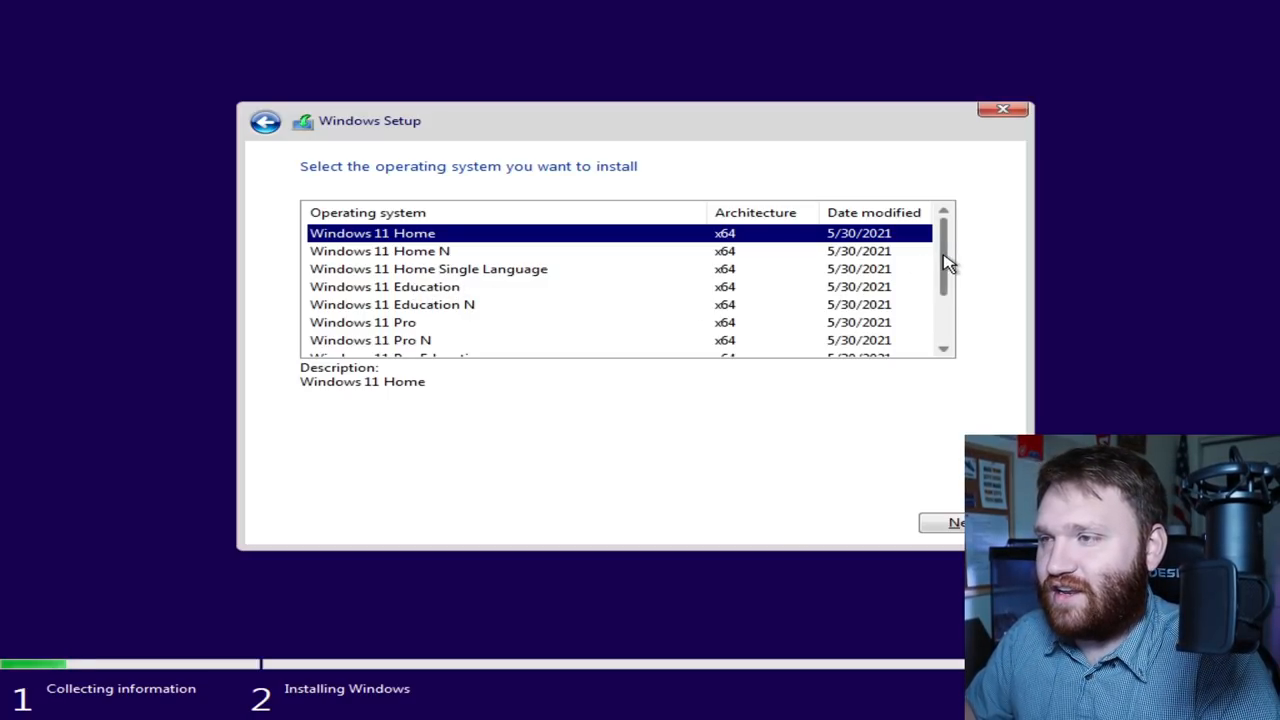
scroll("down", 3)
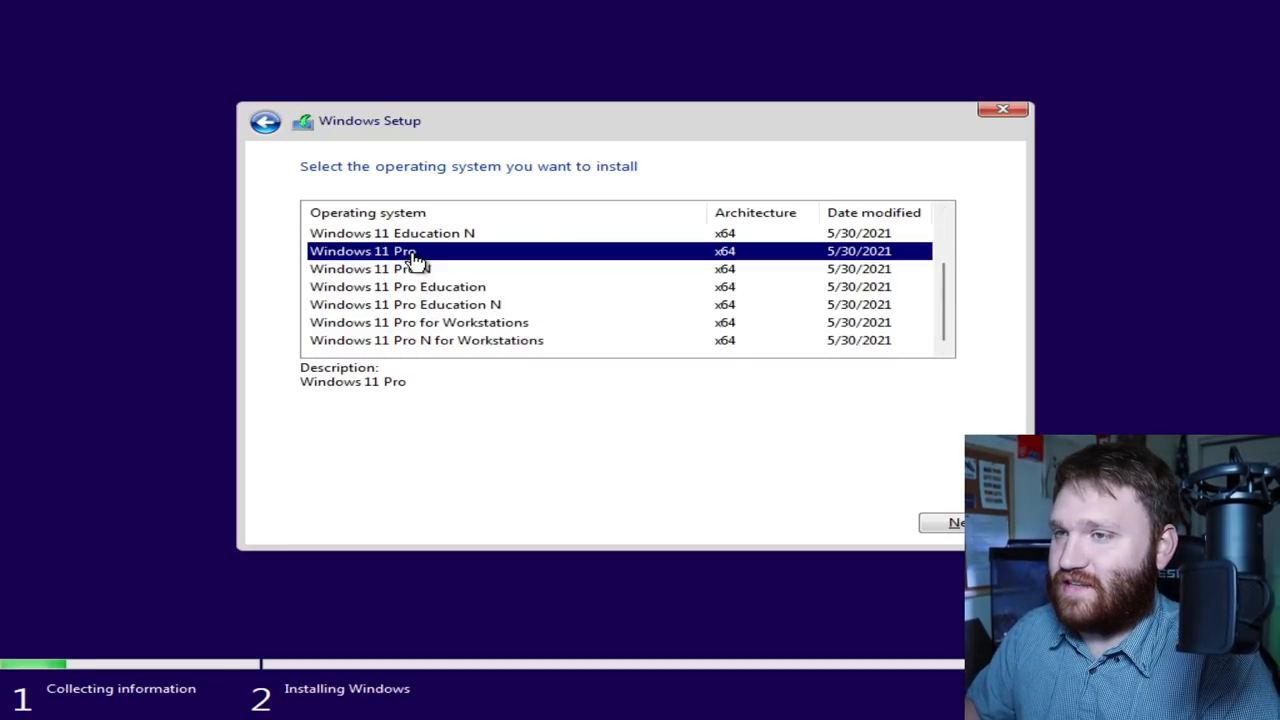
mouse_move(460, 296)
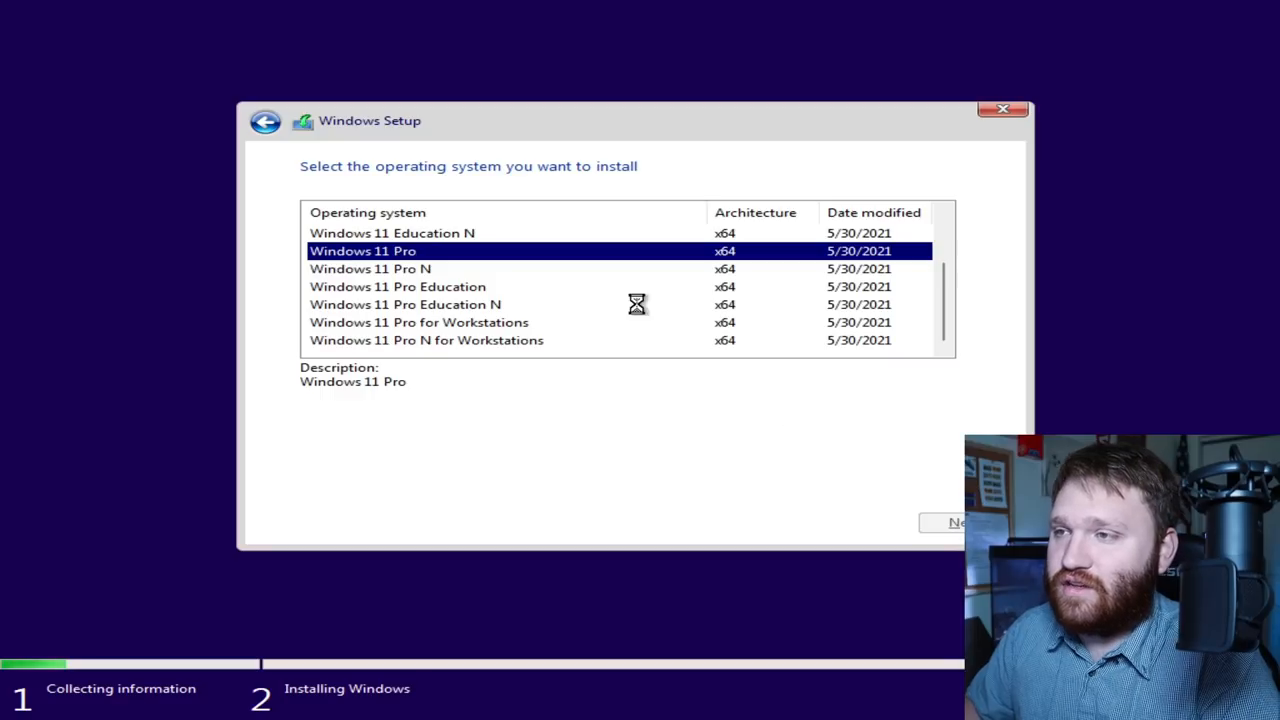
Proceed with Windows 11 Pro, accept the Microsoft Software License Terms and continue
left_click(956, 522)
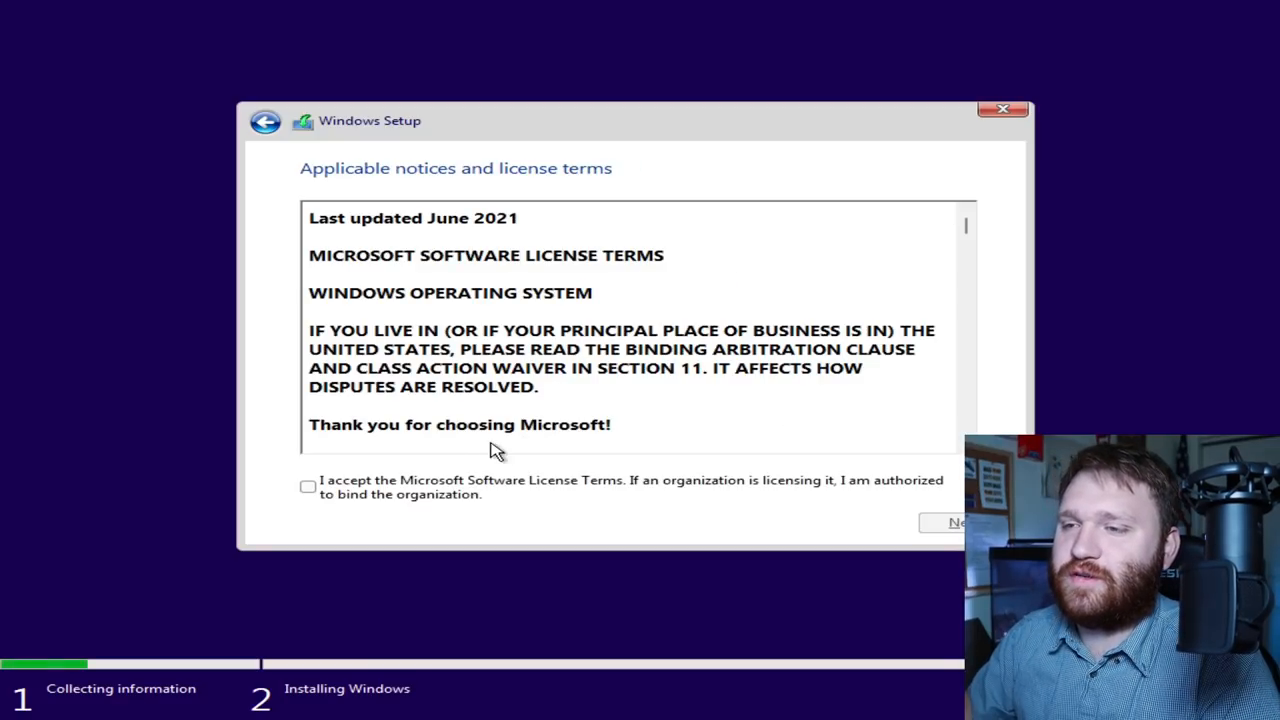
scroll("down", 3)
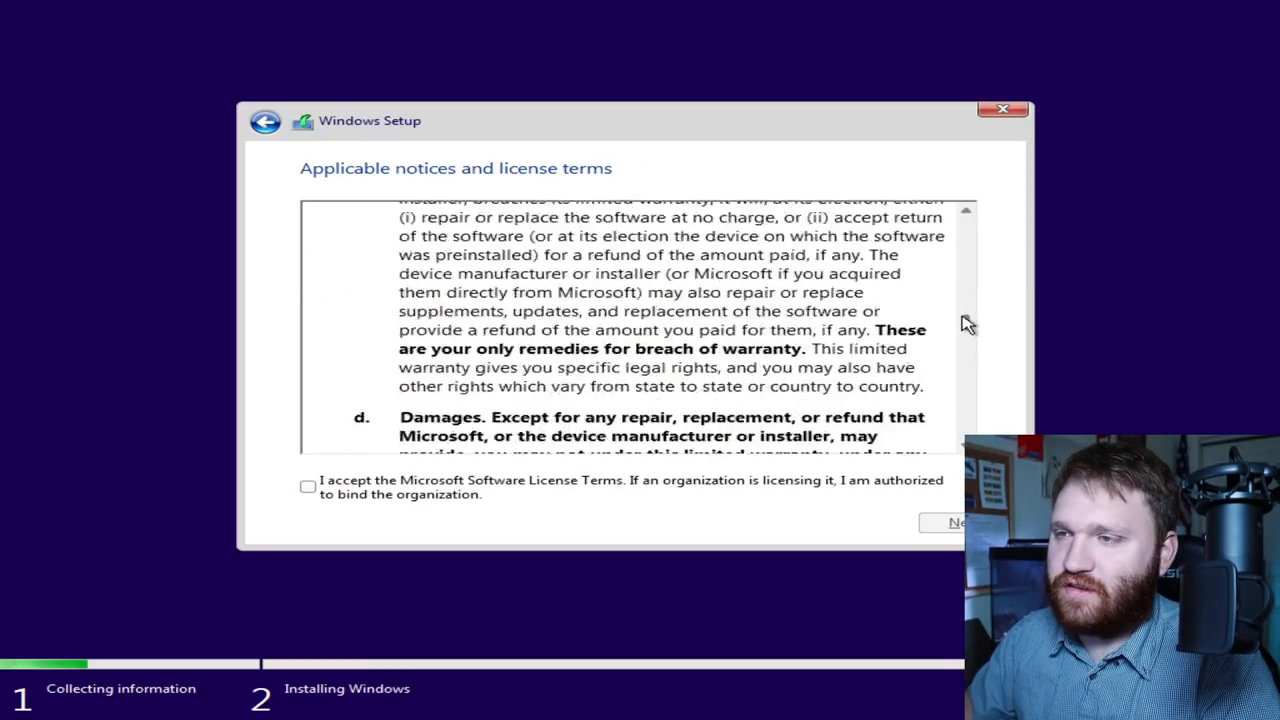
scroll("down", 3)
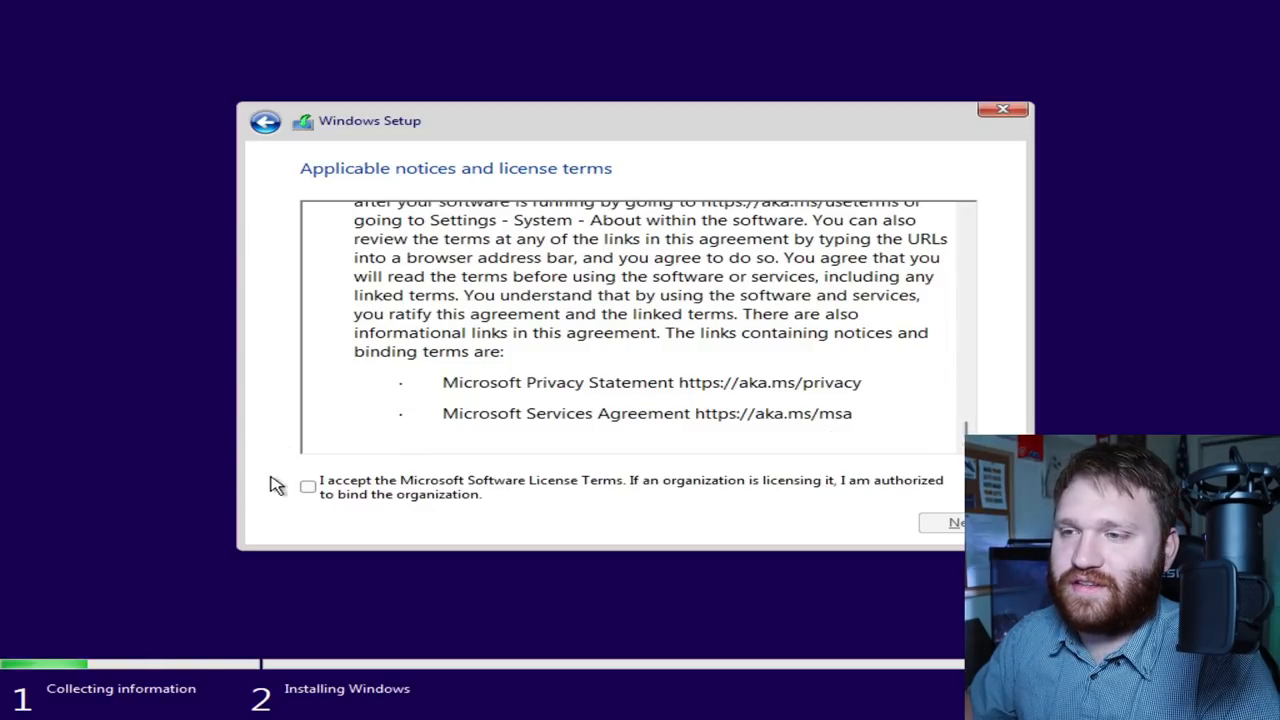
left_click(308, 486)
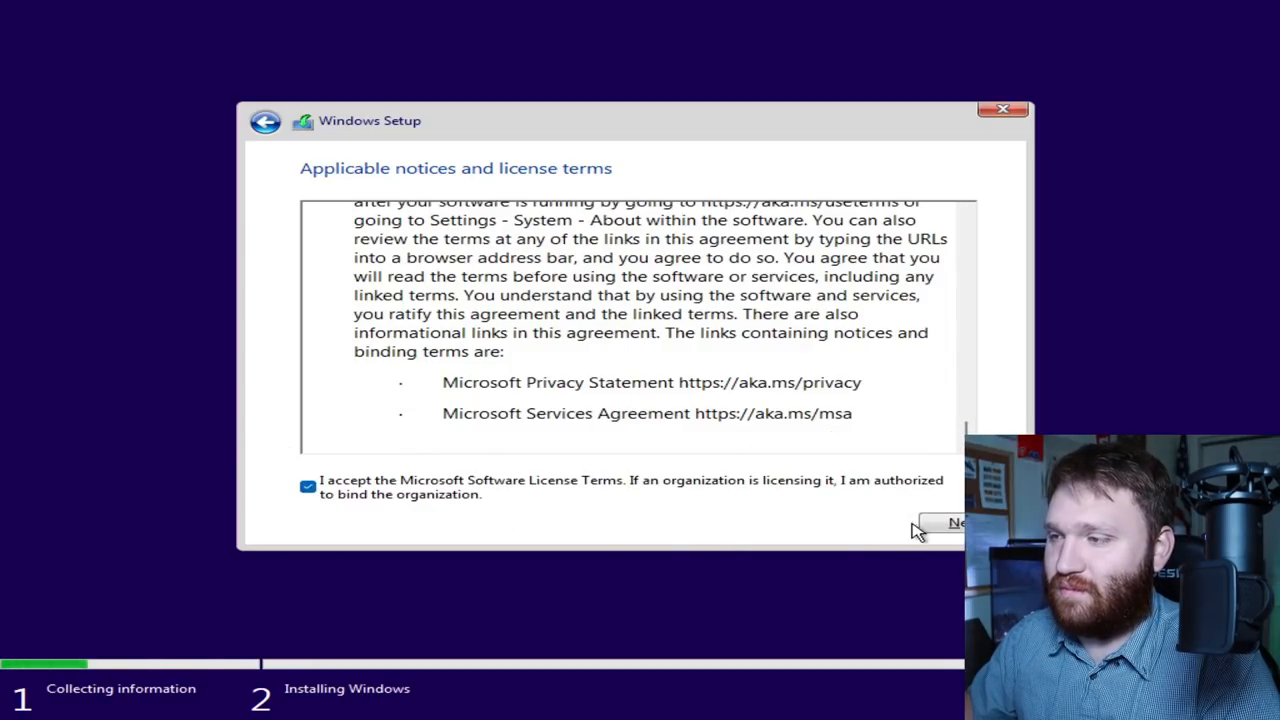
left_click(956, 522)
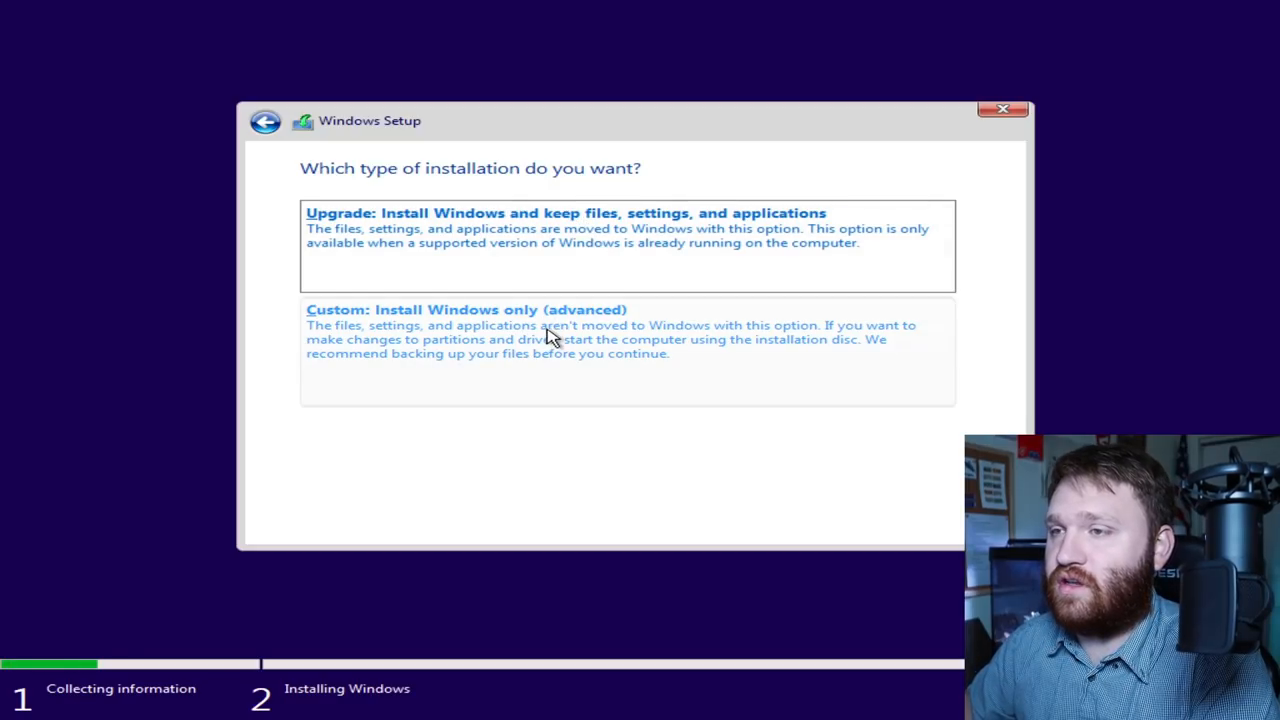
Choose 'Custom: Install Windows only (advanced)' to reach the drive selection page
left_click(466, 308)
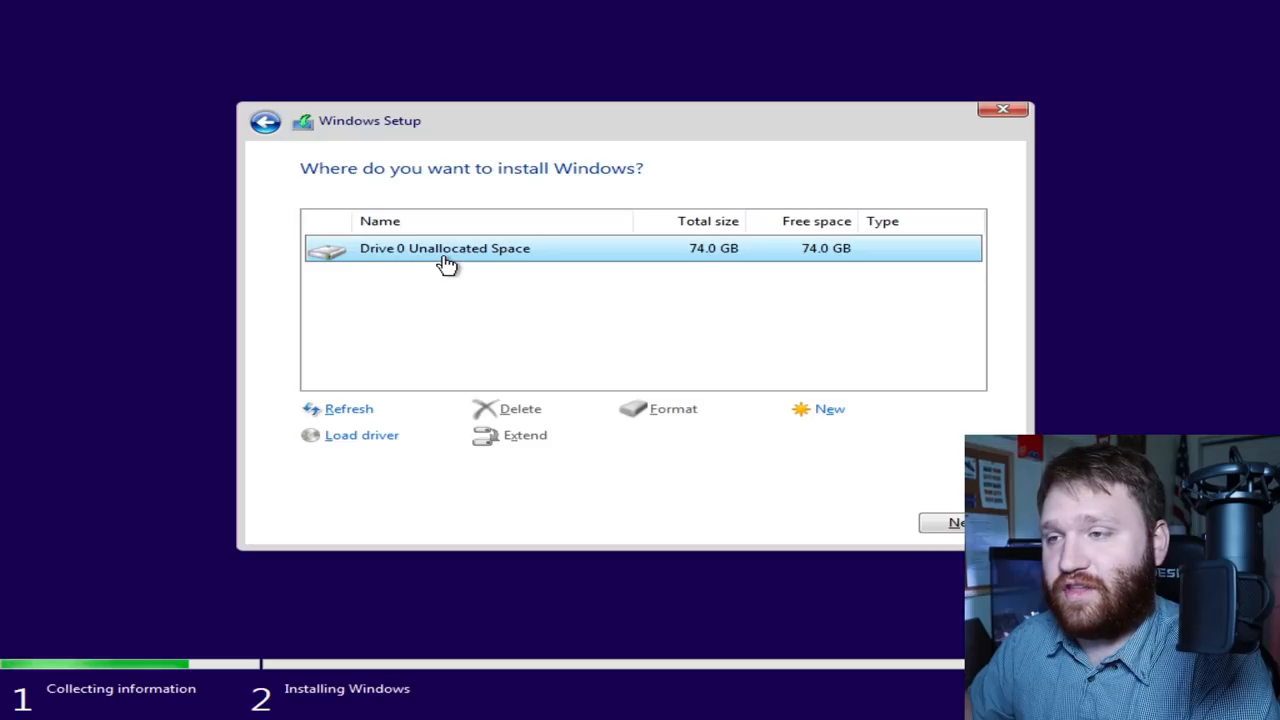
mouse_move(484, 240)
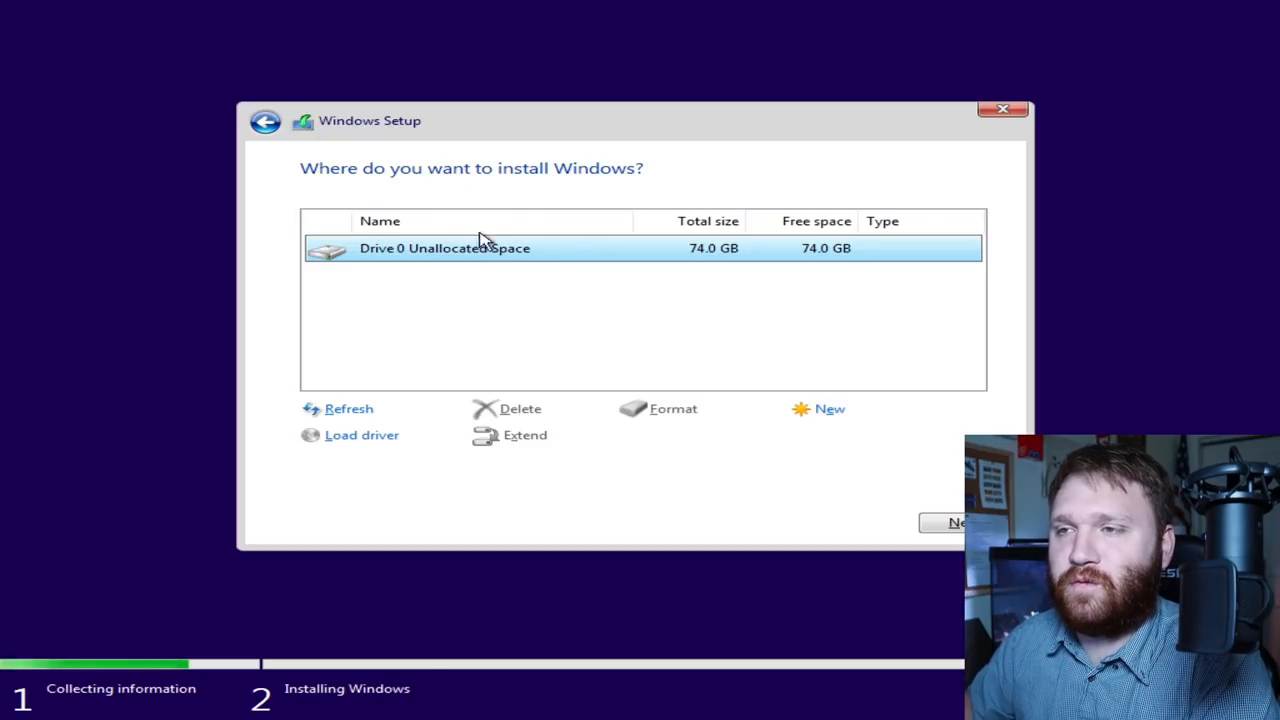
mouse_move(584, 336)
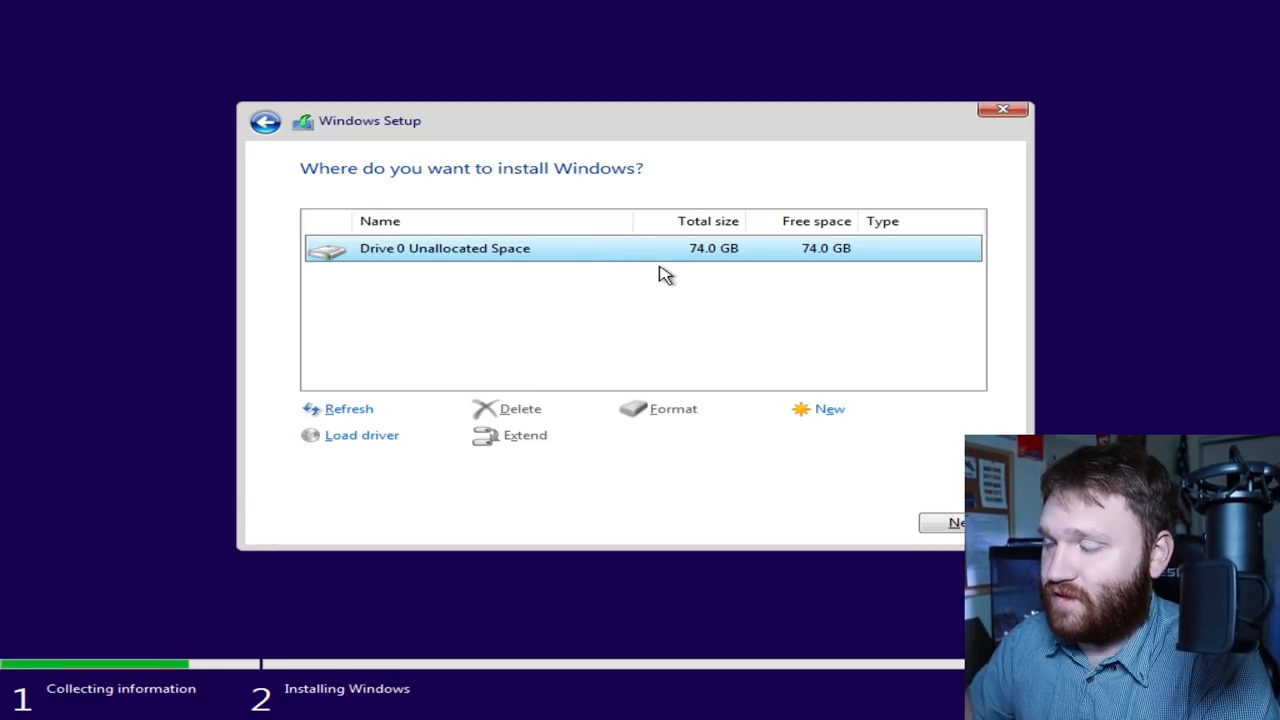
mouse_move(670, 360)
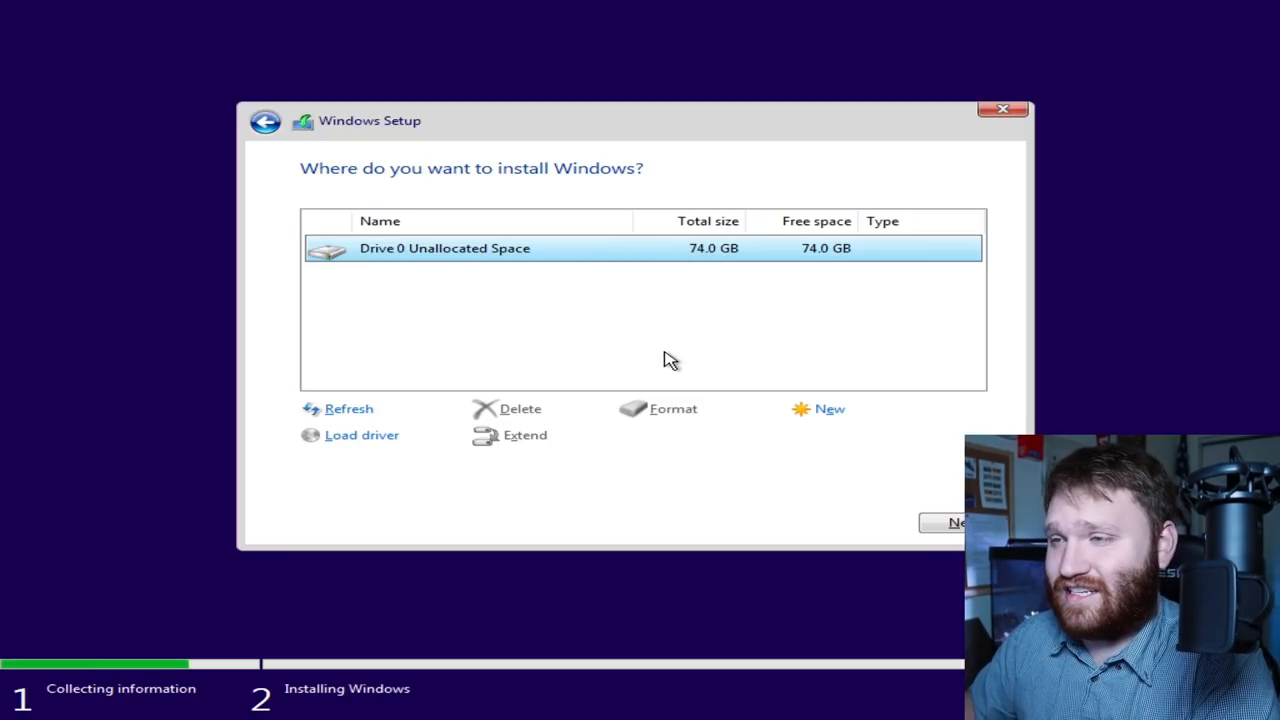
mouse_move(622, 288)
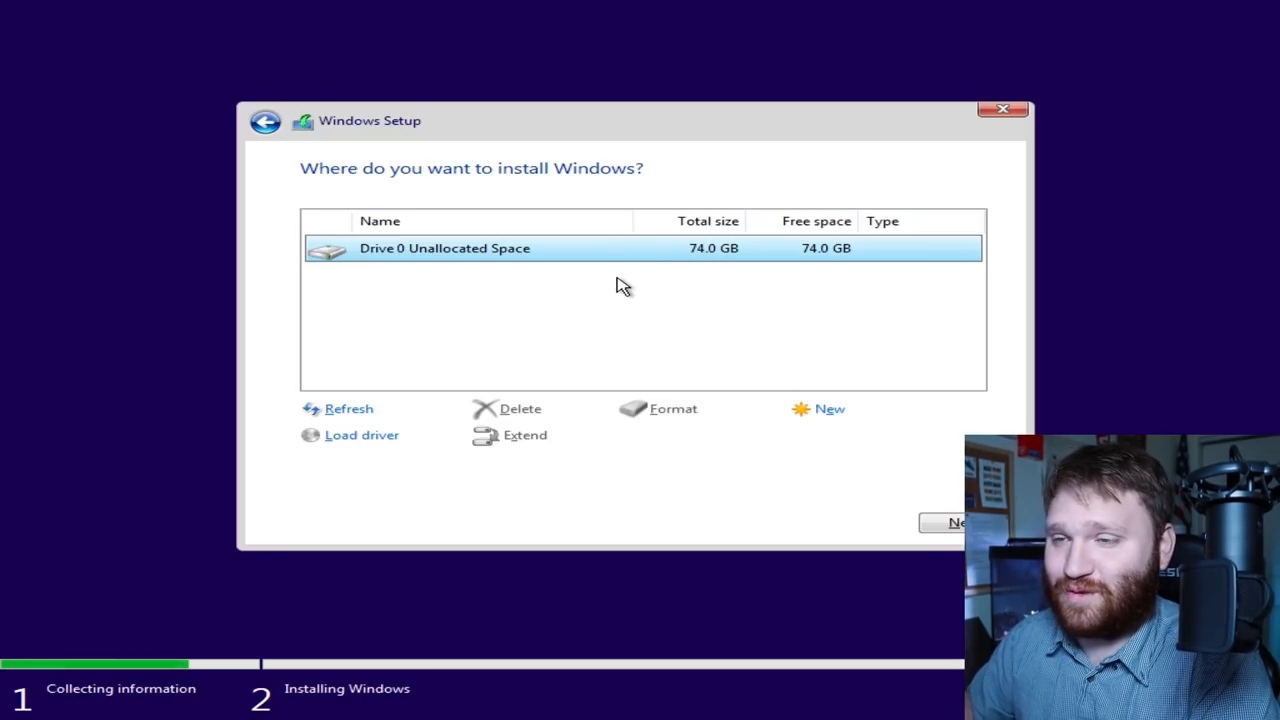
mouse_move(1008, 364)
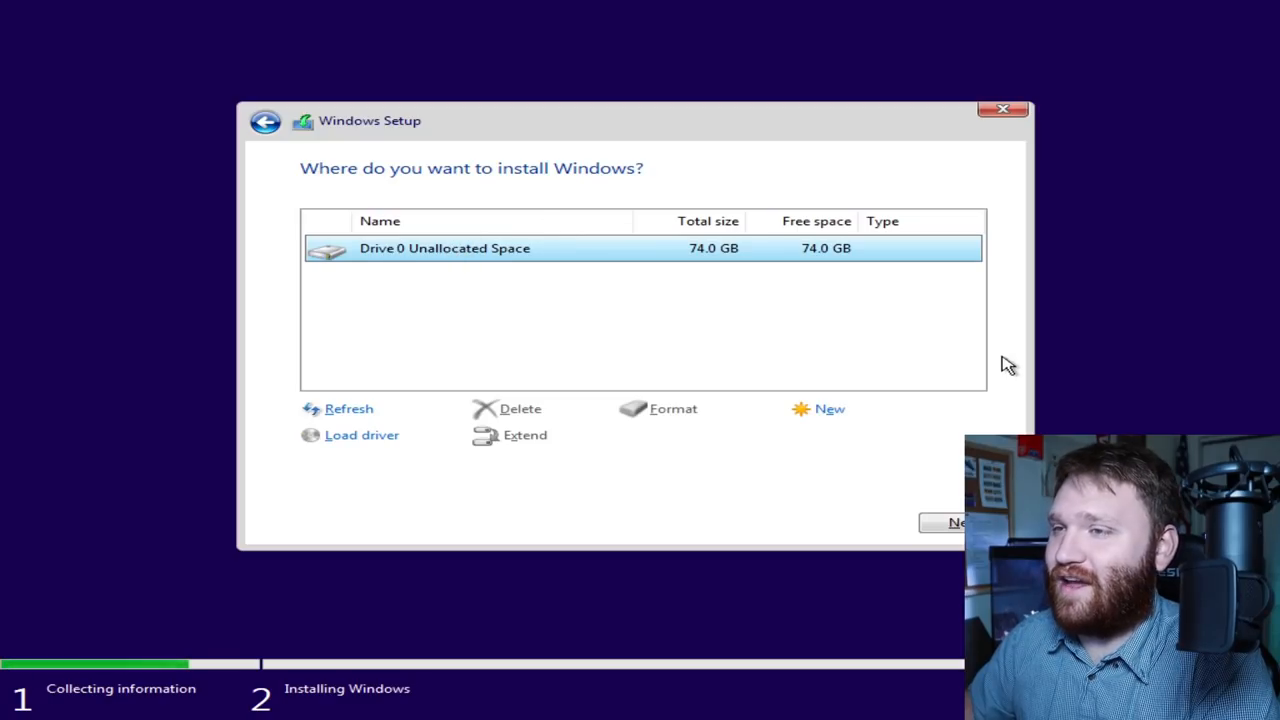
Install Windows onto Drive 0 Unallocated Space and let the files copy
left_click(956, 522)
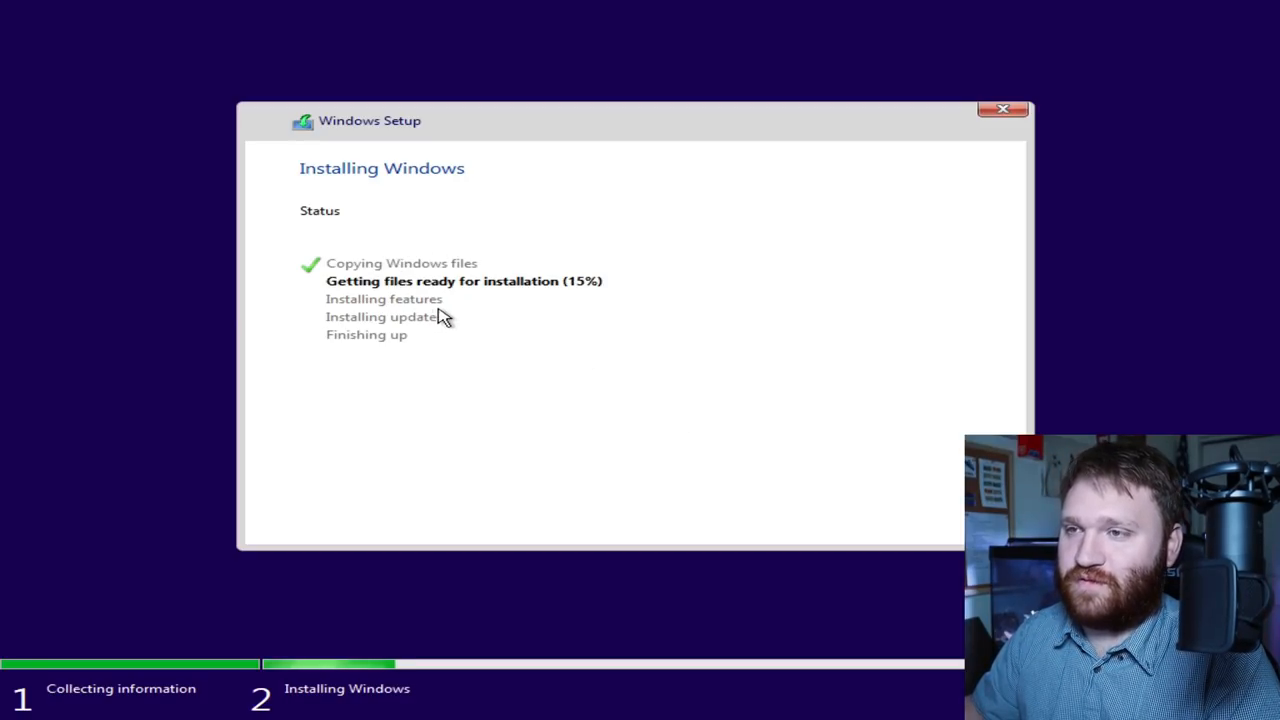
mouse_move(904, 352)
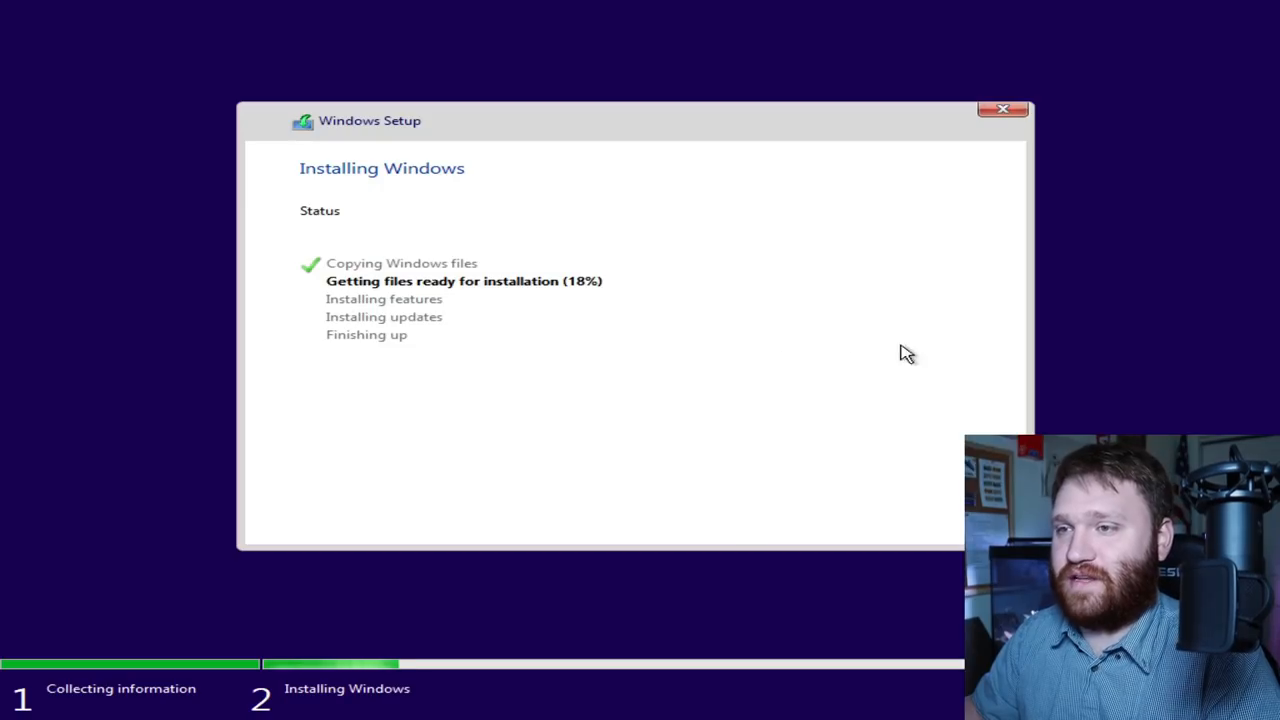
mouse_move(876, 316)
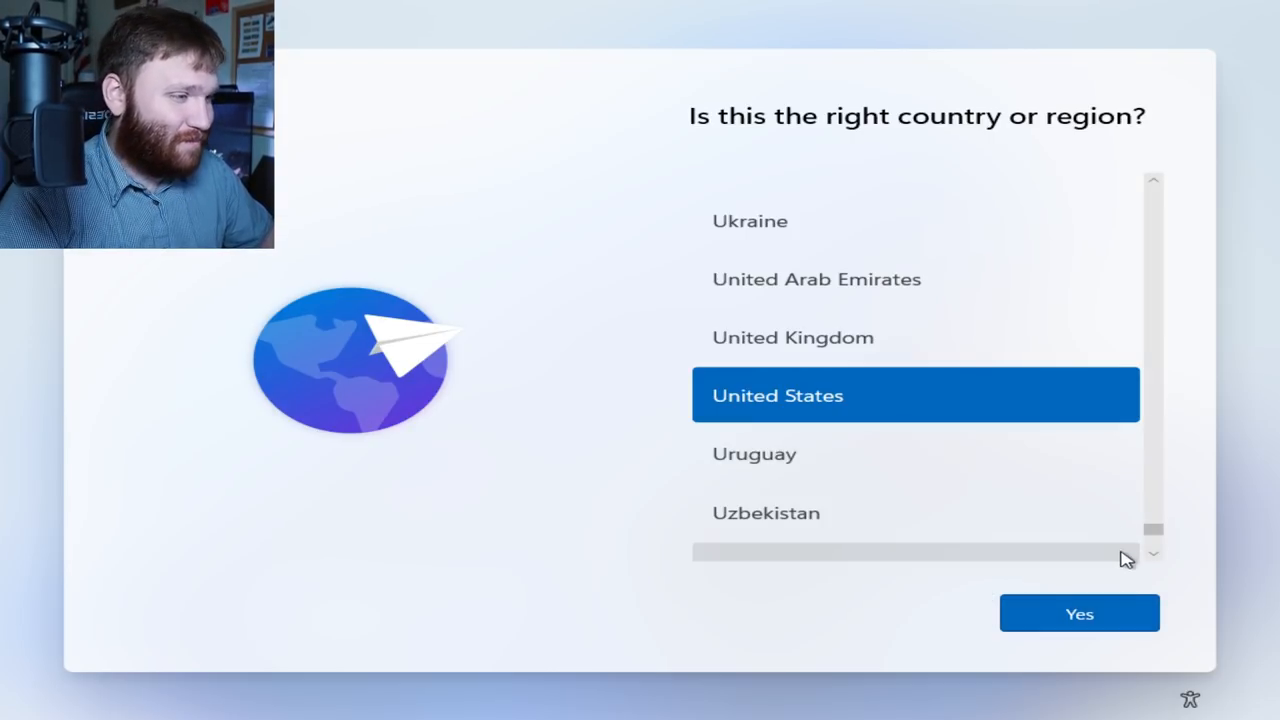
mouse_move(918, 220)
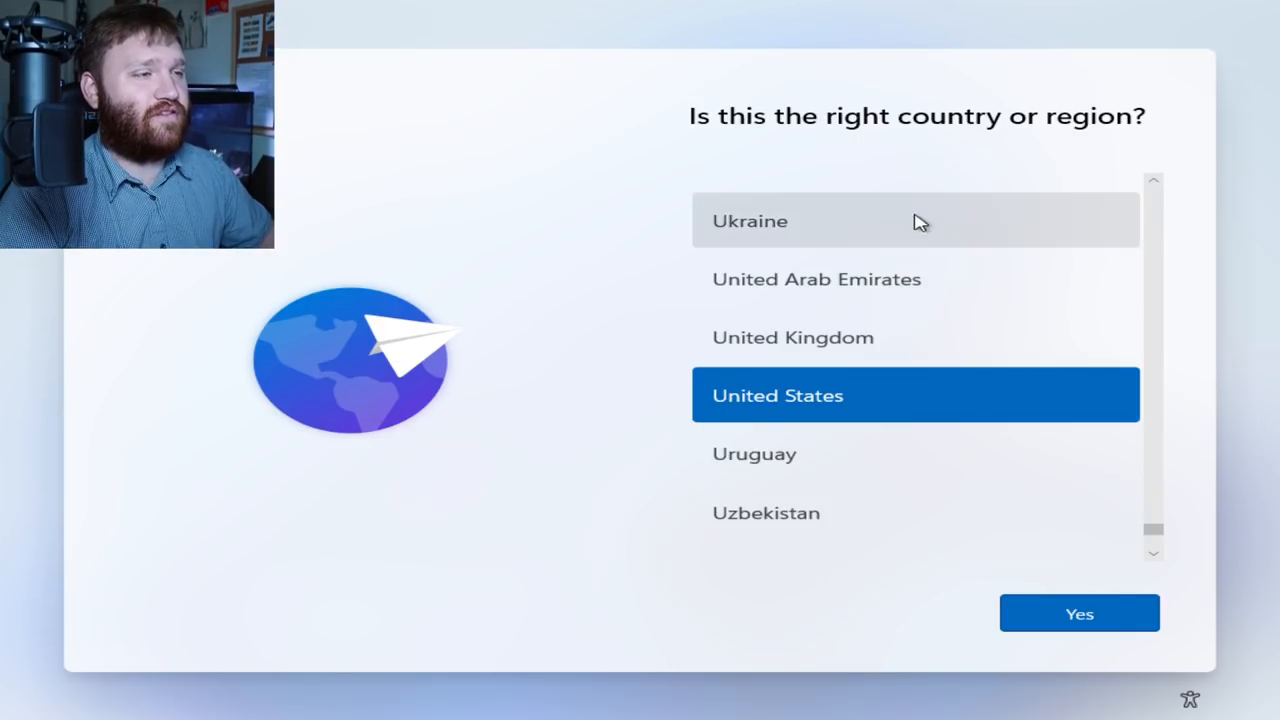
Confirm United States, keep the US keyboard layout and skip adding a second layout
left_click(1080, 612)
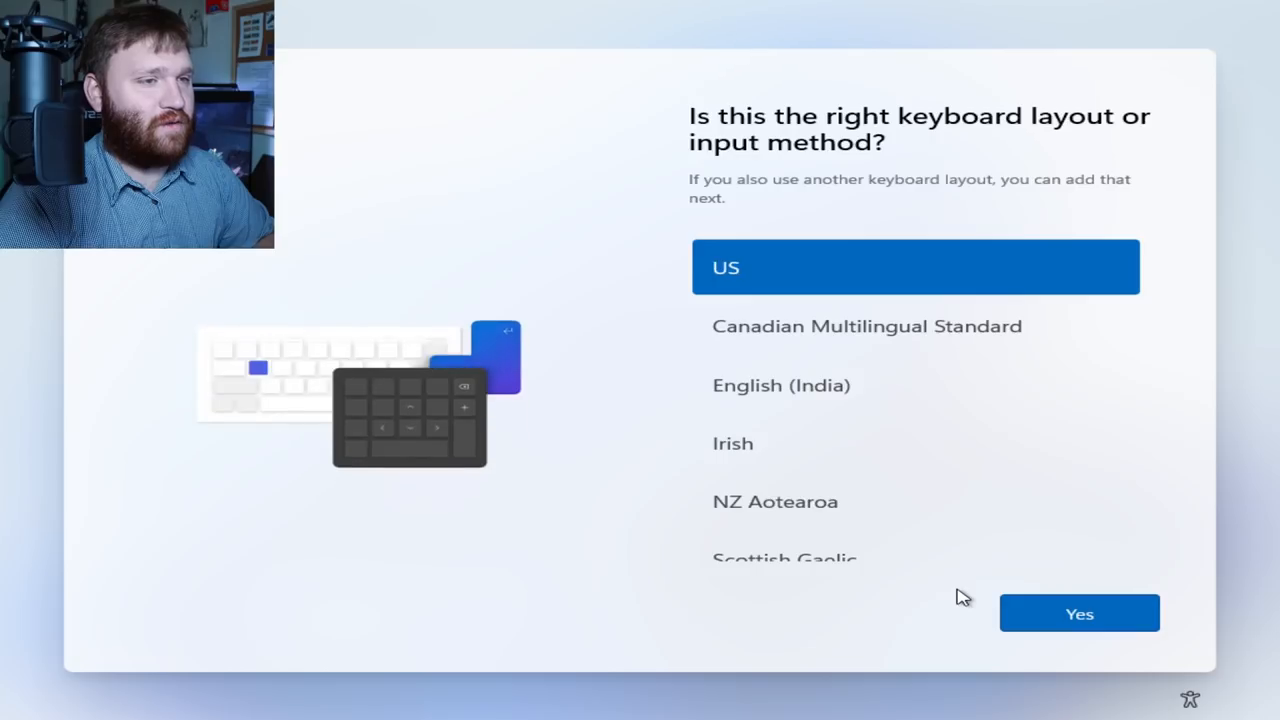
mouse_move(1080, 614)
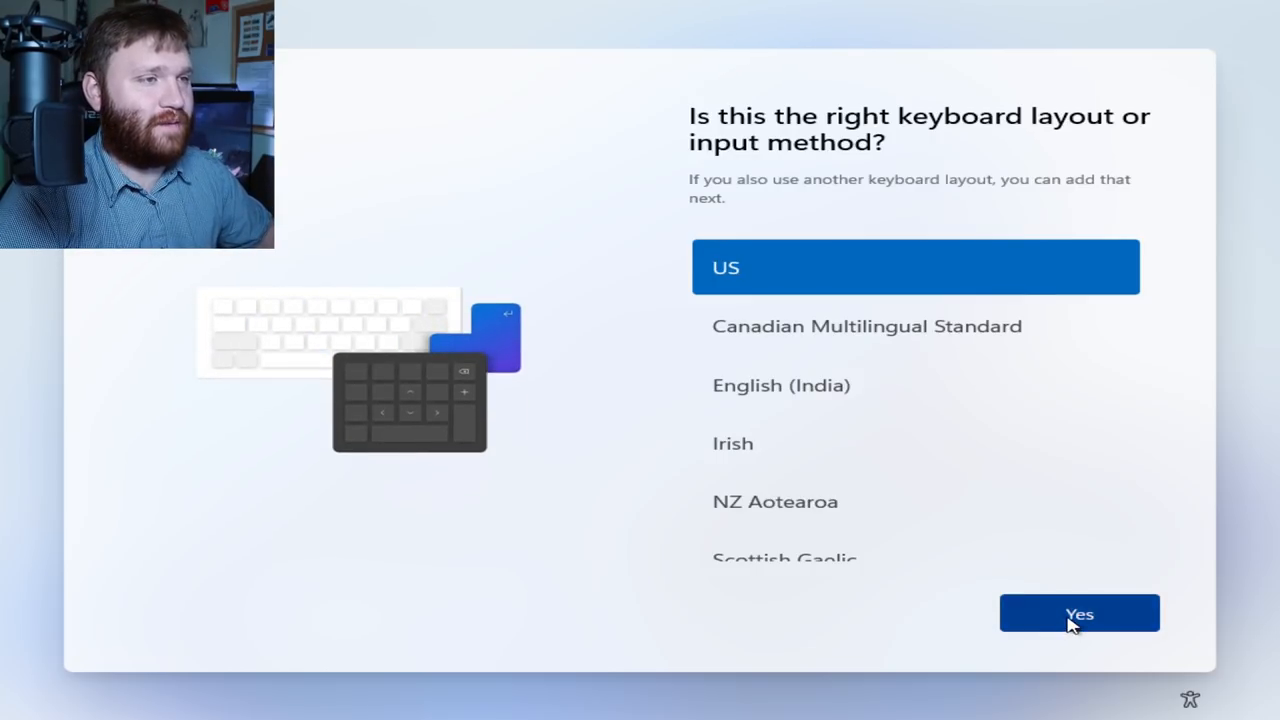
left_click(1080, 612)
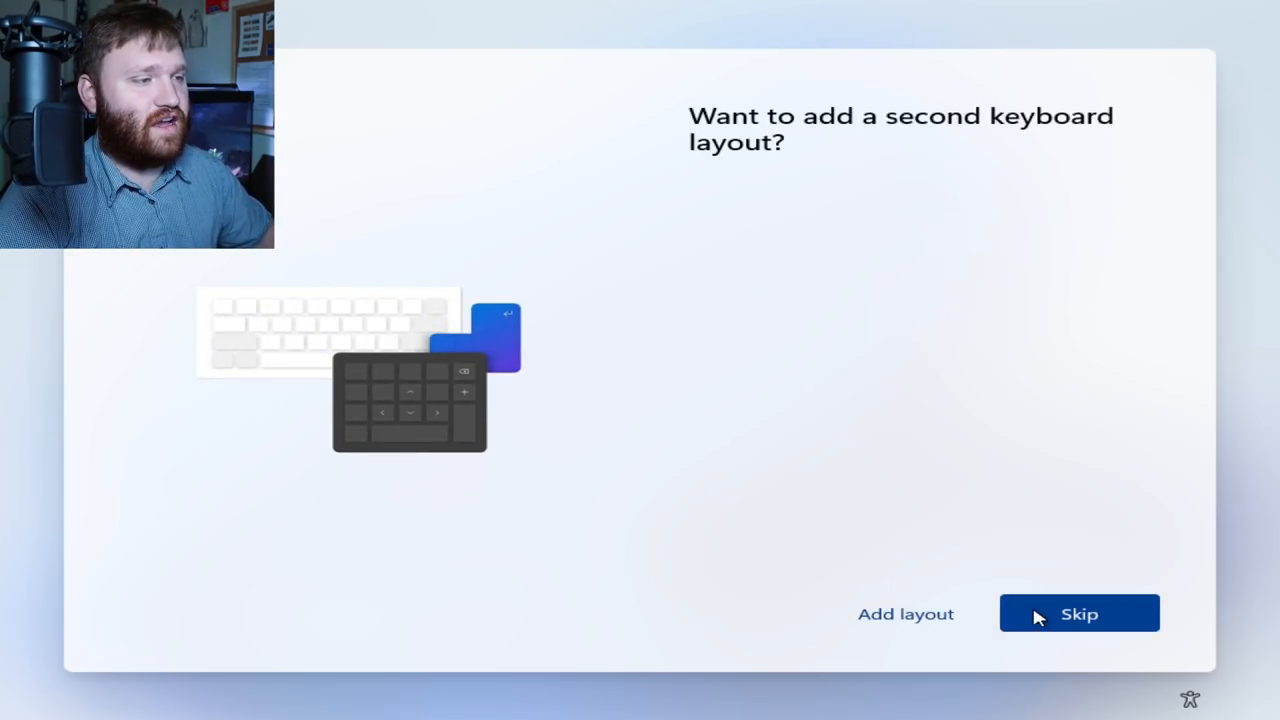
left_click(1080, 612)
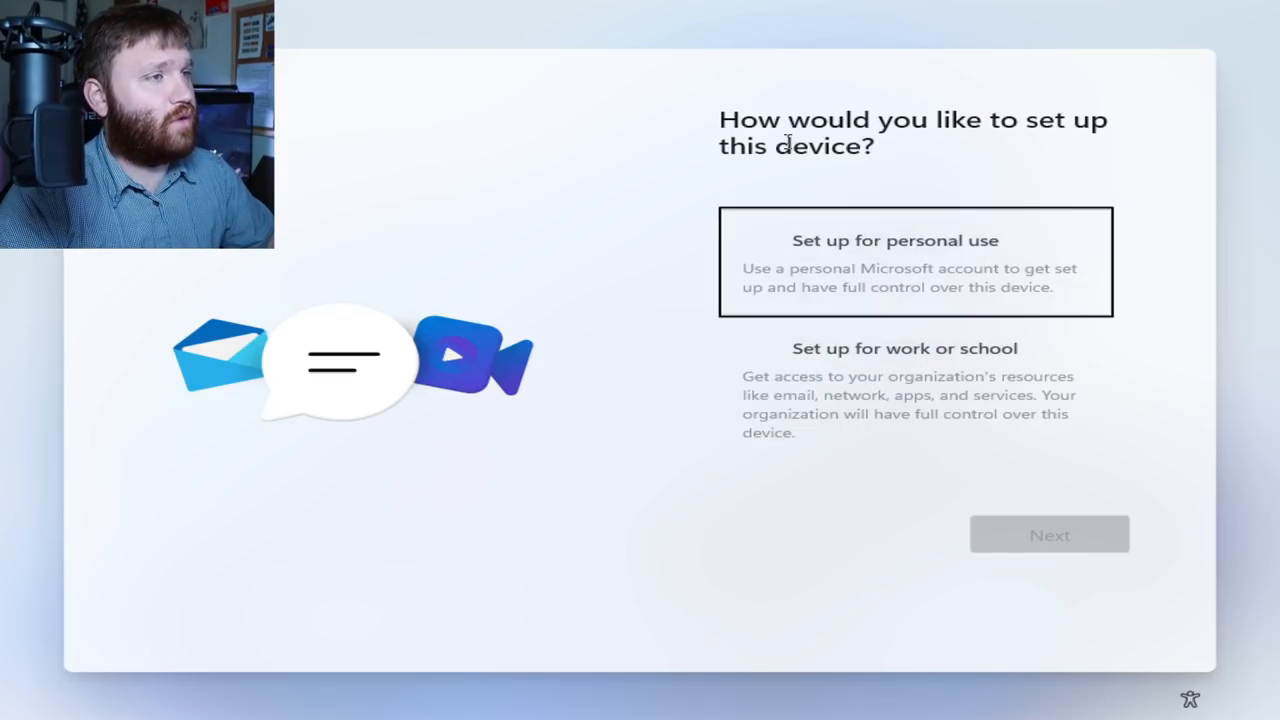
mouse_move(990, 160)
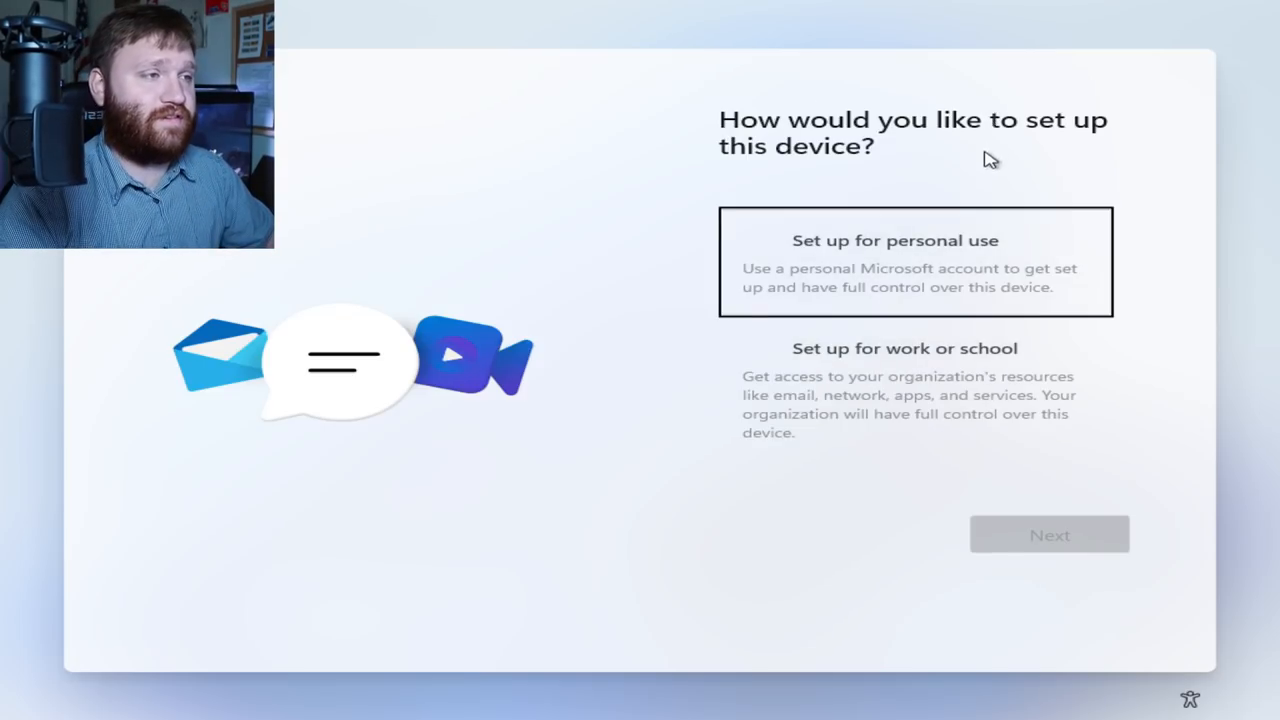
mouse_move(1172, 632)
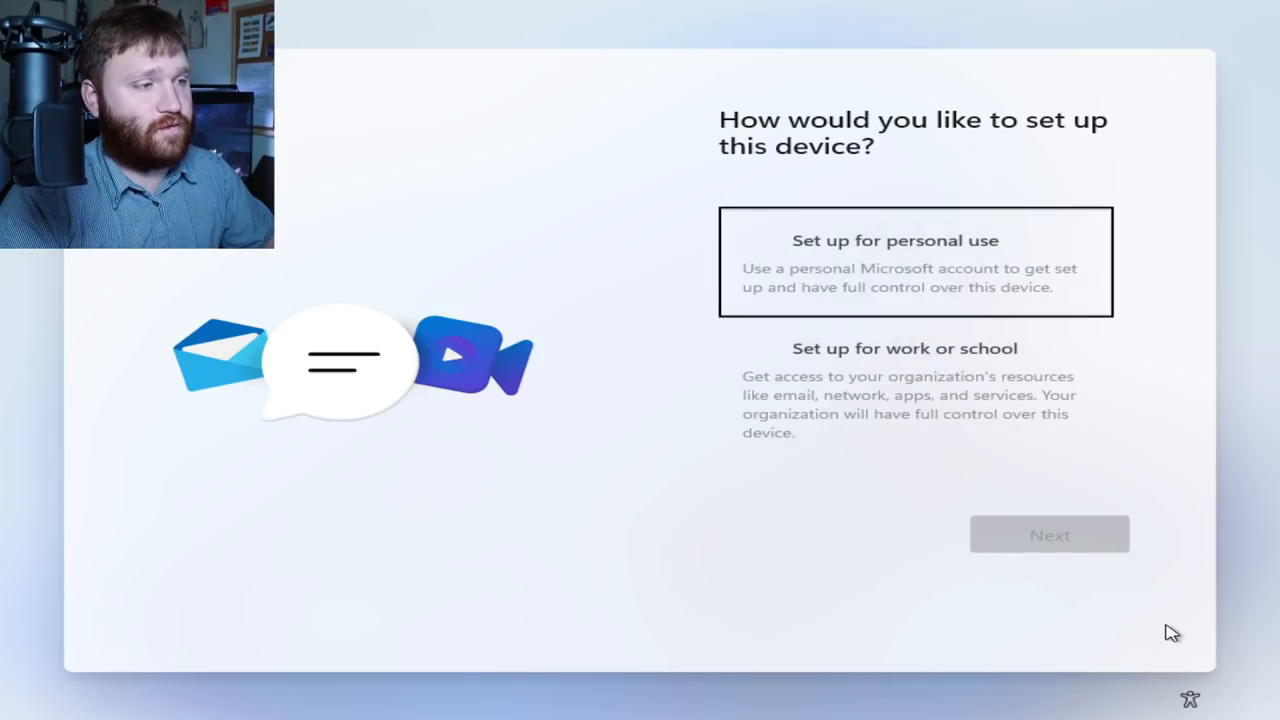
Set the device up for personal use and continue to the account step
left_click(896, 264)
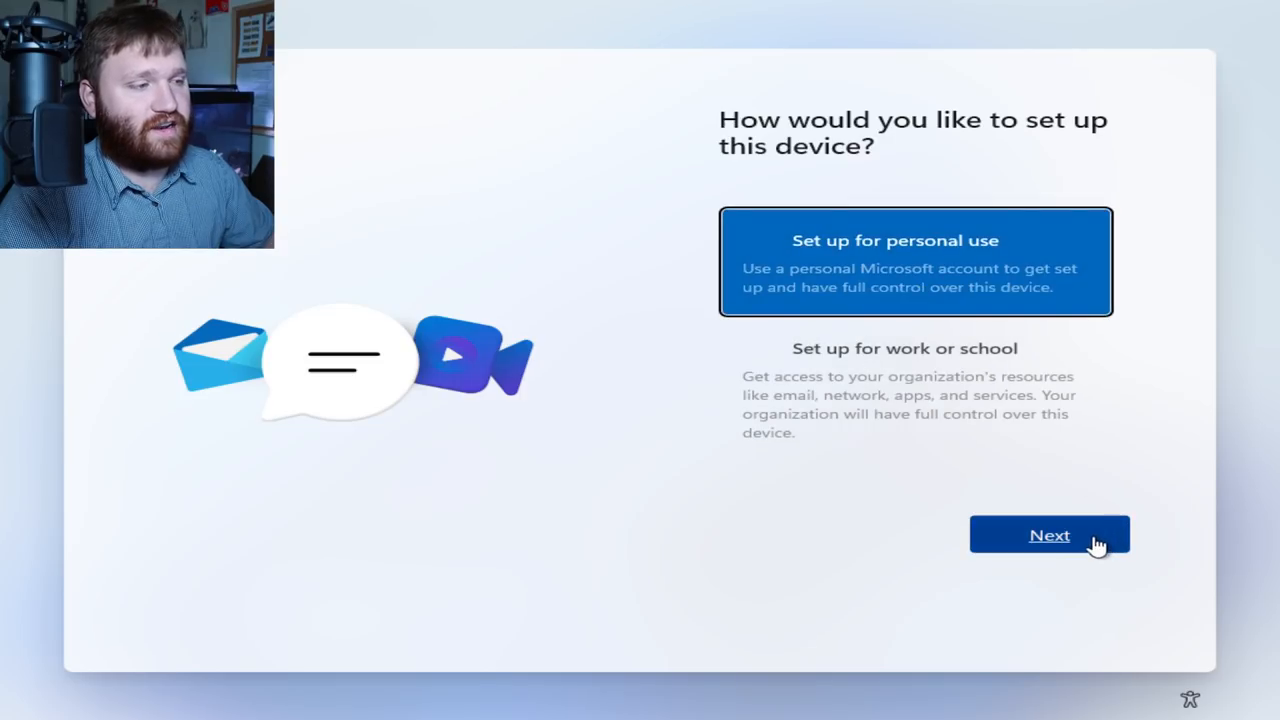
left_click(1048, 534)
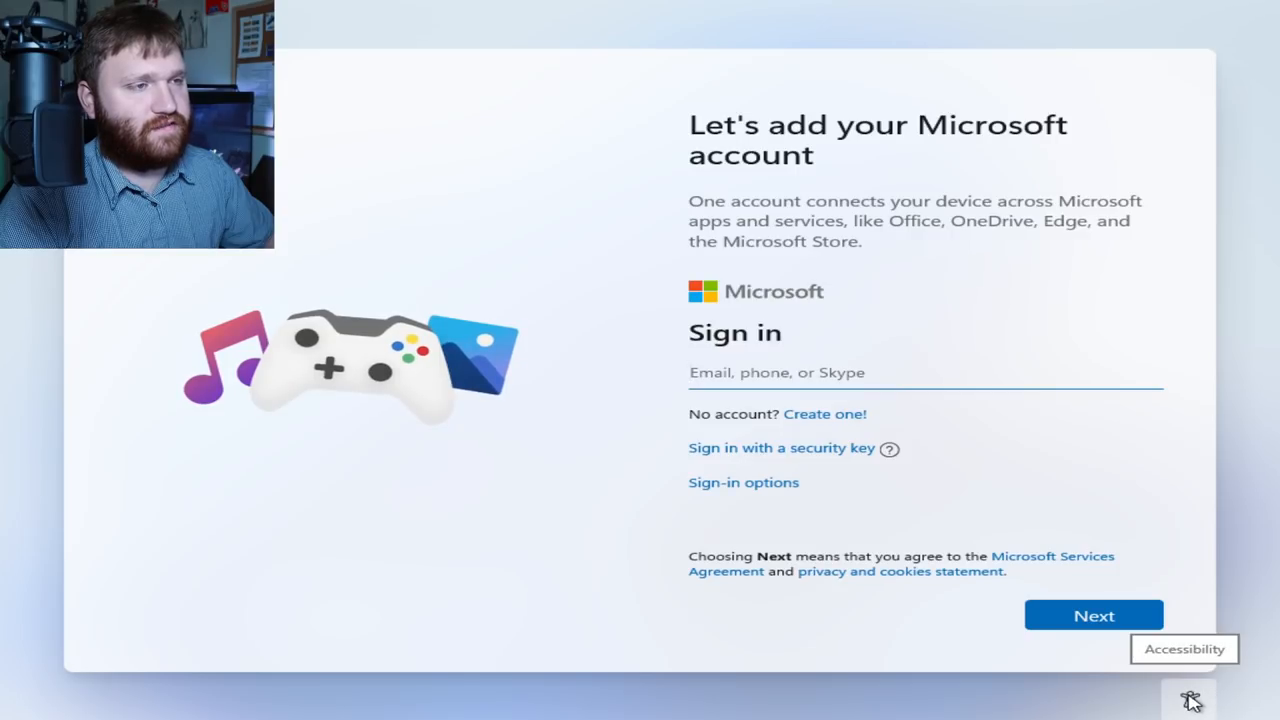
mouse_move(824, 278)
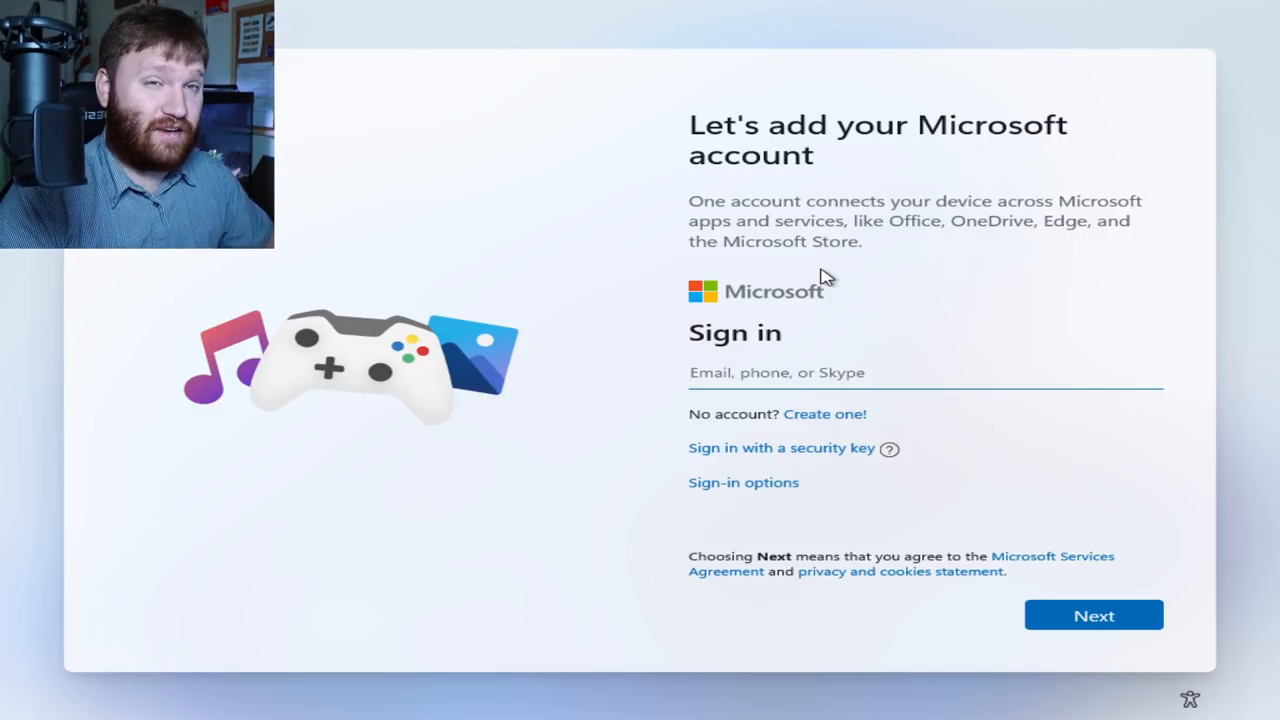
mouse_move(836, 302)
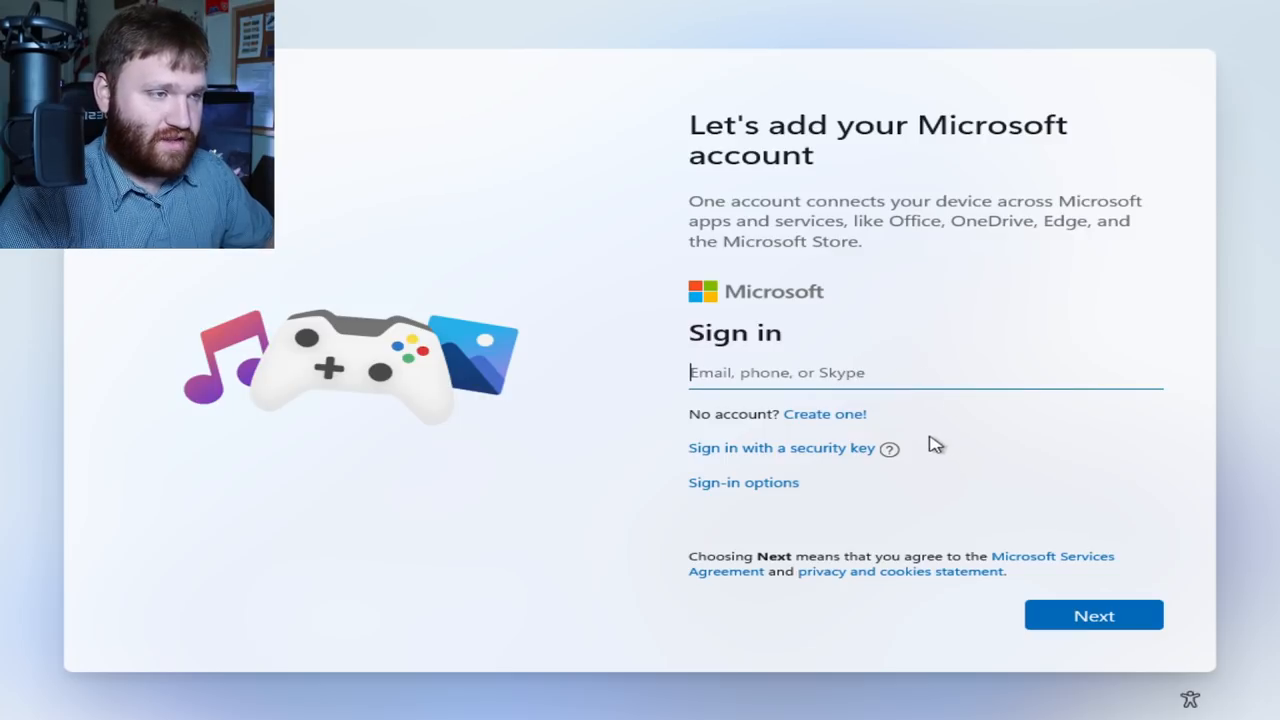
mouse_move(952, 448)
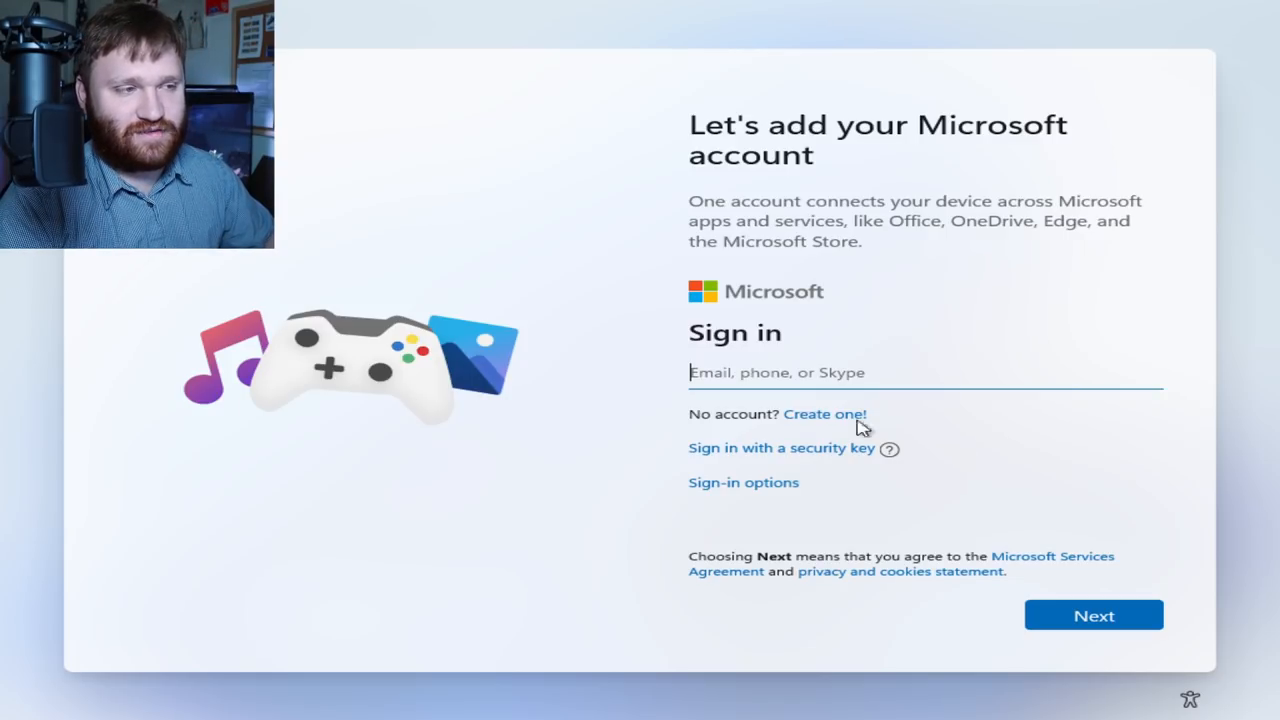
mouse_move(778, 502)
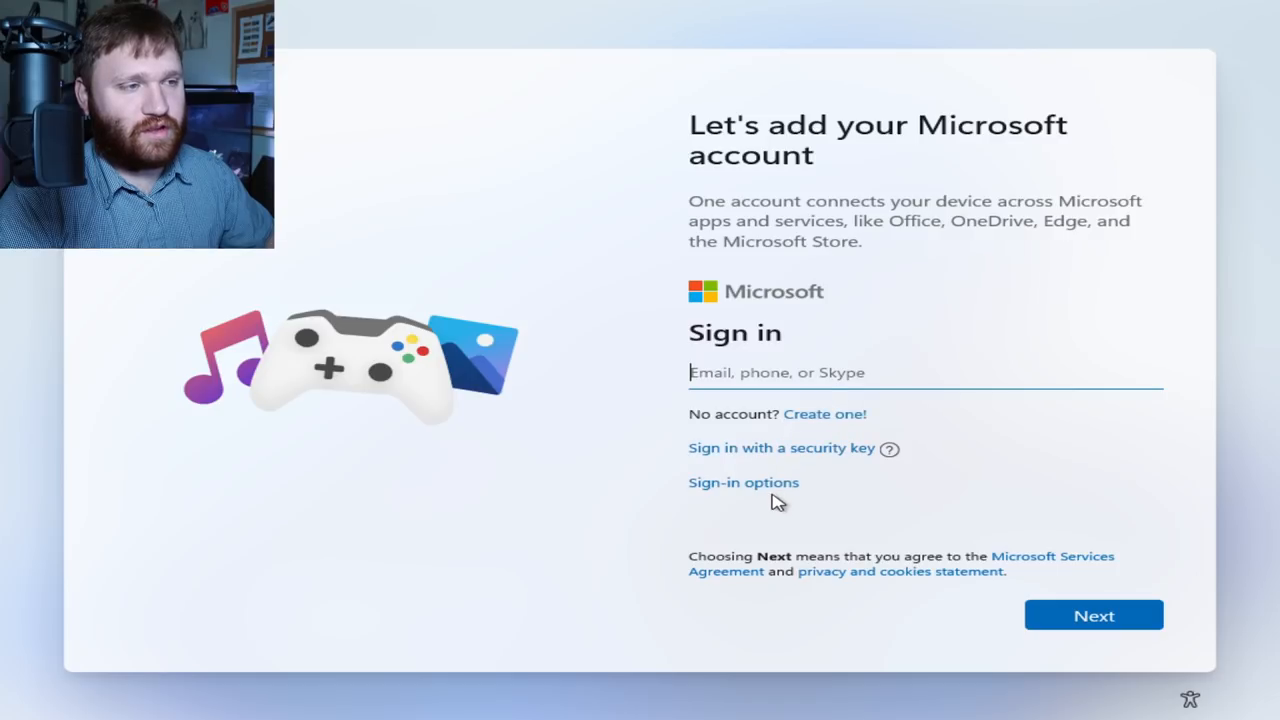
Choose an offline account from the sign-in options instead of a Microsoft account
left_click(744, 482)
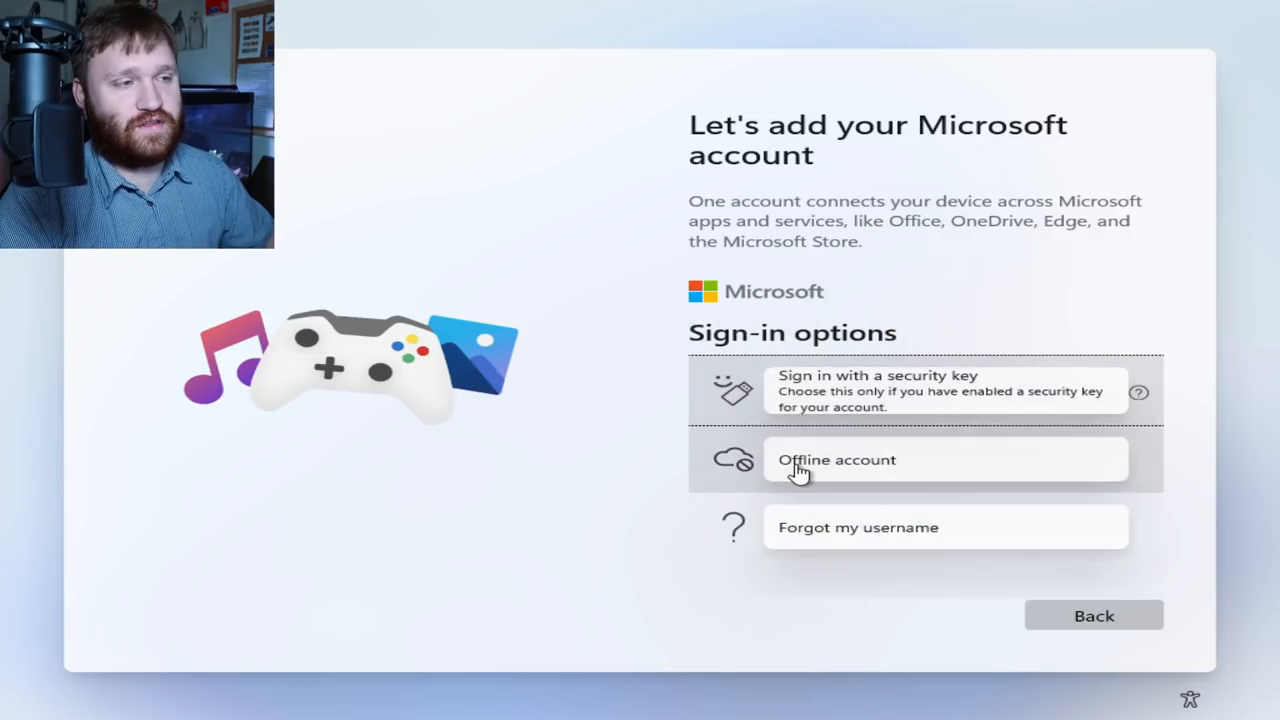
left_click(836, 458)
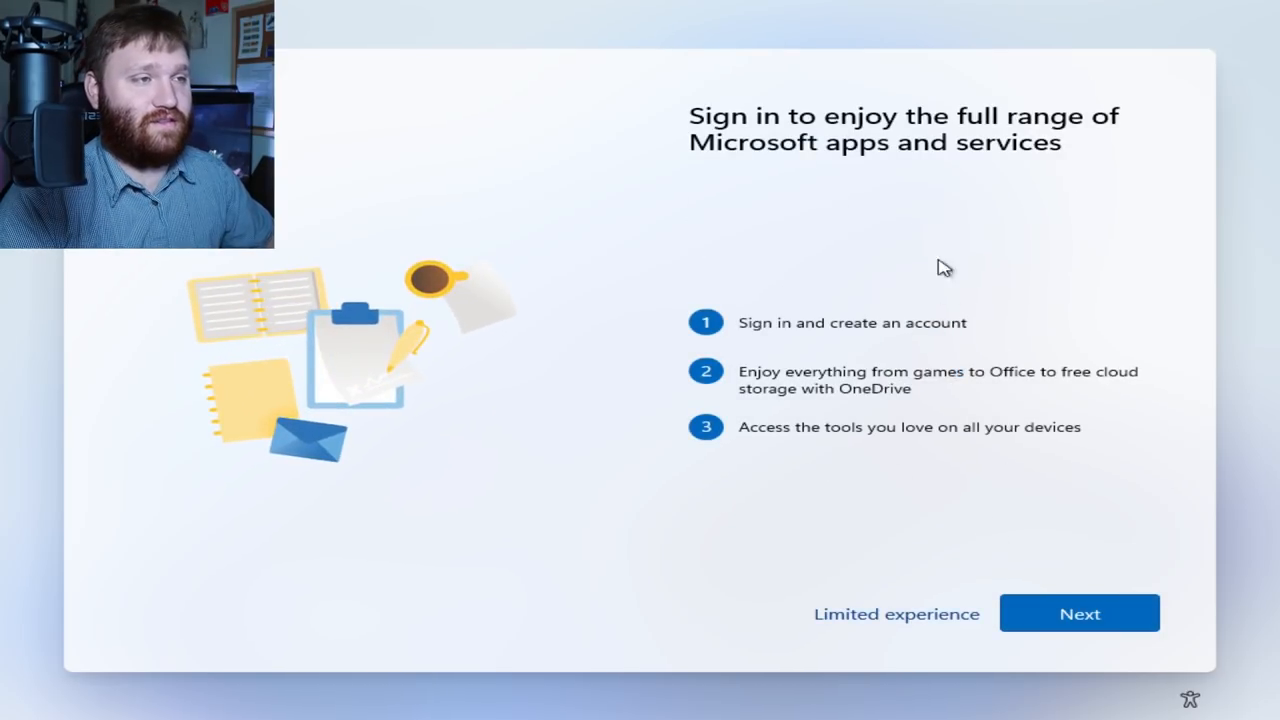
mouse_move(896, 612)
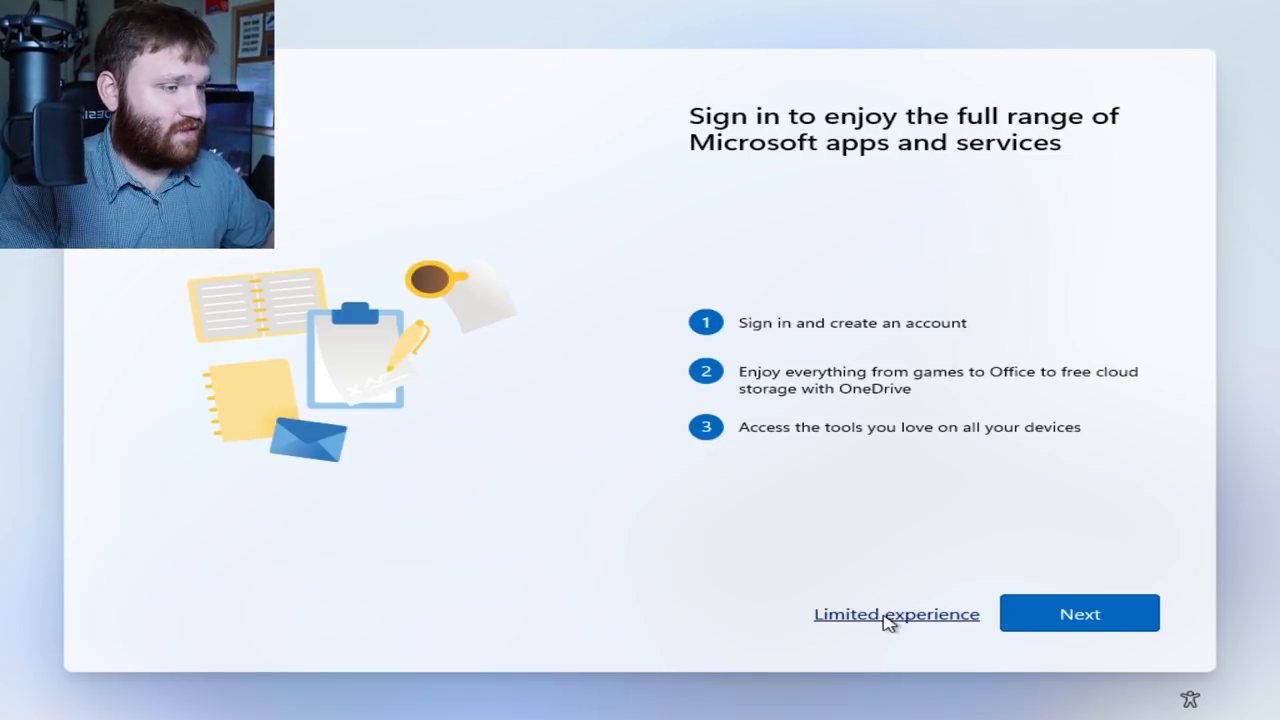
left_click(896, 612)
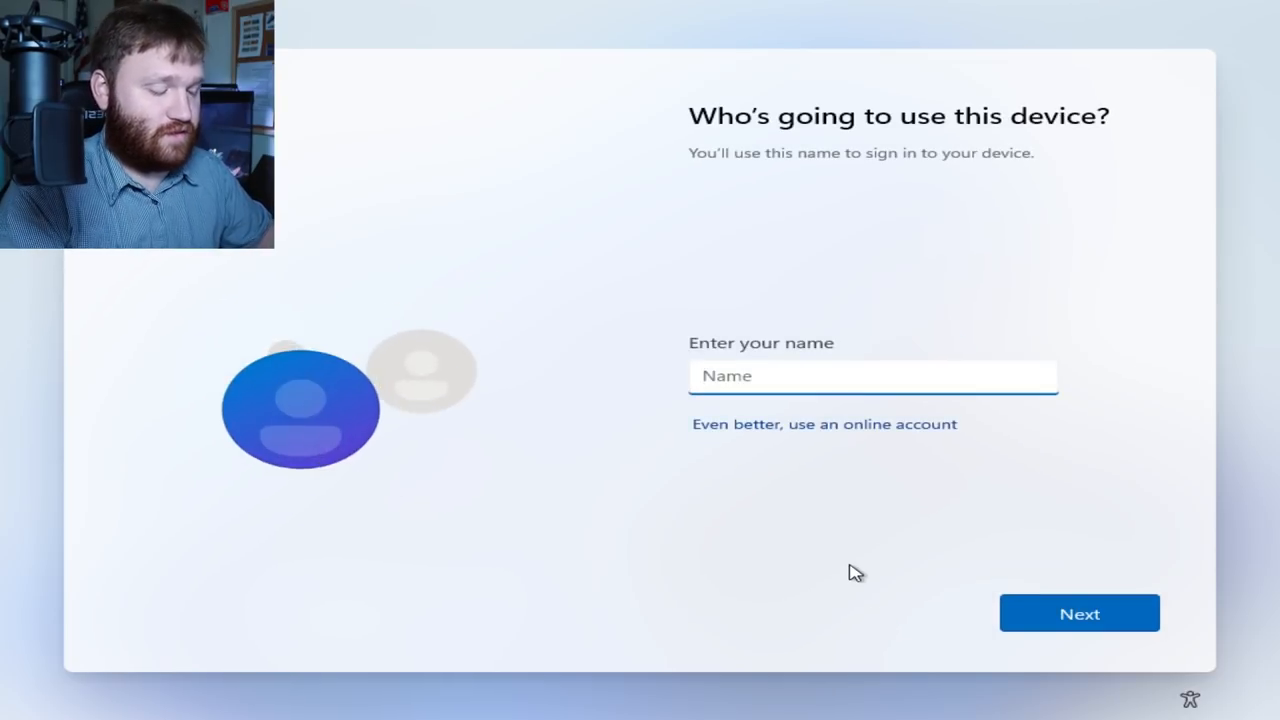
type("Bras")
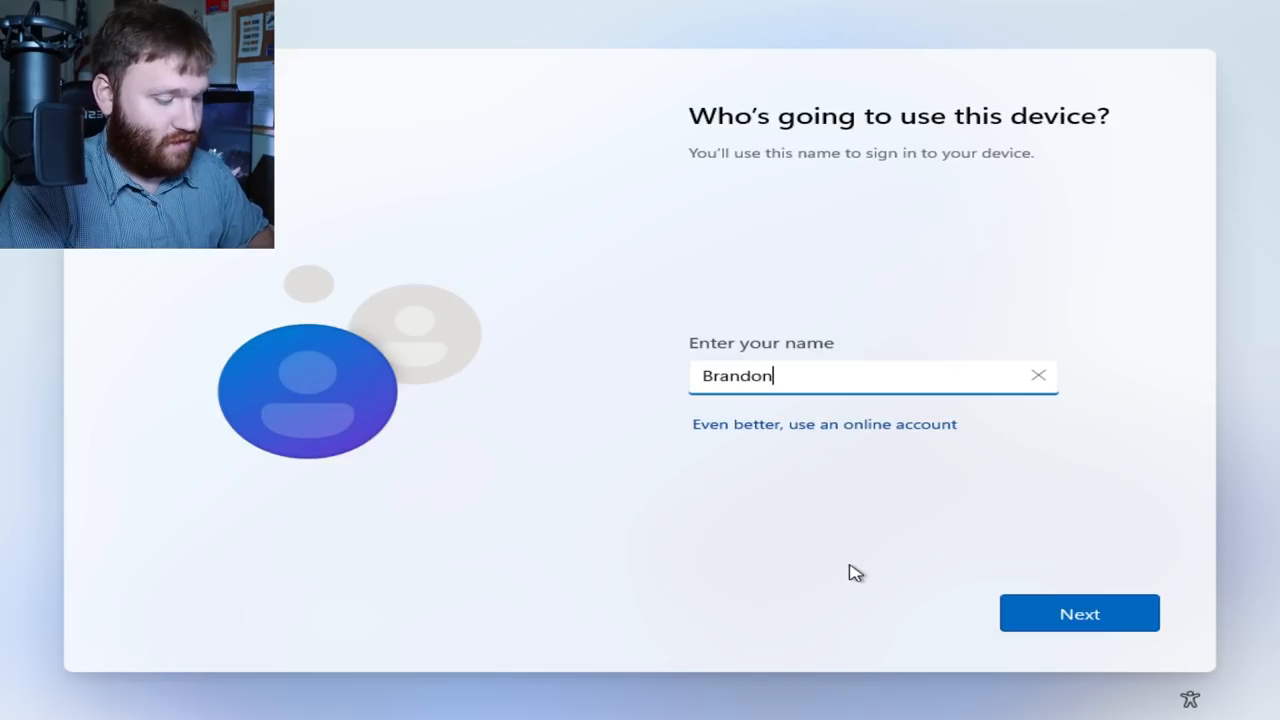
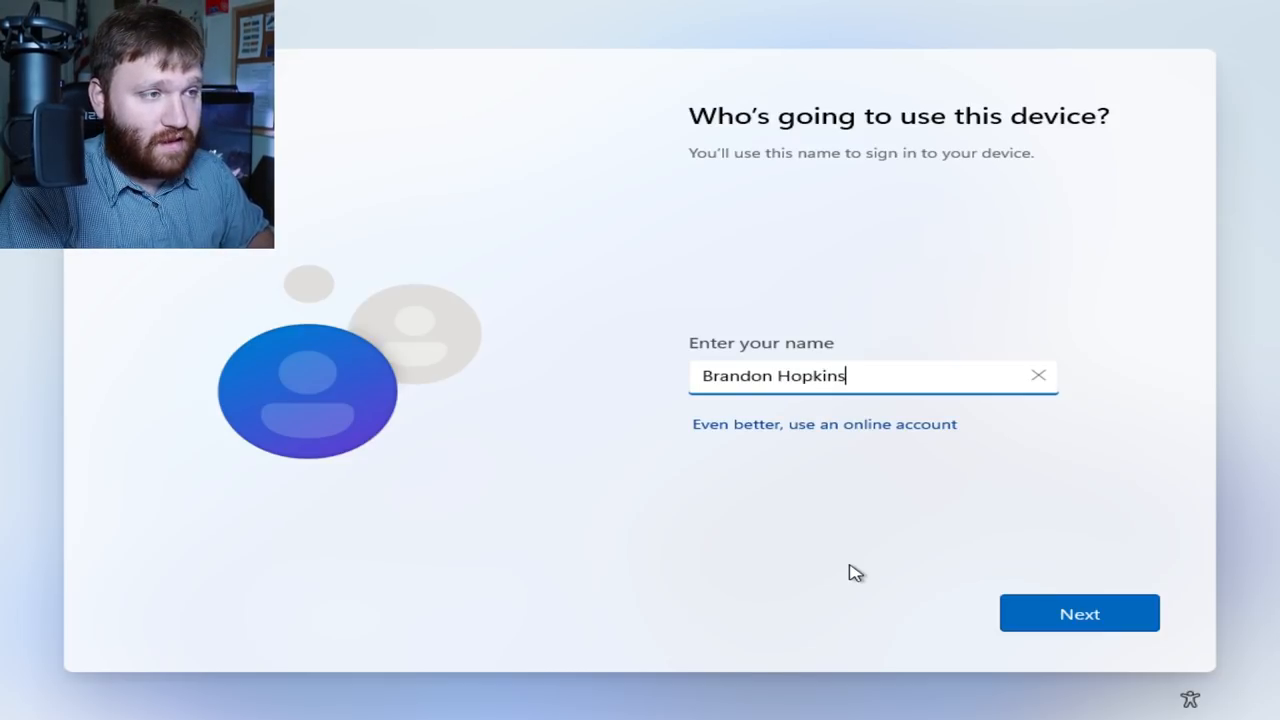
left_click(1080, 612)
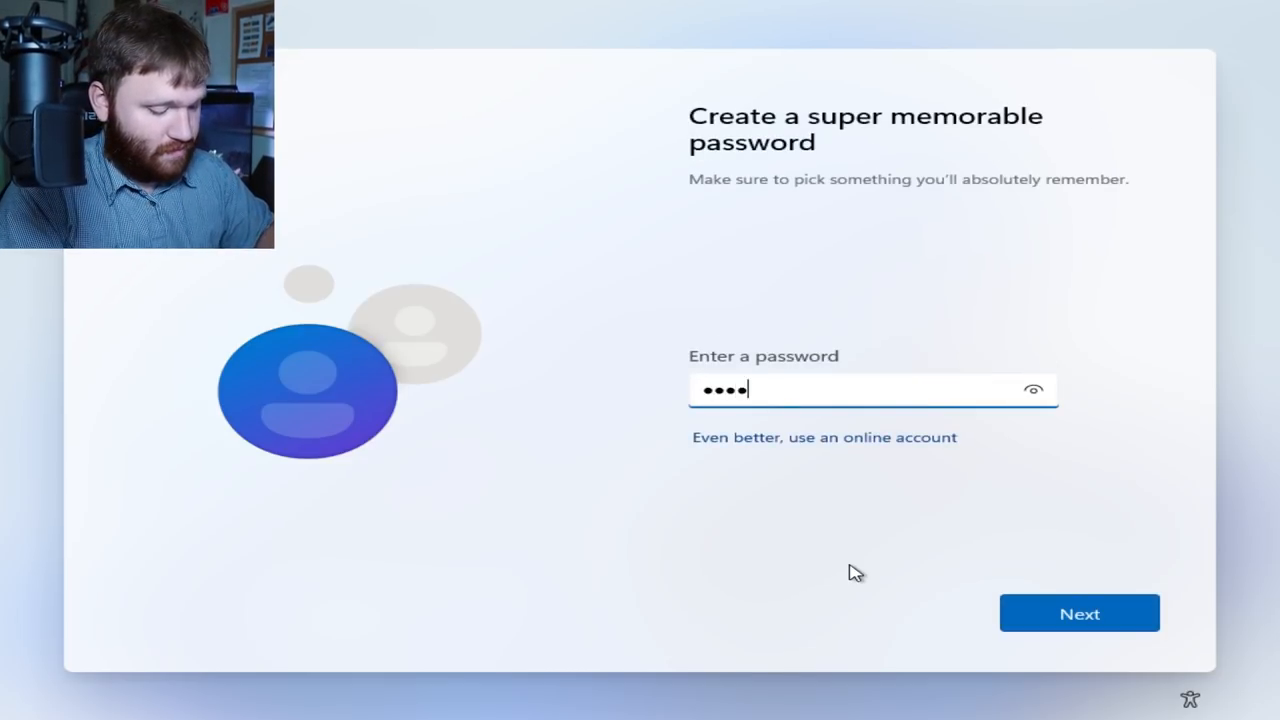
left_click(1080, 612)
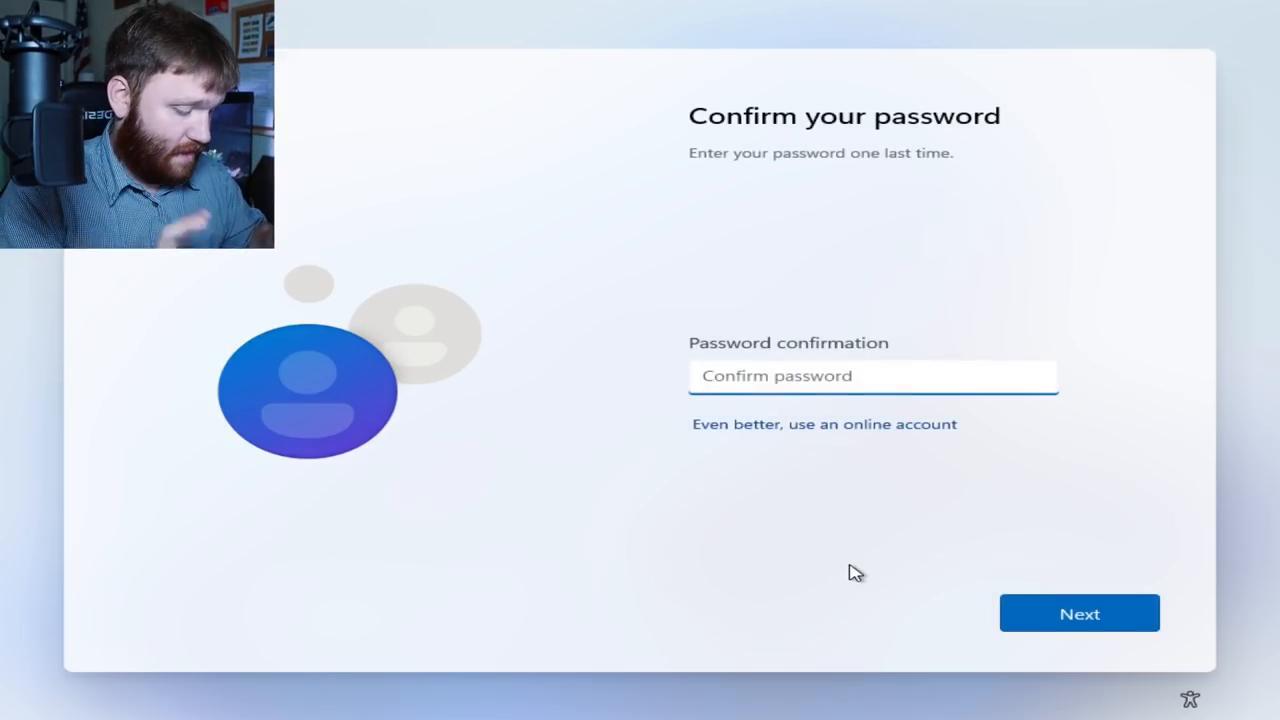
left_click(1078, 612)
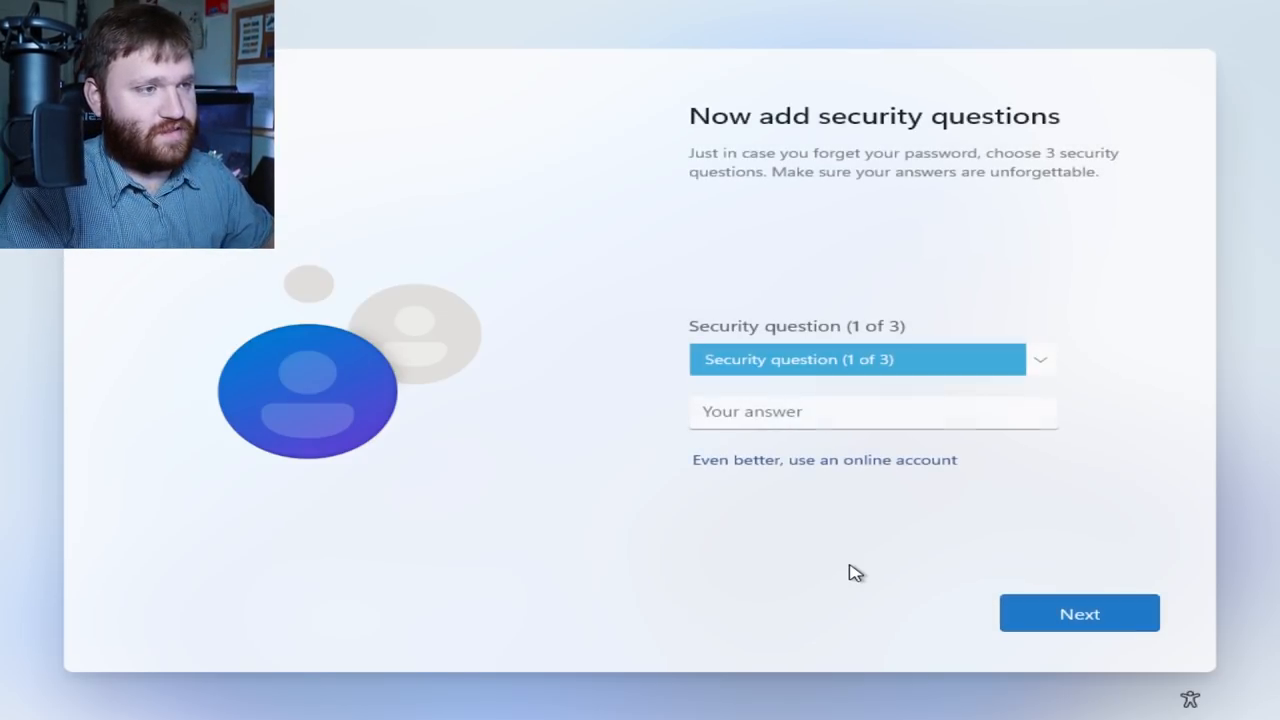
left_click(856, 360)
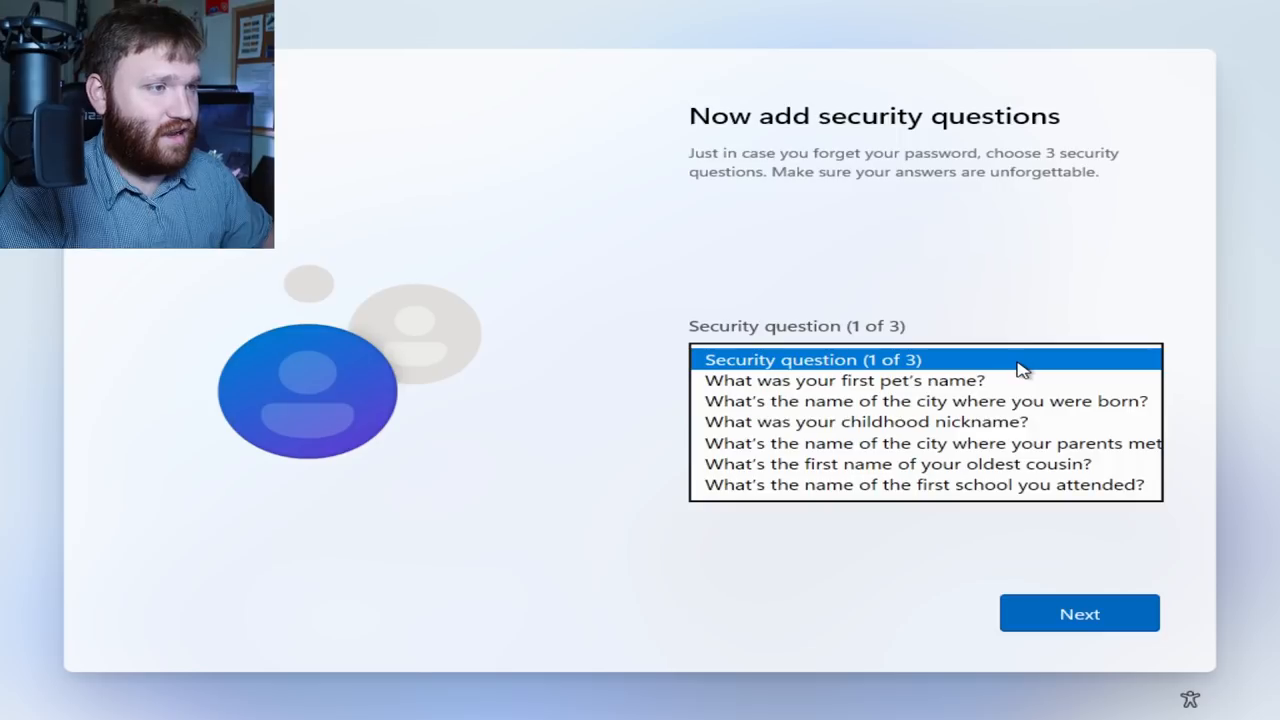
left_click(856, 380)
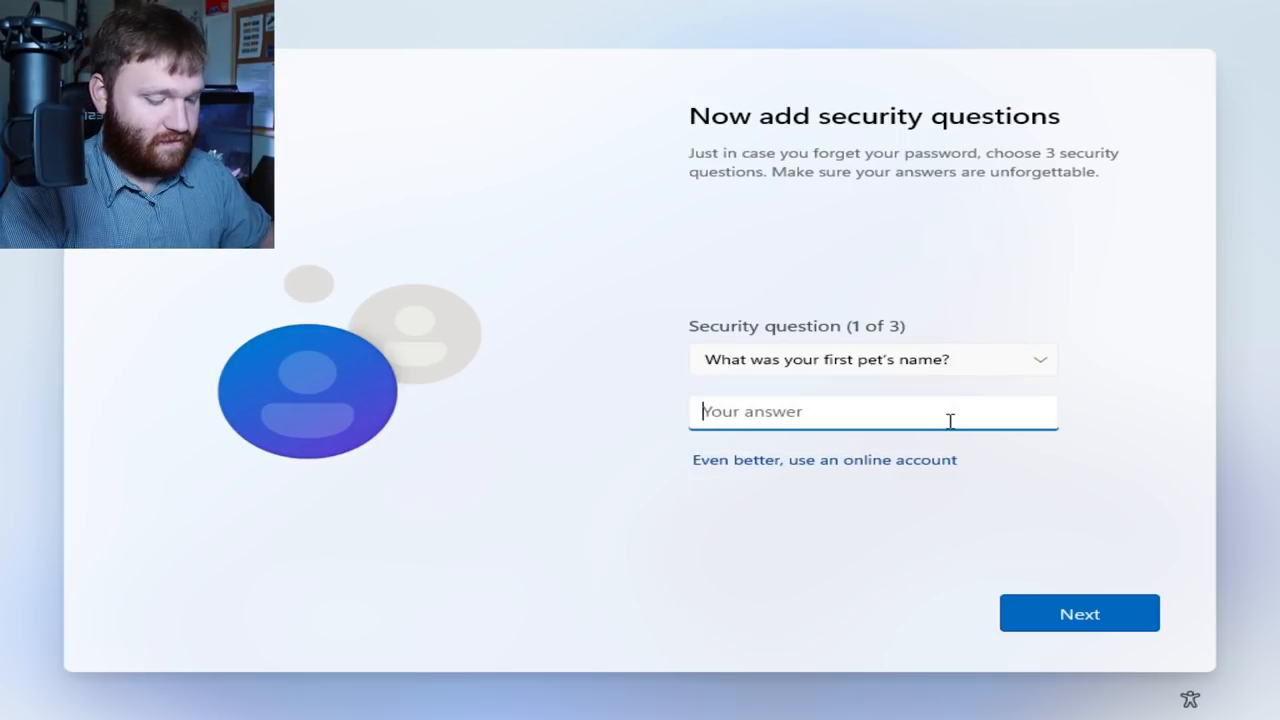
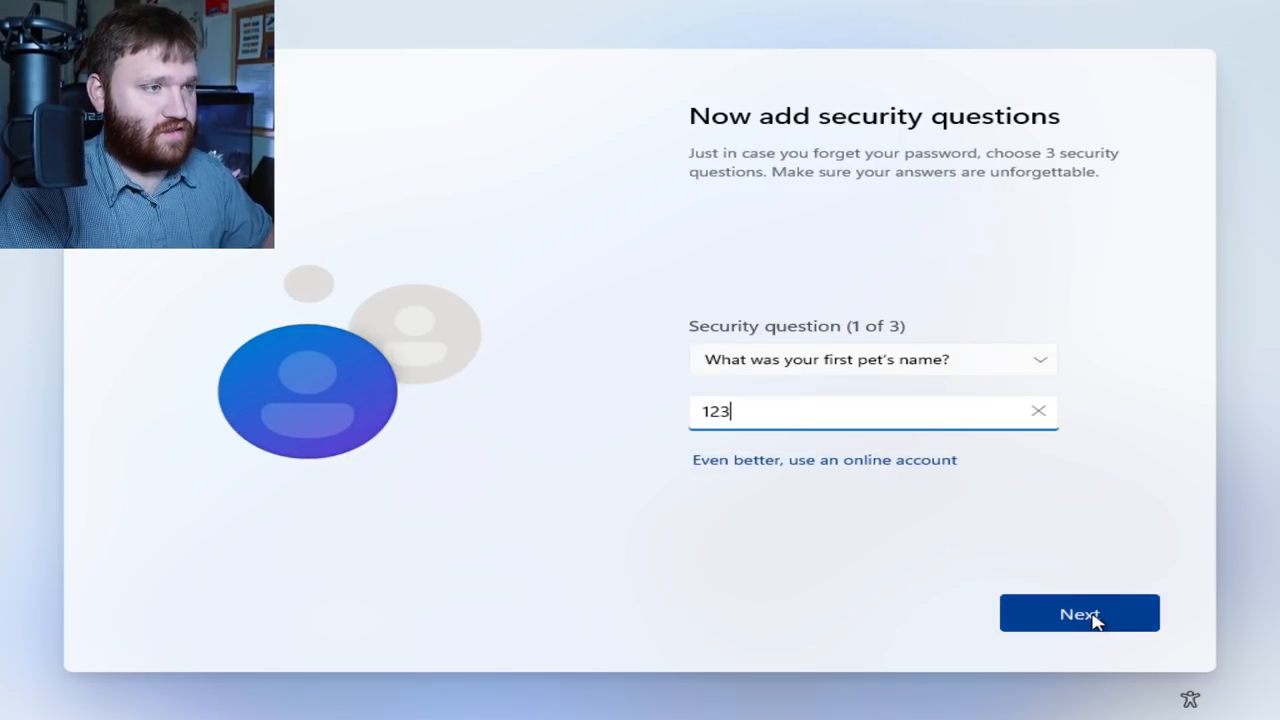
left_click(1080, 612)
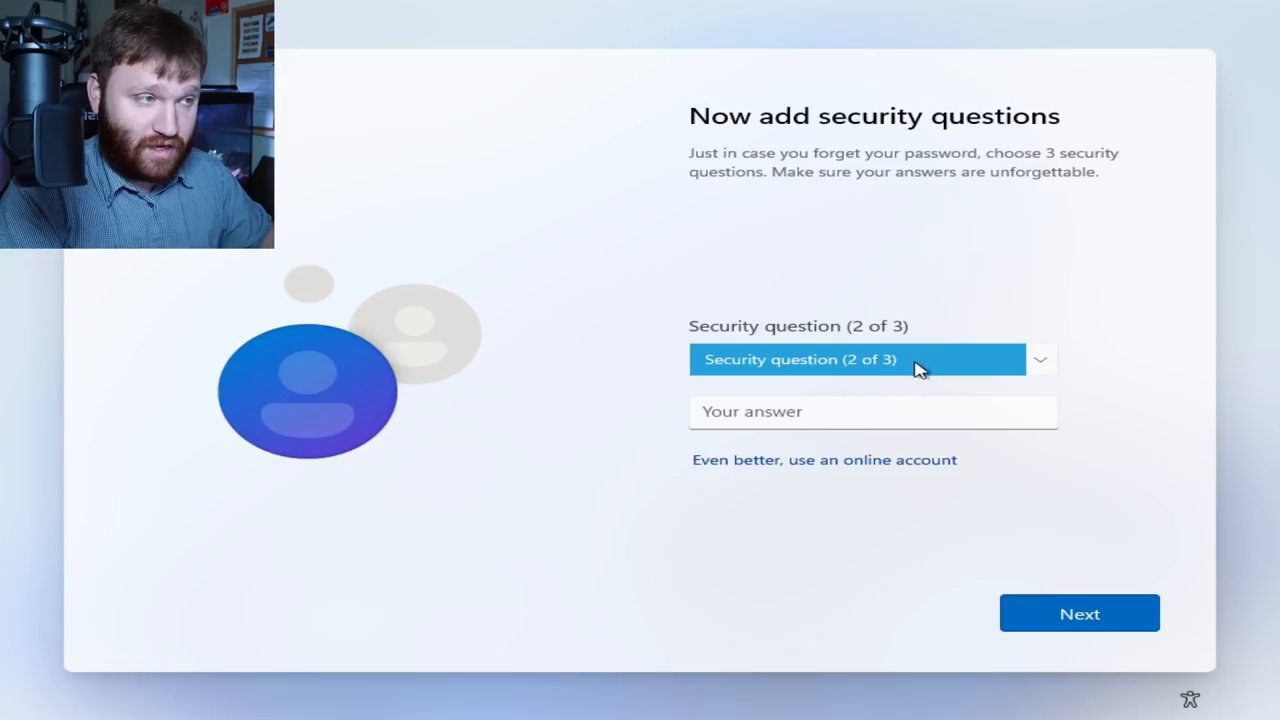
left_click(858, 360)
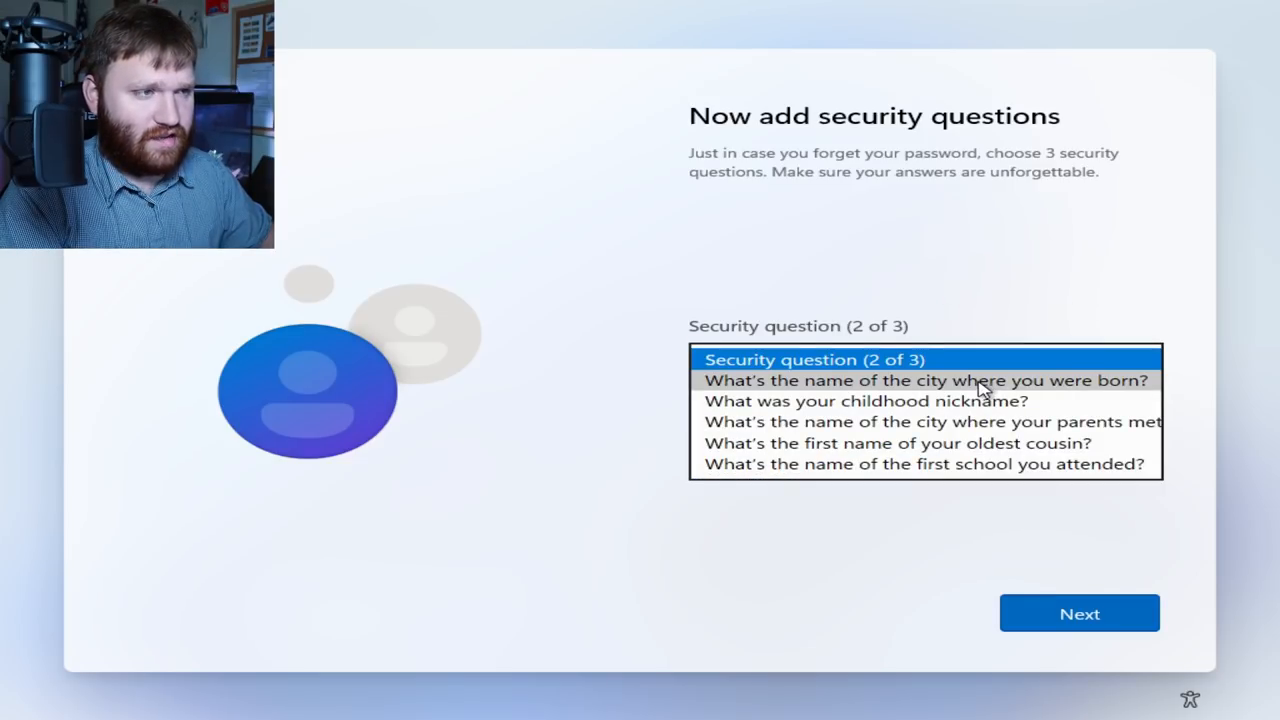
left_click(924, 380)
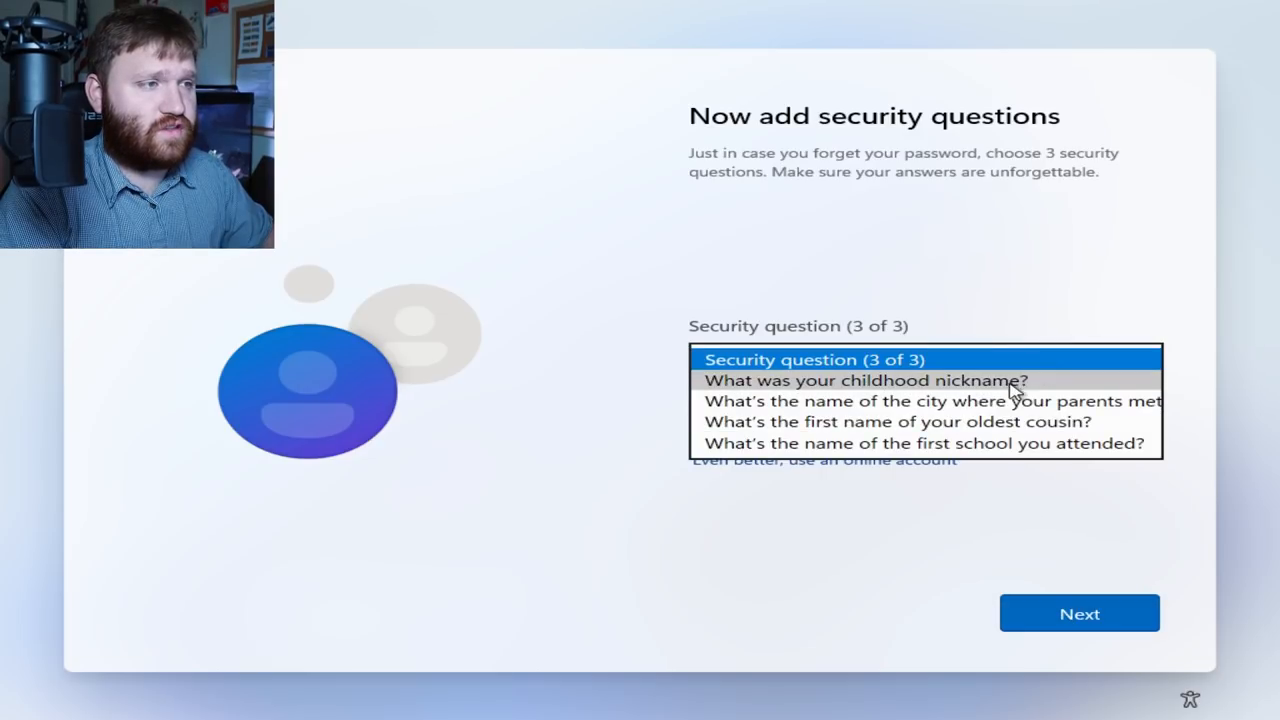
left_click(864, 380)
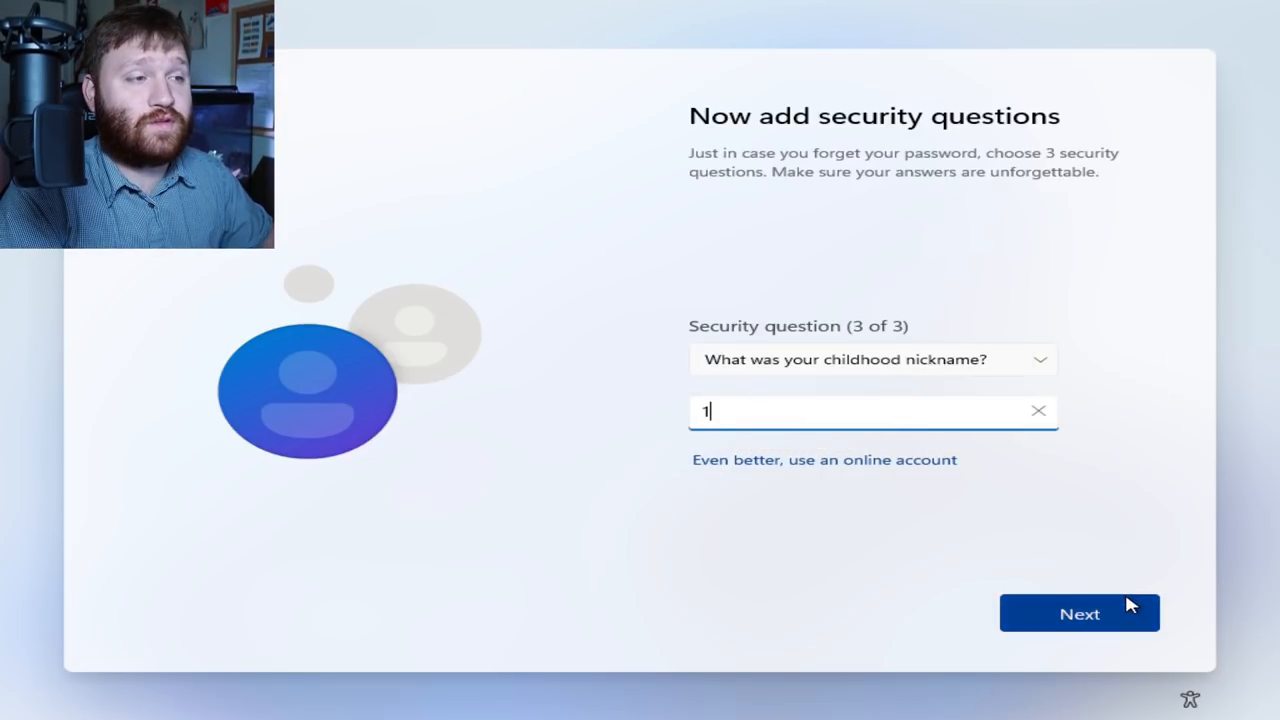
left_click(1080, 612)
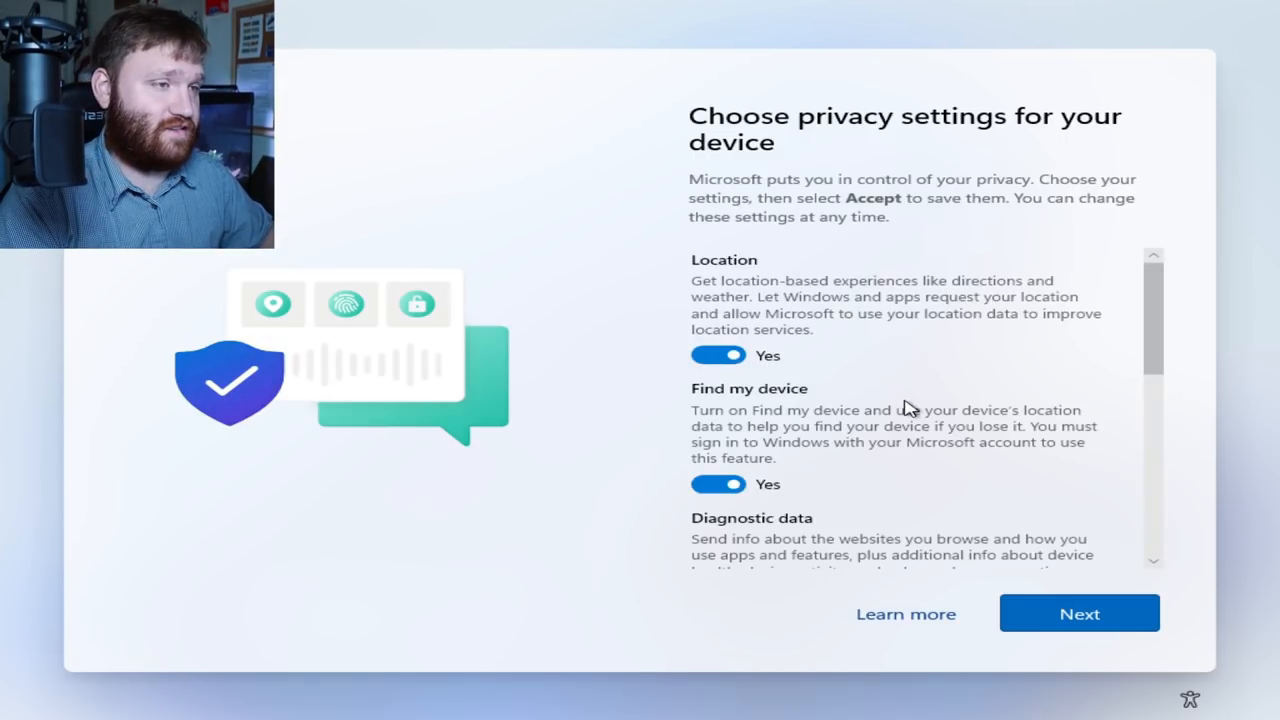
Turn off Location and Advertising ID, then accept the privacy settings to finish setup
left_click(716, 356)
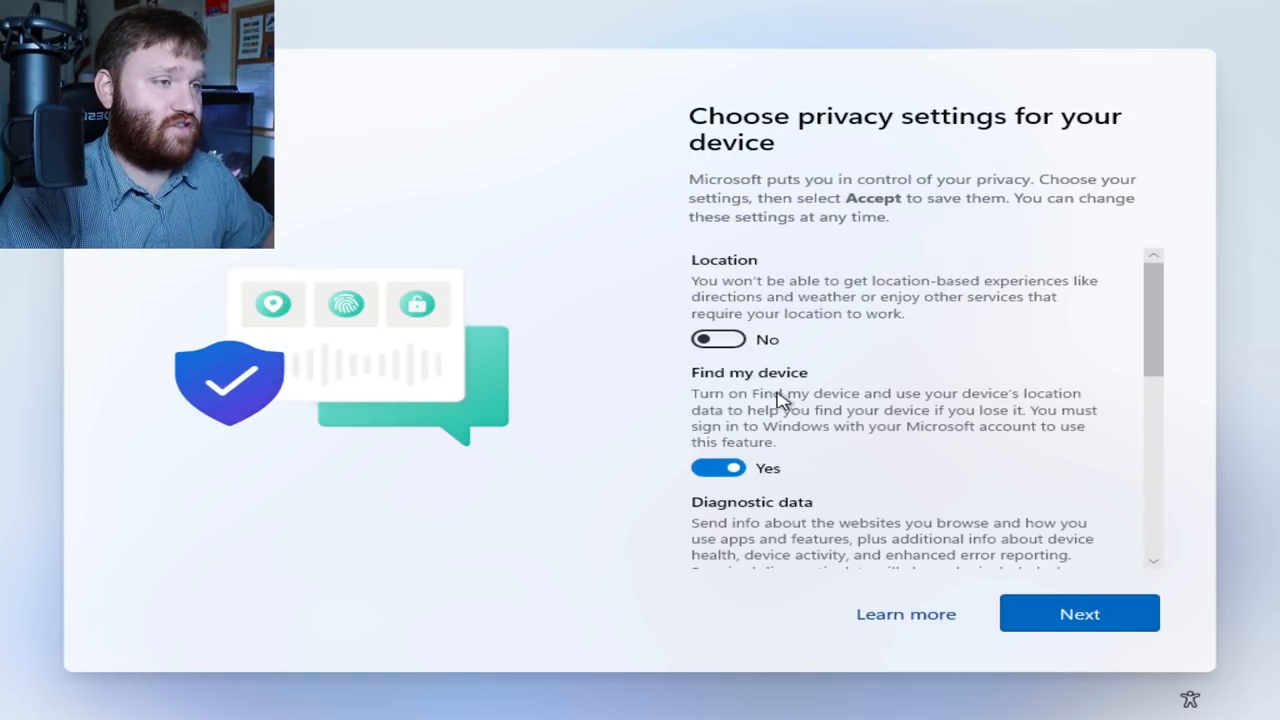
scroll("down", 3)
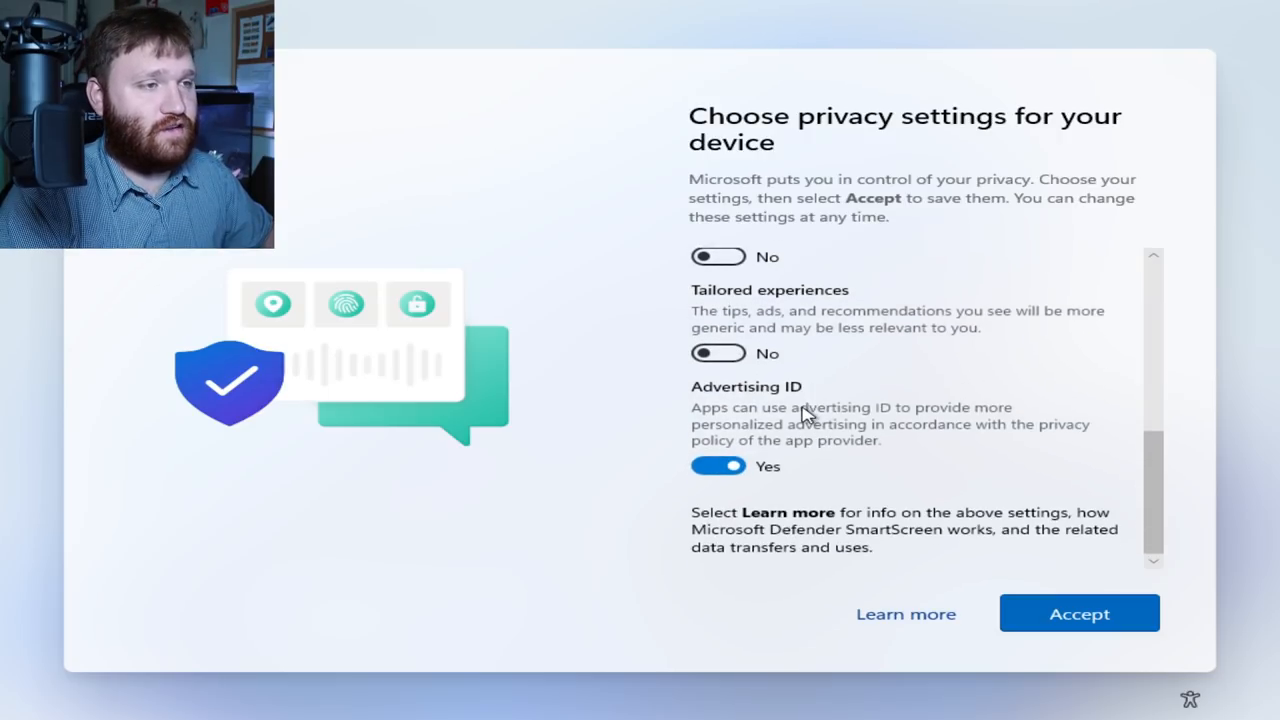
left_click(716, 466)
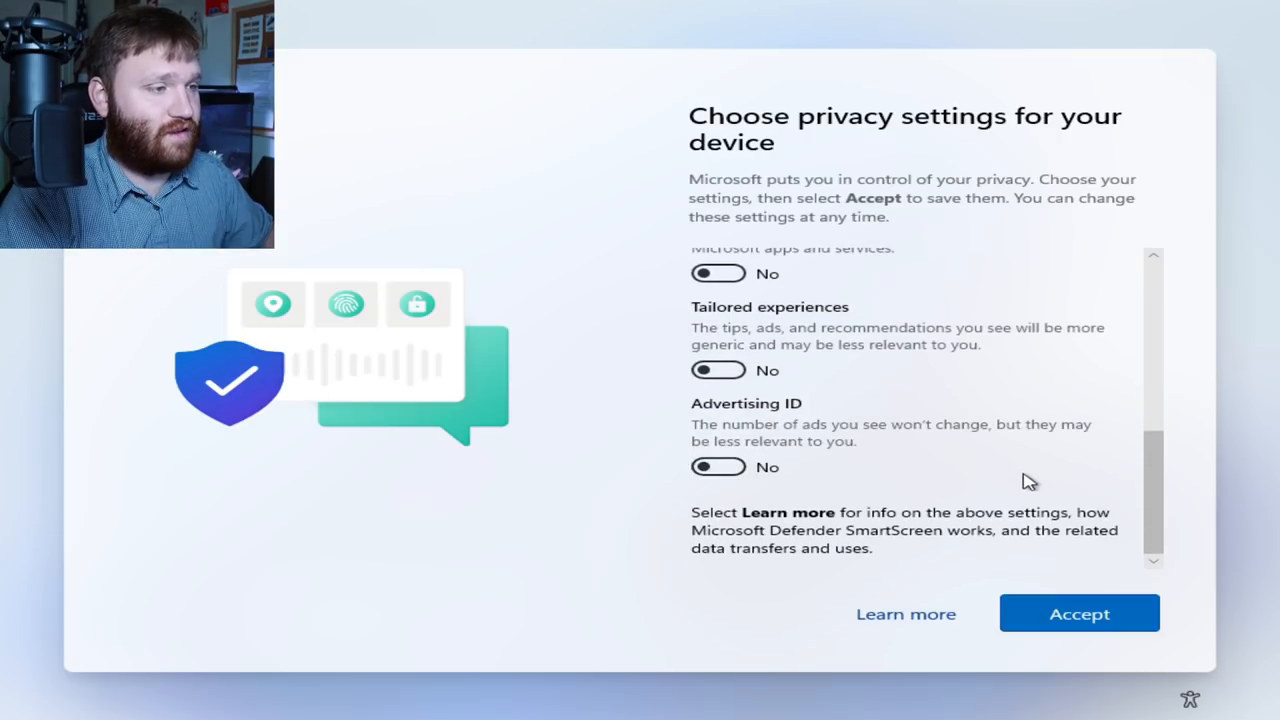
left_click(1080, 612)
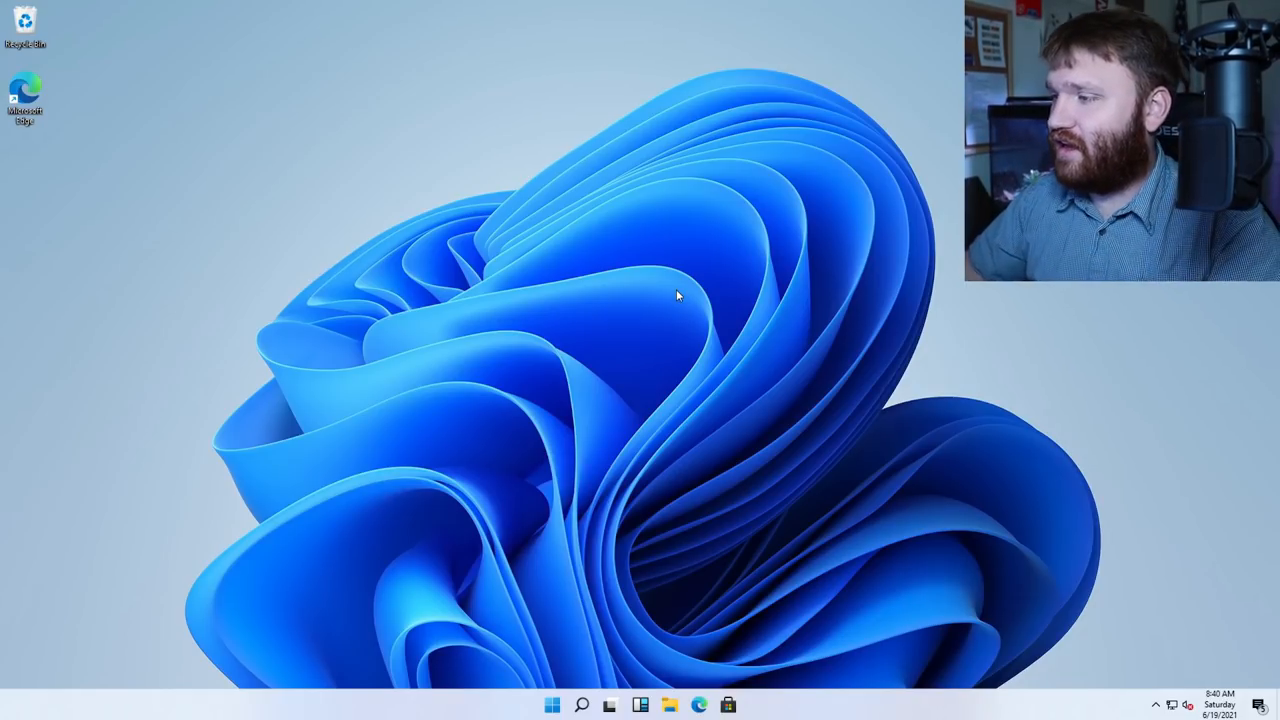
mouse_move(476, 388)
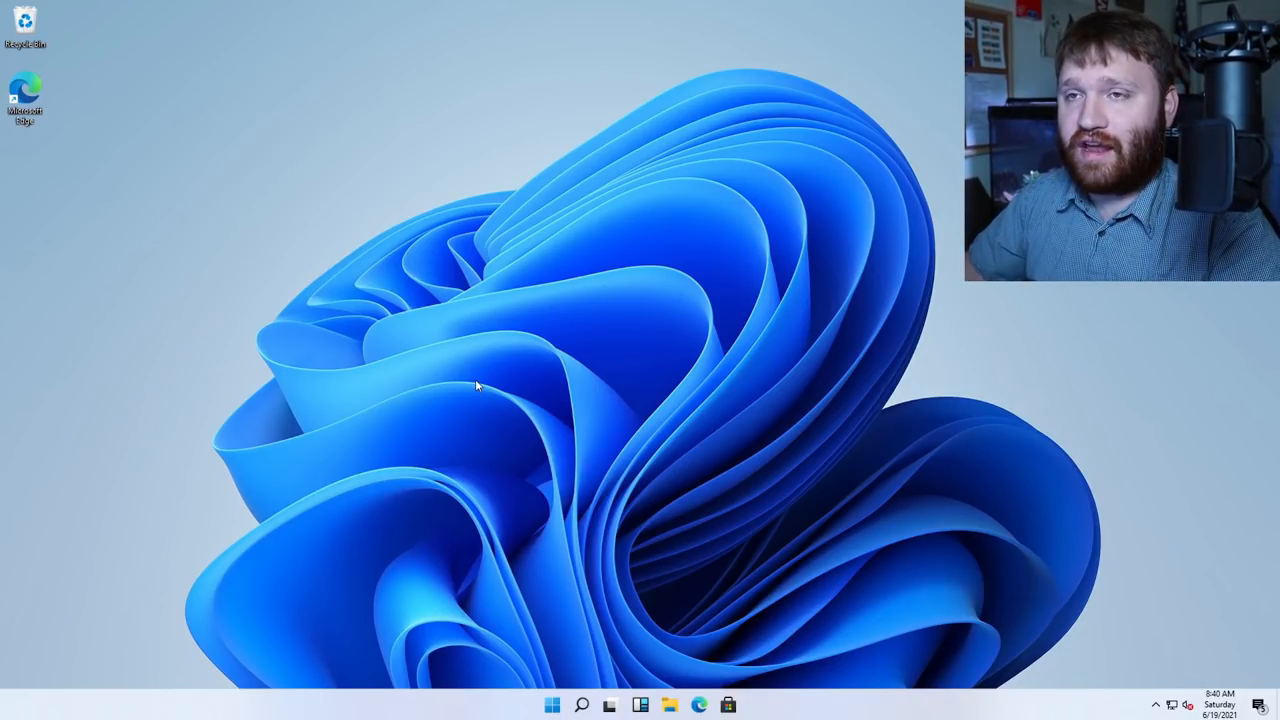
Open Personalization from the desktop menu and position the Settings window in view
right_click(478, 386)
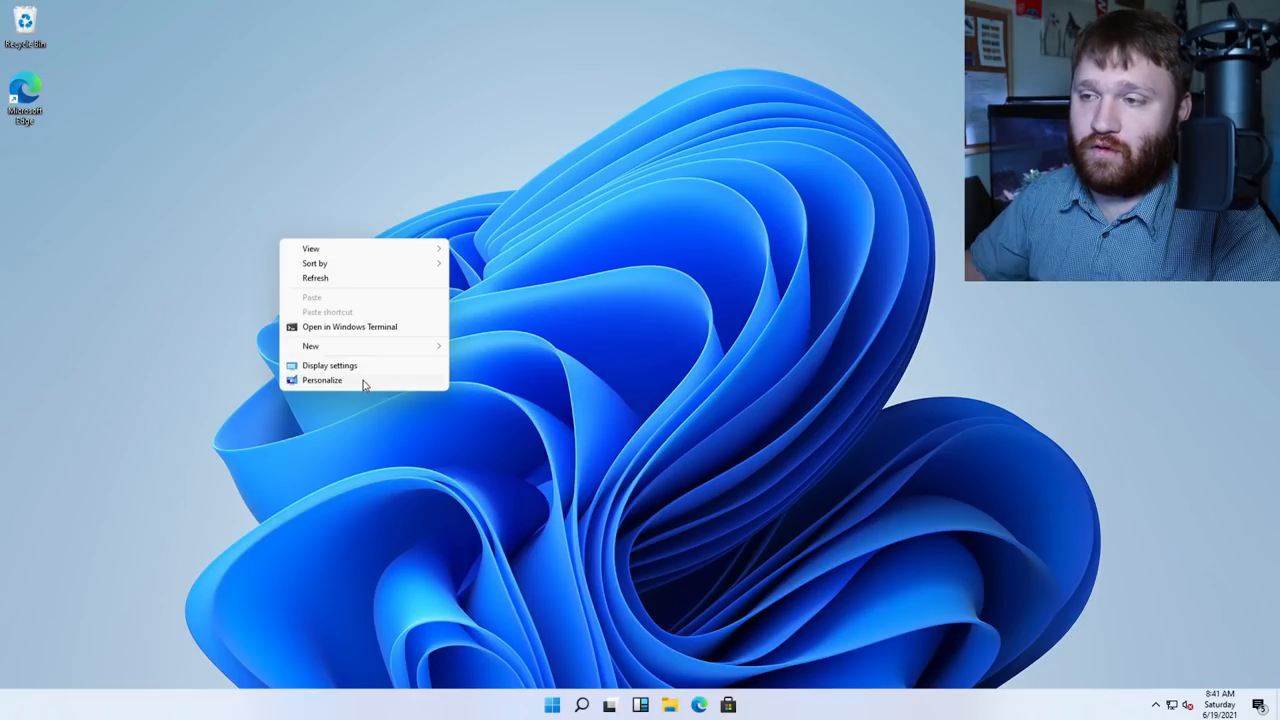
left_click(322, 380)
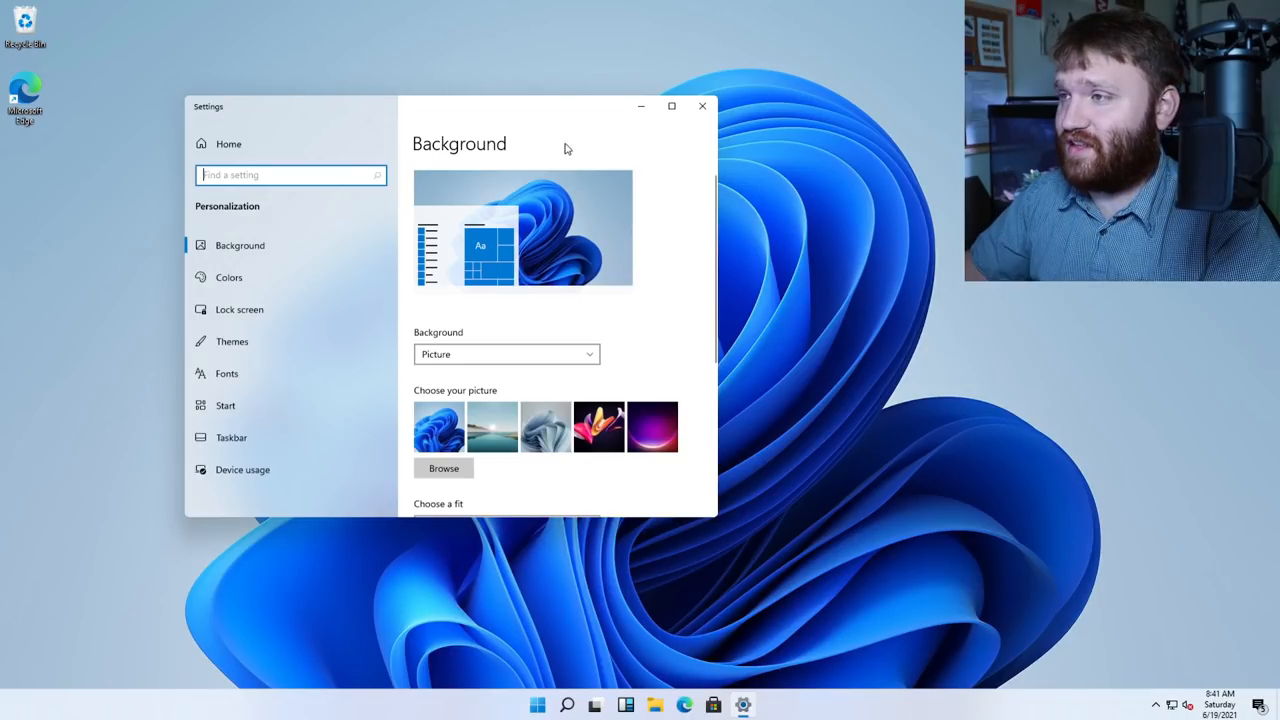
mouse_move(572, 112)
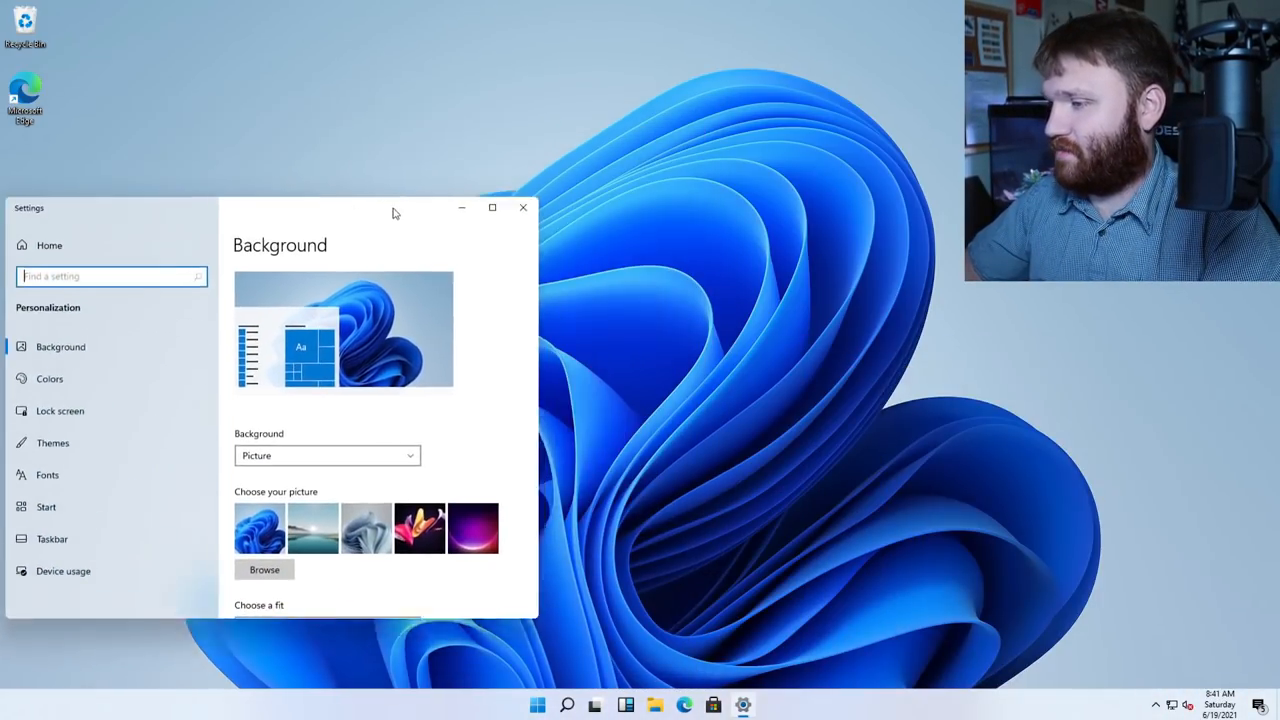
left_click_drag(392, 208, 448, 50)
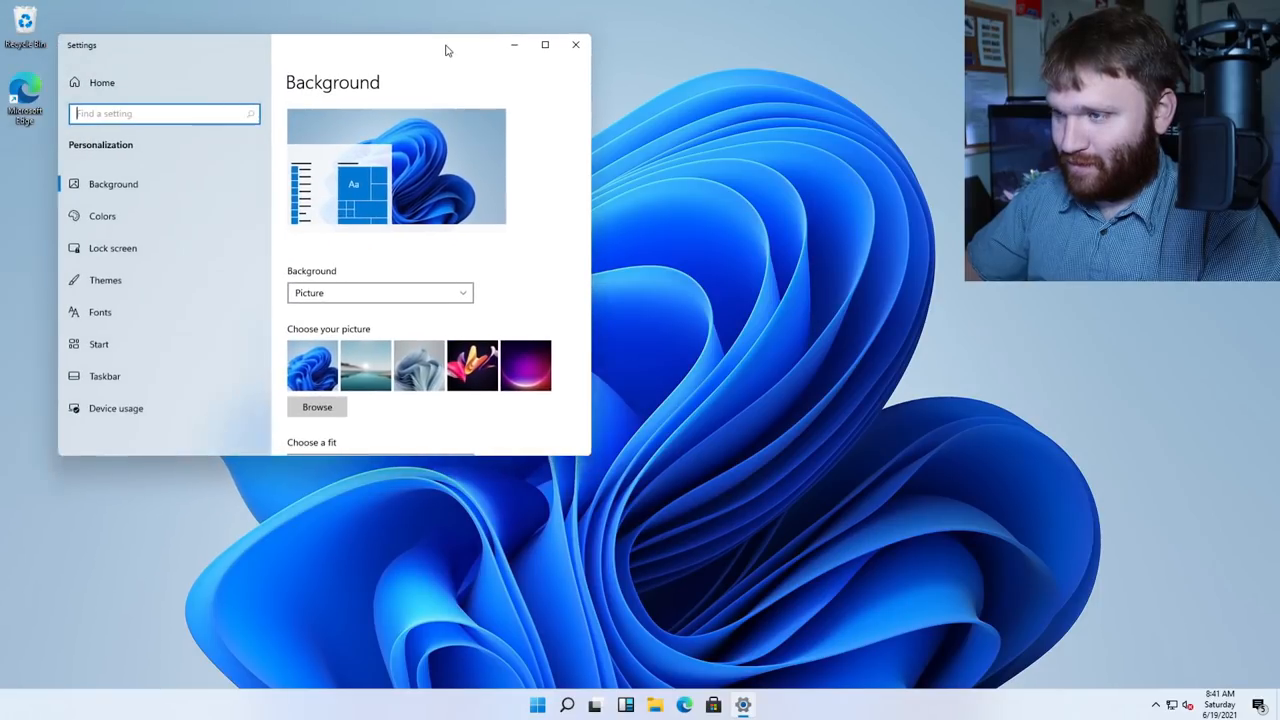
left_click_drag(448, 48, 258, 48)
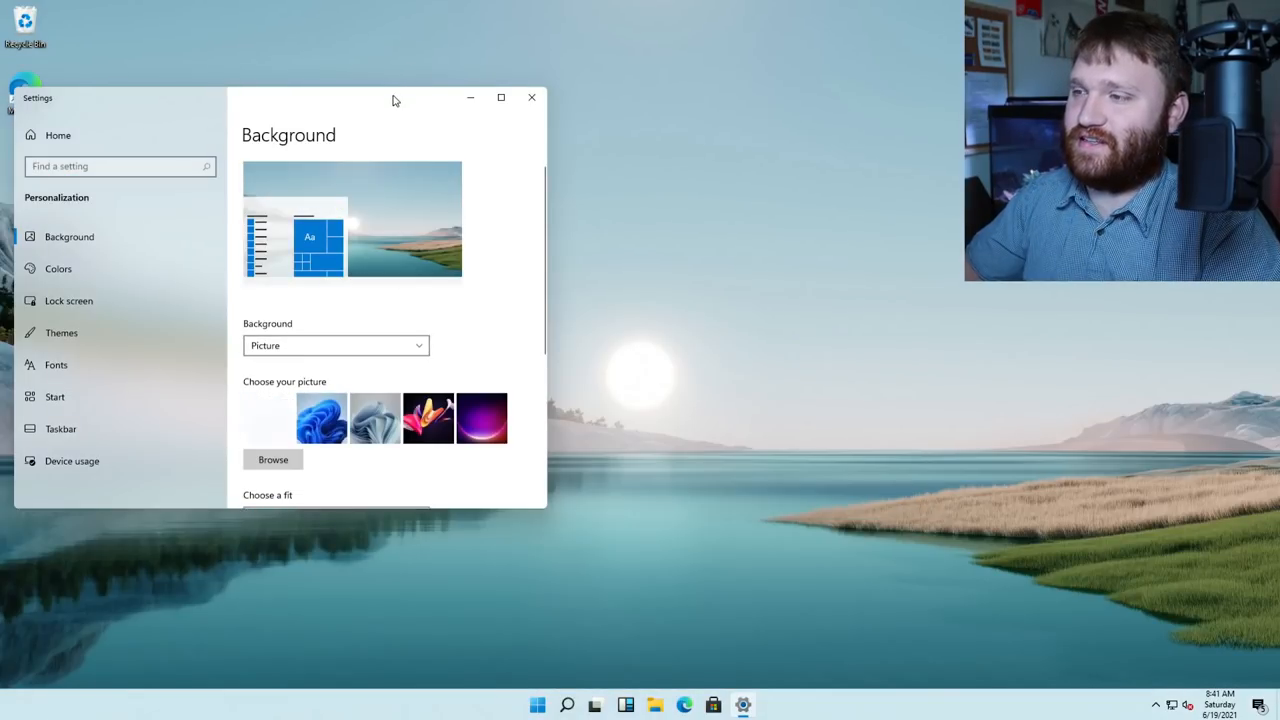
Try the blue bloom and glowing pictures, then set the lake landscape as the desktop background
left_click(470, 96)
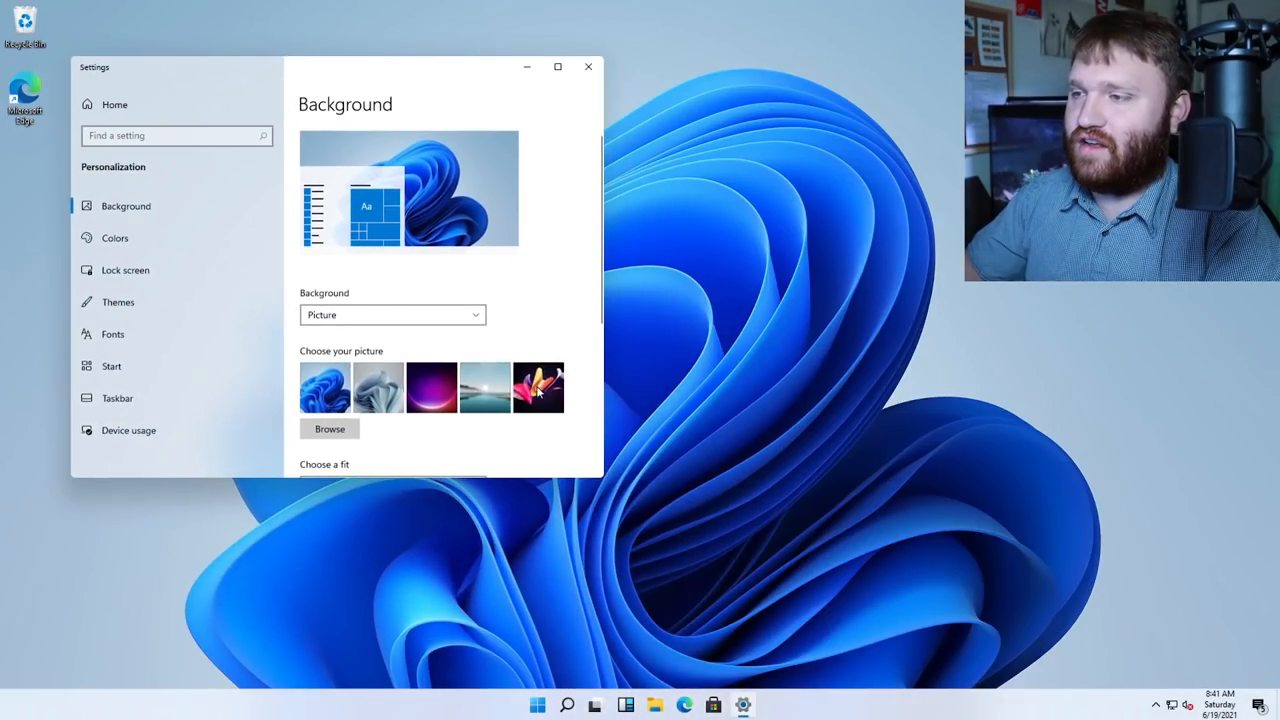
left_click(538, 388)
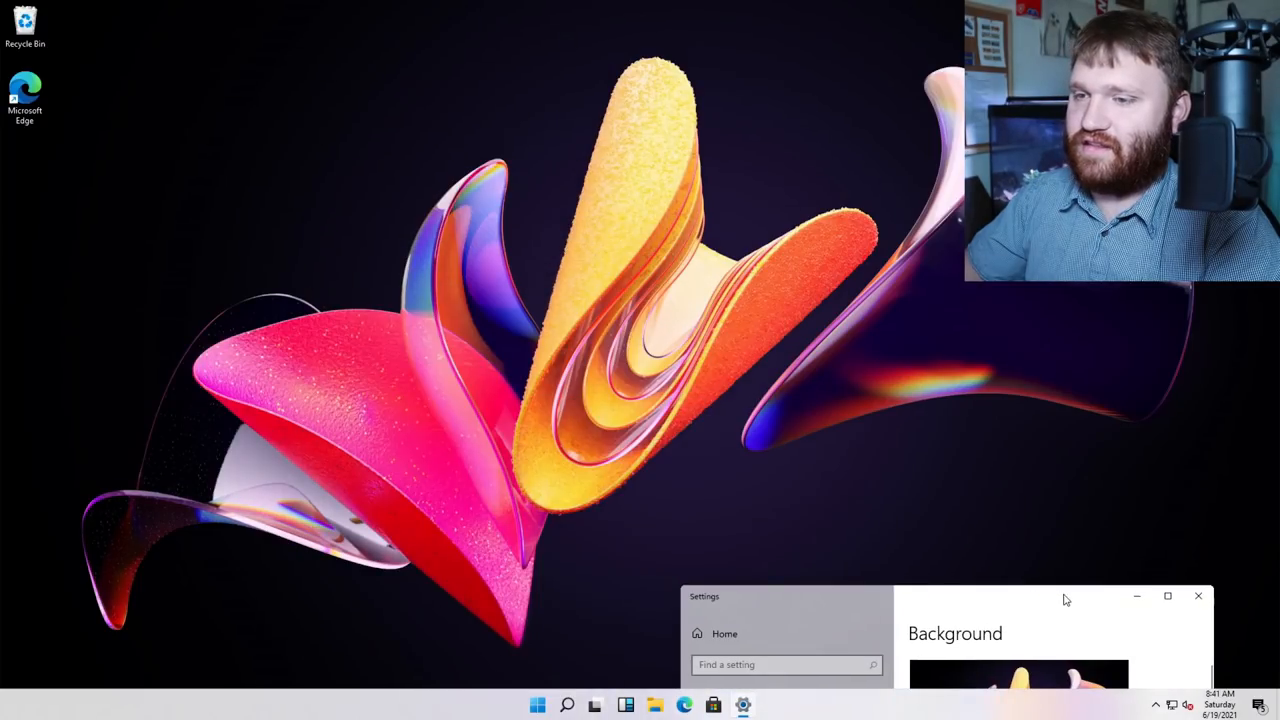
left_click_drag(950, 596, 370, 52)
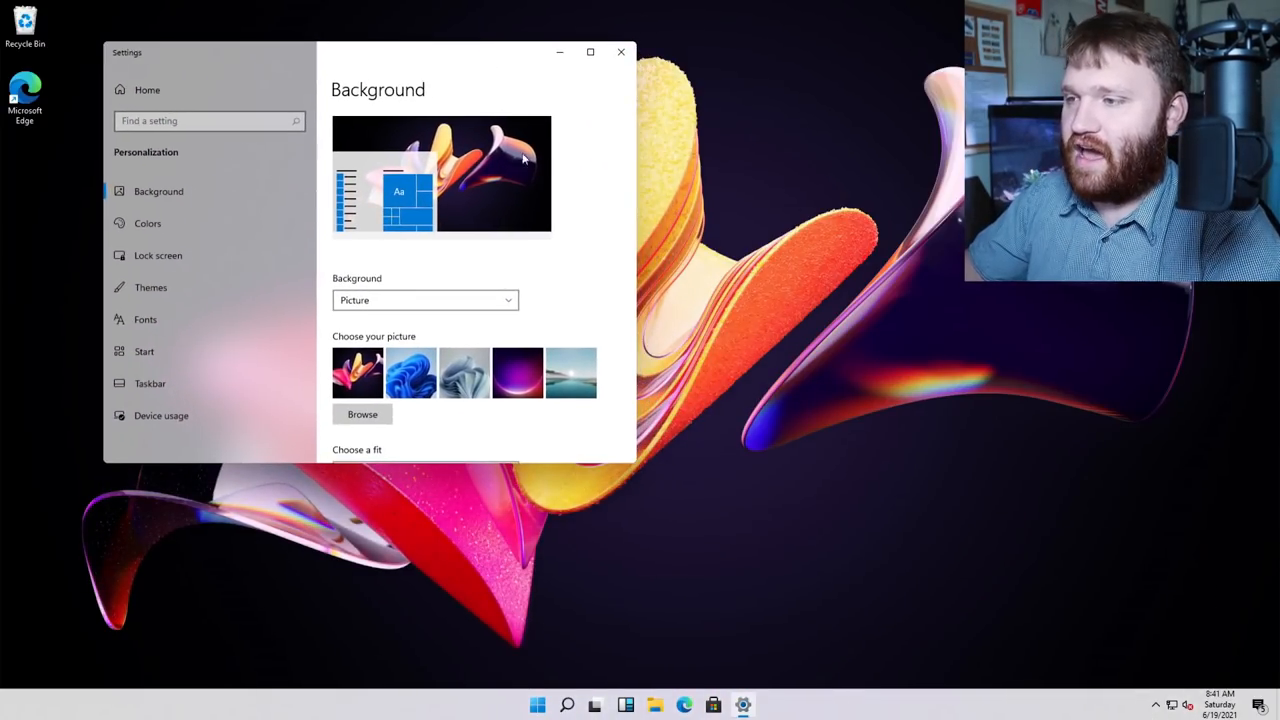
left_click(572, 372)
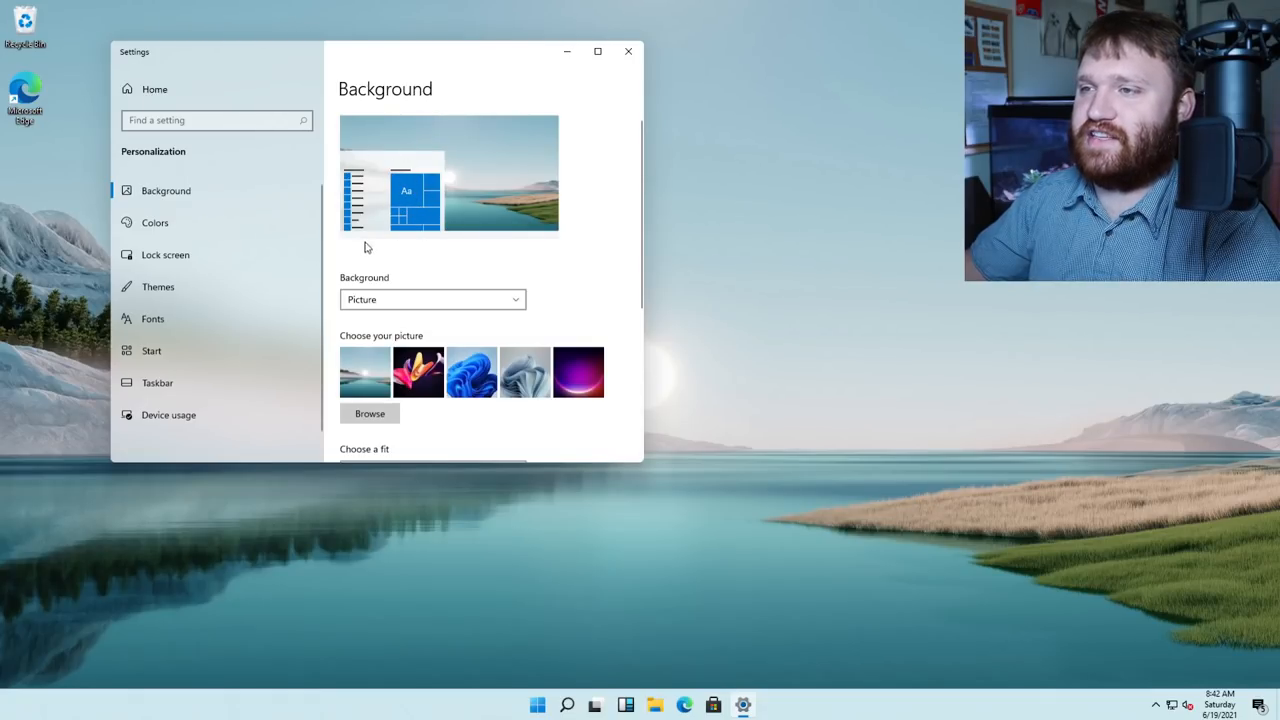
Check the Start menu, then go to the Colors page of Personalization
left_click(538, 704)
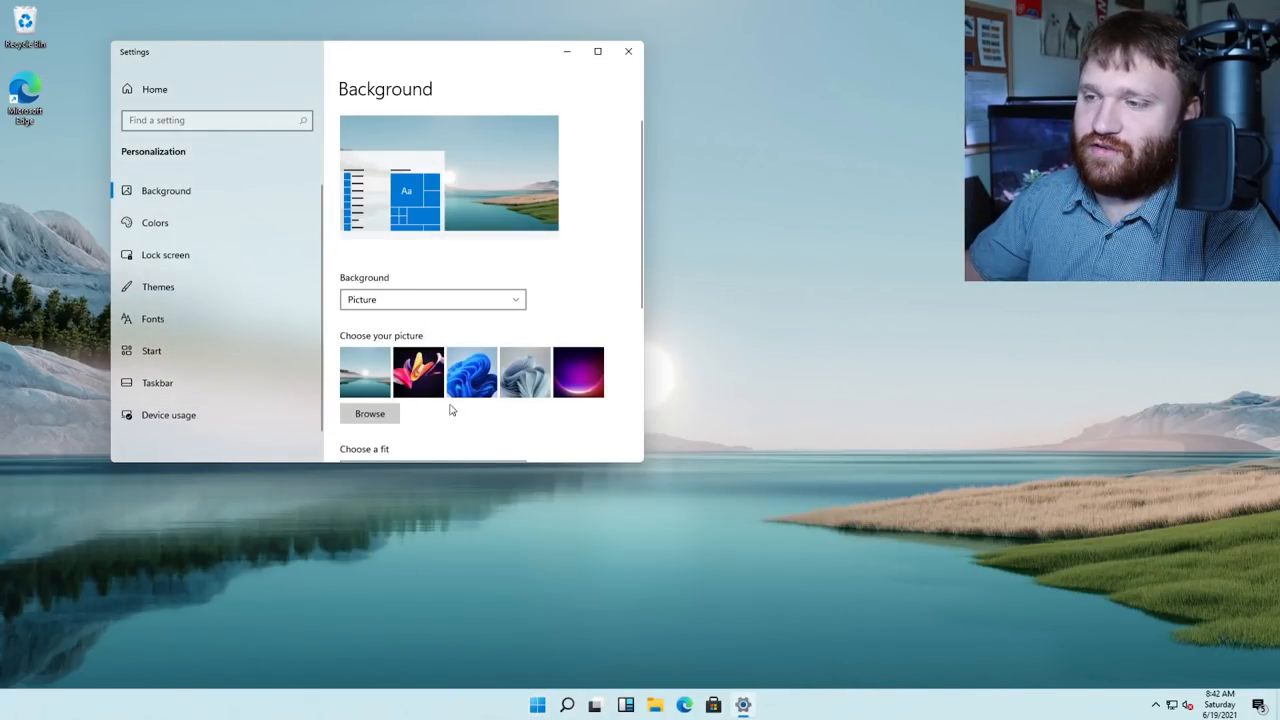
scroll("down", 3)
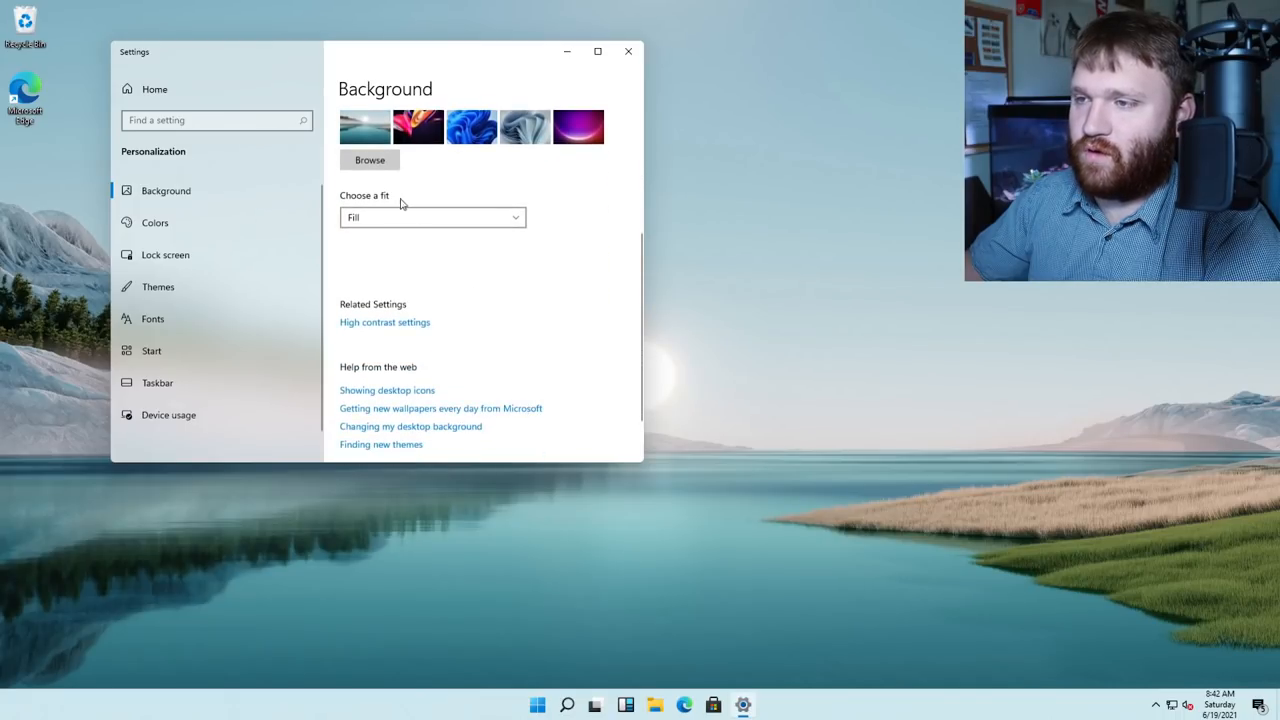
mouse_move(450, 340)
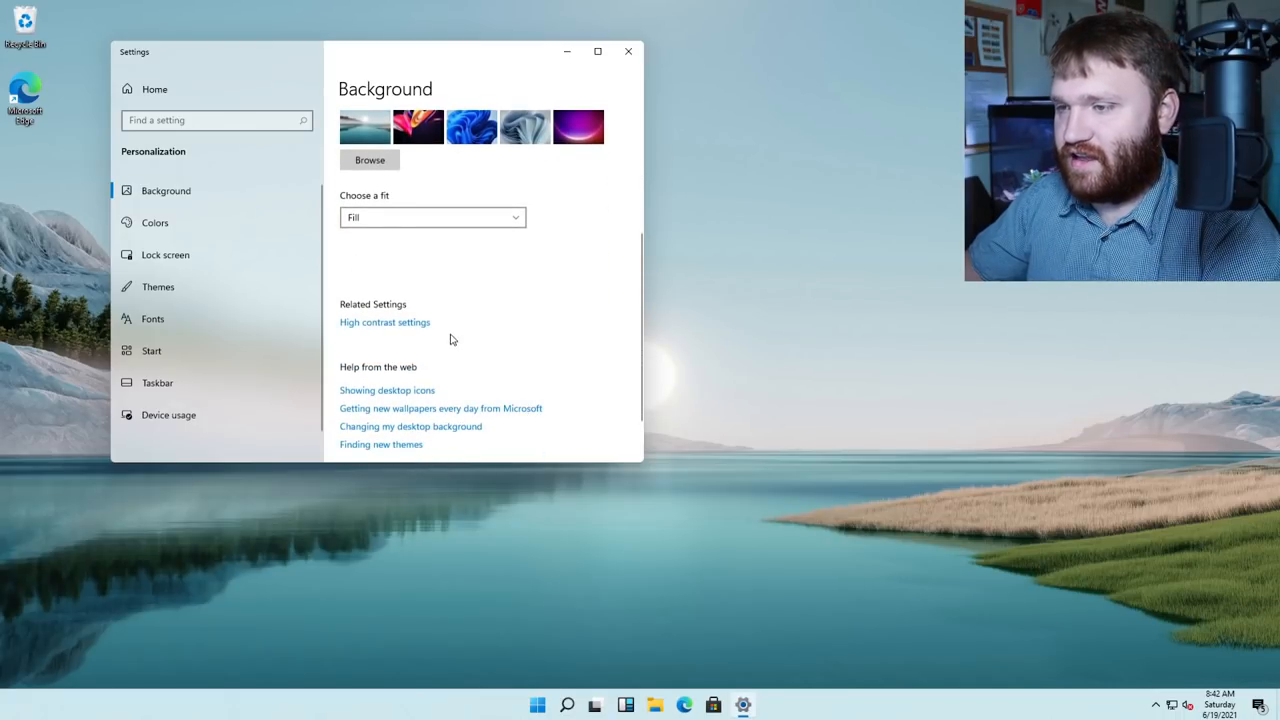
left_click(154, 222)
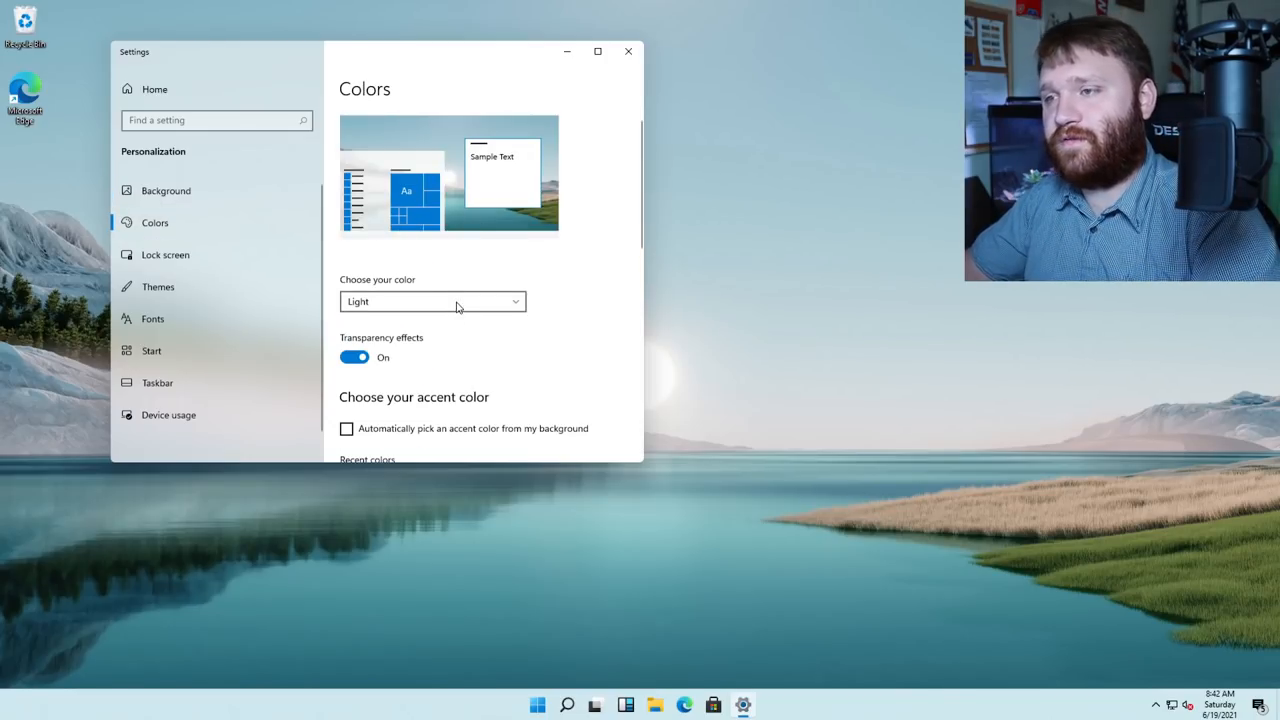
Switch Windows to Dark mode and preview it in File Explorer and the Start menu
left_click(432, 300)
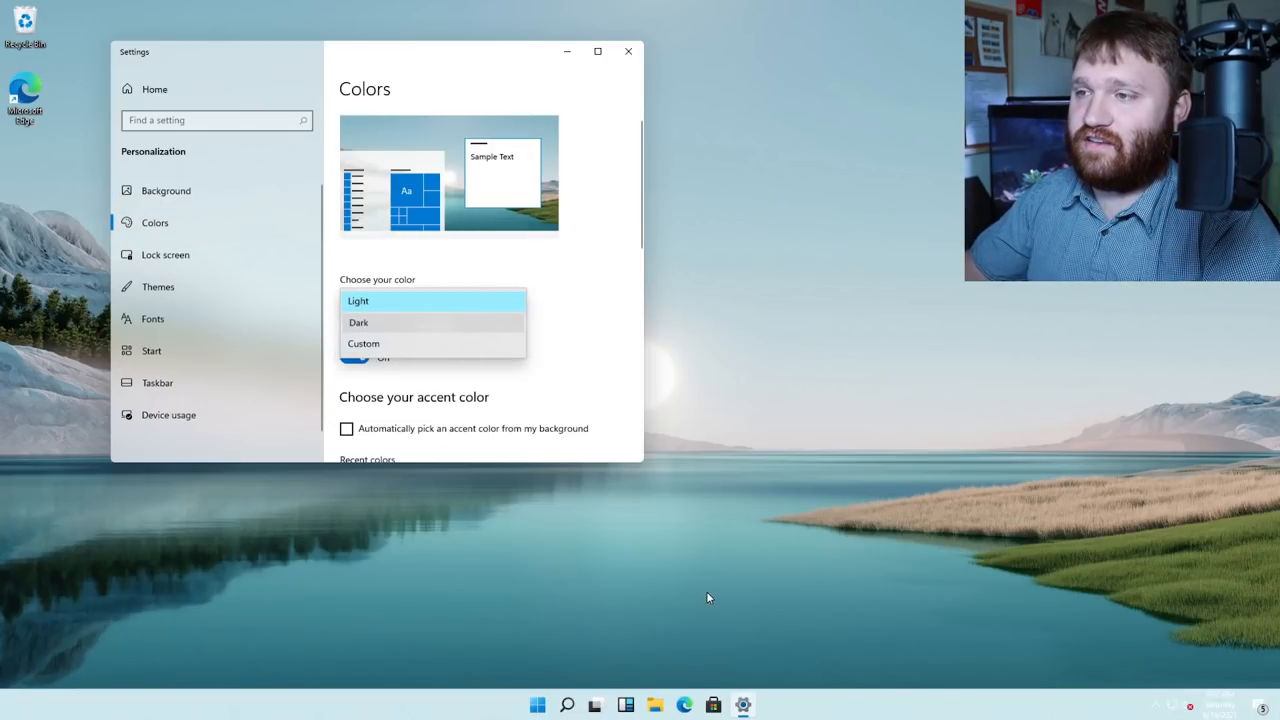
left_click(358, 322)
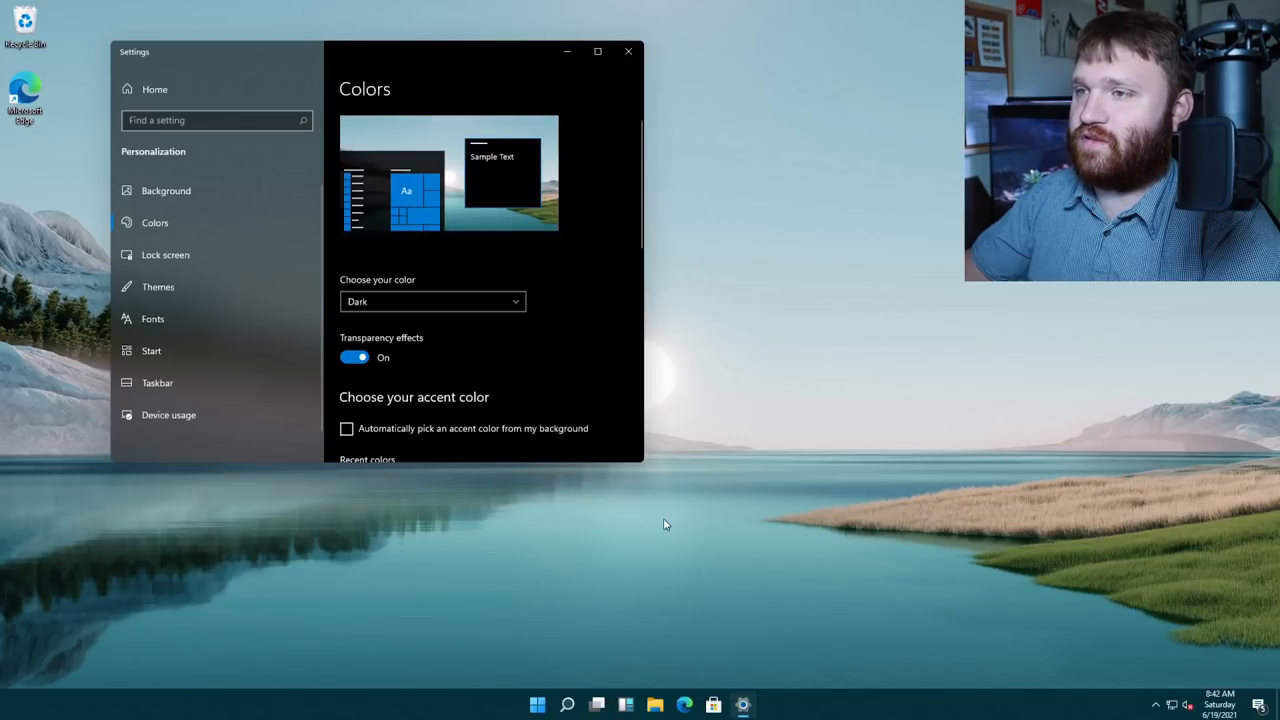
mouse_move(668, 488)
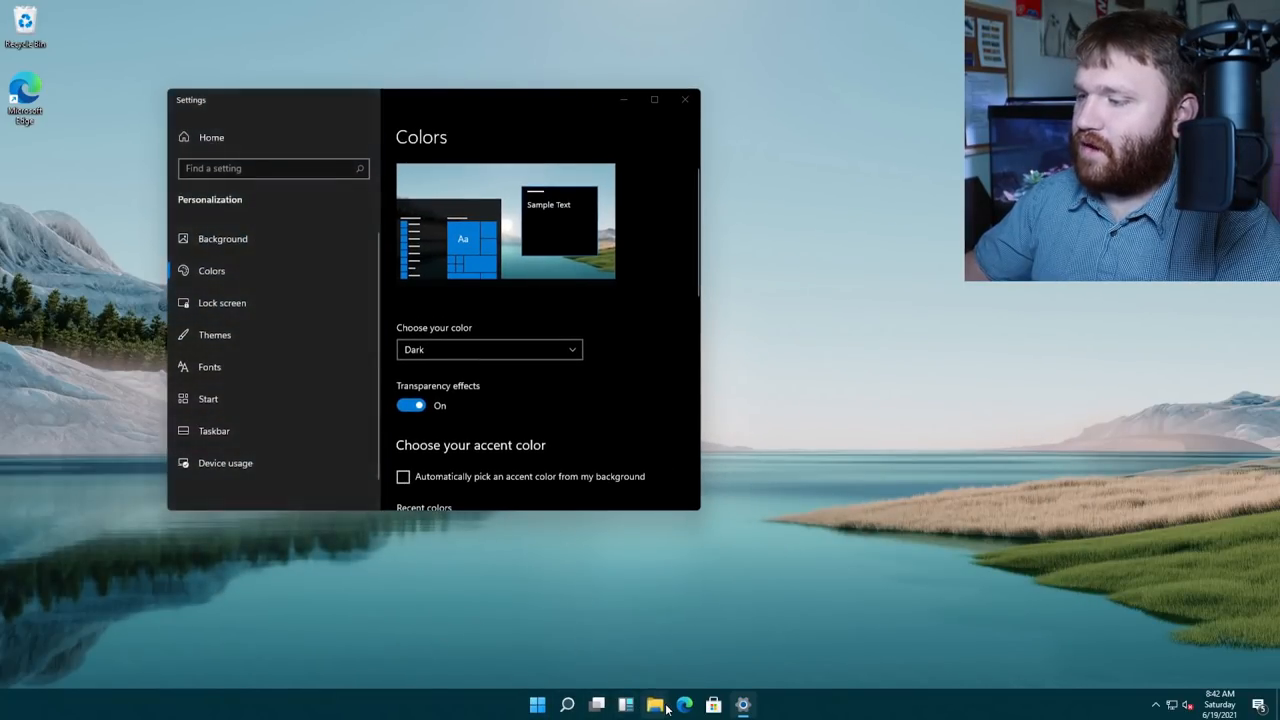
left_click(656, 704)
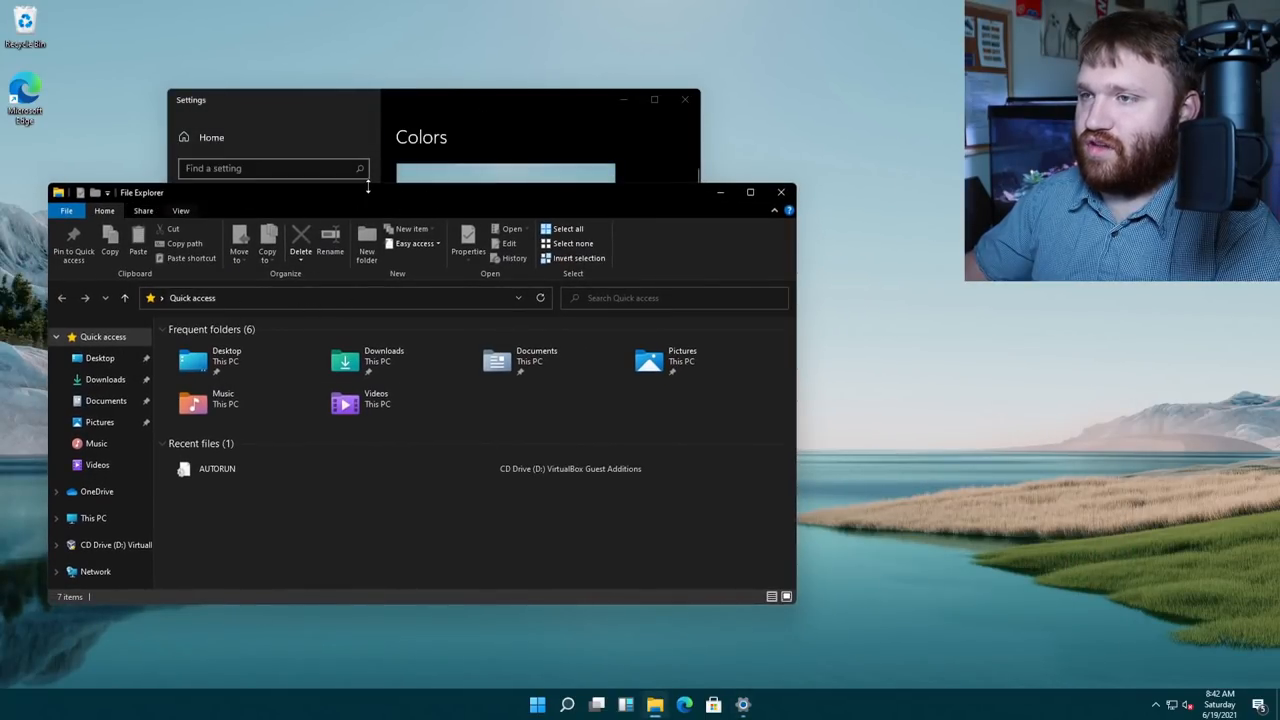
left_click_drag(400, 192, 400, 210)
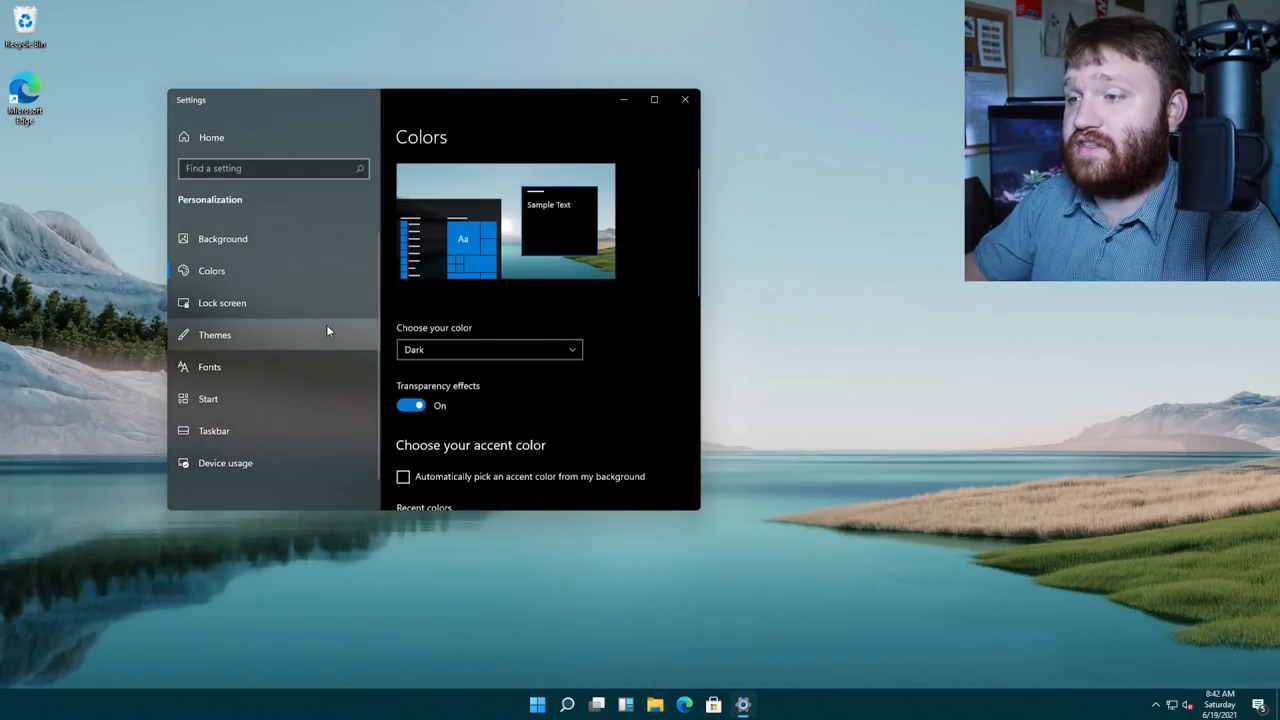
scroll("down", 3)
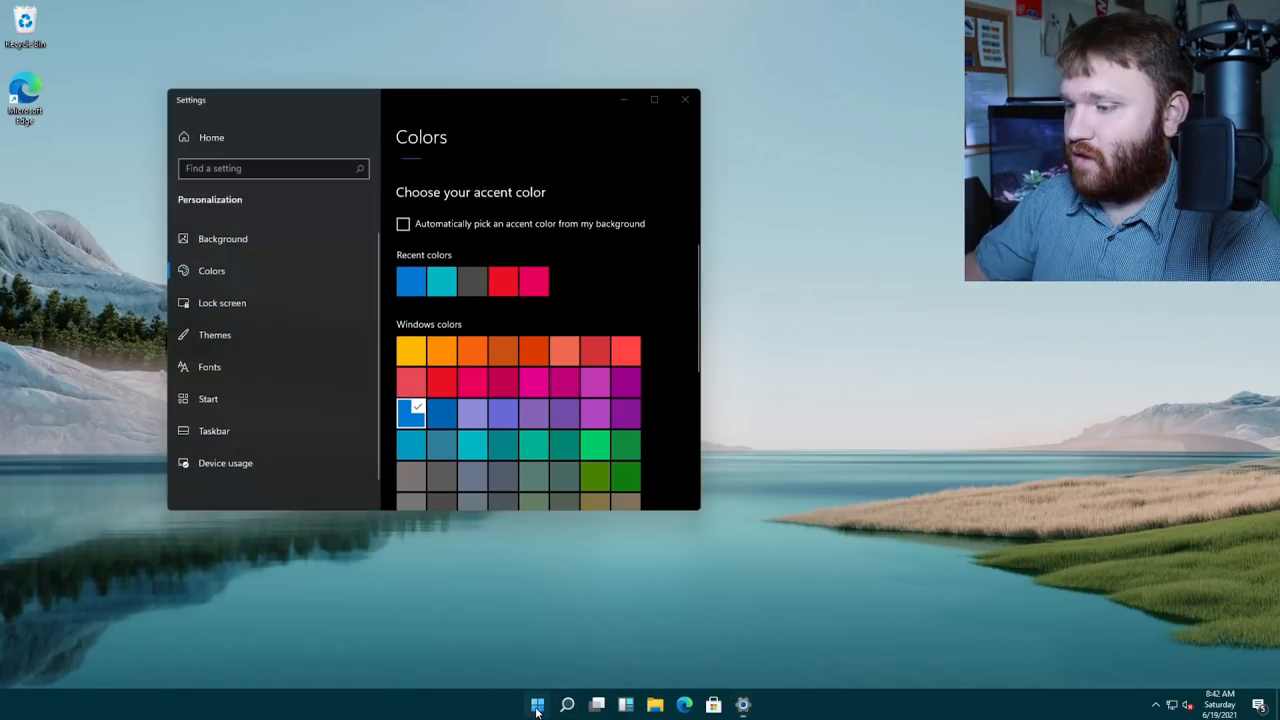
left_click(536, 704)
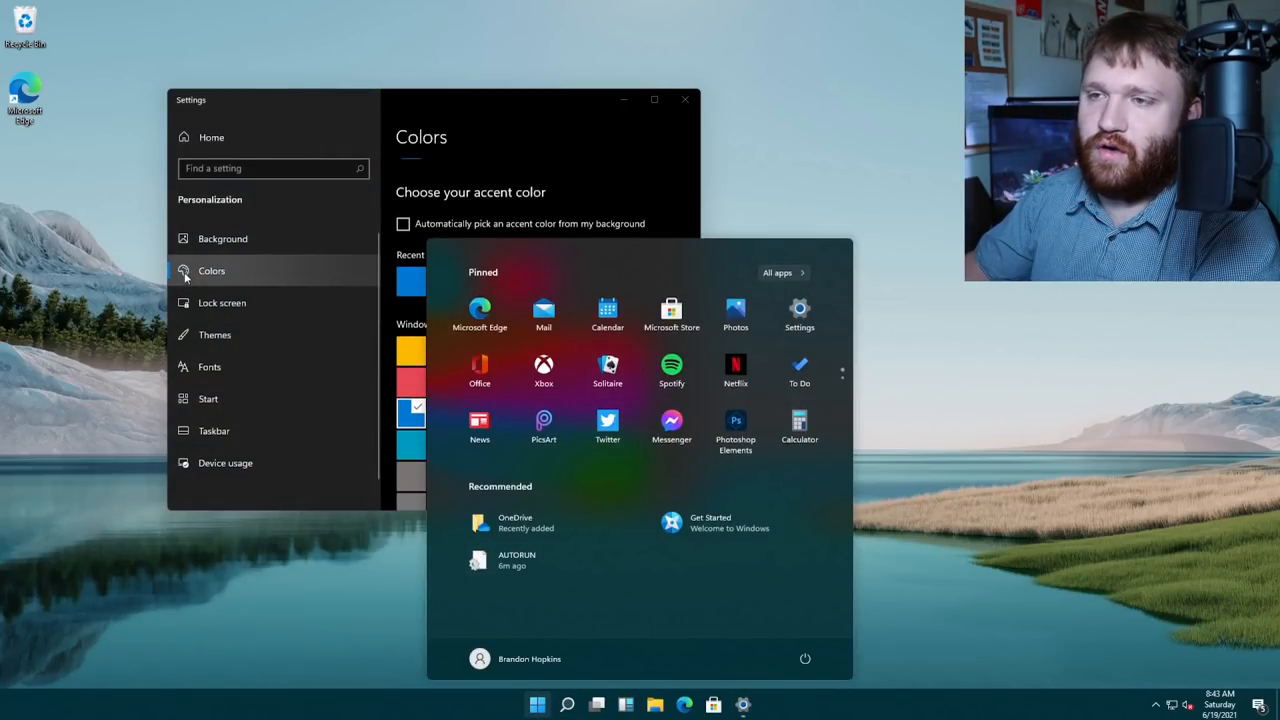
left_click(536, 704)
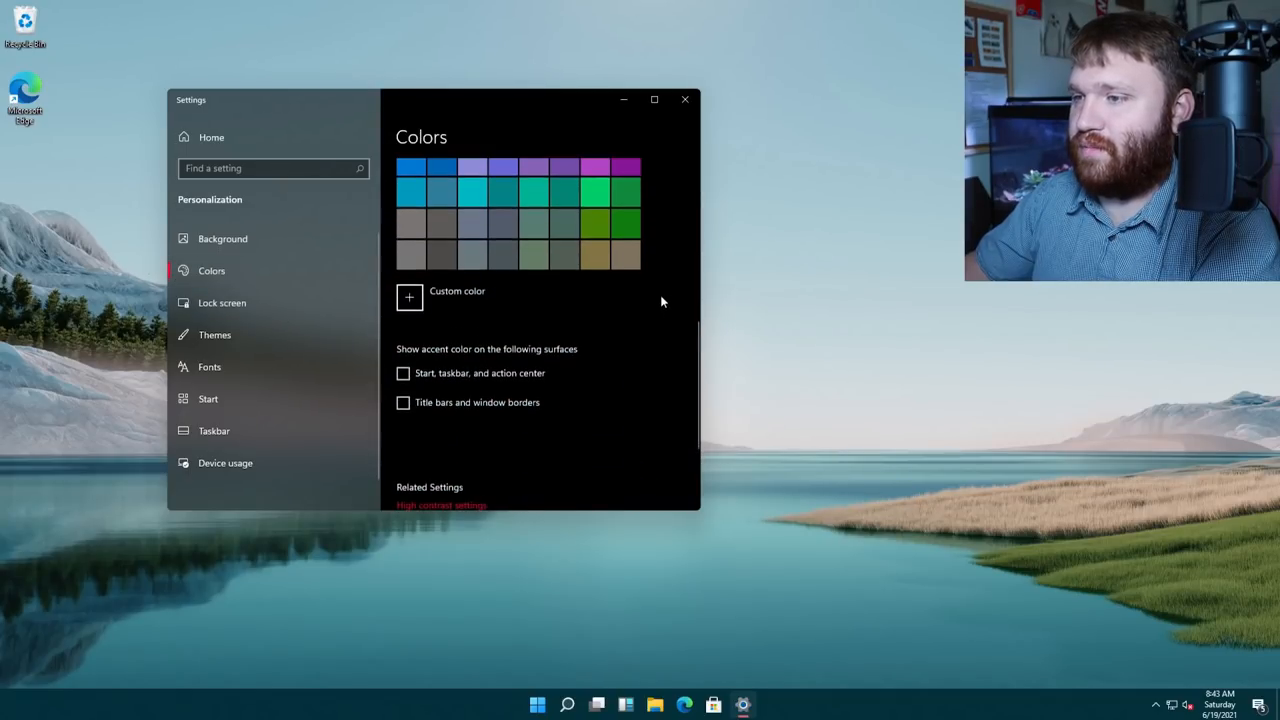
Preview the red accent on title bars in File Explorer, then turn off accent on Start, taskbar and title bars
scroll("down", 3)
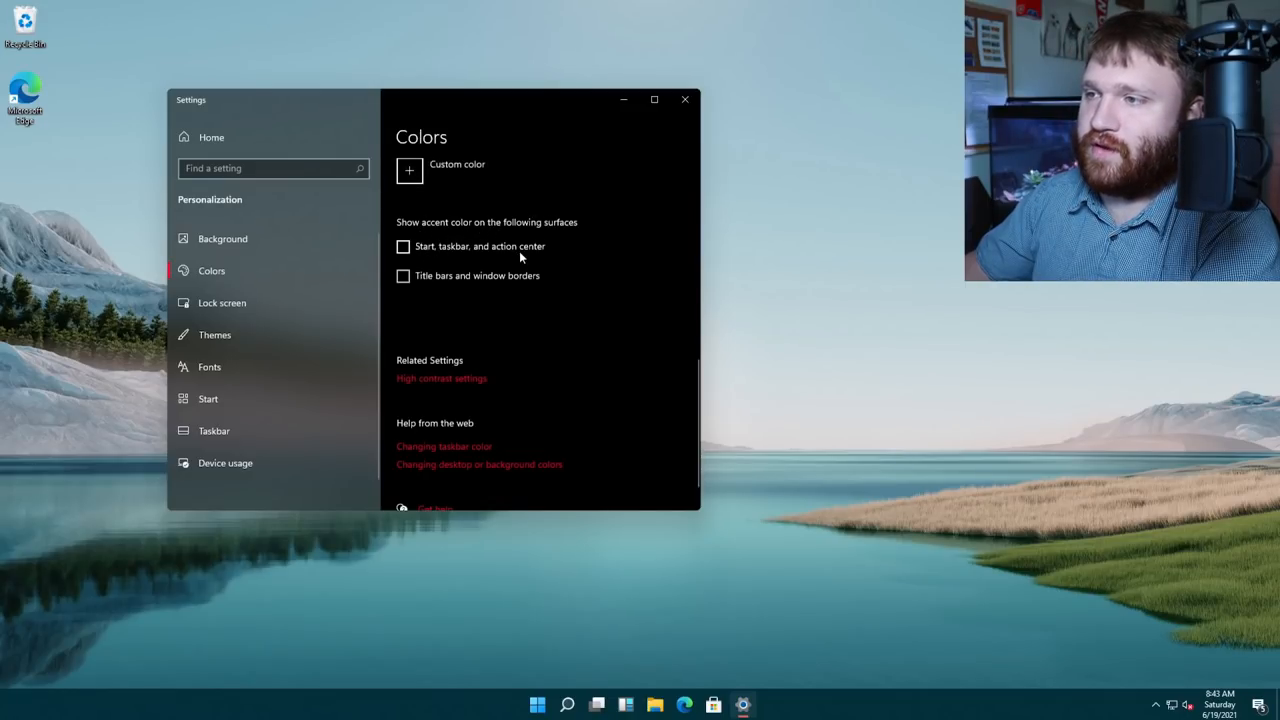
left_click(404, 246)
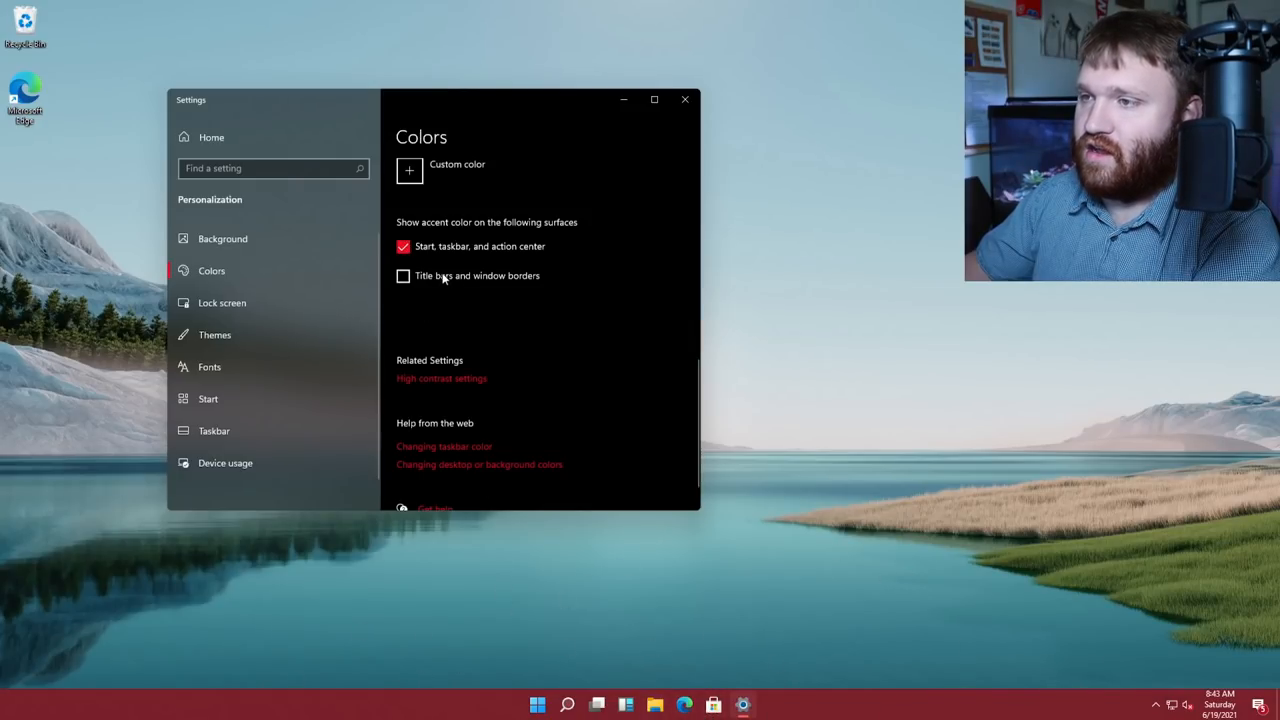
left_click(404, 276)
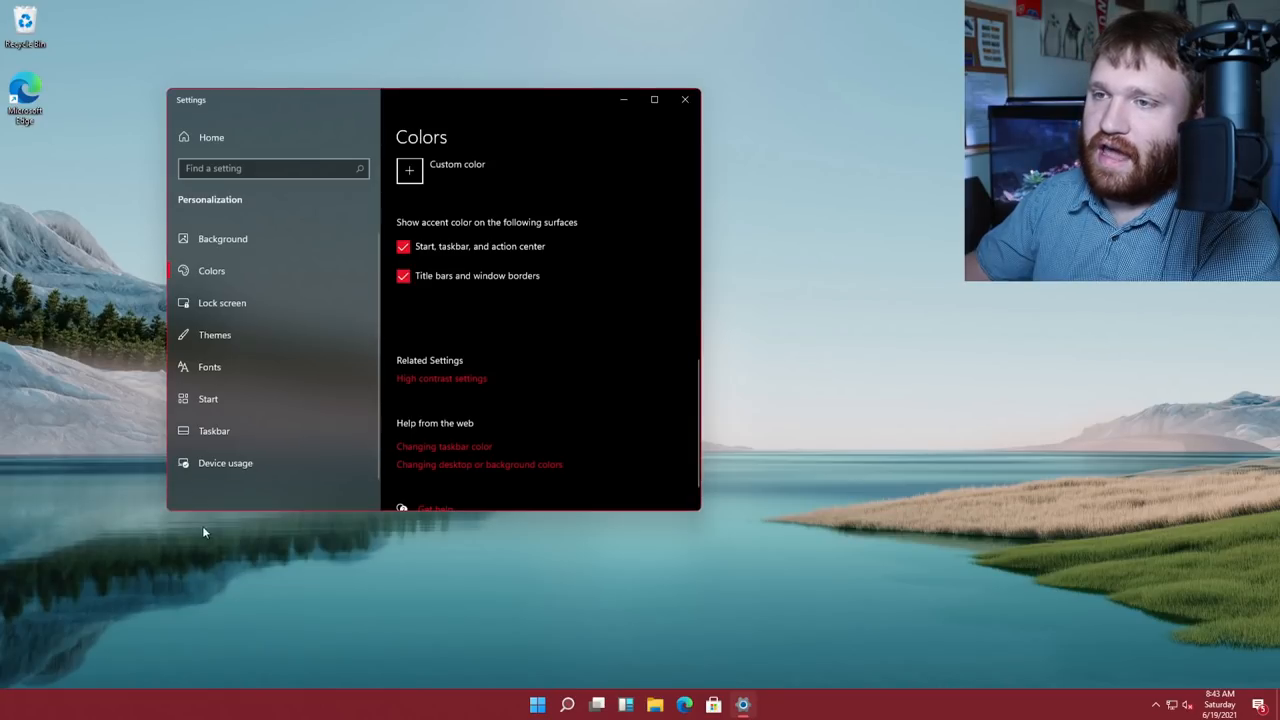
left_click(654, 704)
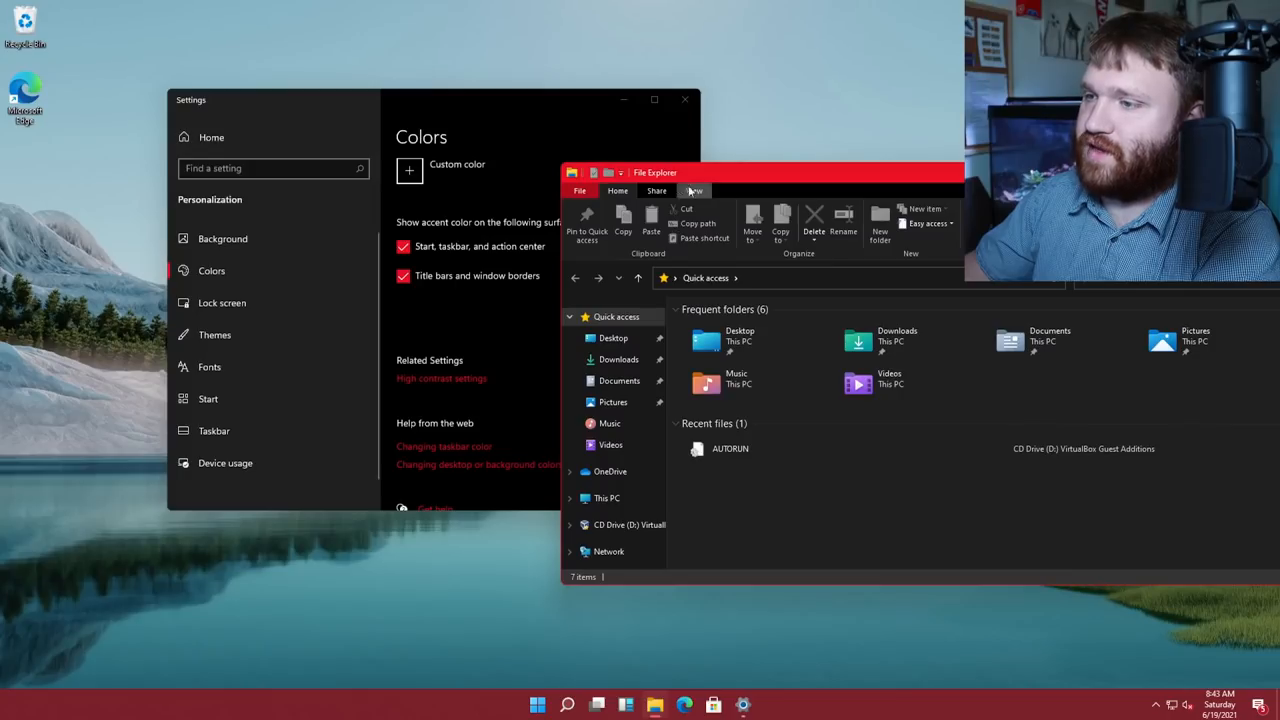
left_click(404, 276)
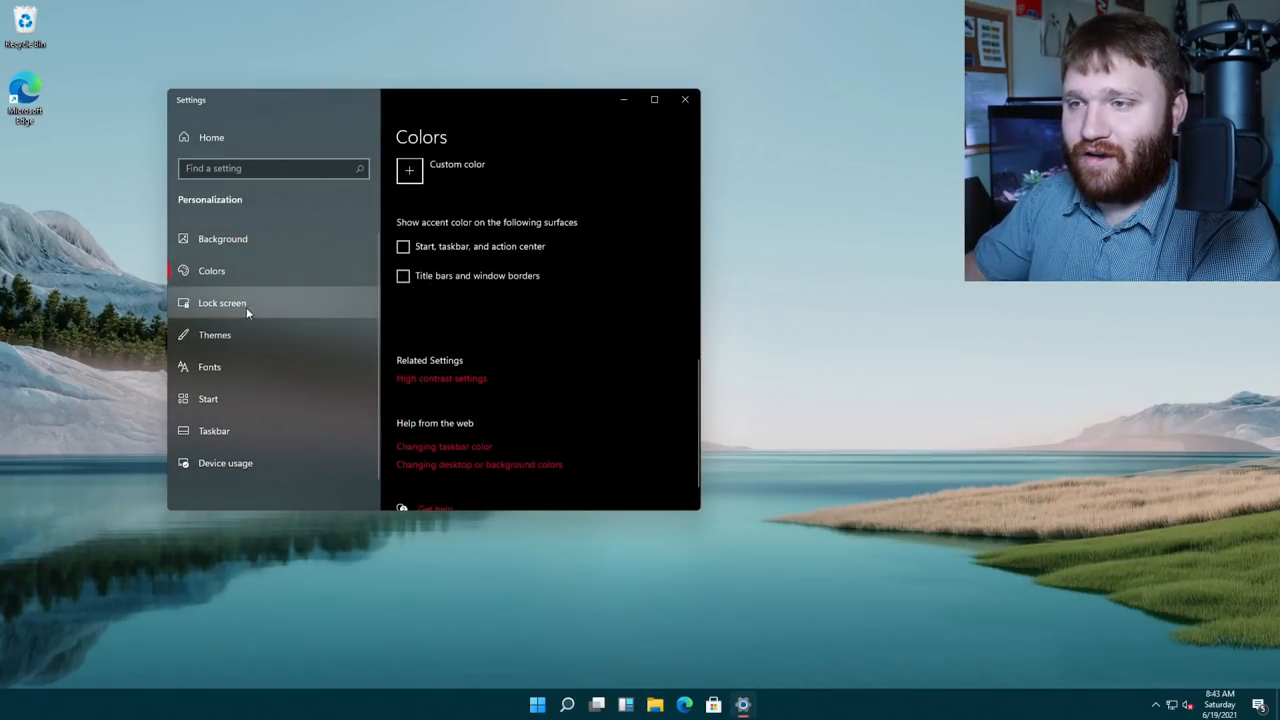
Go to the Lock screen page and add a weather app to a quick-status slot
left_click(222, 302)
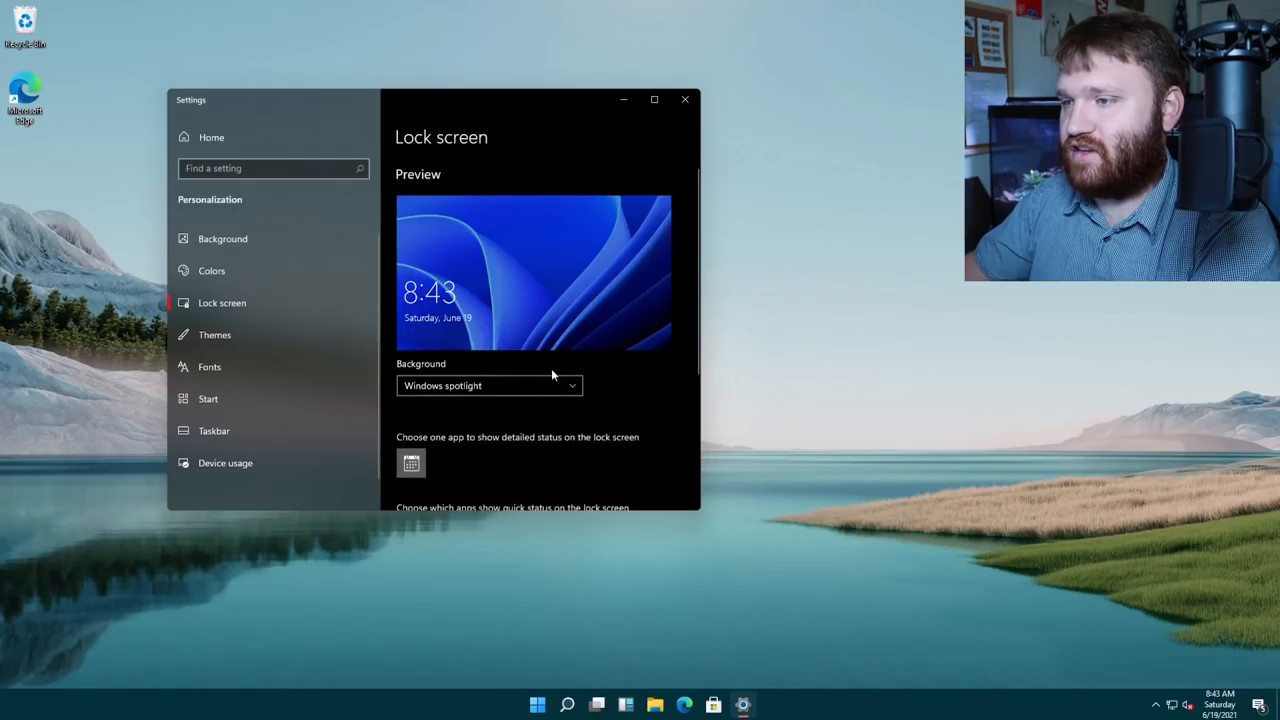
scroll("down", 3)
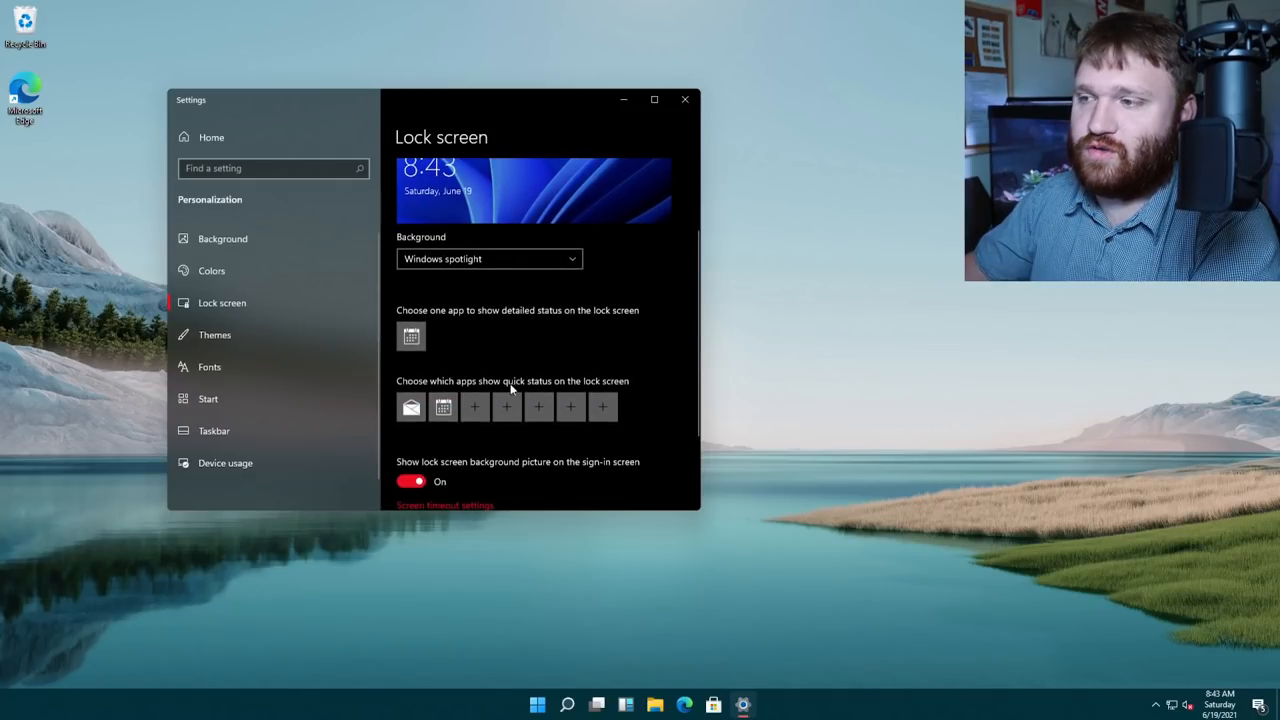
scroll("down", 3)
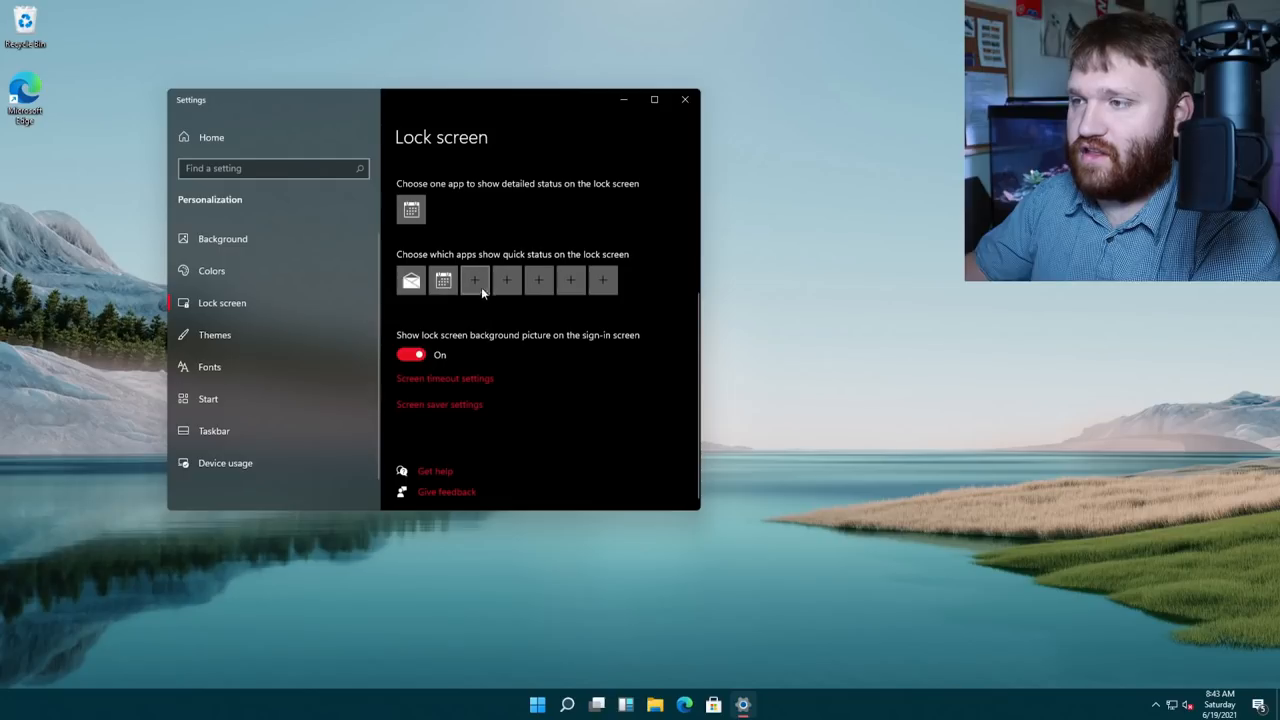
left_click(474, 280)
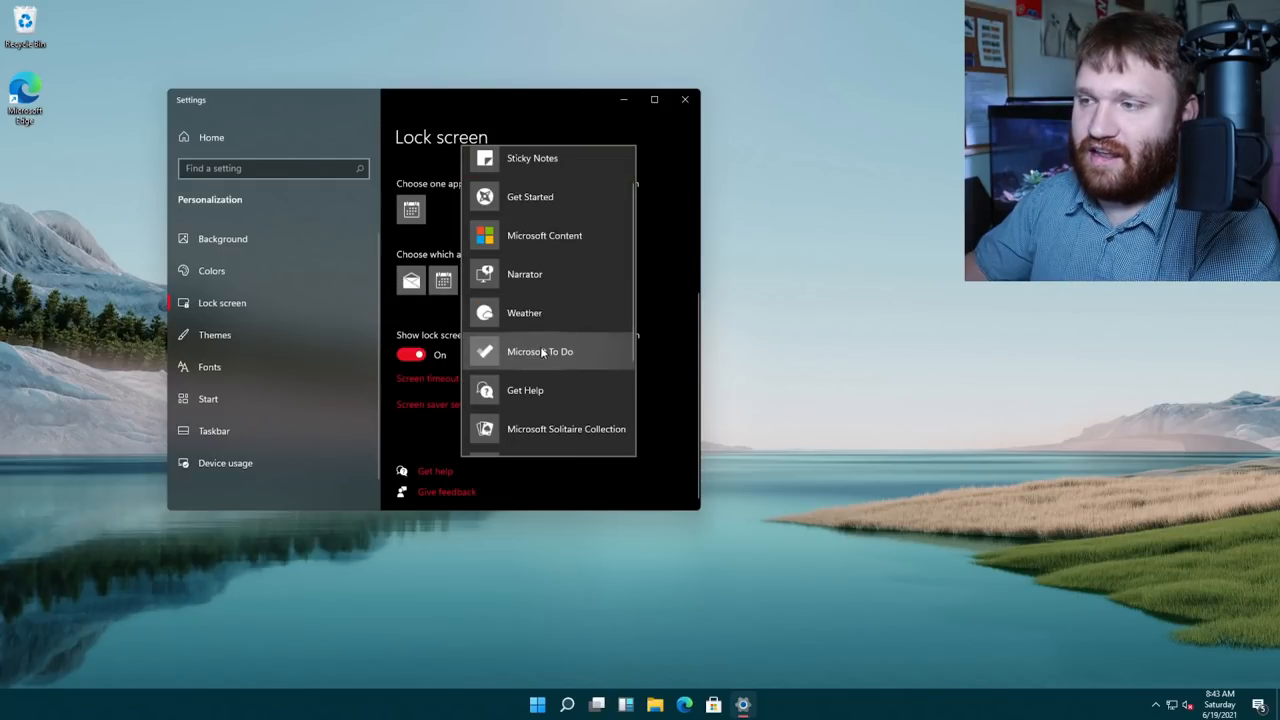
left_click(524, 312)
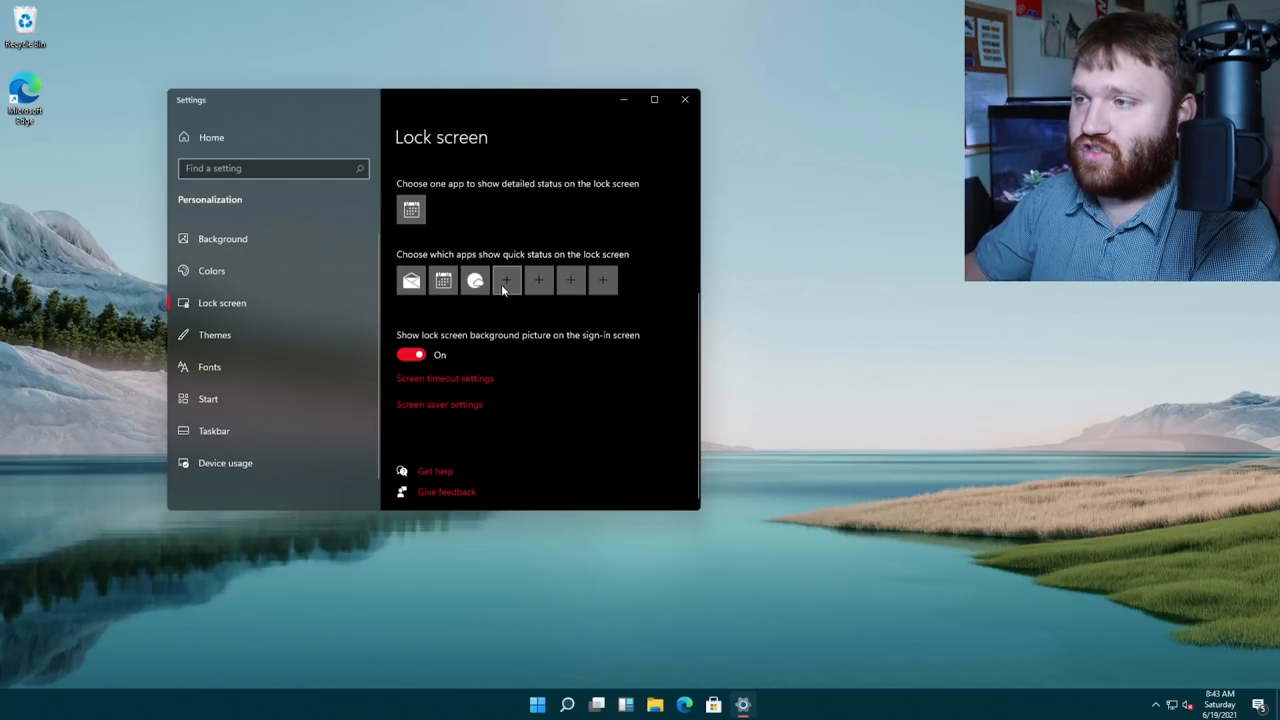
Look at the next quick-status slot's app choices, then the lock screen Background type dropdown
left_click(506, 280)
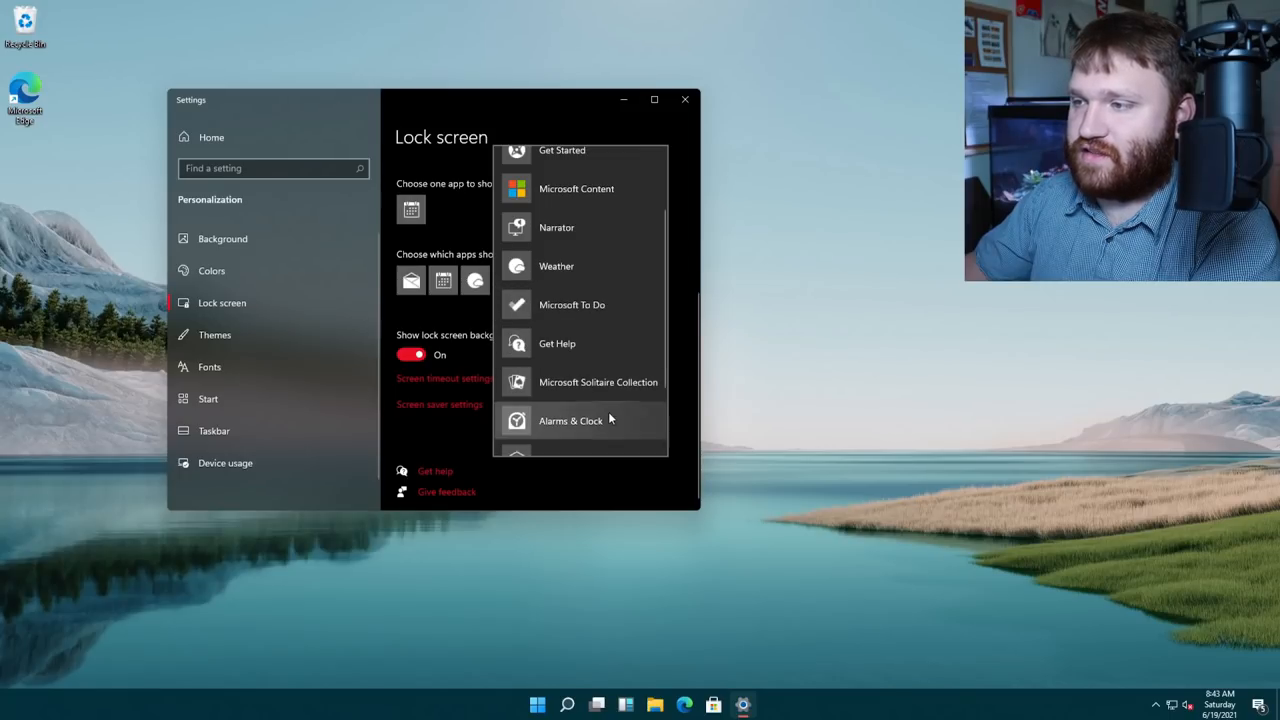
scroll("down", 3)
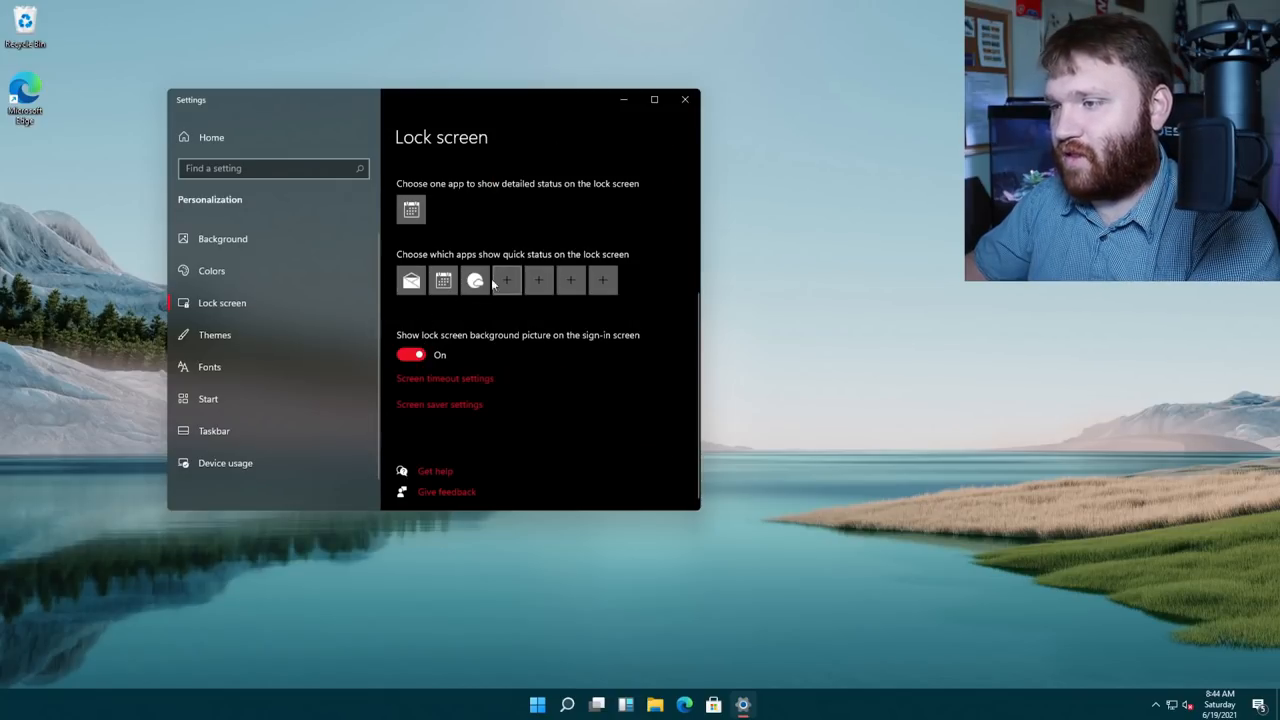
mouse_move(716, 150)
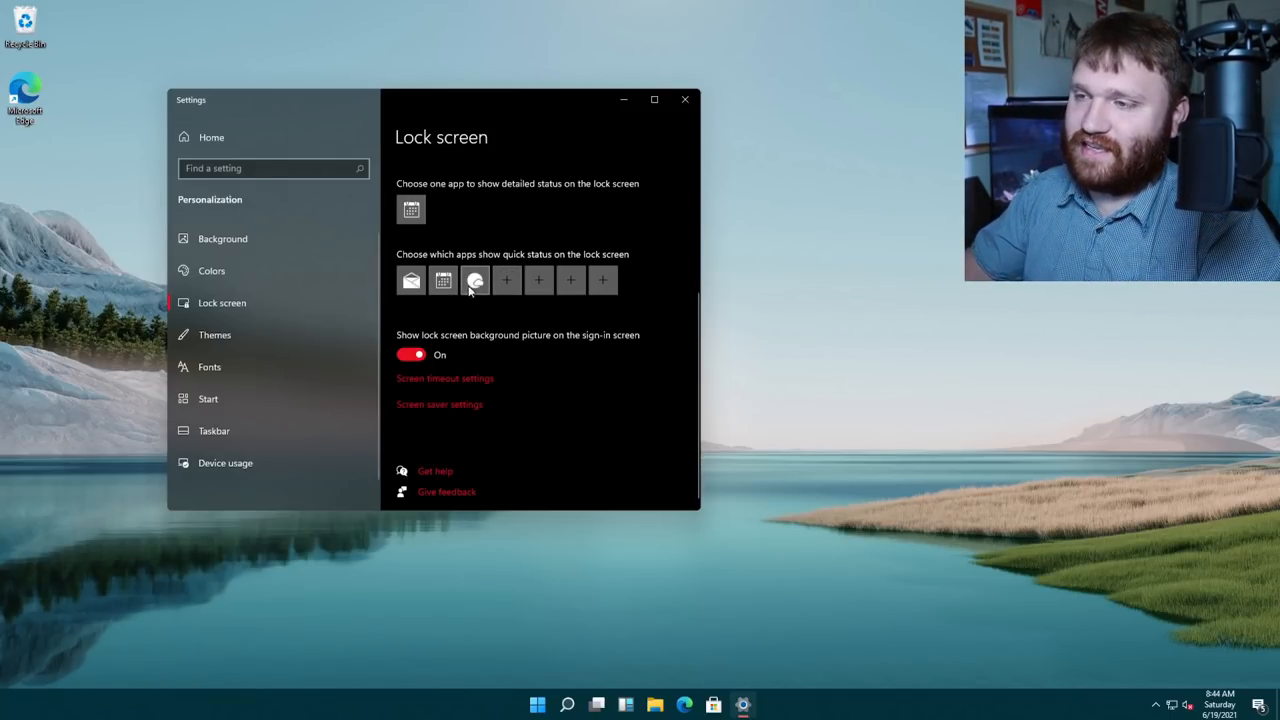
left_click(490, 320)
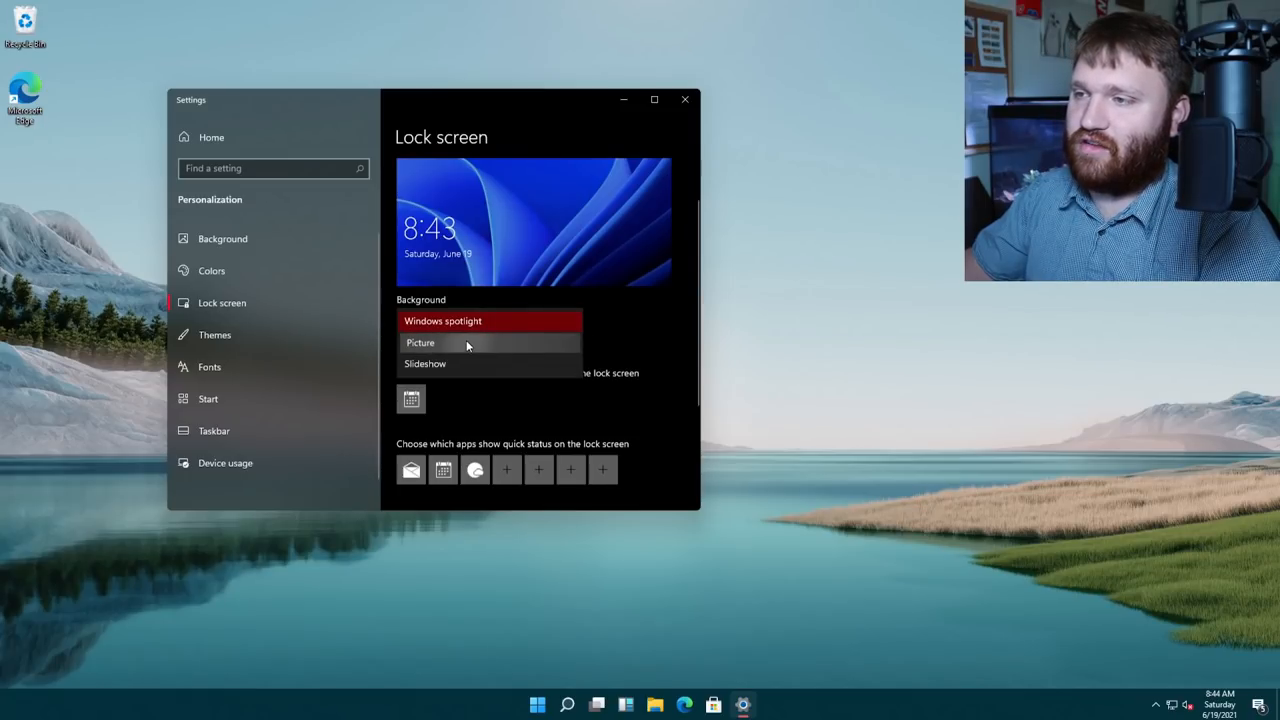
Set the lock screen background to Picture, cancel Browse, and choose the sunset lake image
left_click(420, 342)
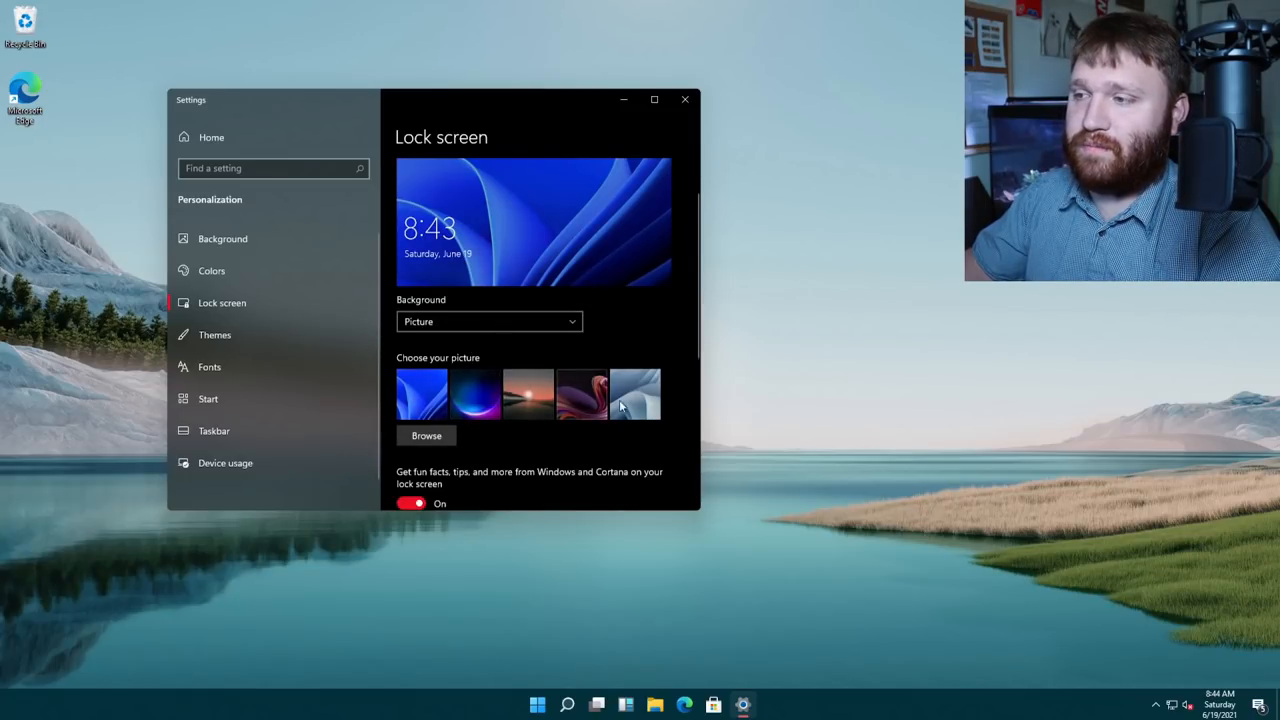
left_click(426, 436)
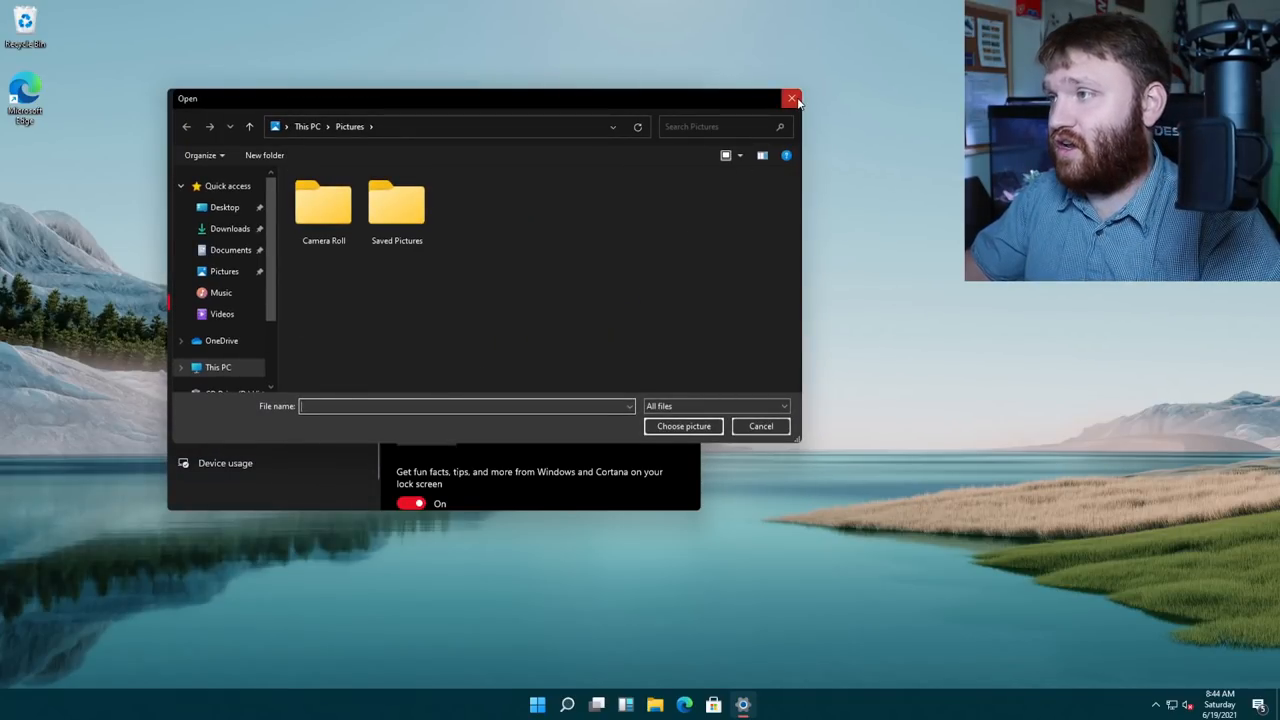
left_click(792, 98)
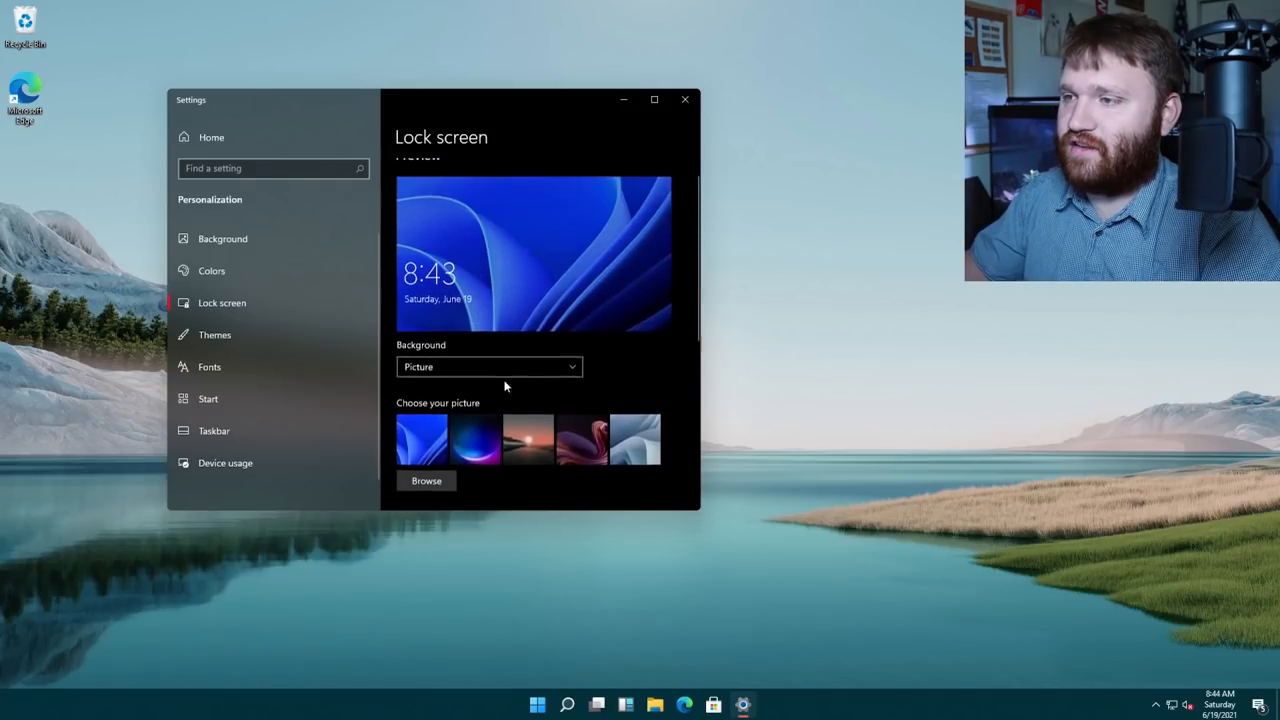
scroll("down", 3)
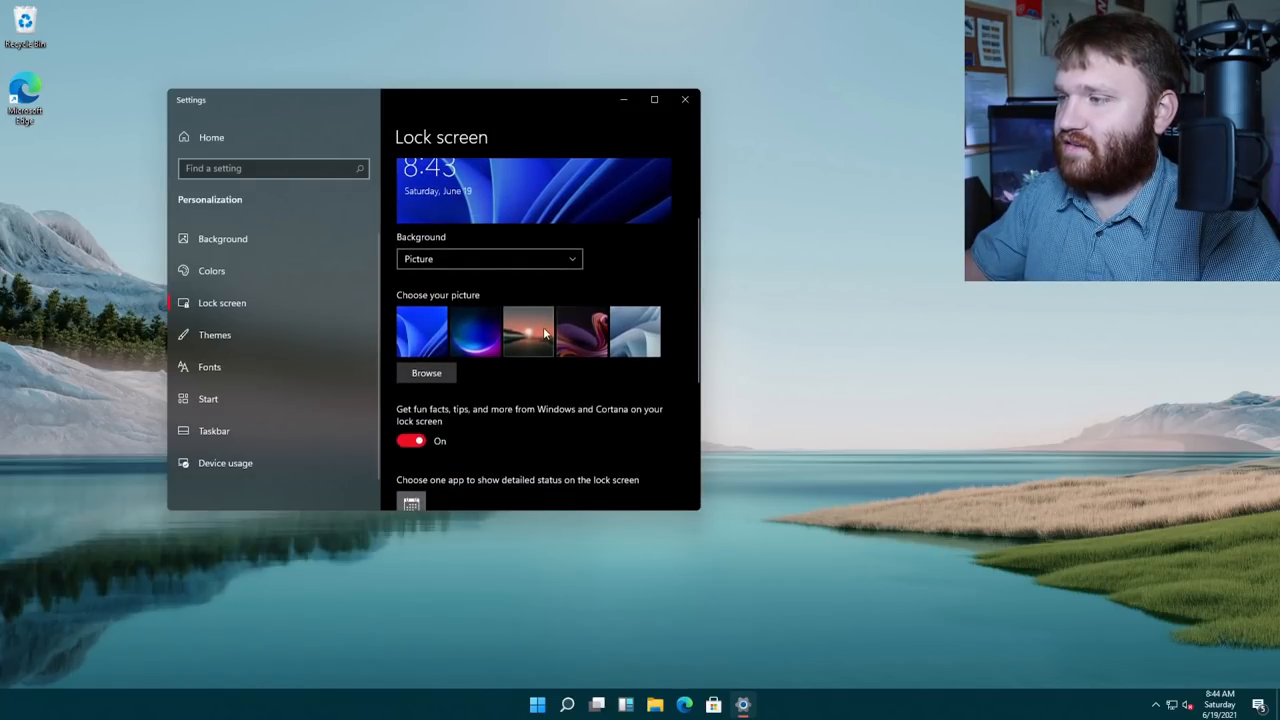
left_click(528, 332)
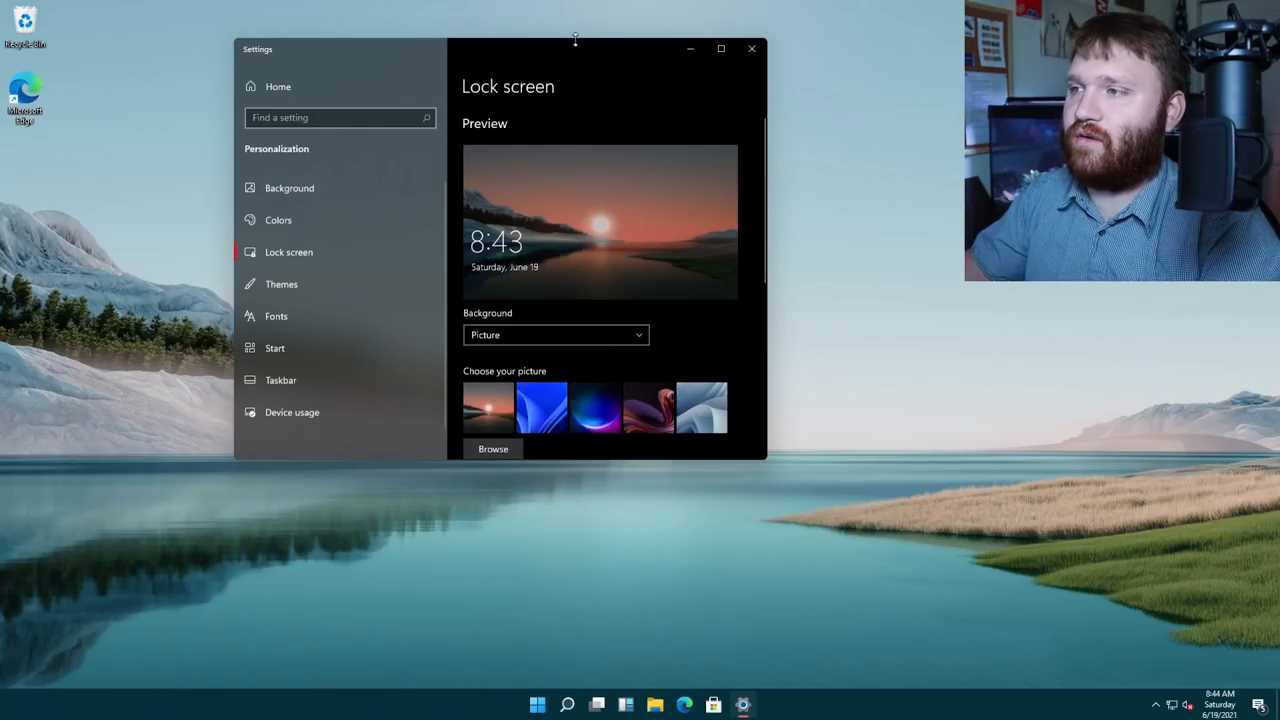
left_click_drag(576, 48, 412, 56)
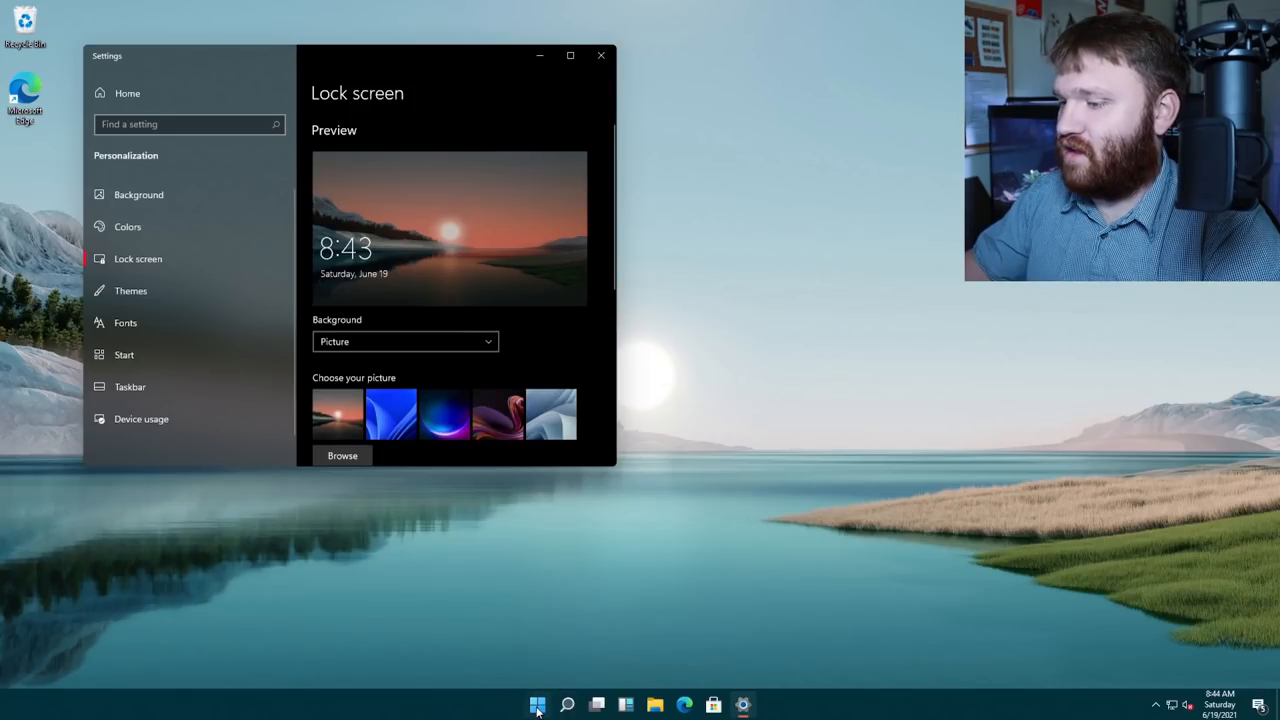
Lock the PC from Start to view the sunset lock screen
left_click(536, 704)
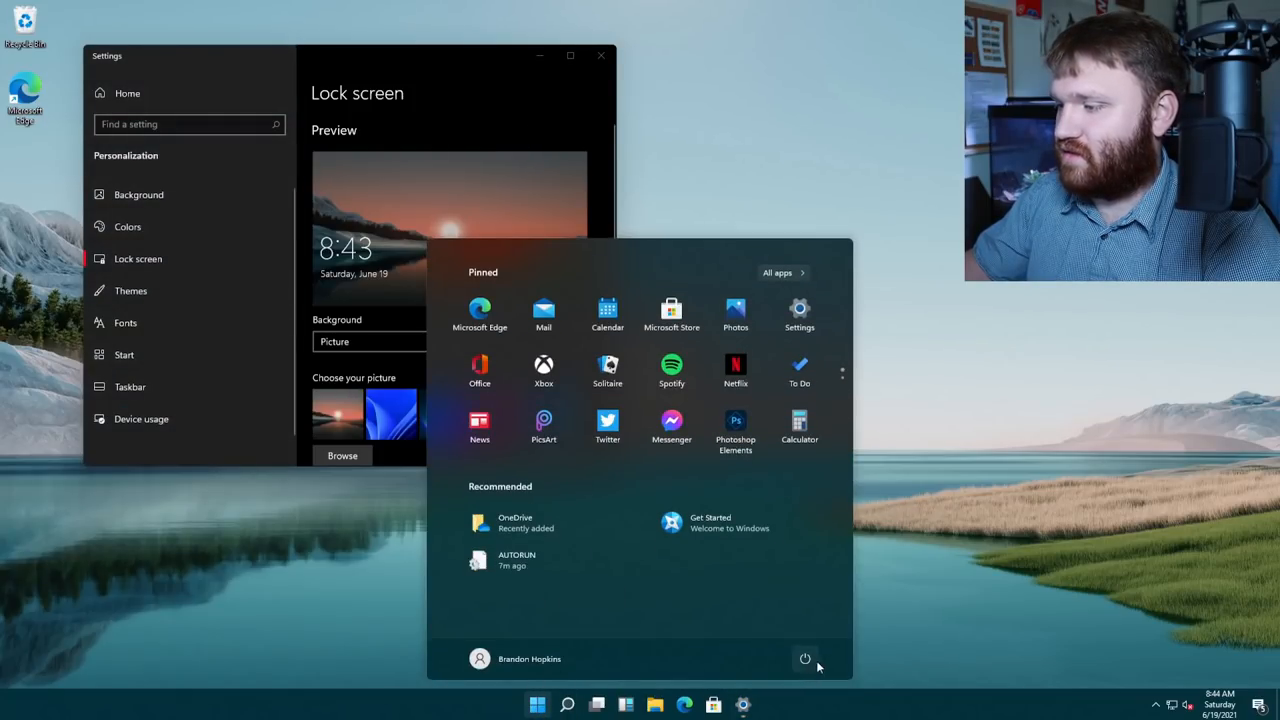
mouse_move(850, 192)
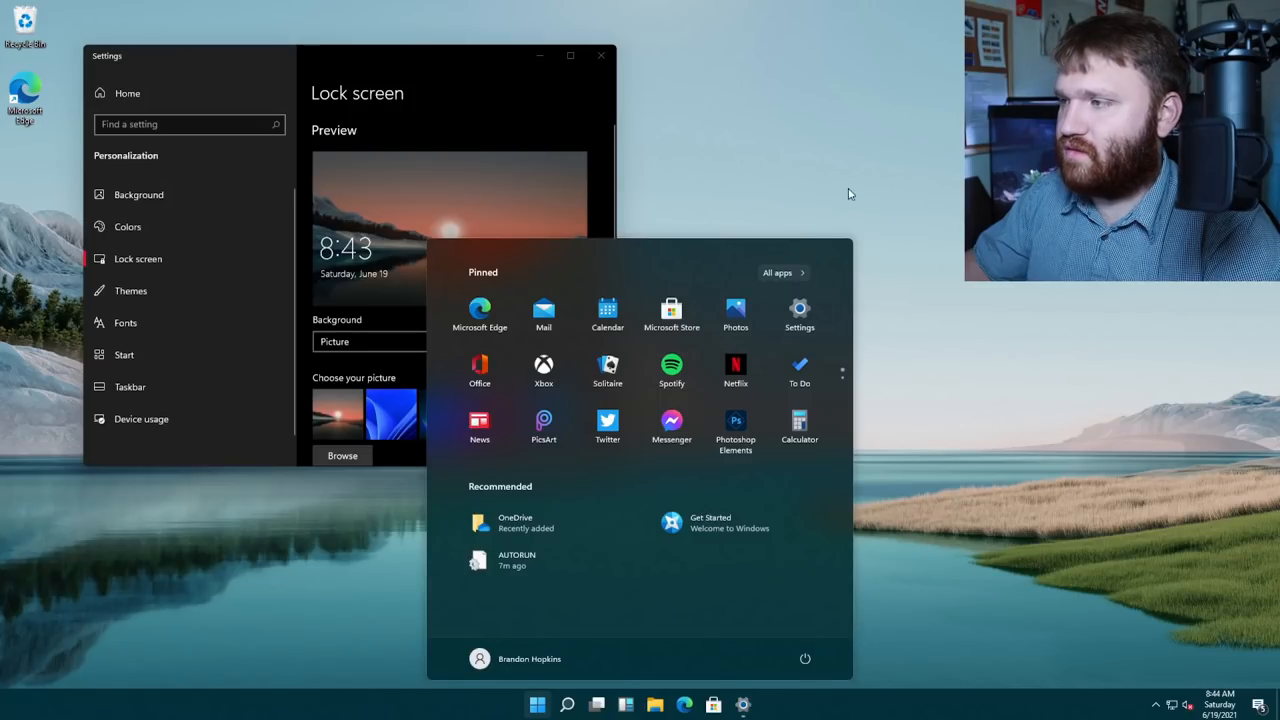
left_click(536, 704)
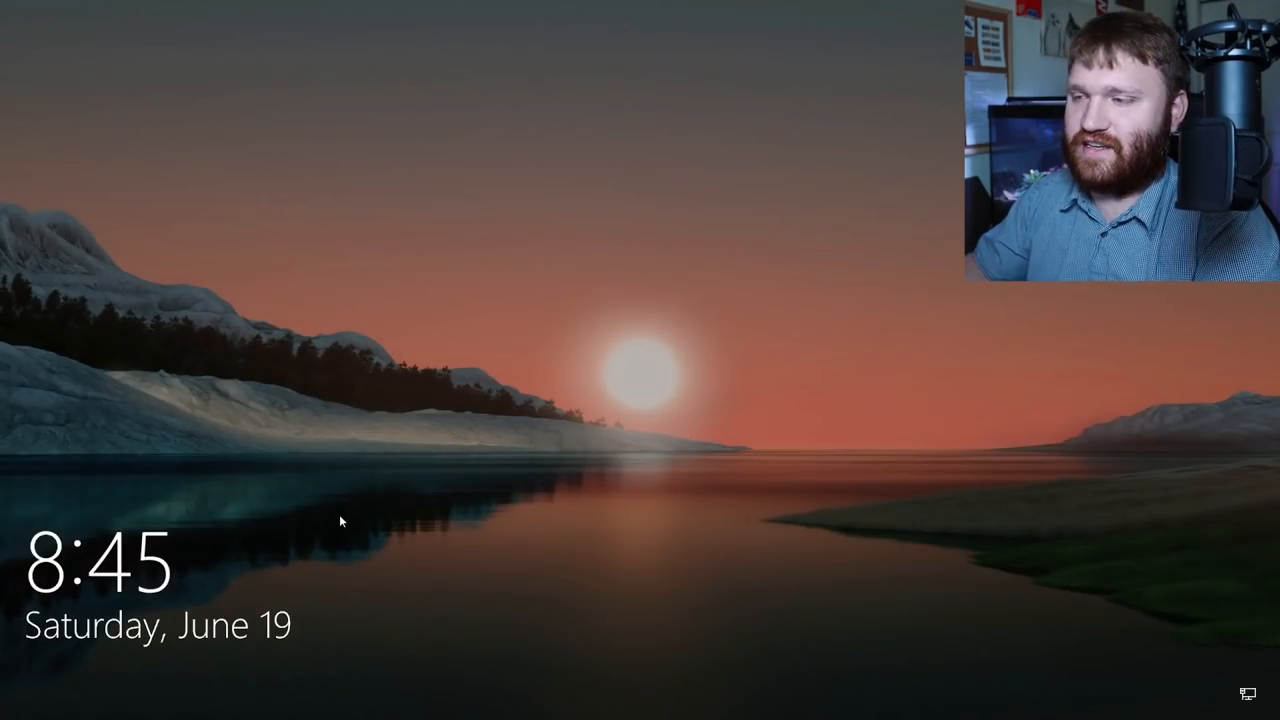
mouse_move(400, 652)
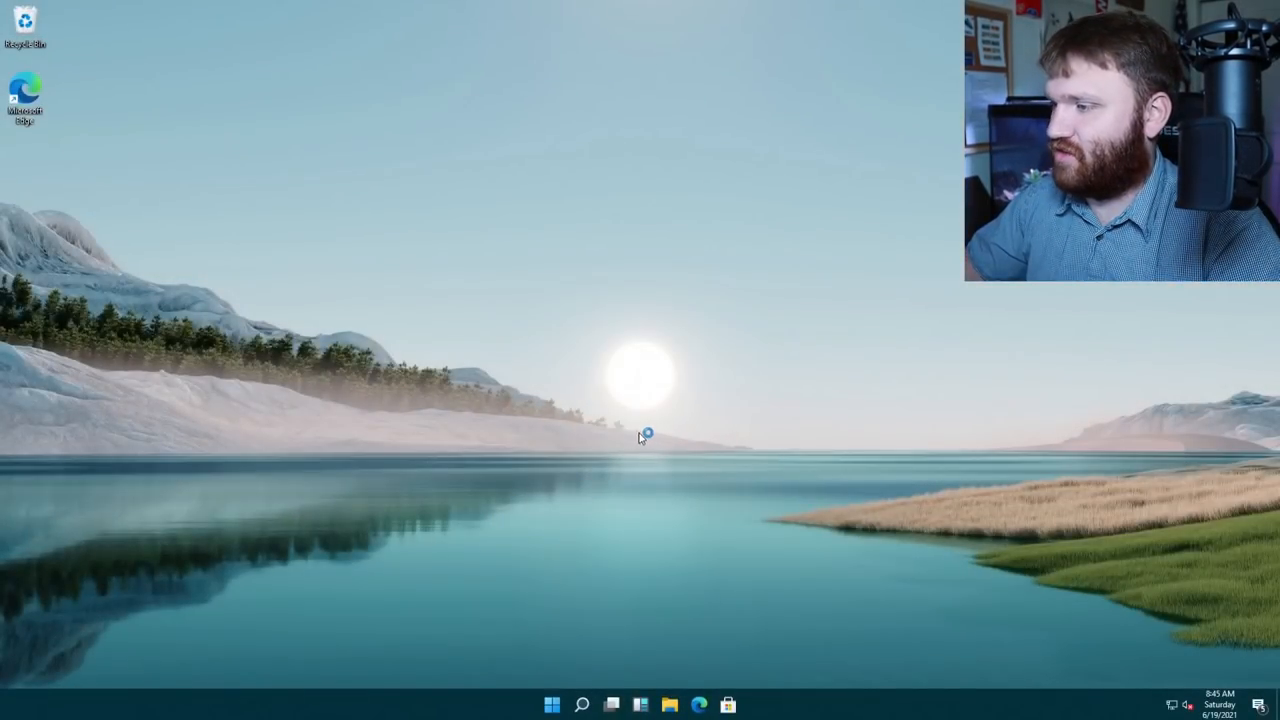
Open the Background personalization settings from the desktop menu
right_click(644, 432)
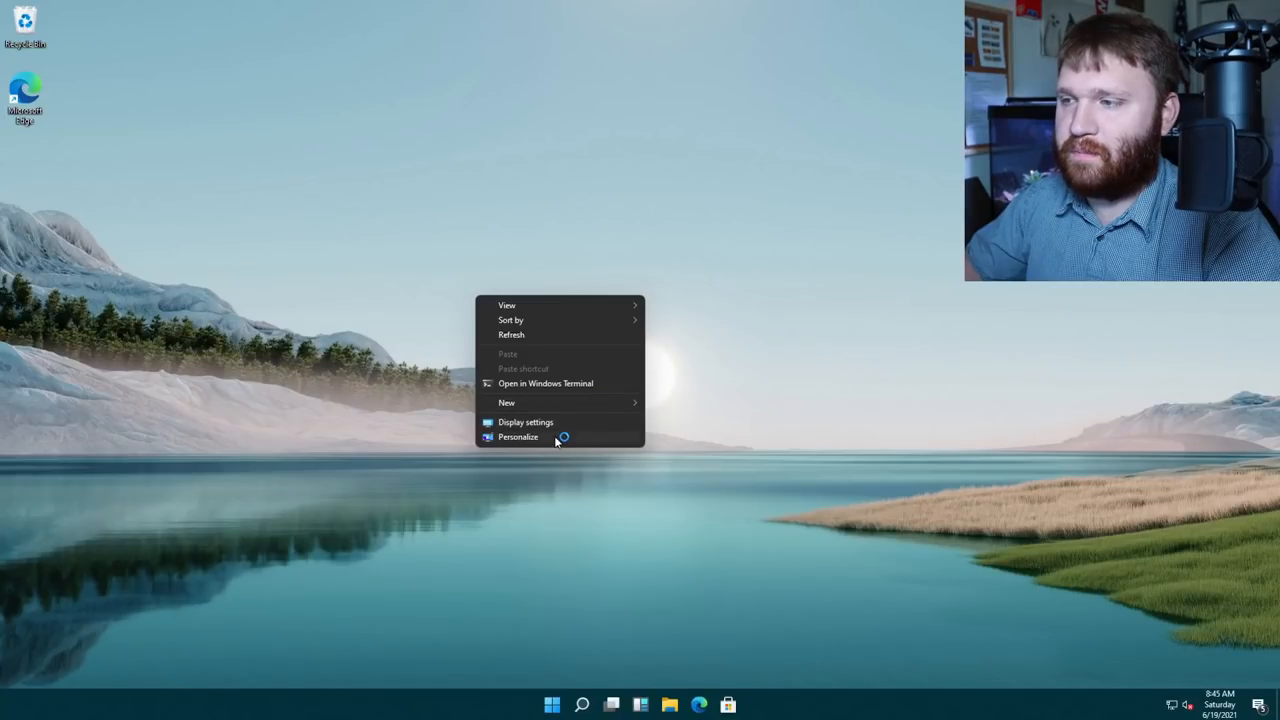
left_click(518, 436)
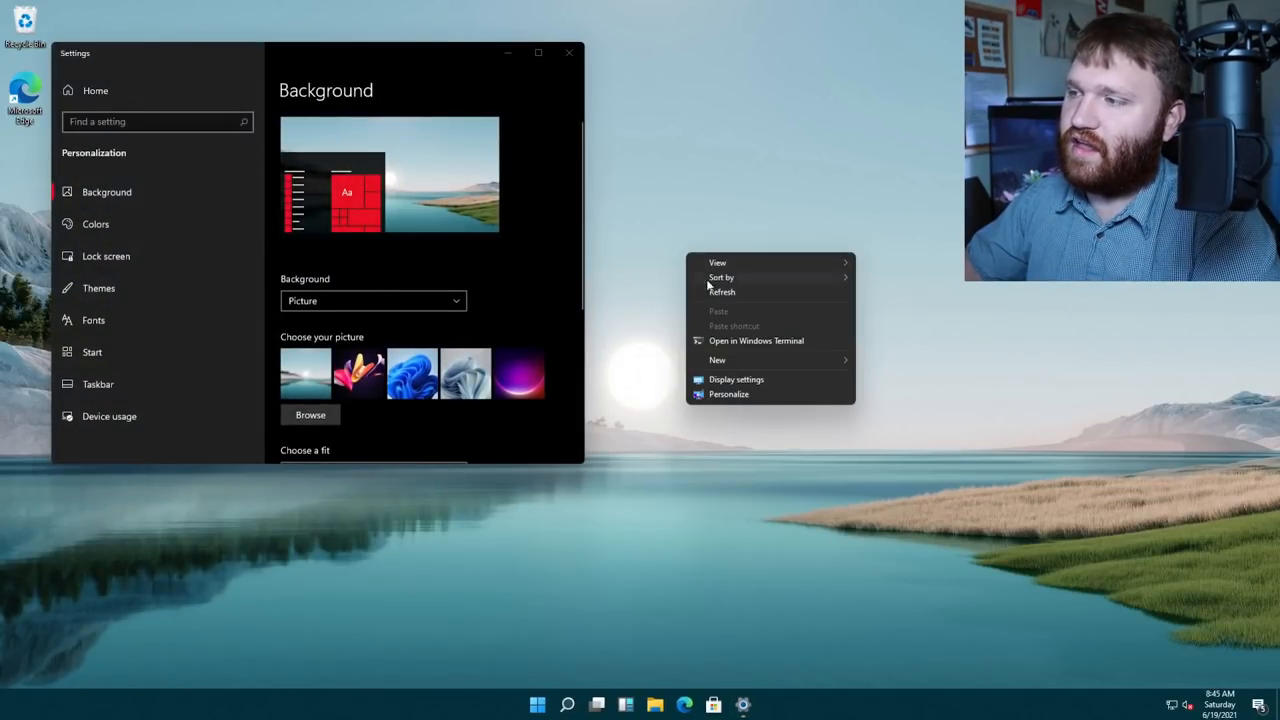
mouse_move(766, 352)
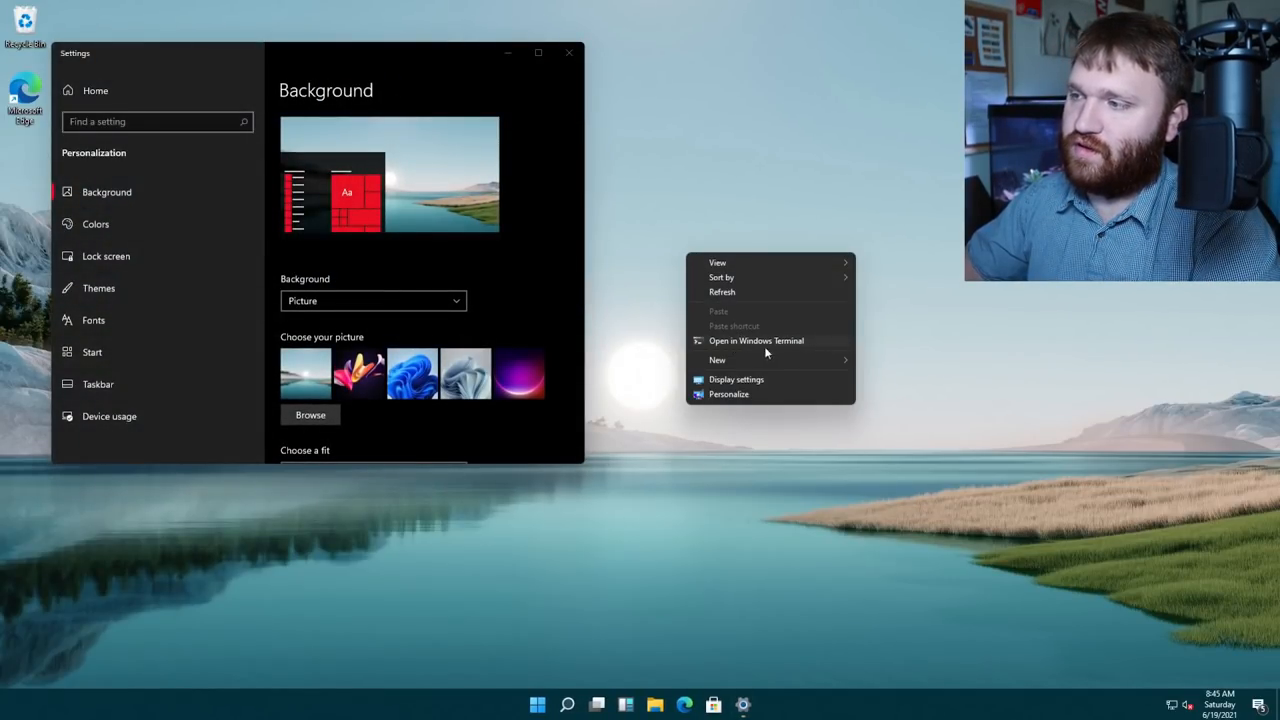
left_click(1016, 570)
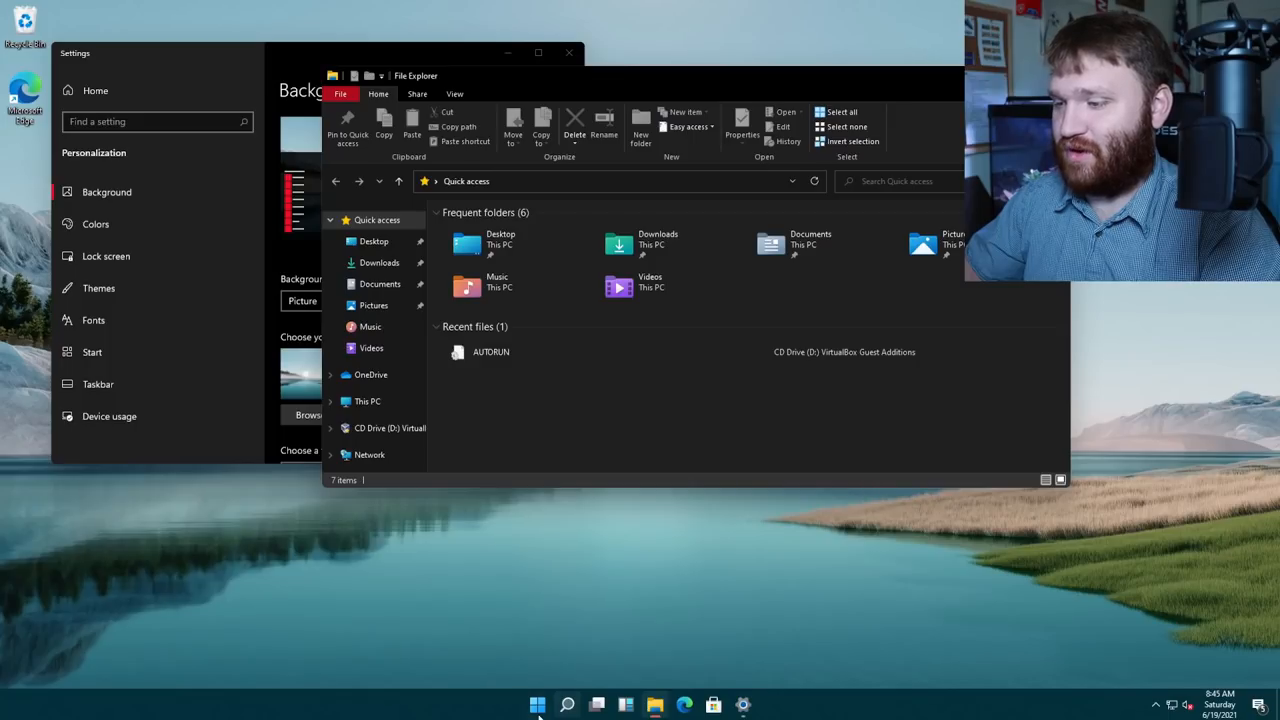
Launch a PowerShell terminal from the Pictures folder, then close it
left_click(536, 704)
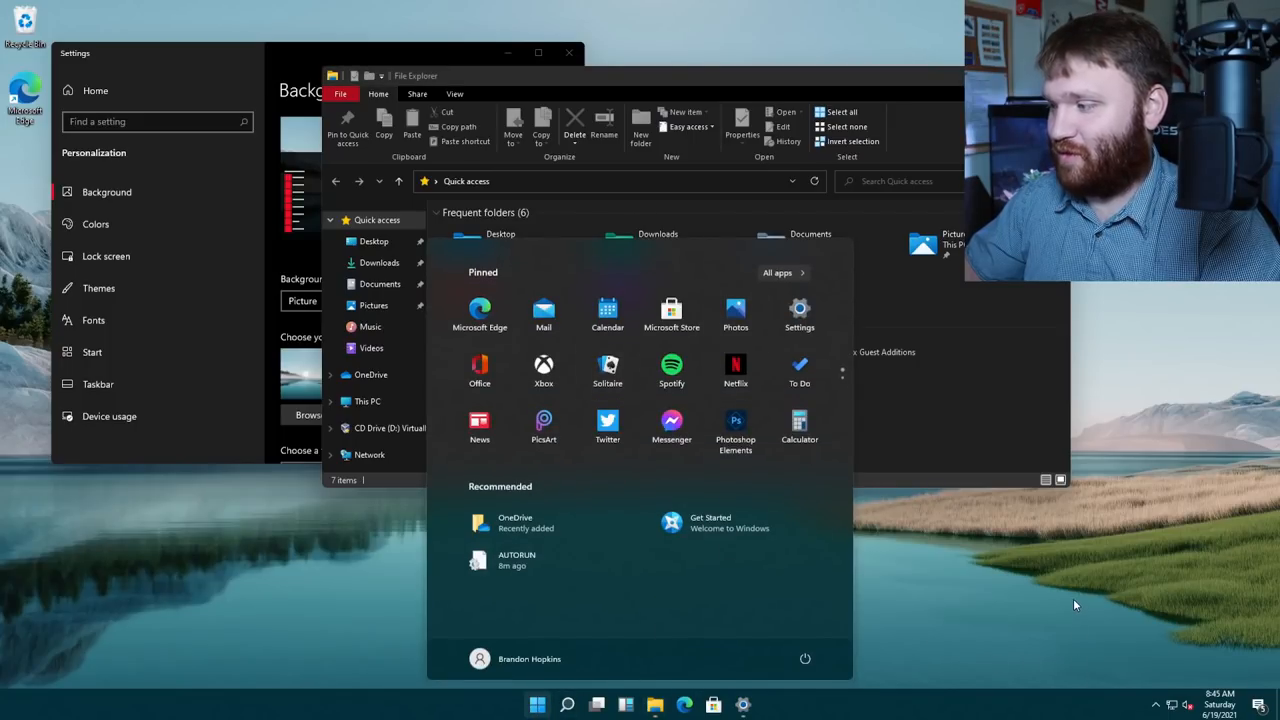
left_click(536, 704)
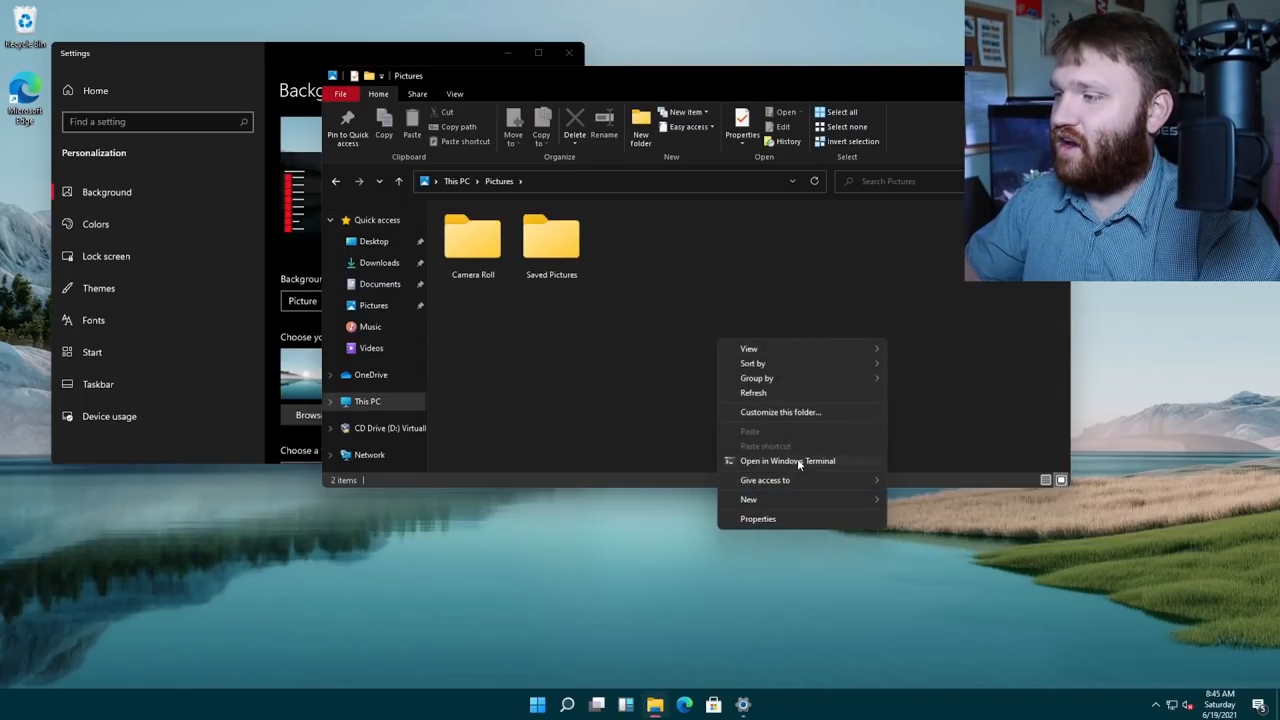
left_click(788, 460)
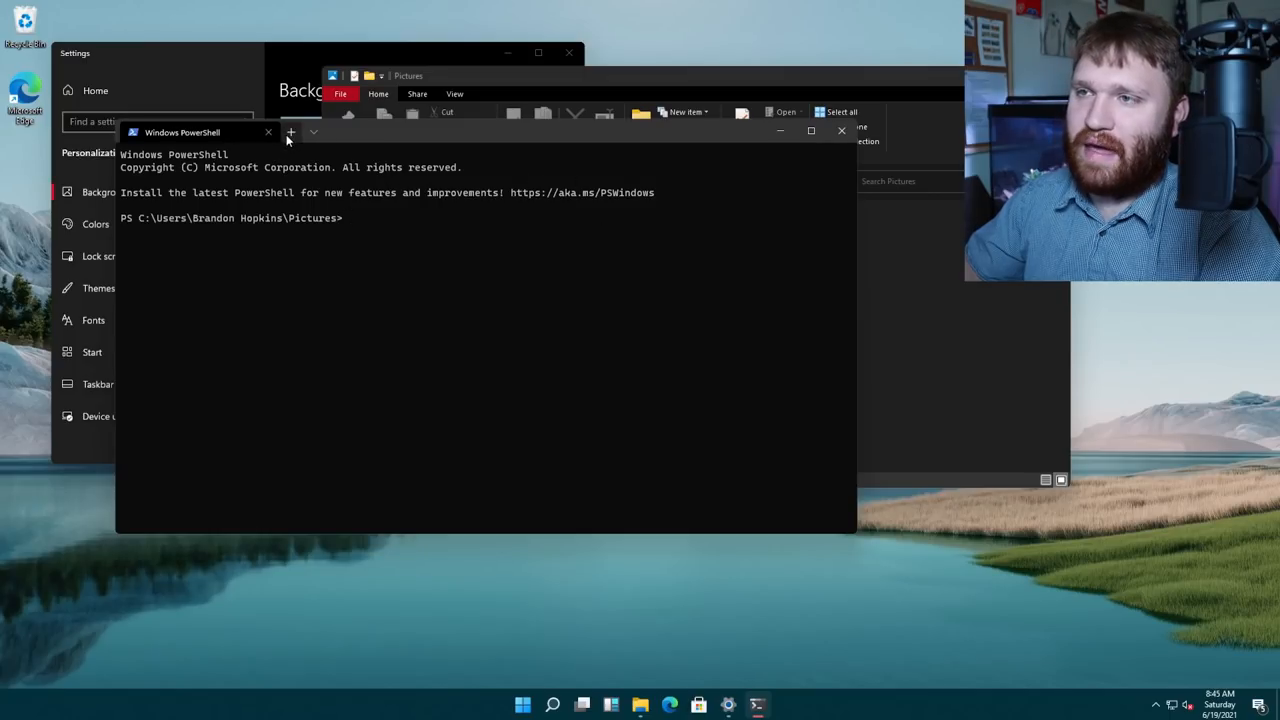
left_click(290, 132)
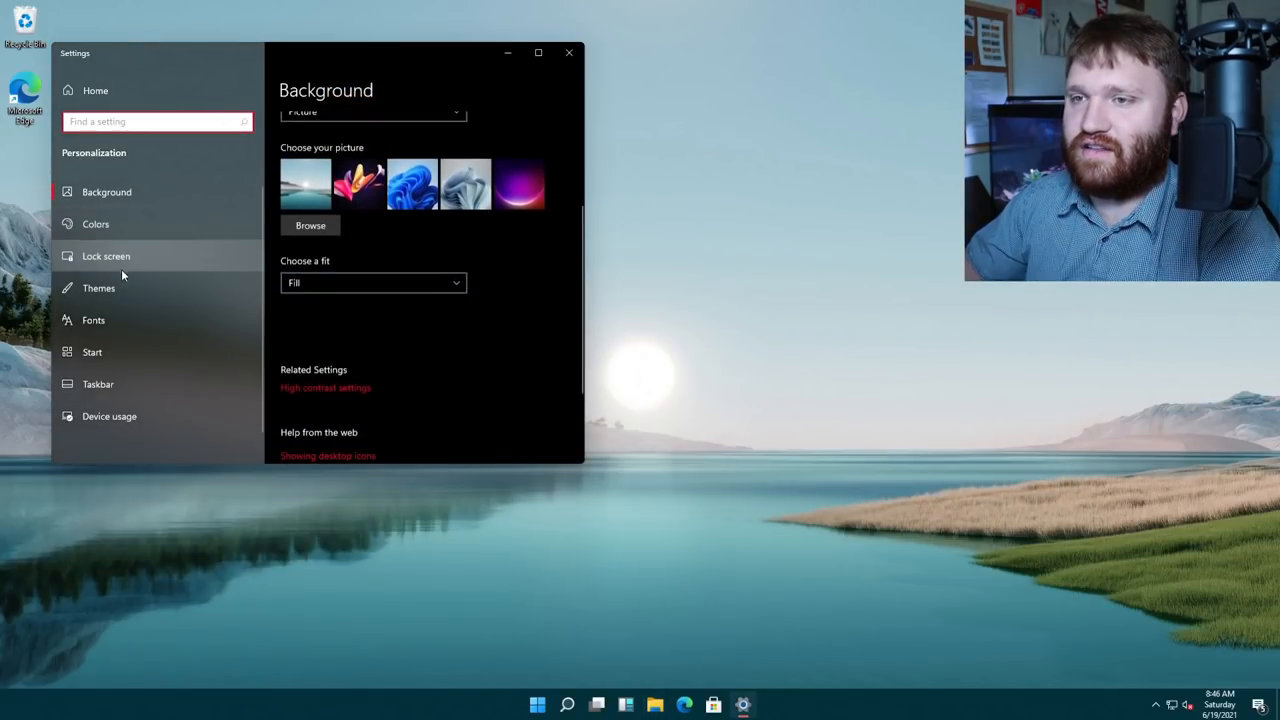
Apply the Sunrise theme under Themes, then set the colour mode back to Dark on Colors
left_click(98, 288)
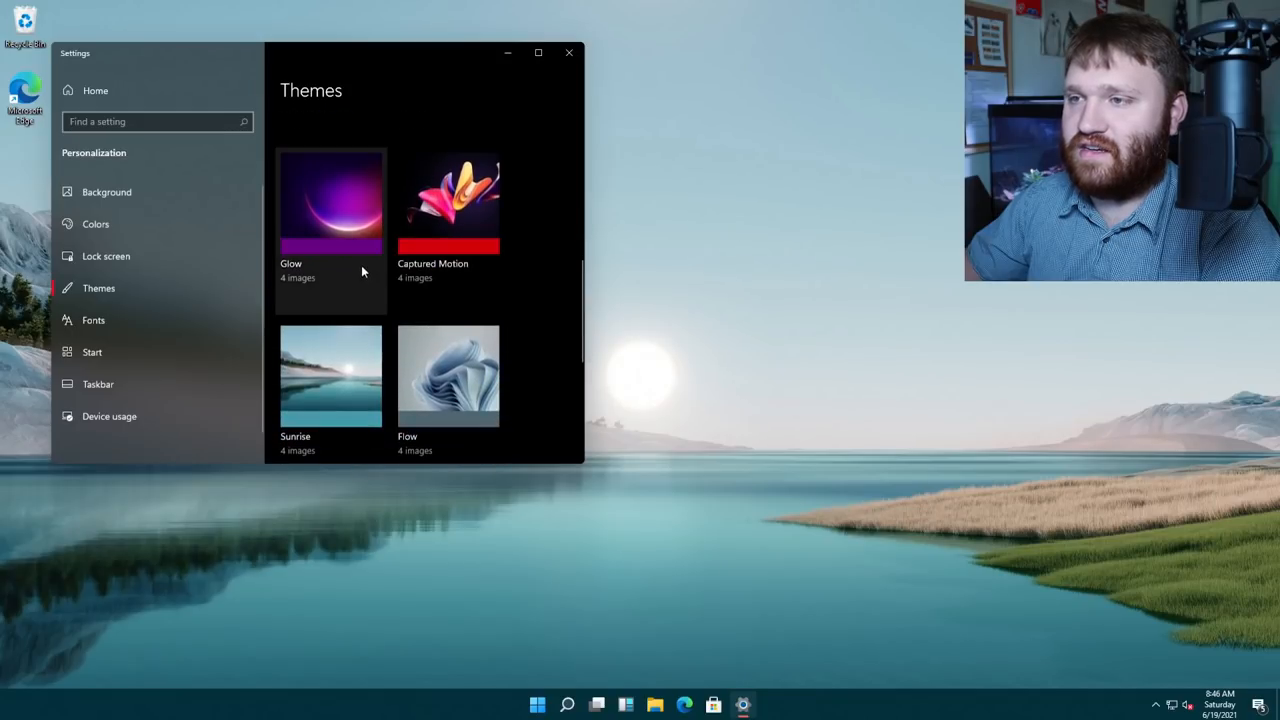
scroll("down", 3)
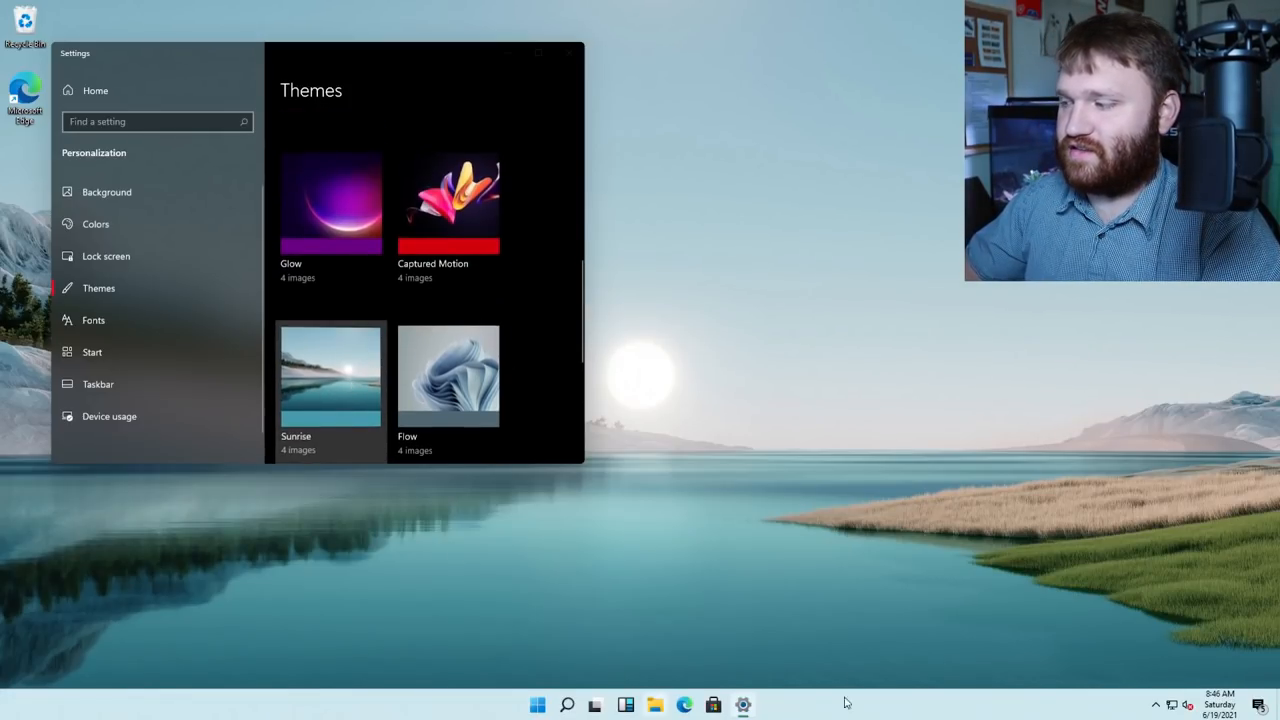
left_click(330, 376)
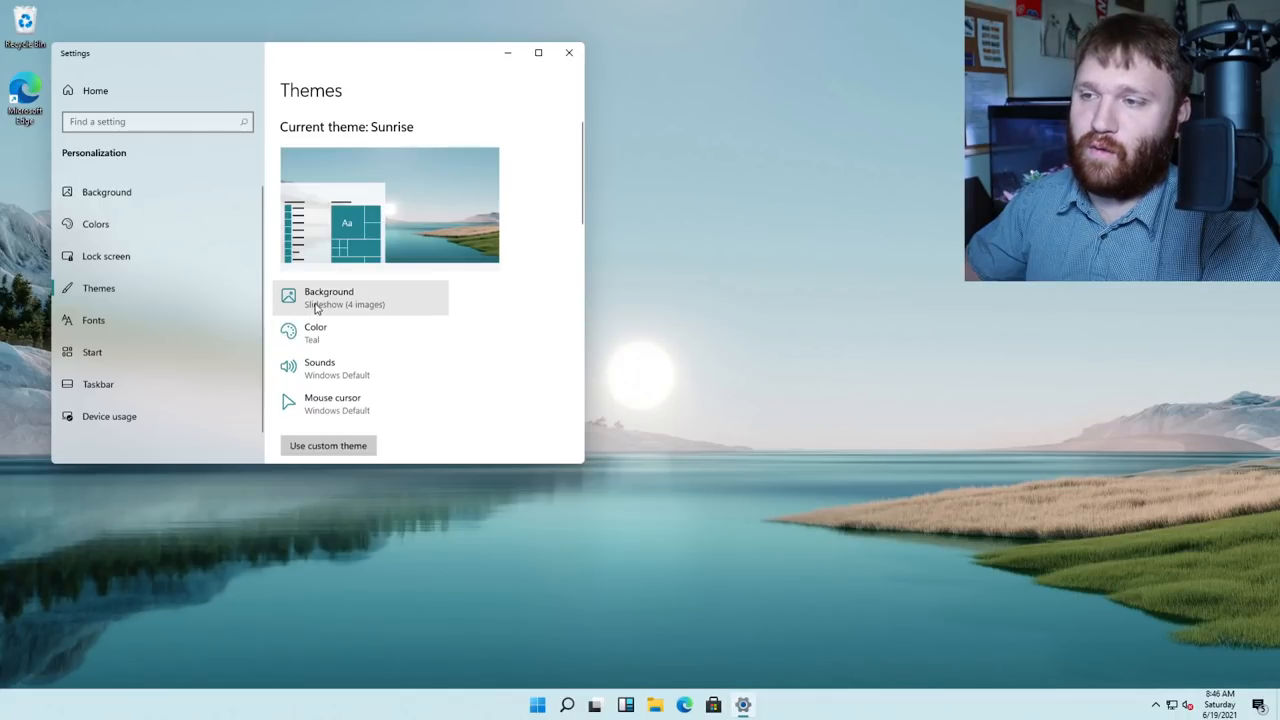
mouse_move(400, 378)
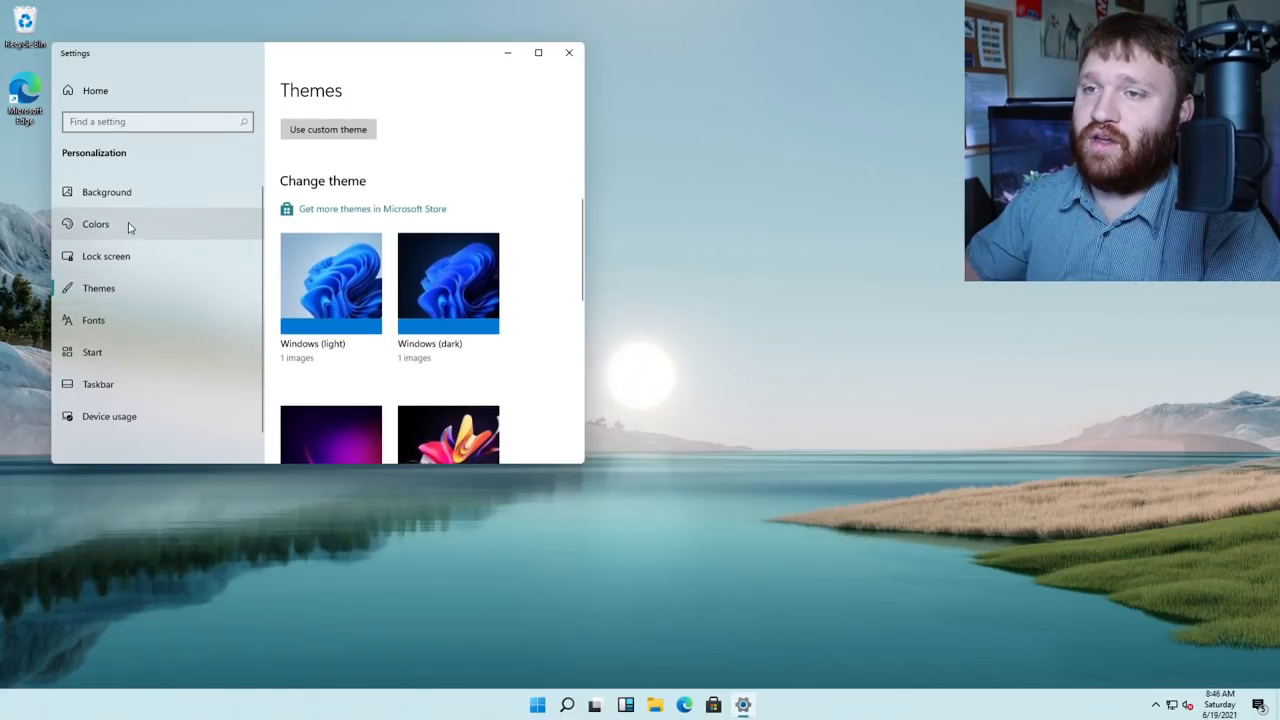
left_click(96, 224)
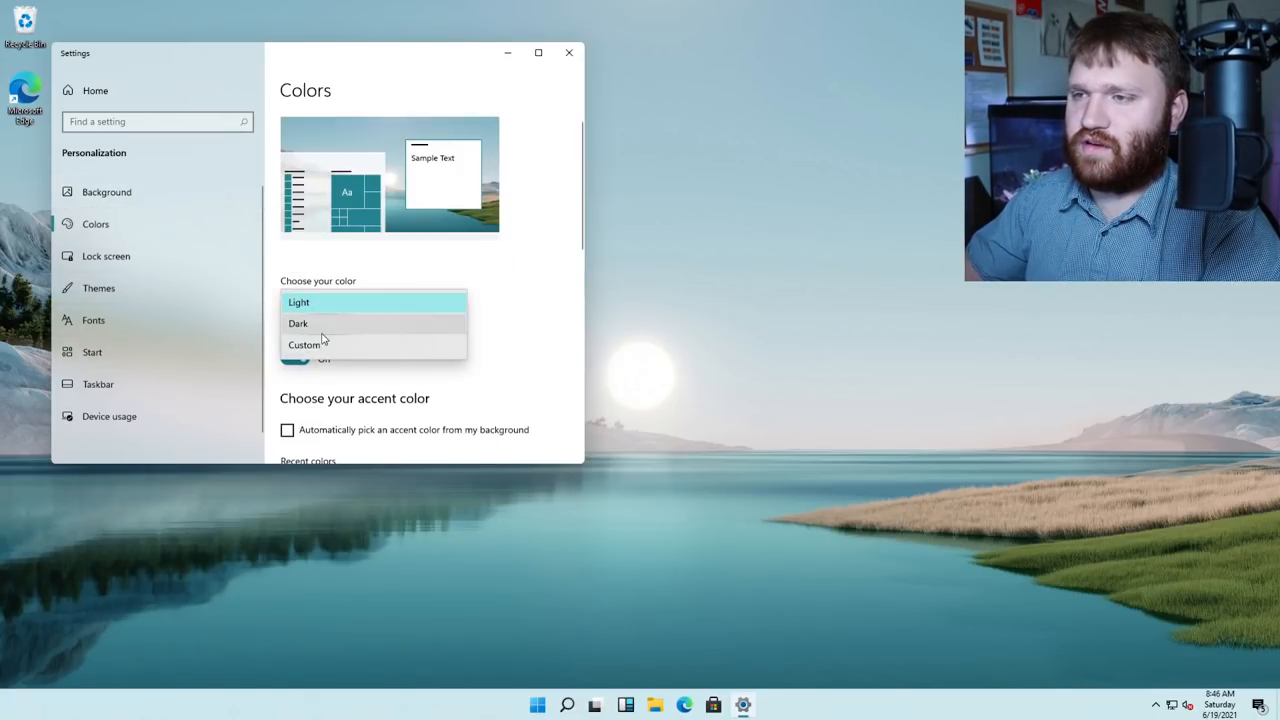
left_click(298, 324)
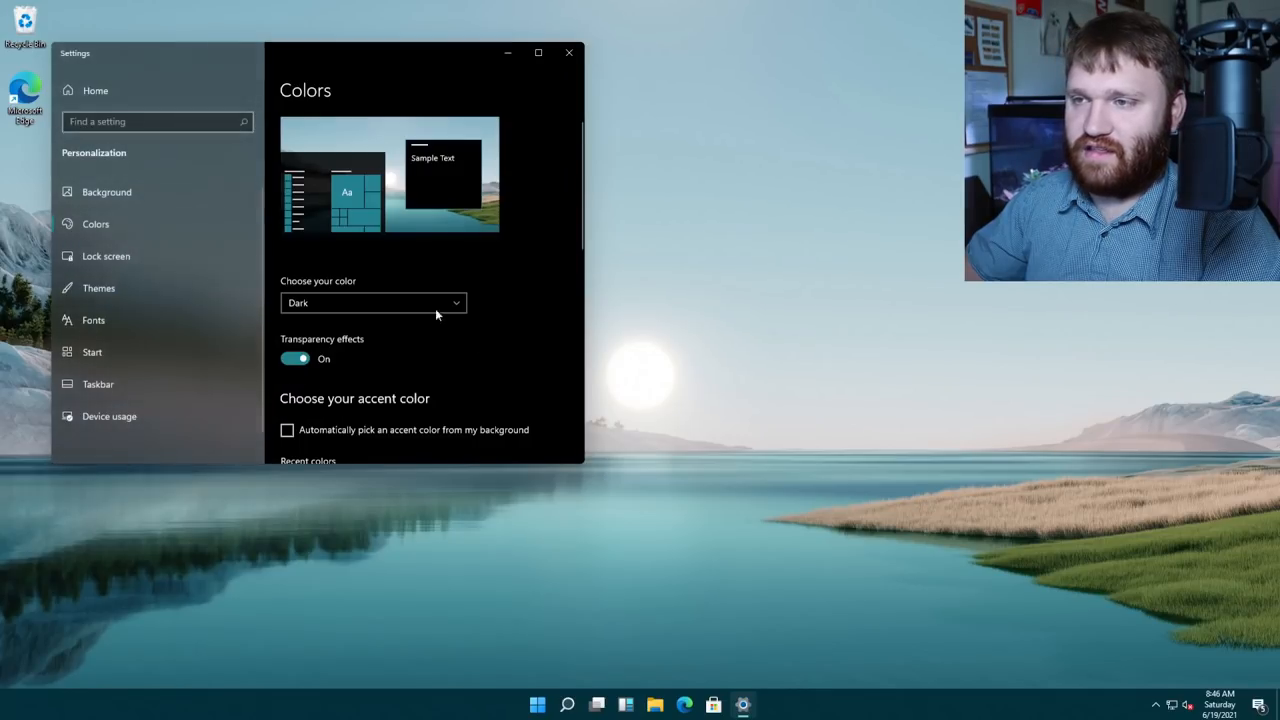
mouse_move(106, 192)
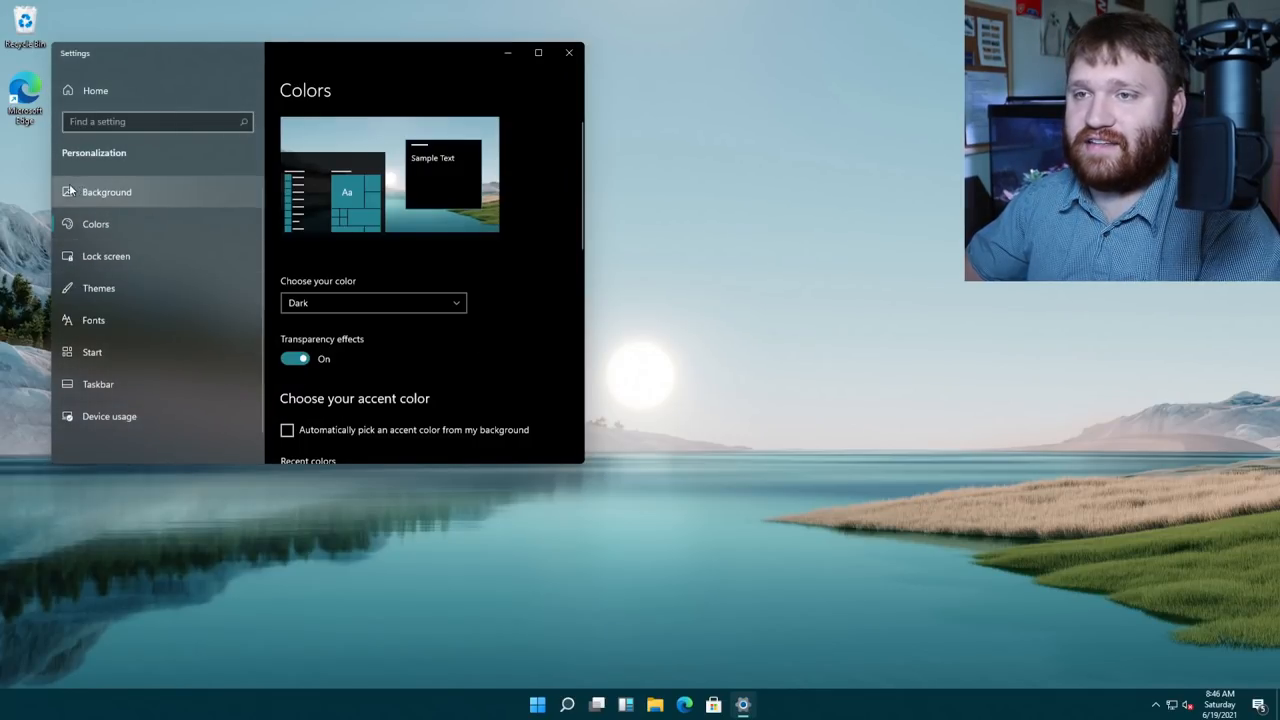
On the Start page, turn off recently opened items and recently added apps, checking the Start menu
left_click(92, 320)
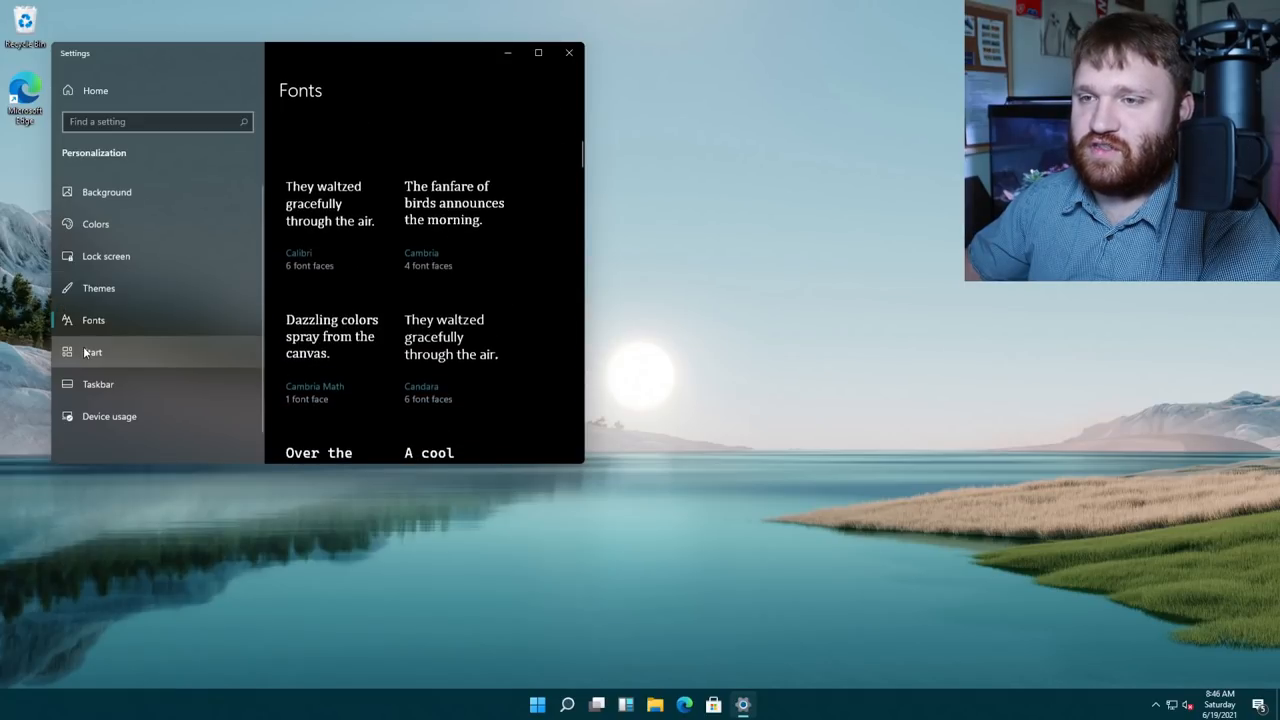
left_click(92, 352)
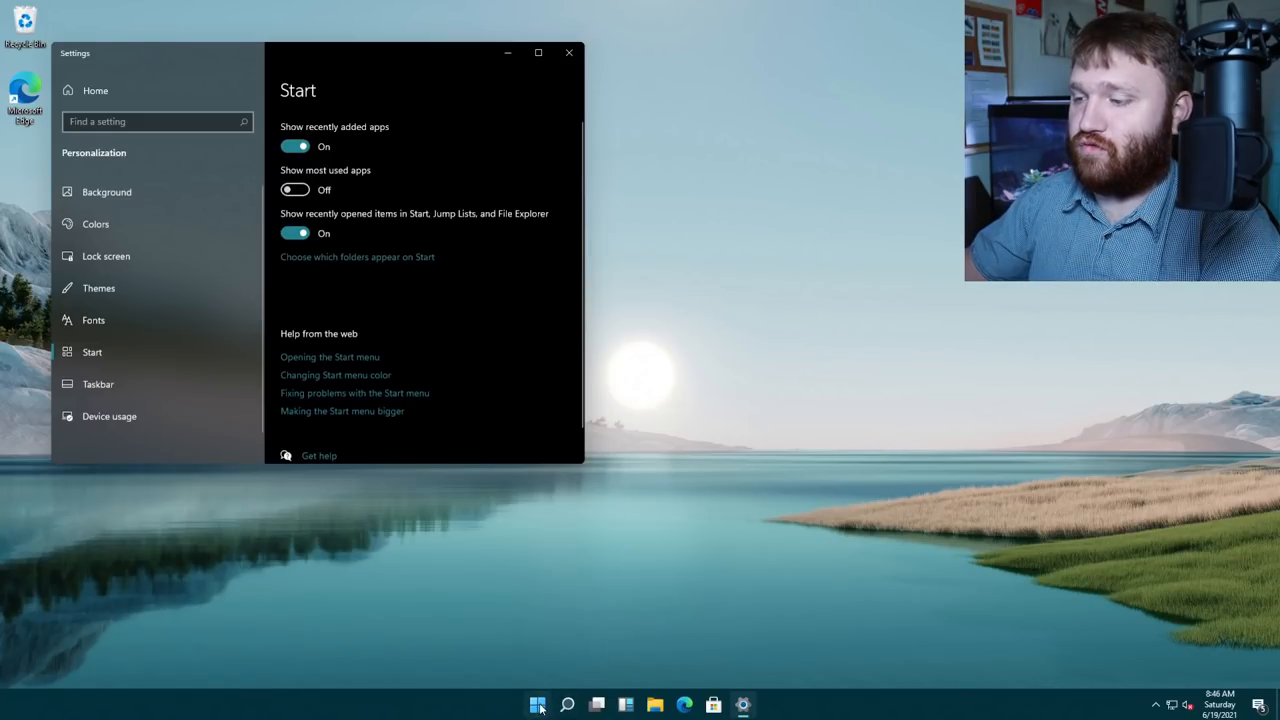
left_click(536, 704)
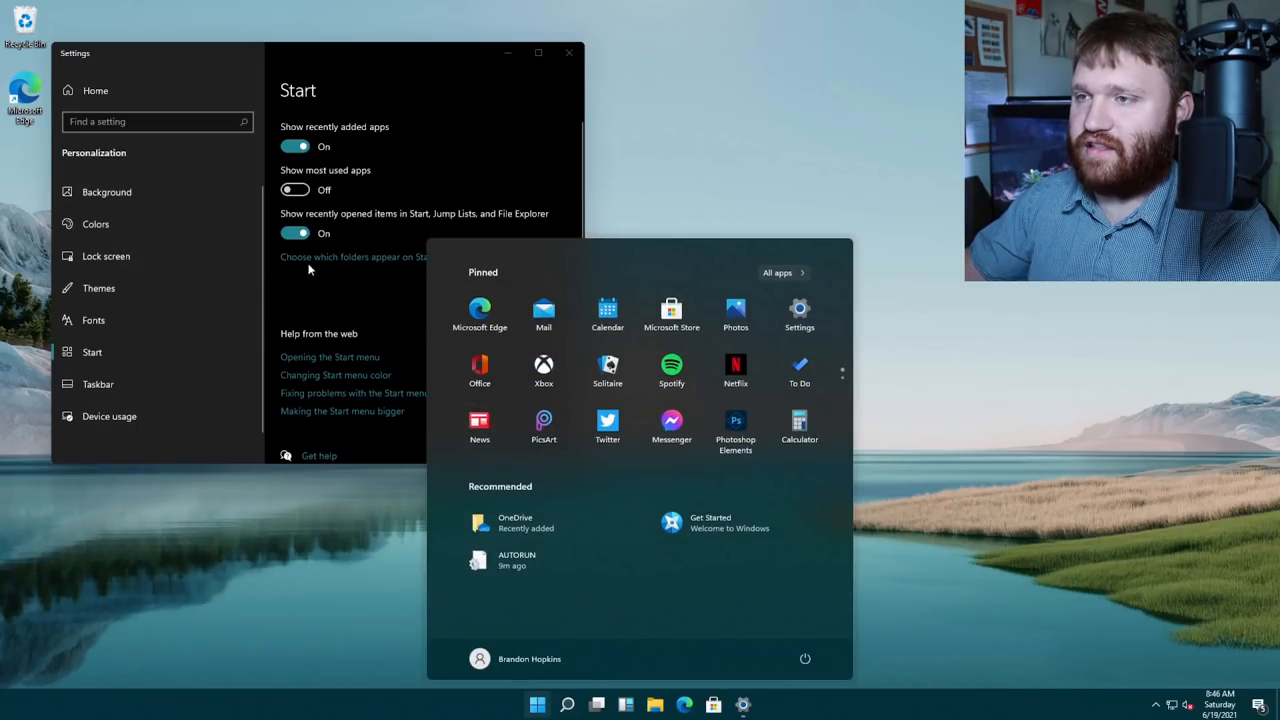
left_click(294, 232)
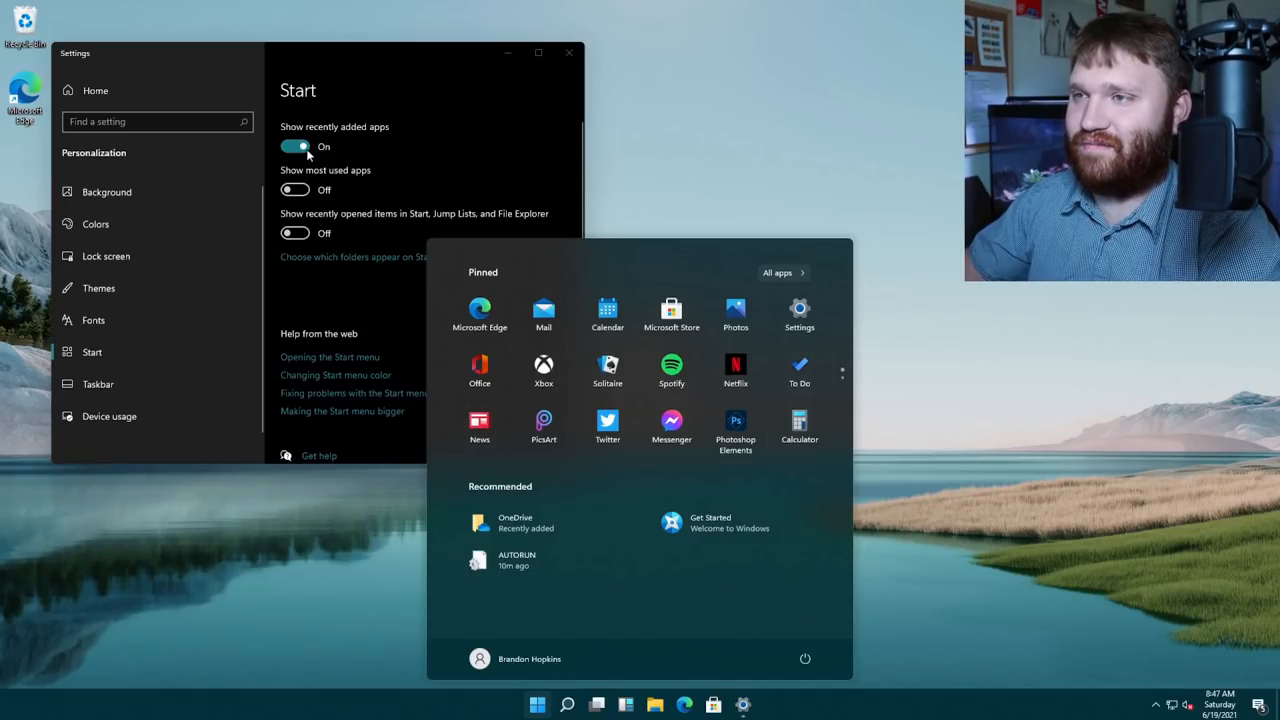
left_click(294, 146)
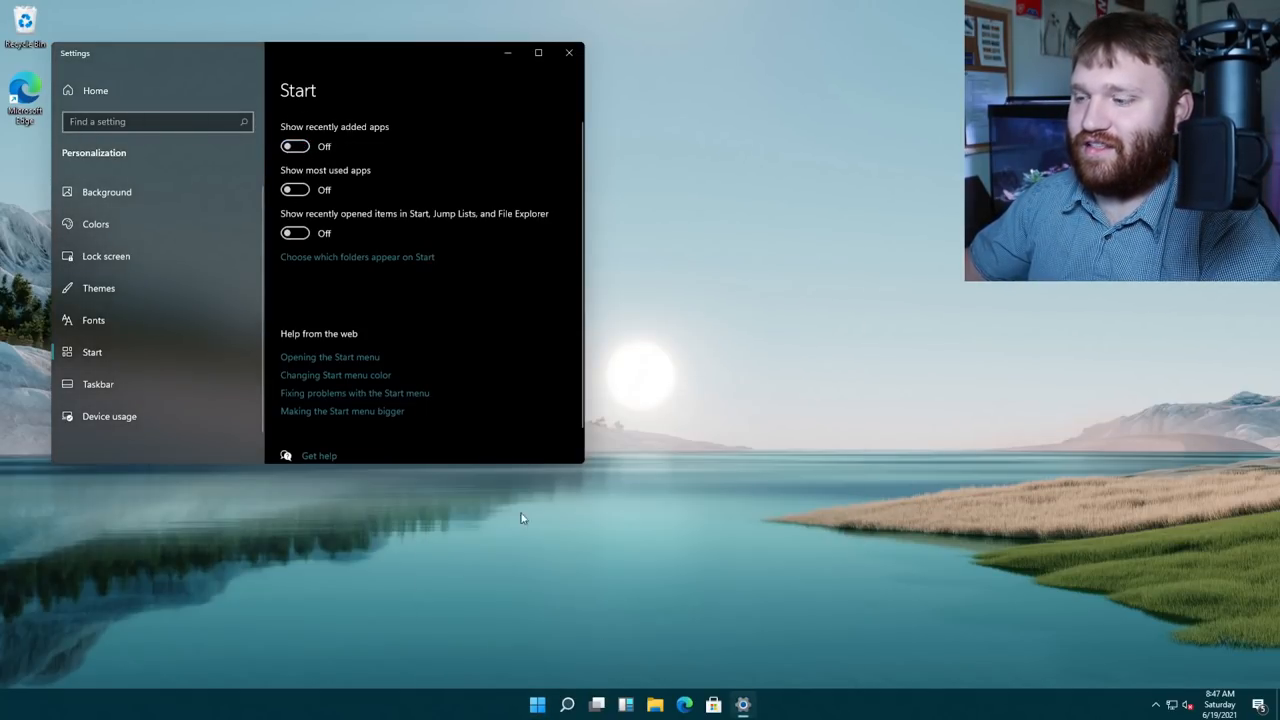
left_click(536, 704)
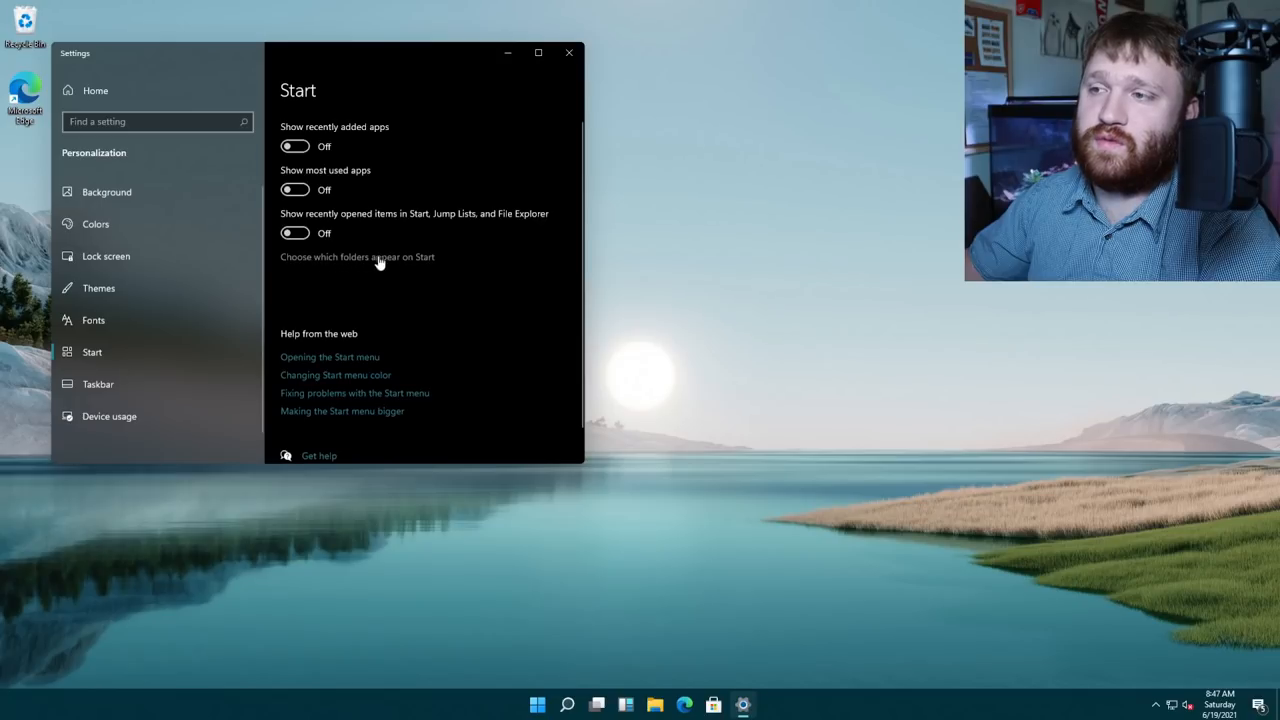
Enable Documents, Downloads, Music, Pictures, Videos, Network and Personal folder on Start and verify in the Start menu
left_click(356, 256)
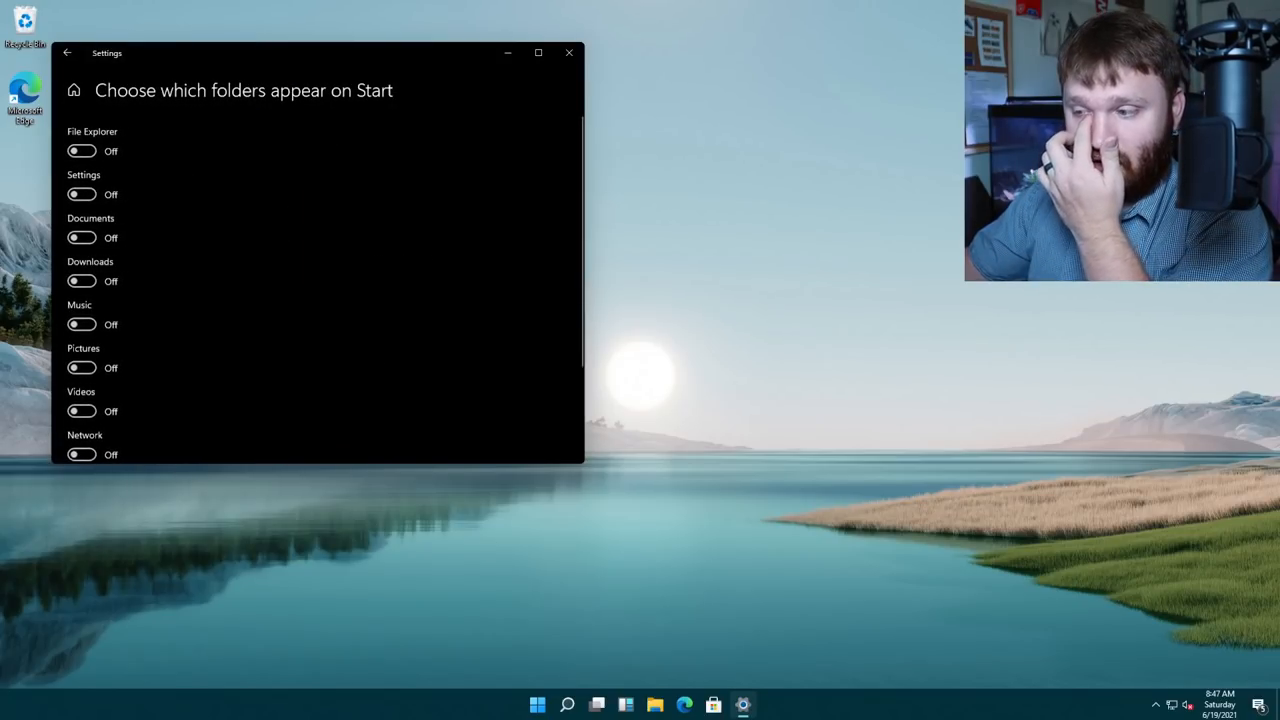
left_click(536, 704)
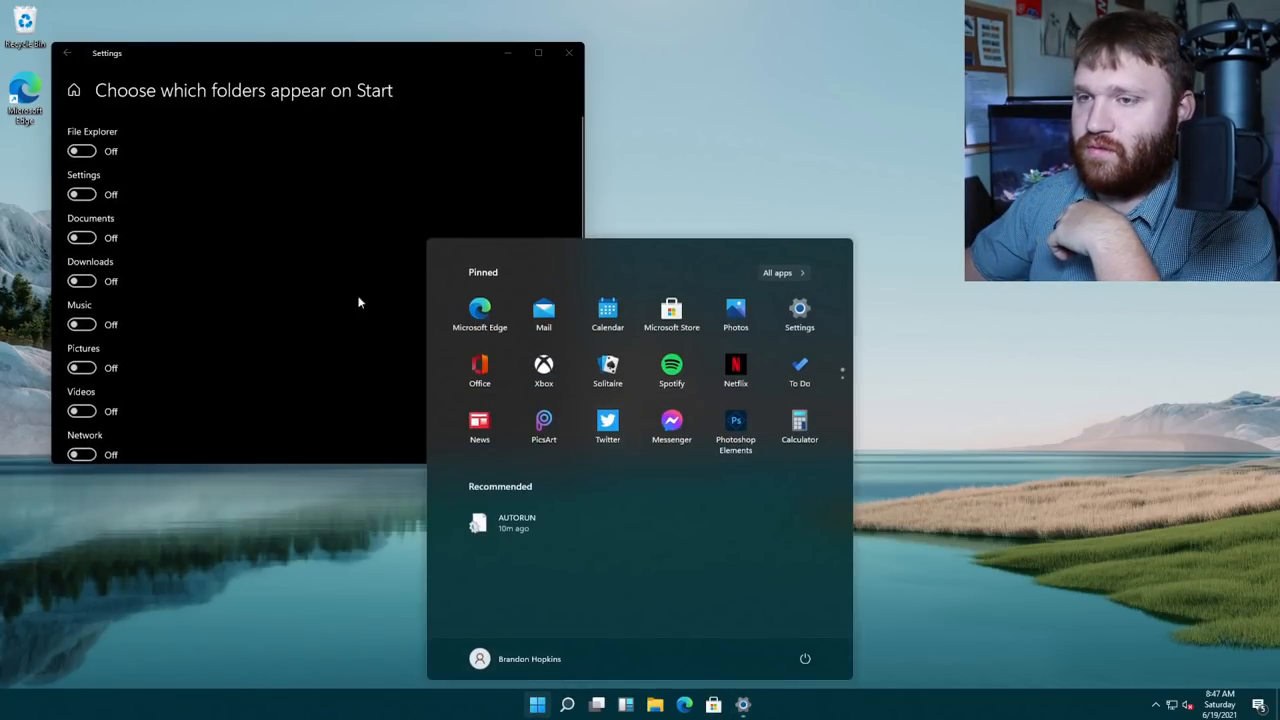
left_click(80, 152)
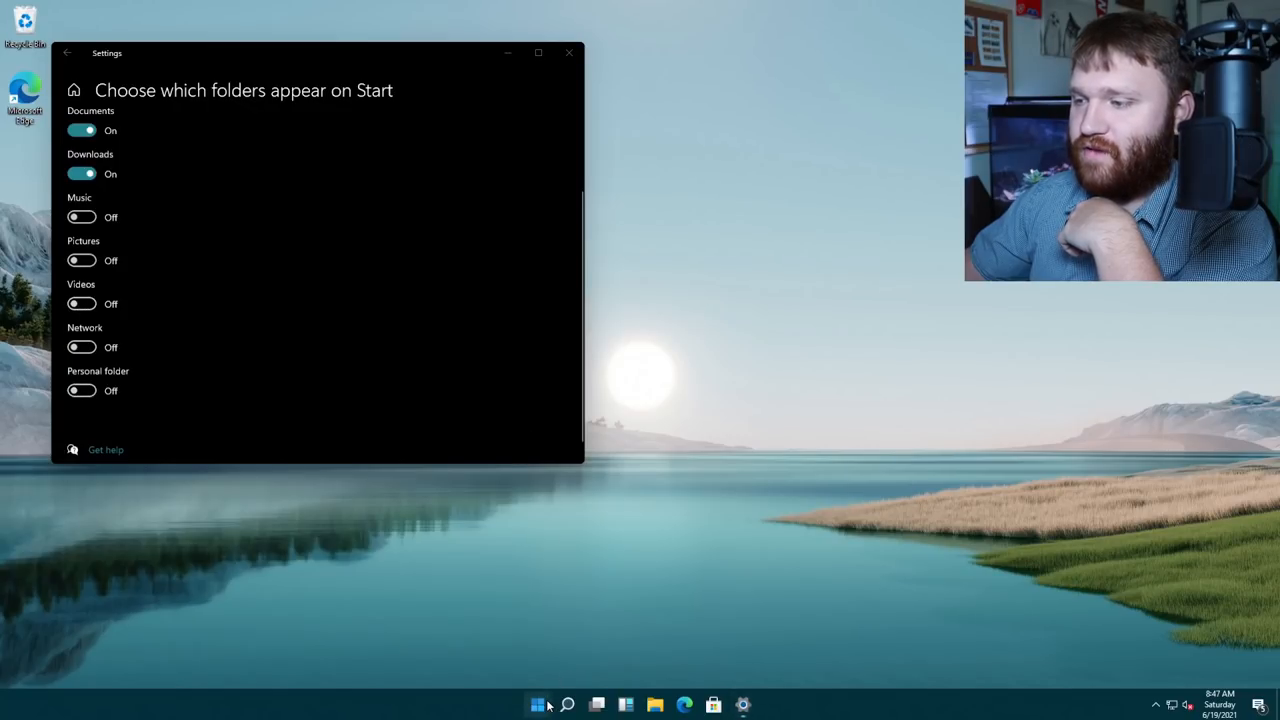
left_click(536, 704)
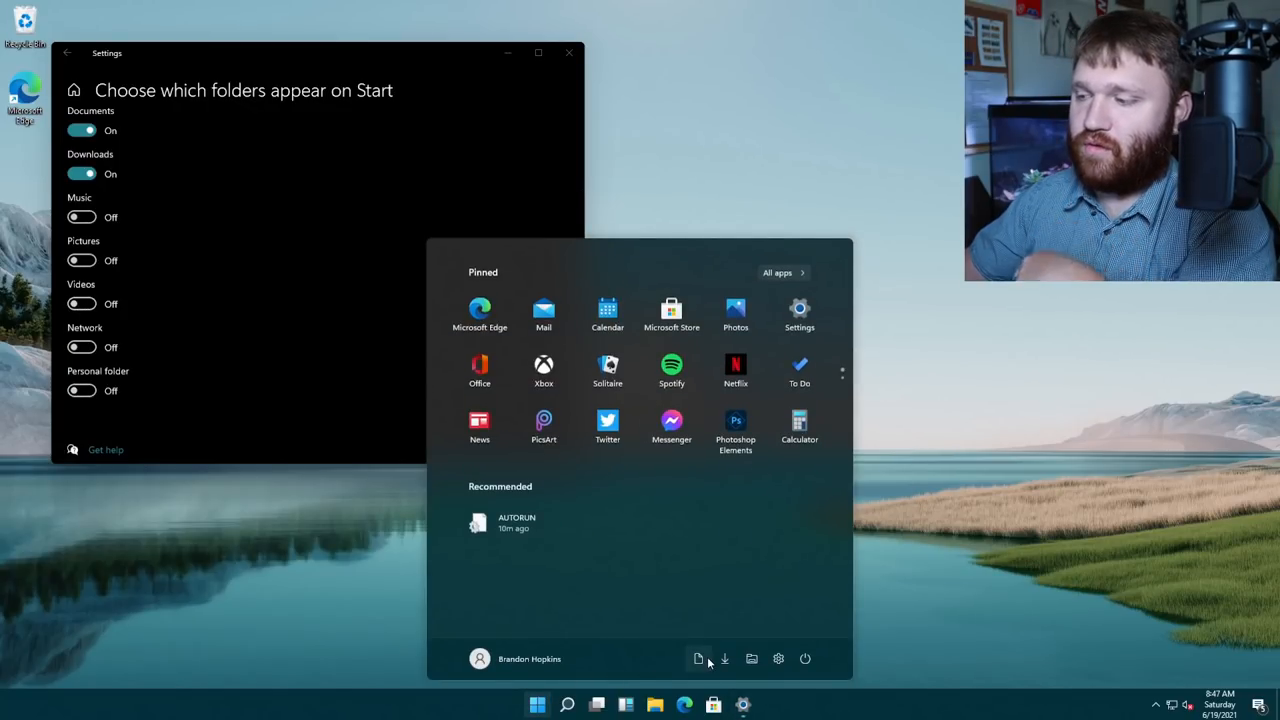
mouse_move(724, 658)
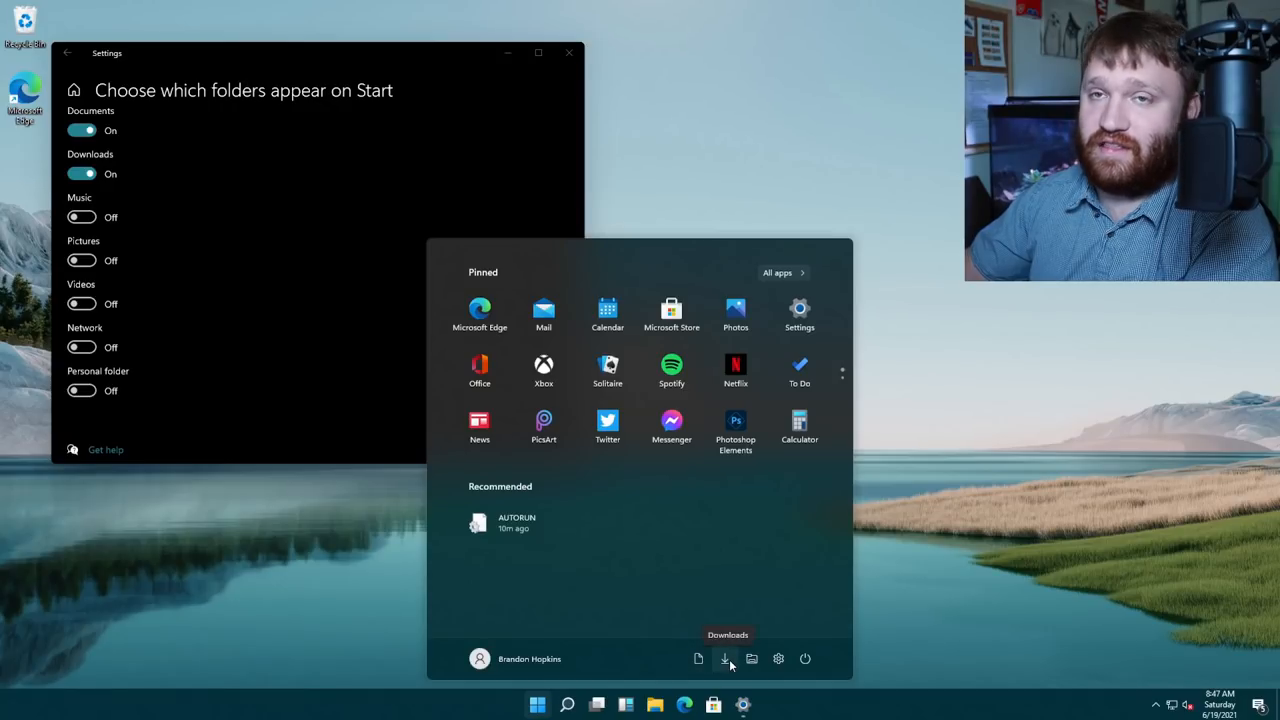
mouse_move(752, 658)
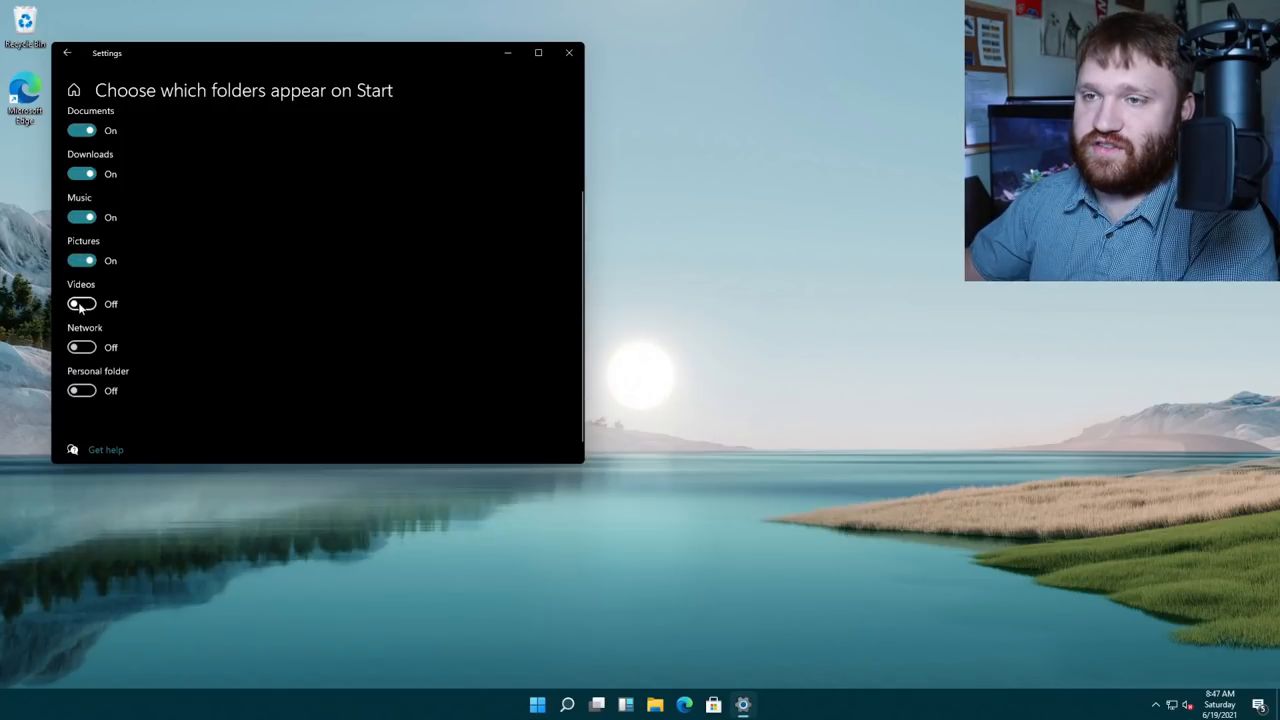
left_click(82, 304)
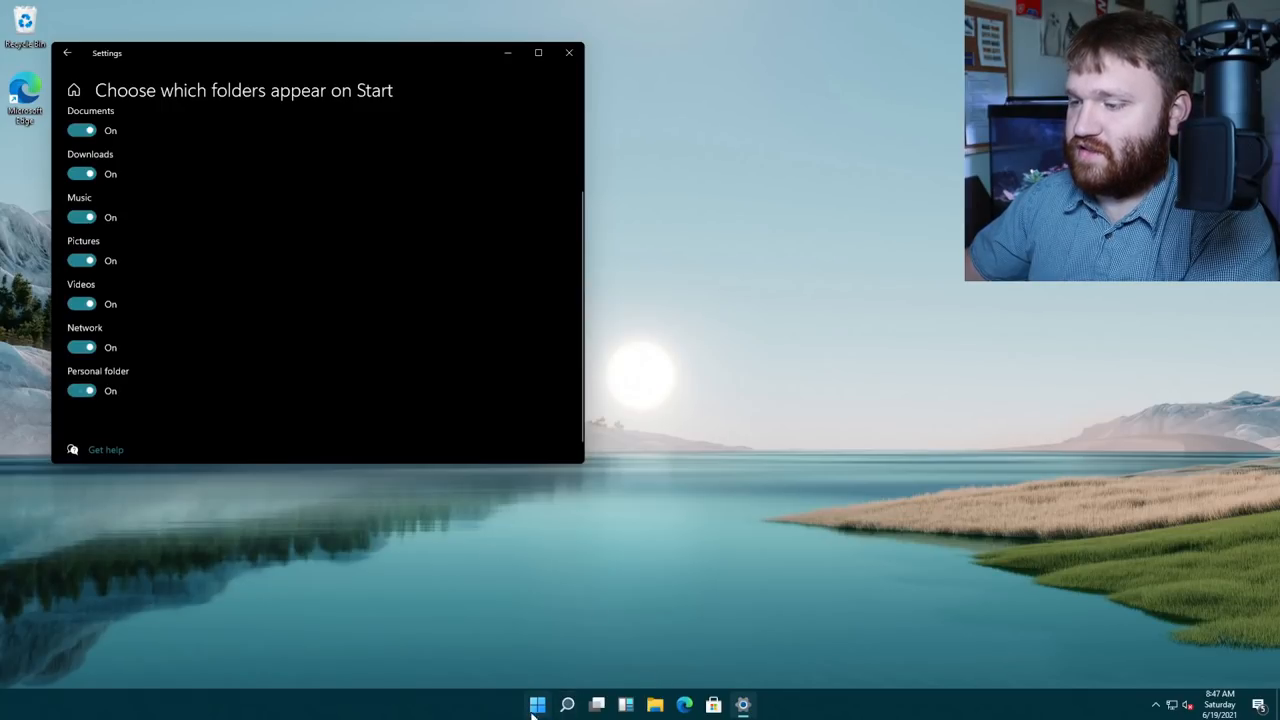
left_click(654, 704)
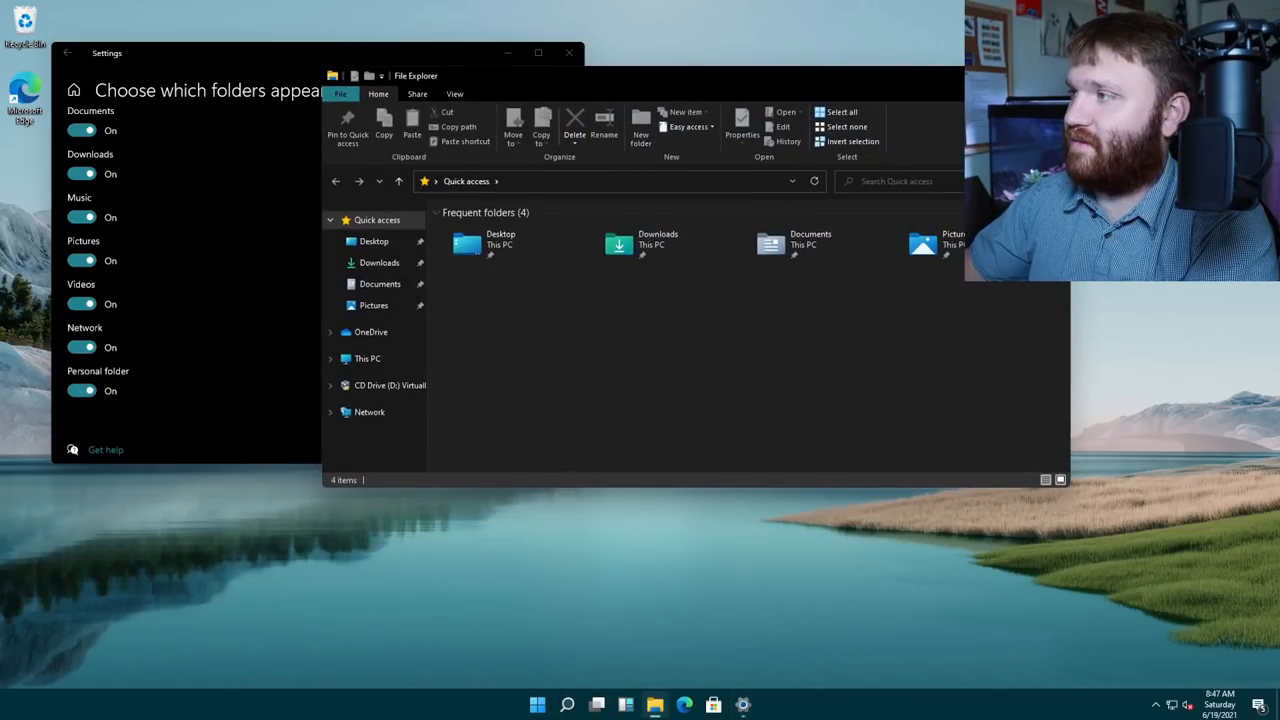
left_click(536, 704)
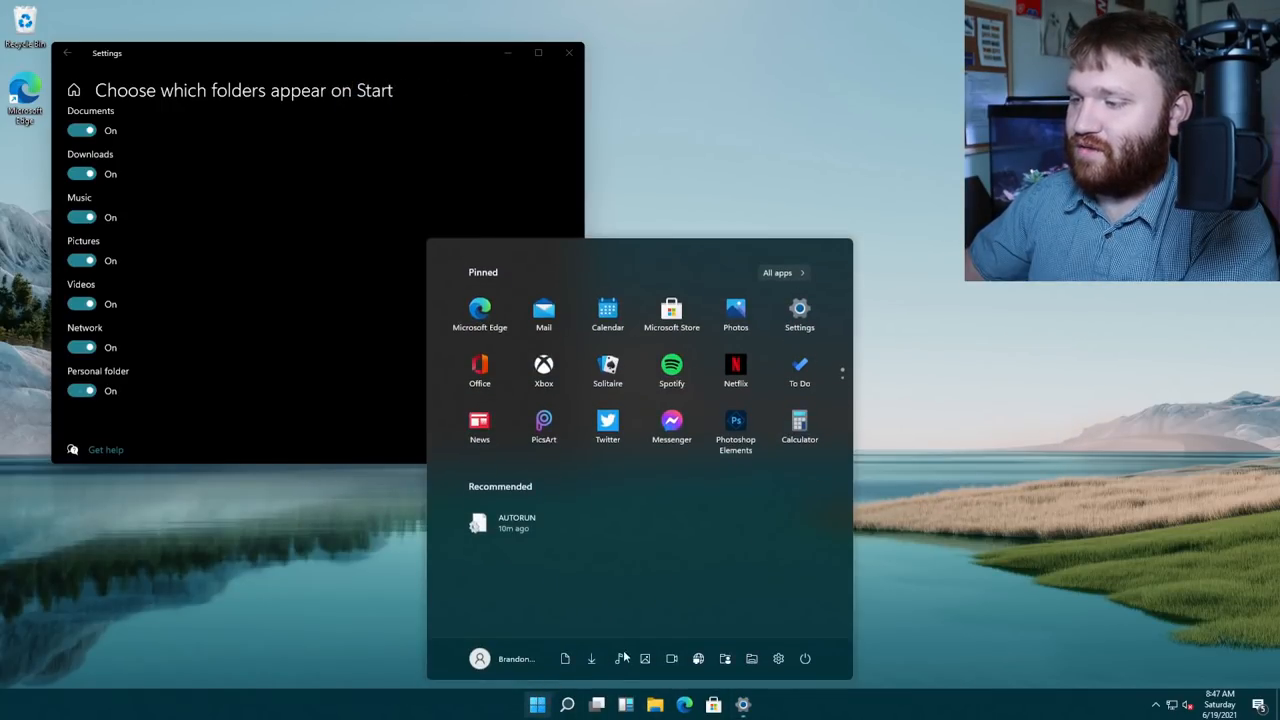
mouse_move(624, 672)
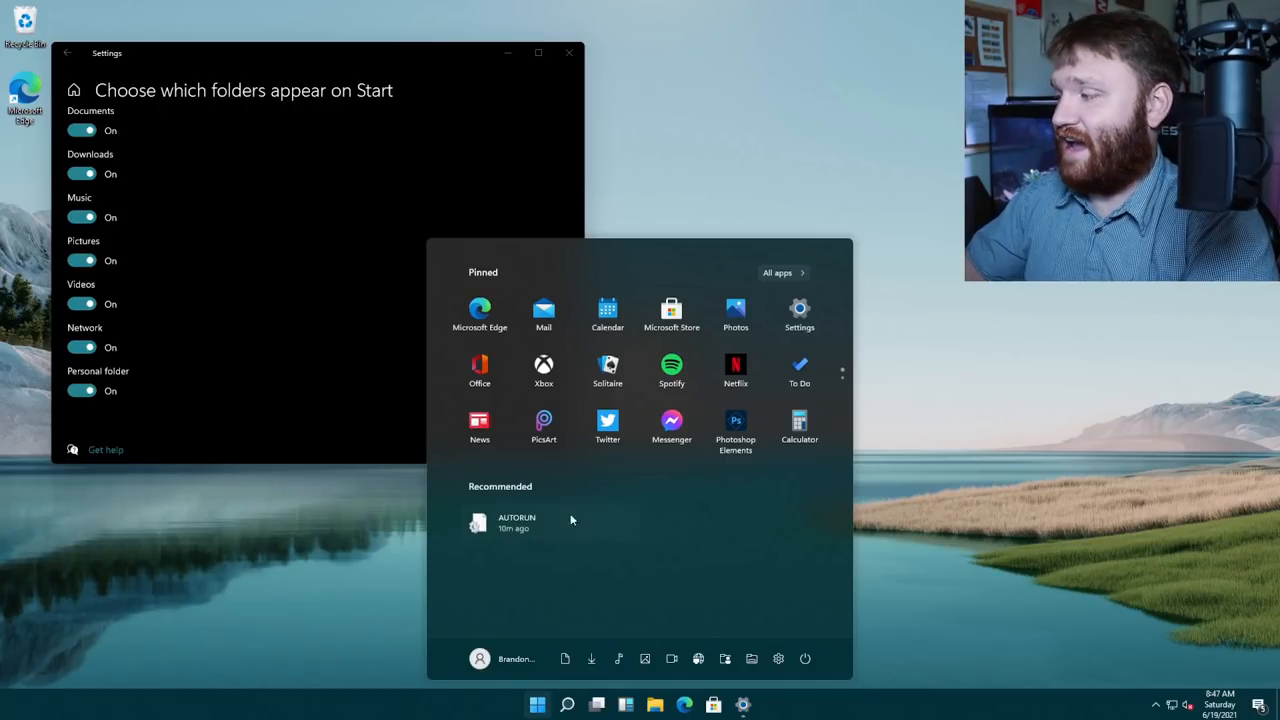
left_click(536, 704)
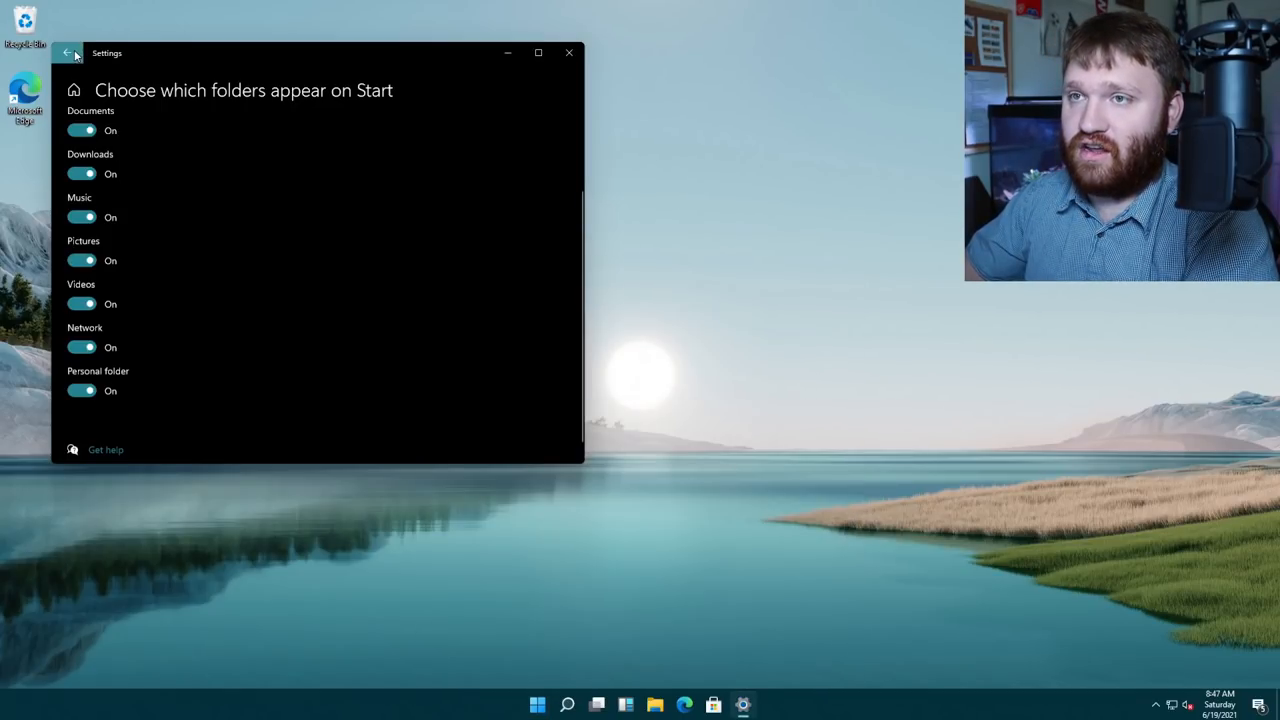
On the Taskbar page, change taskbar alignment from Left to Center
left_click(70, 54)
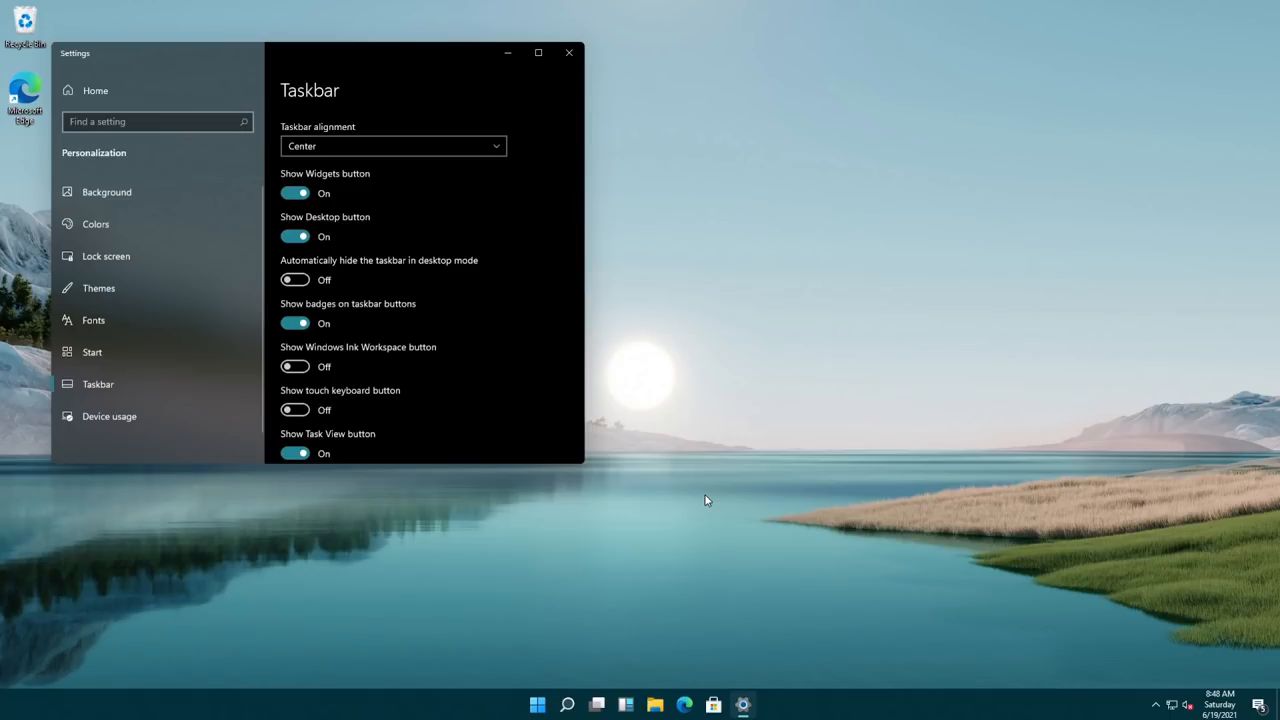
left_click(392, 146)
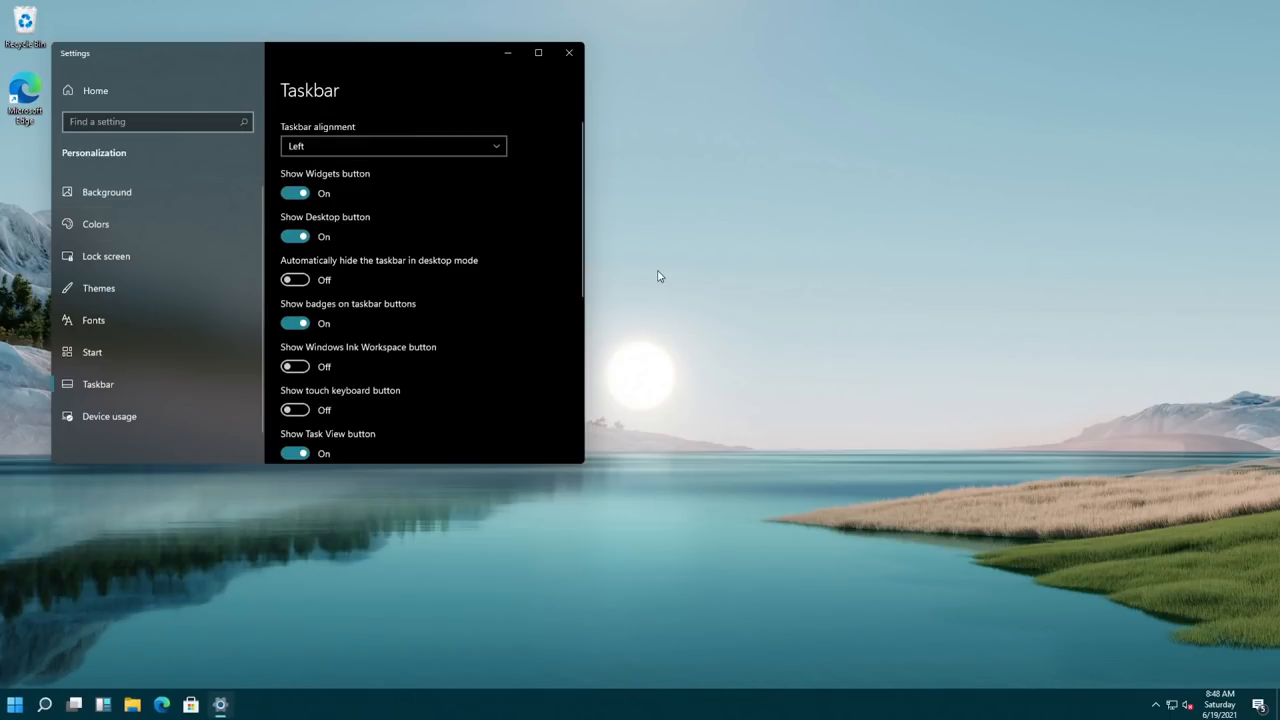
left_click(16, 704)
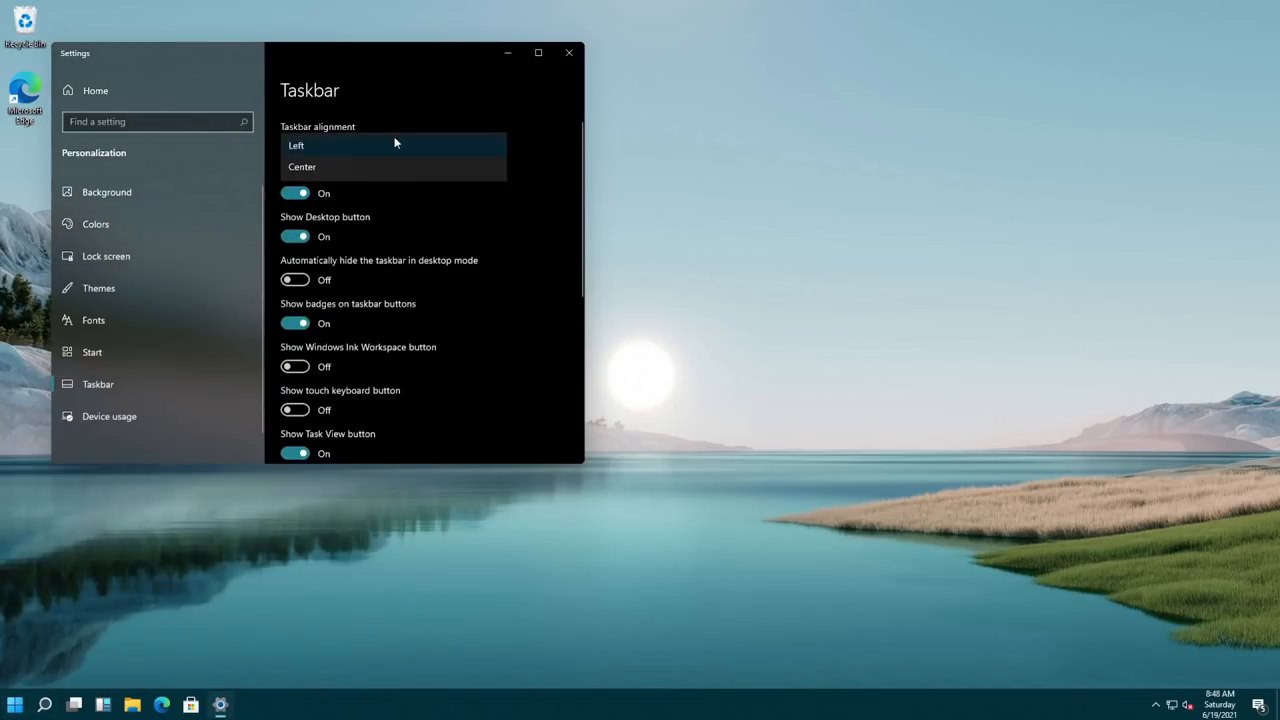
left_click(300, 166)
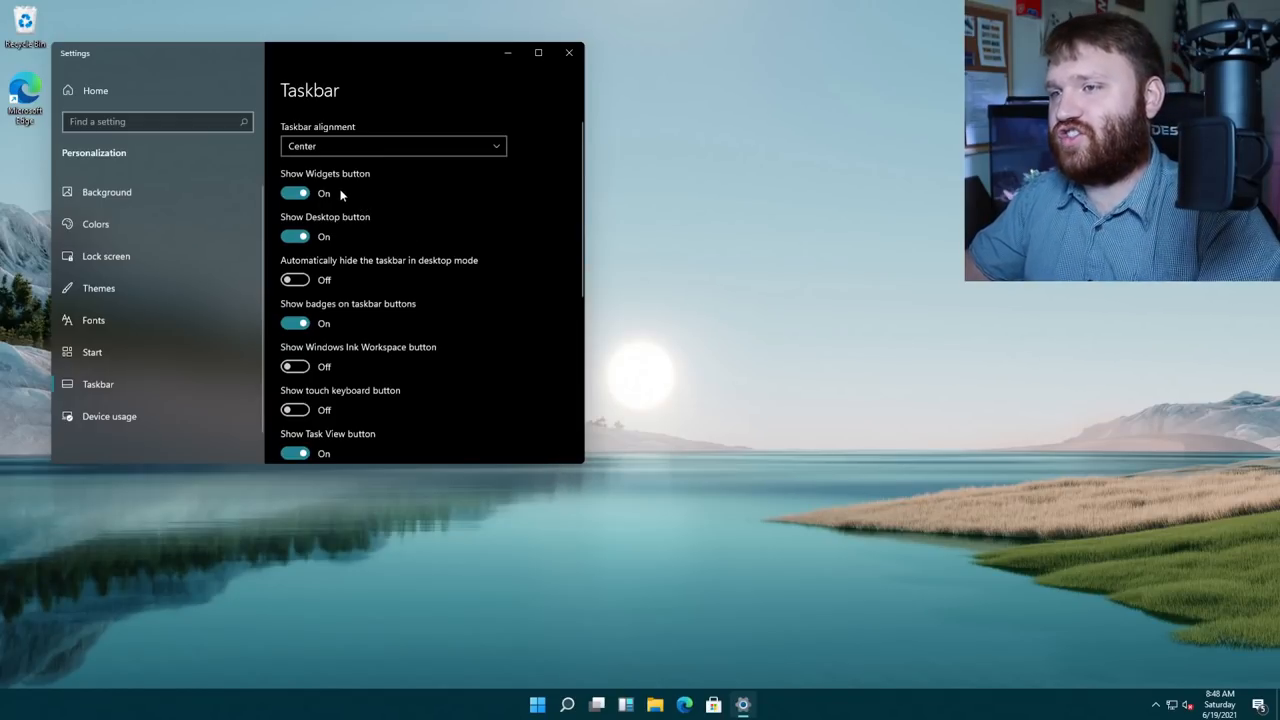
mouse_move(364, 180)
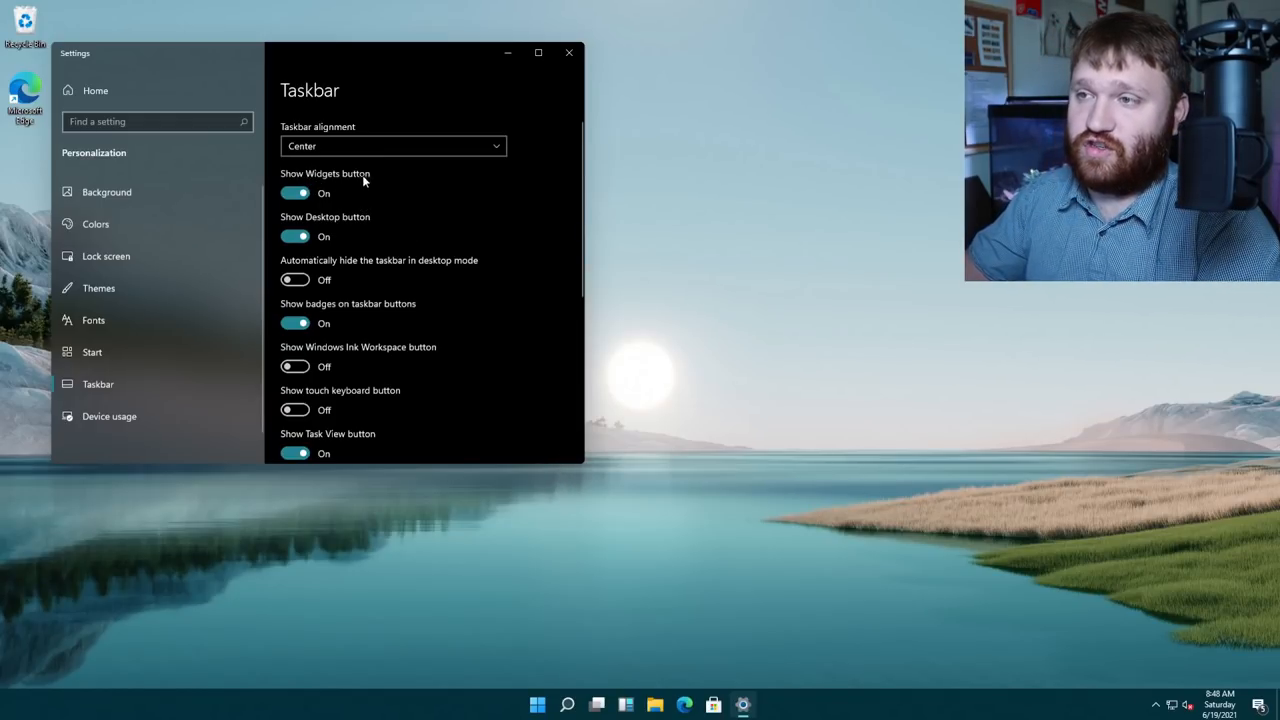
Scroll through the remaining taskbar behaviour options
scroll("down", 3)
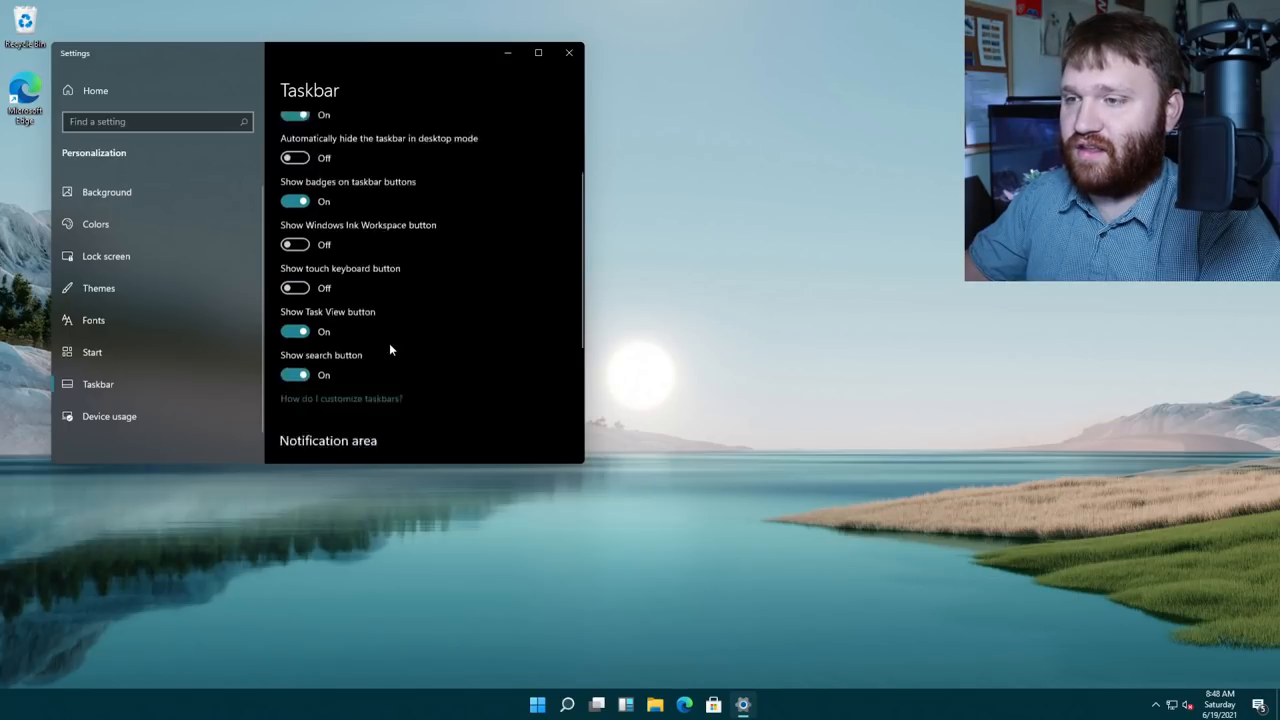
scroll("down", 3)
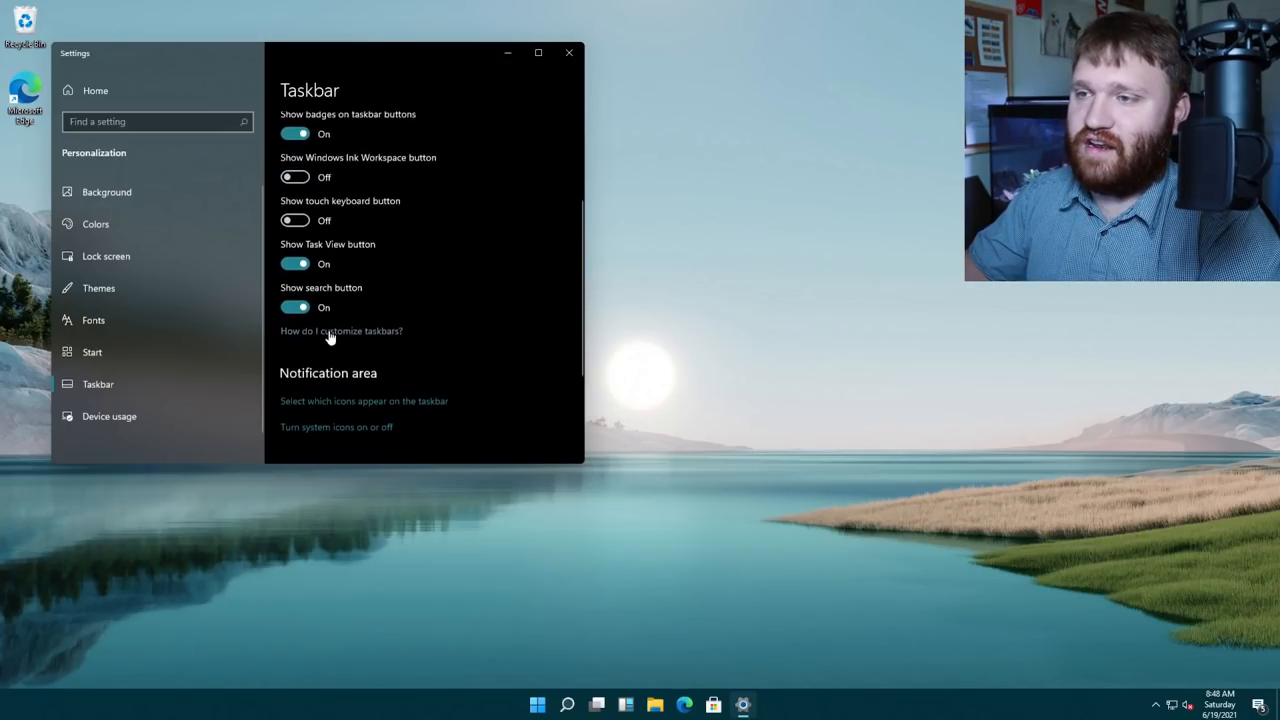
mouse_move(312, 338)
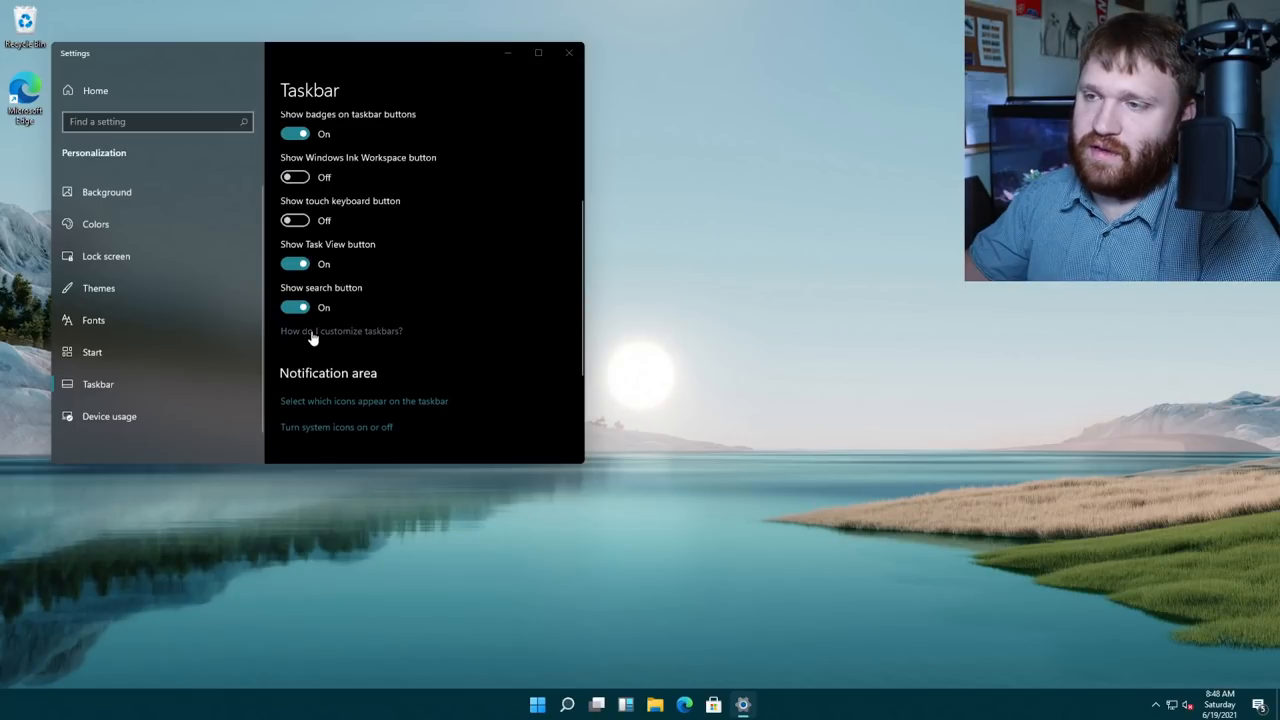
left_click(340, 332)
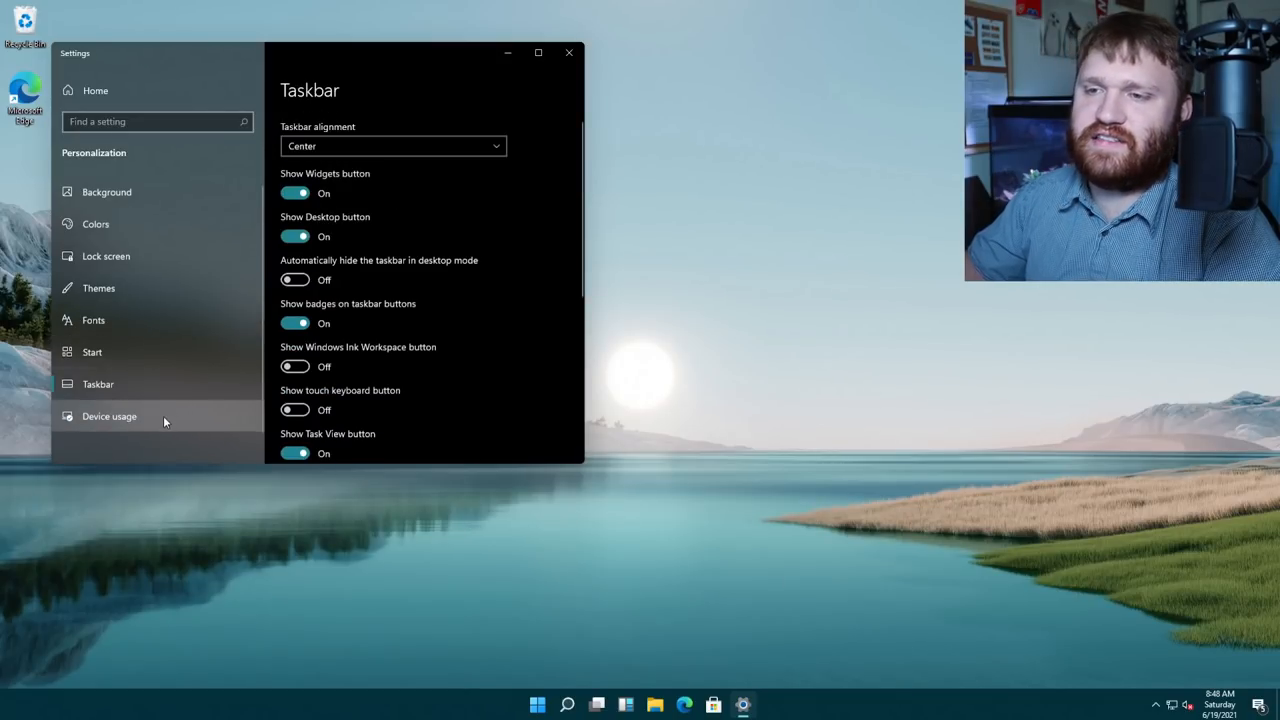
Tick Gaming on the Device usage page as a planned use for this device
left_click(108, 416)
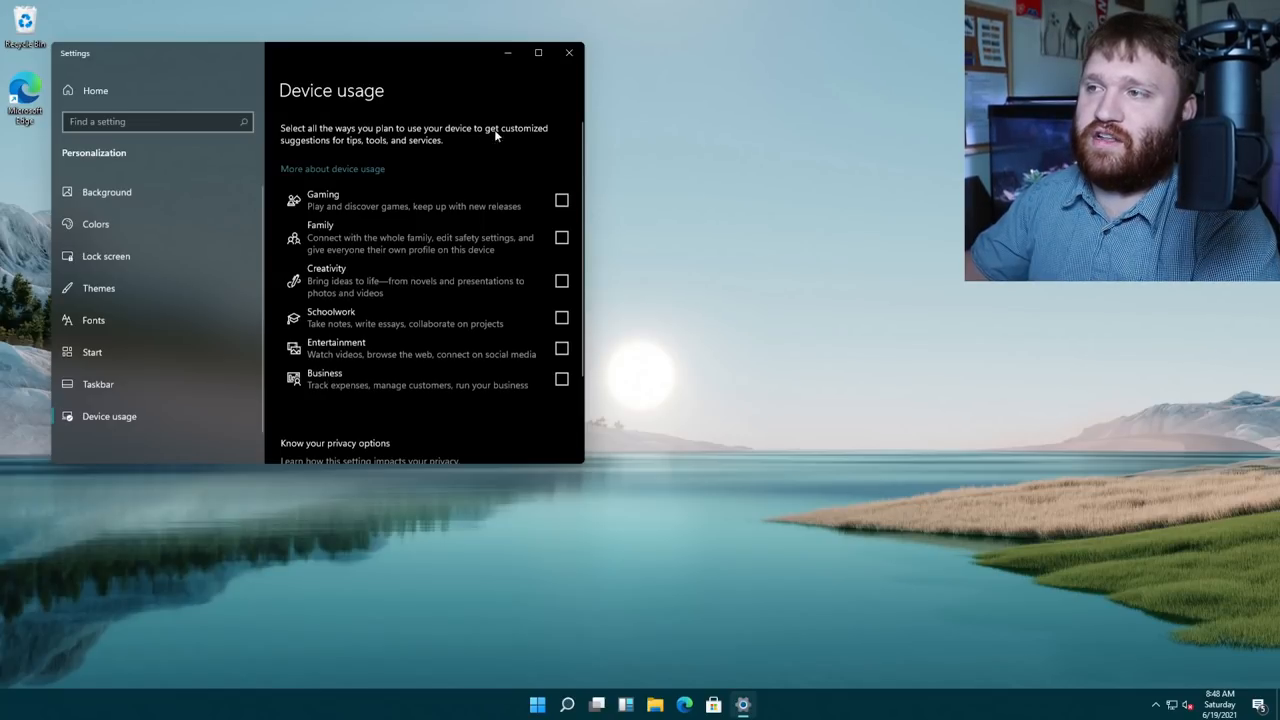
mouse_move(354, 152)
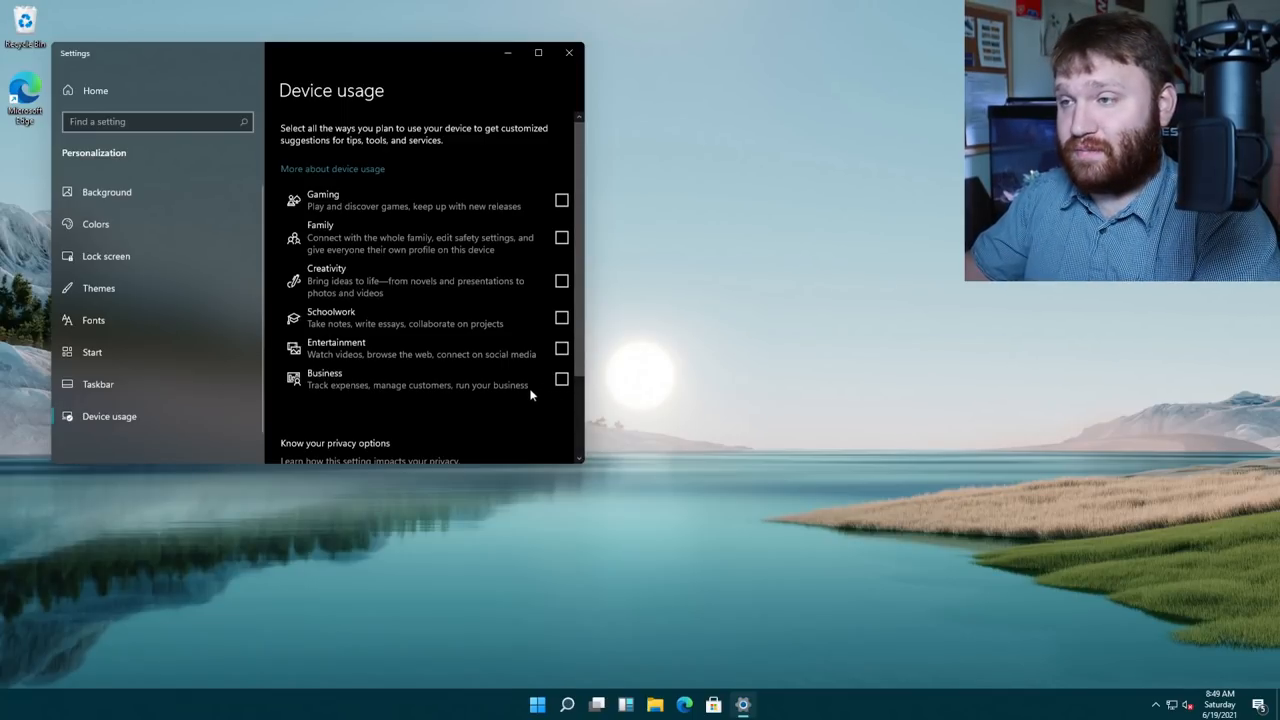
left_click(560, 200)
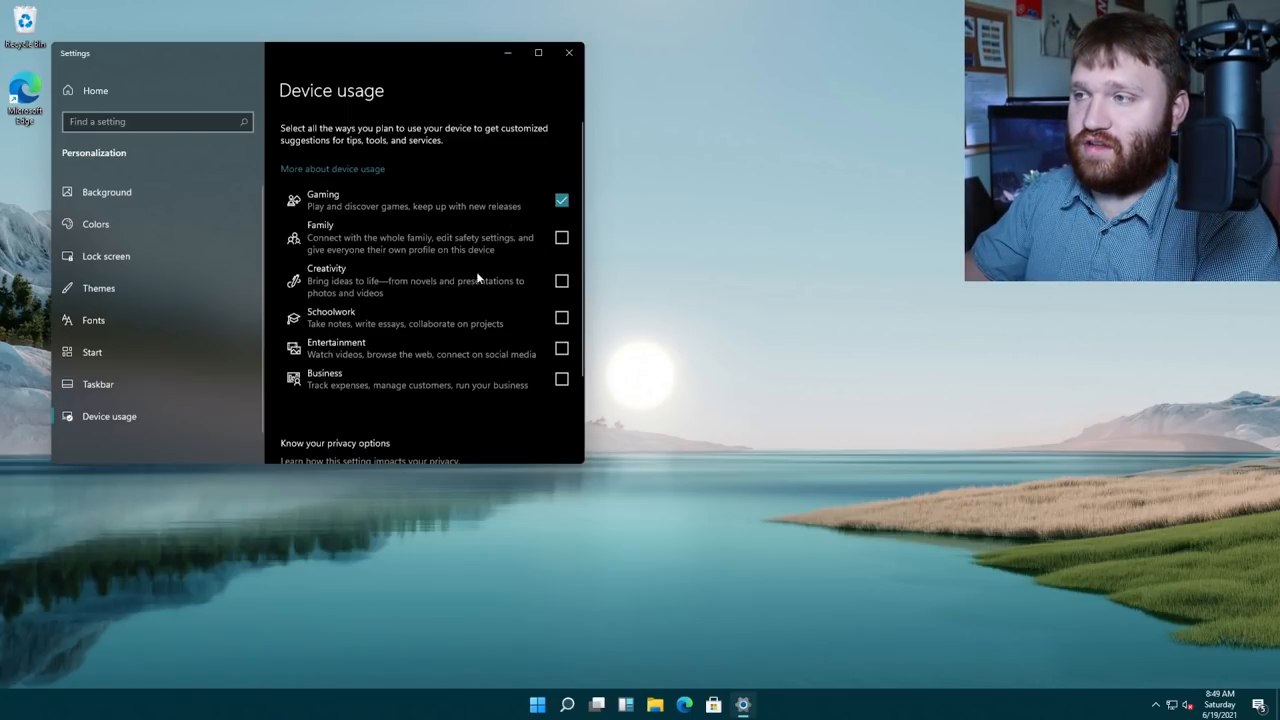
mouse_move(580, 528)
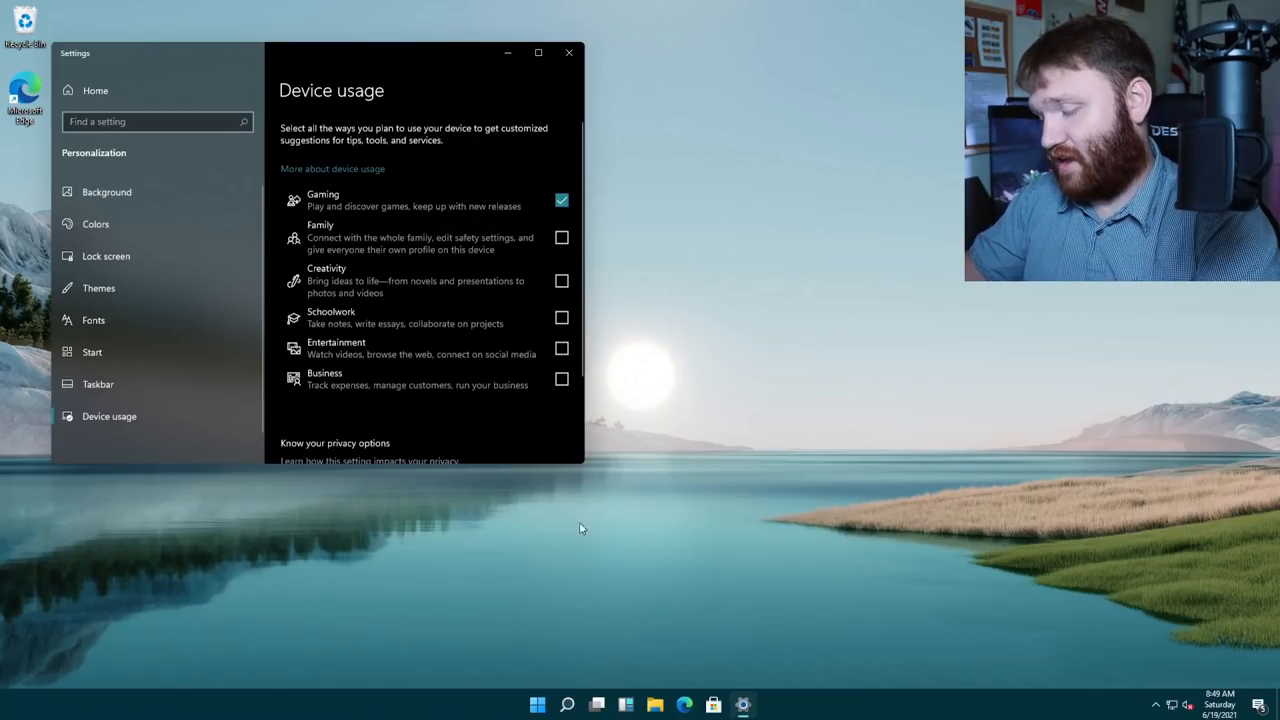
mouse_move(384, 476)
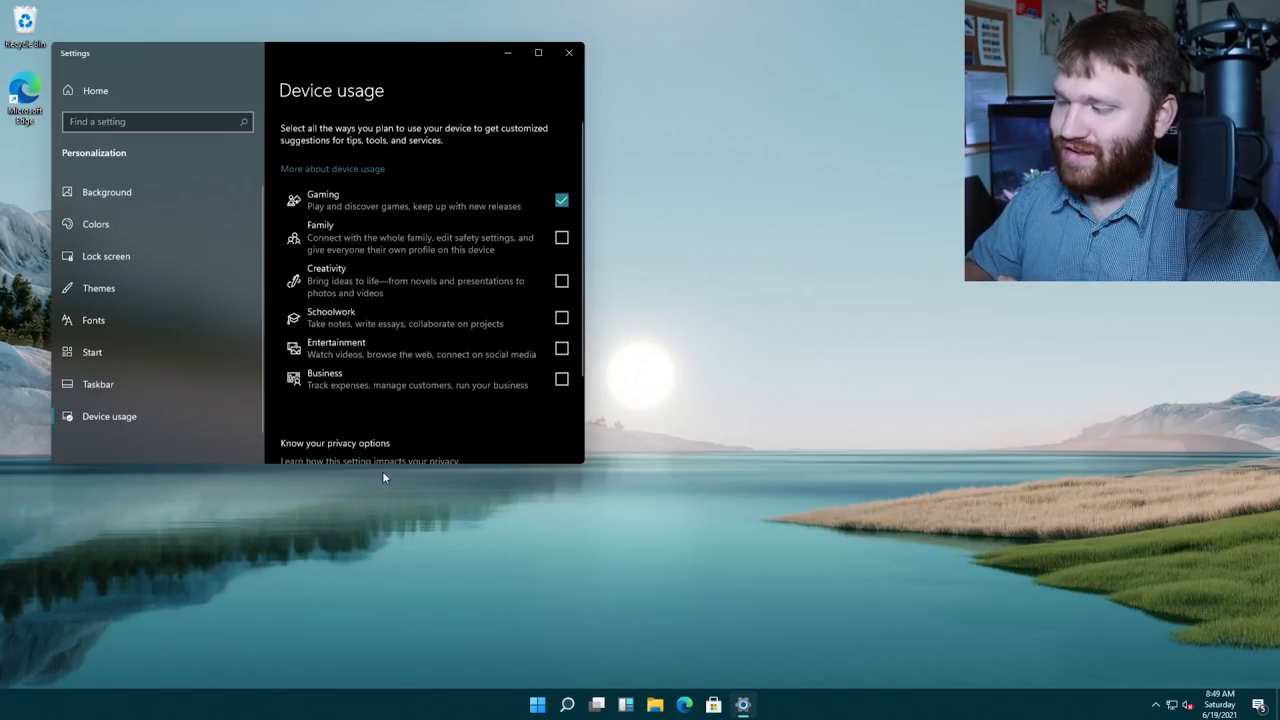
mouse_move(420, 352)
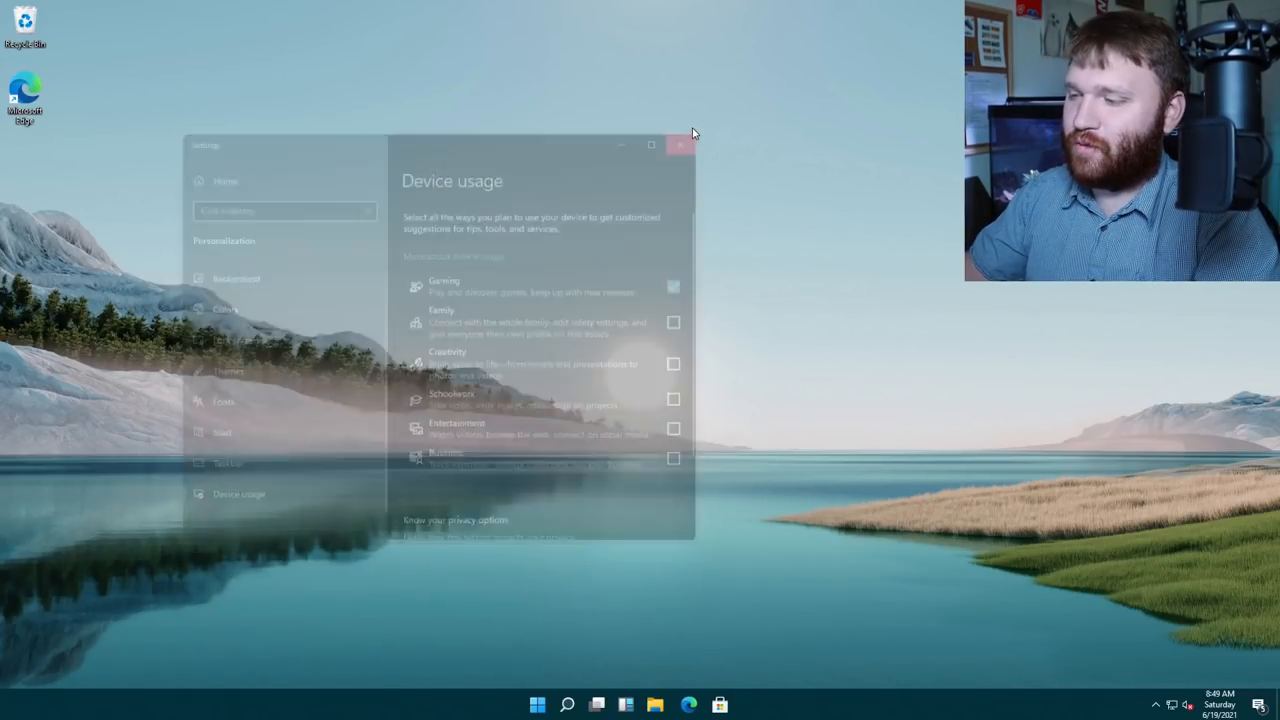
Close Settings, briefly view the Microsoft Store home page, then close it to the desktop
left_click(680, 144)
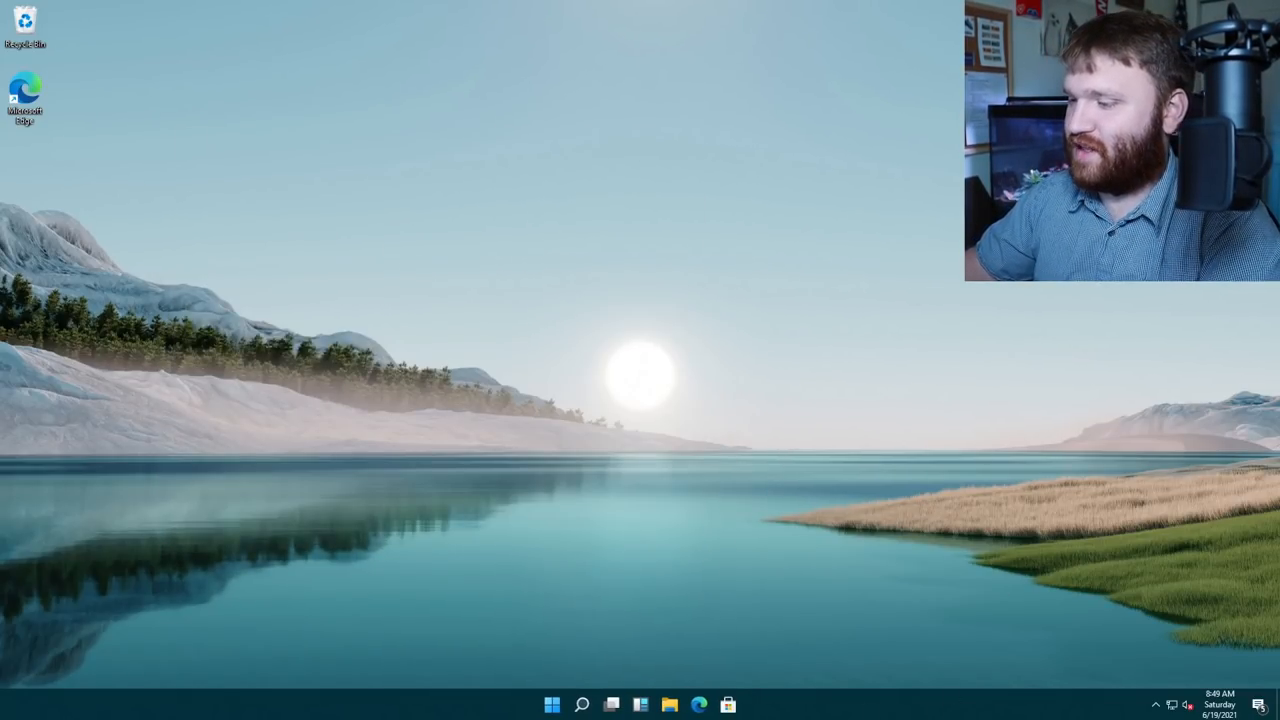
left_click(728, 704)
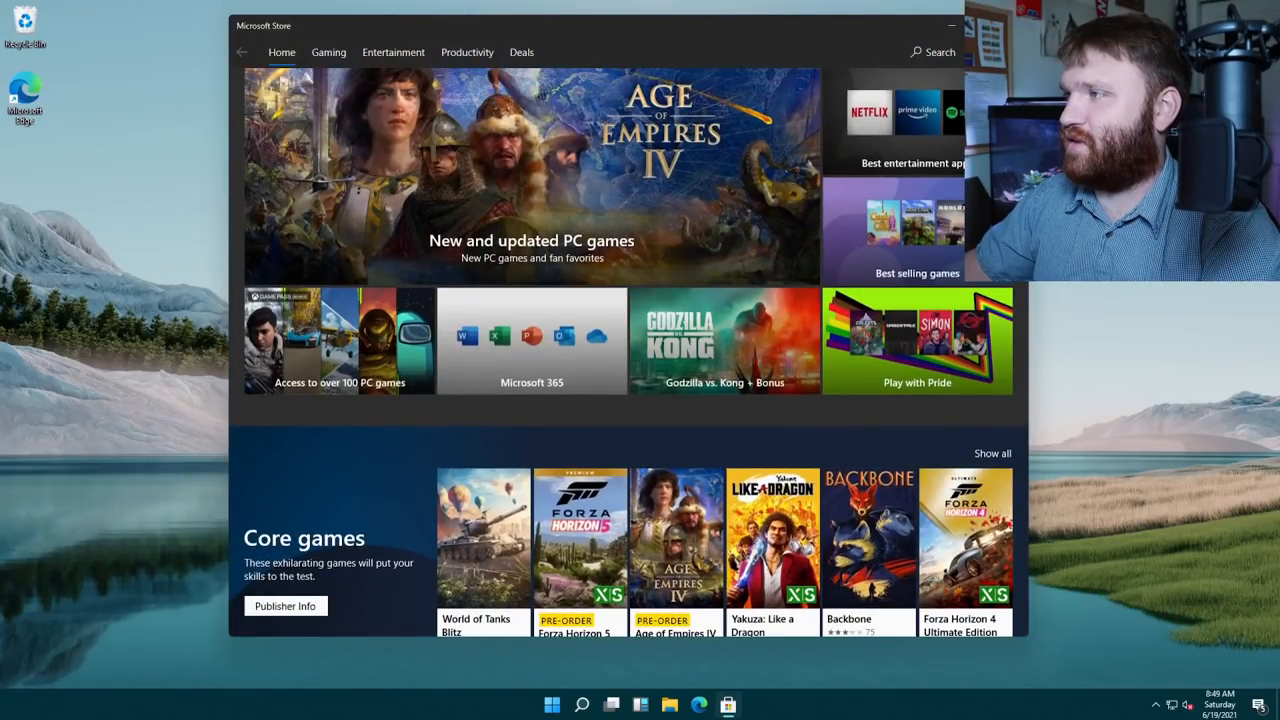
left_click(952, 24)
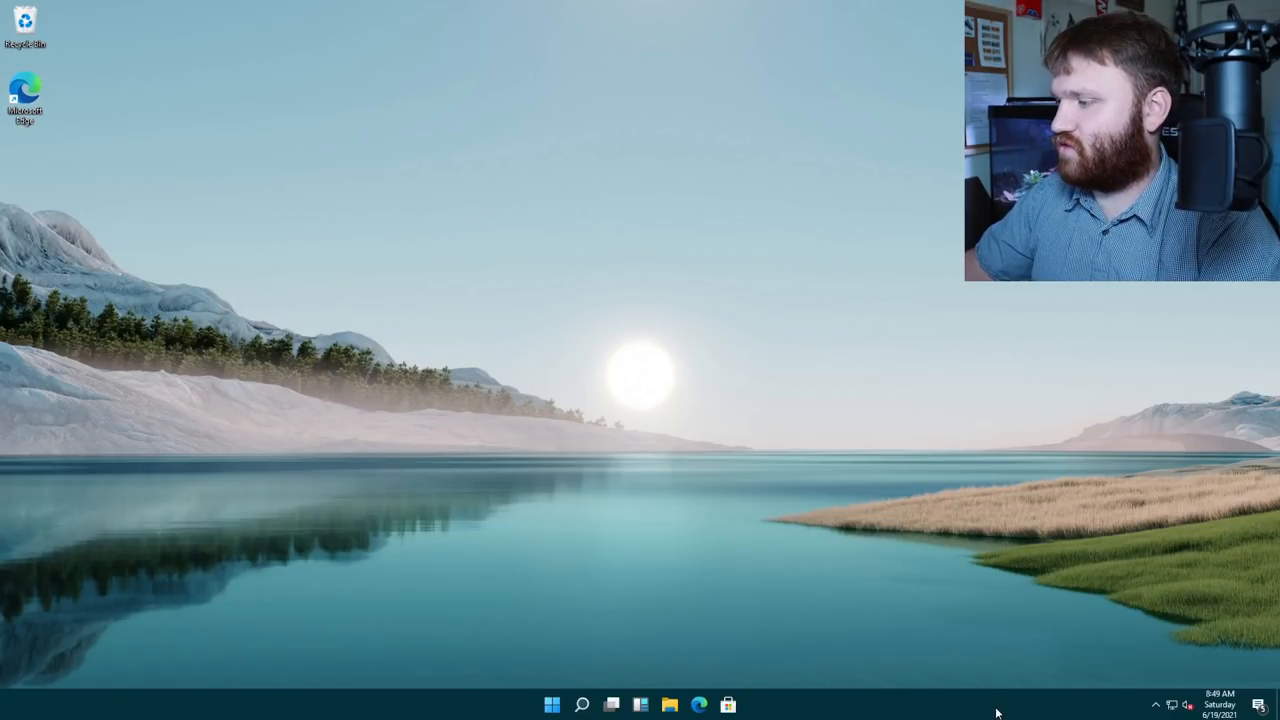
right_click(970, 476)
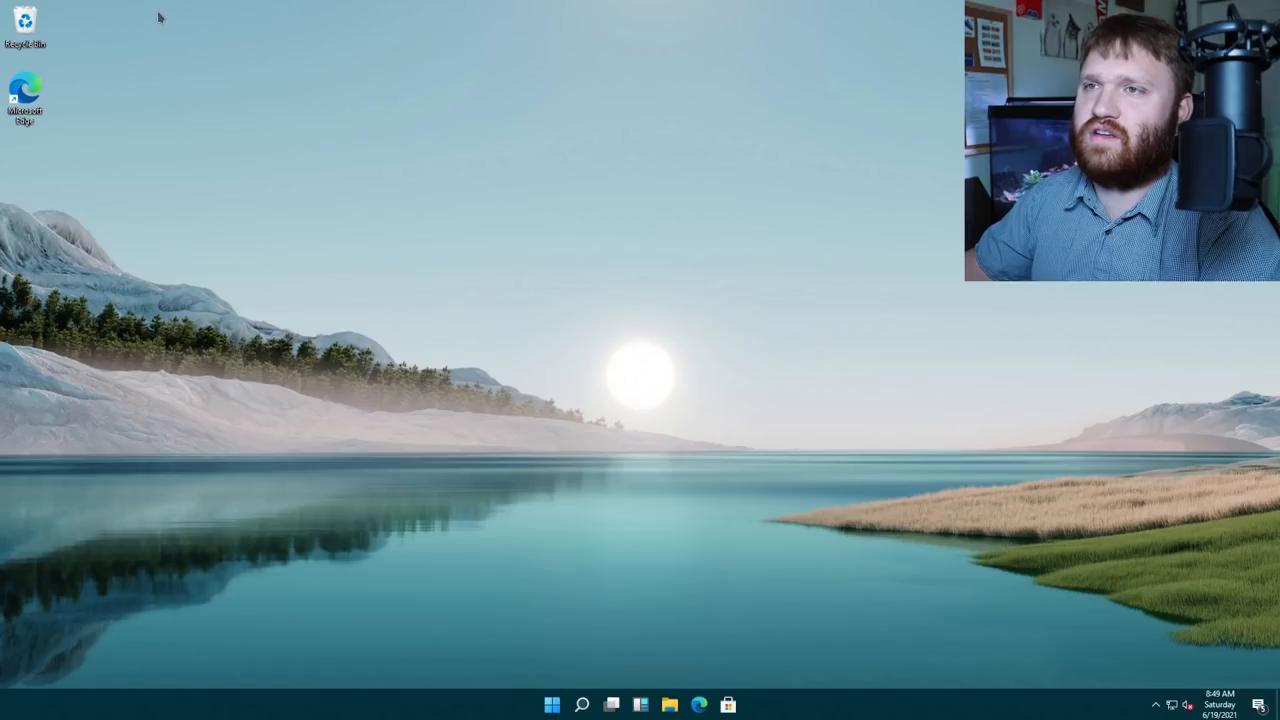
Launch Task Manager via Ctrl+Alt+Del, expand to full details and show the Performance CPU graph
key("ctrl+alt+delete")
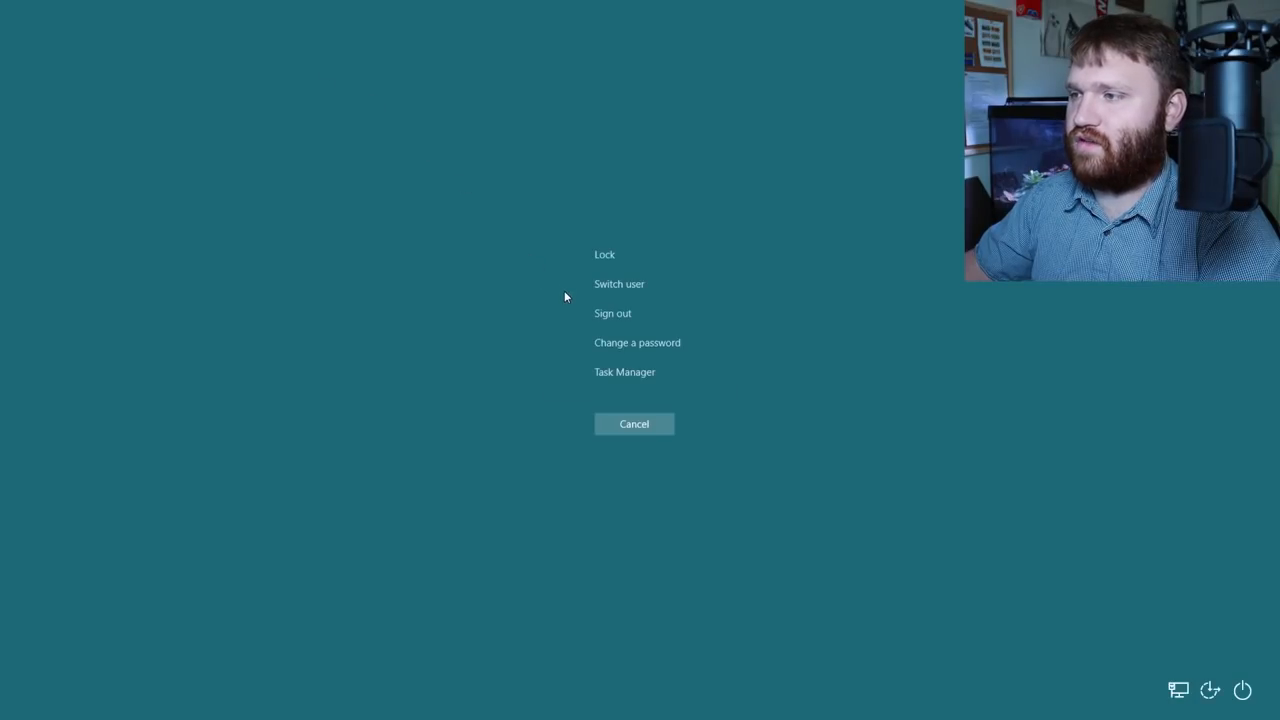
left_click(624, 370)
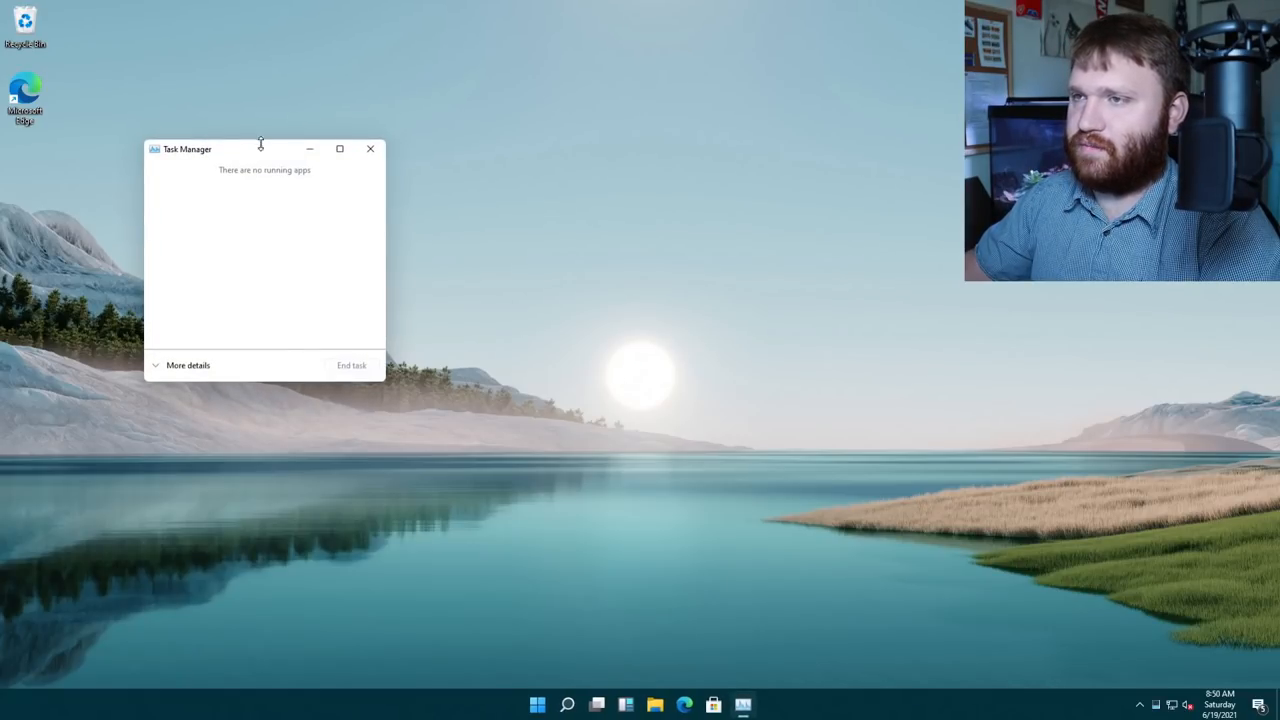
left_click(188, 364)
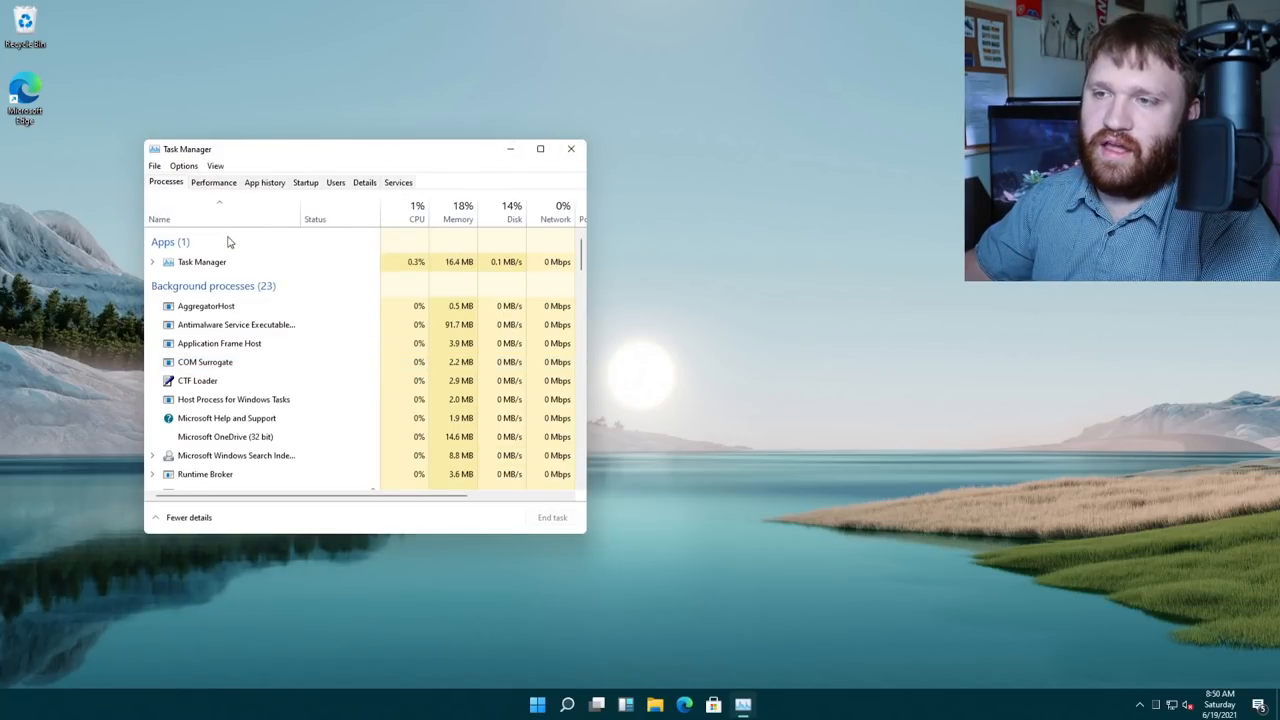
scroll("down", 3)
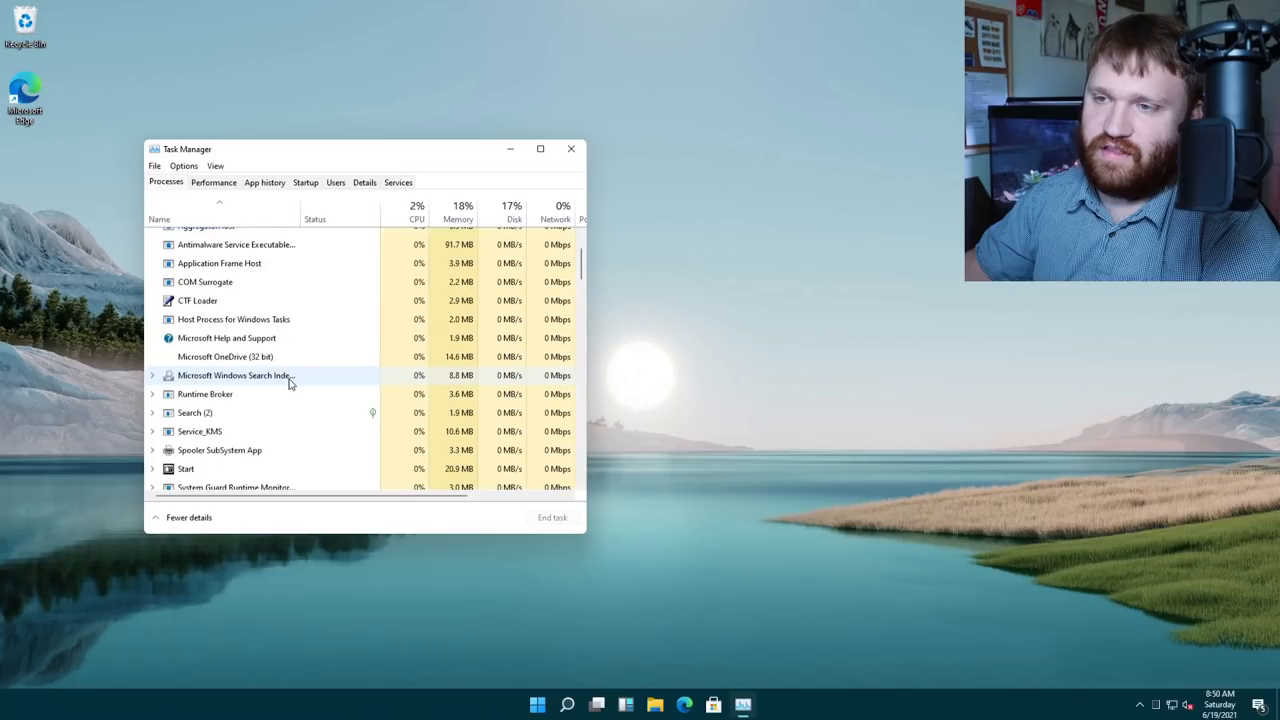
left_click(212, 182)
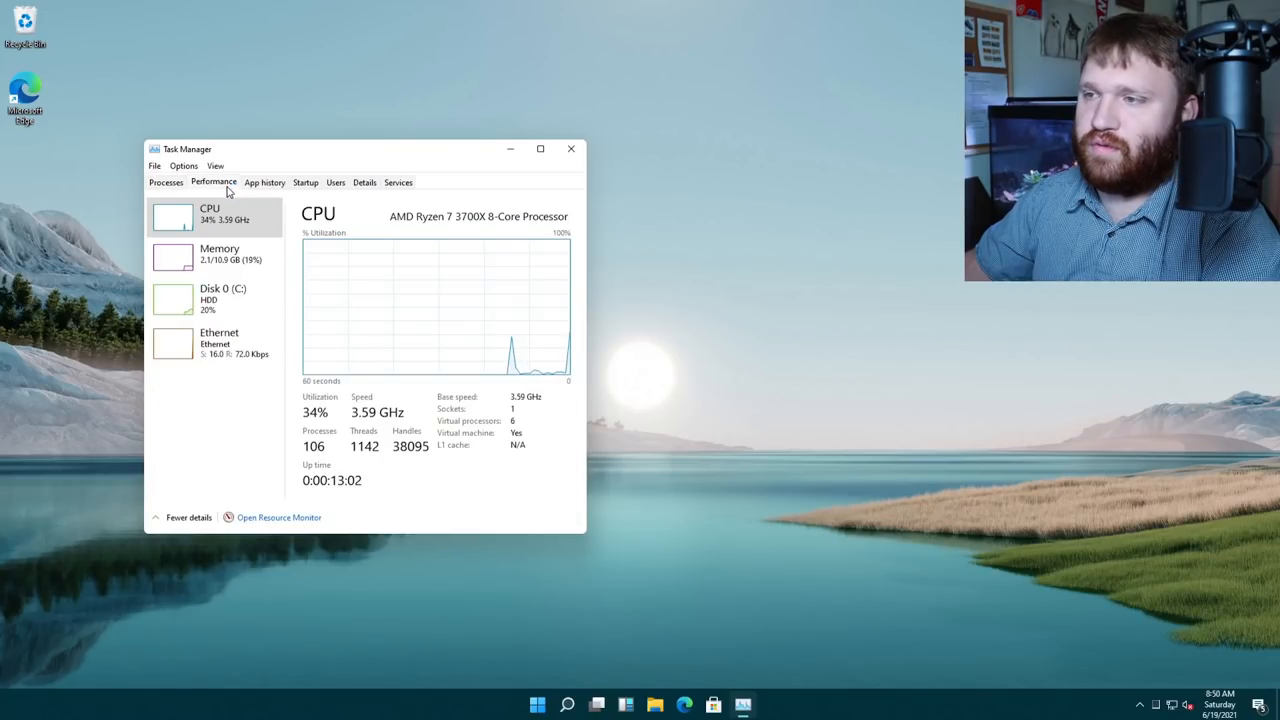